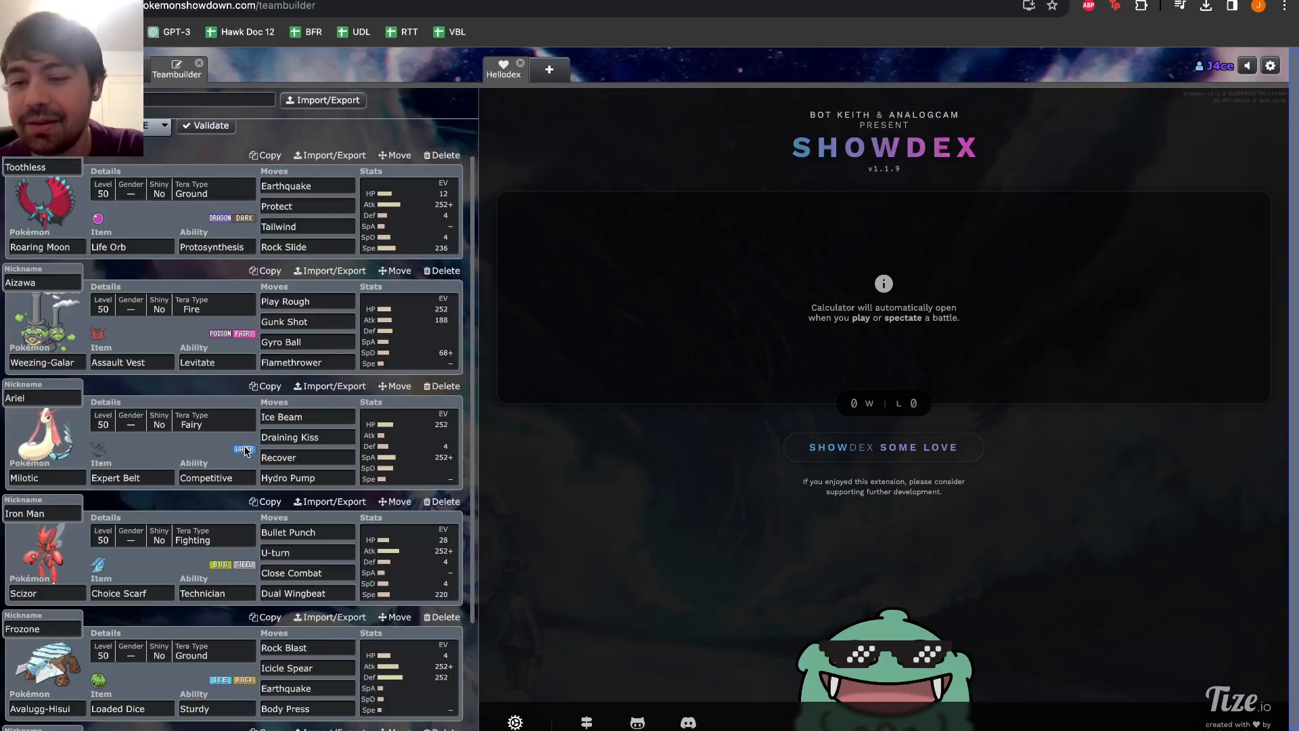
Scroll down through the team slide deck toward the Ariel slide
scroll("down", 3)
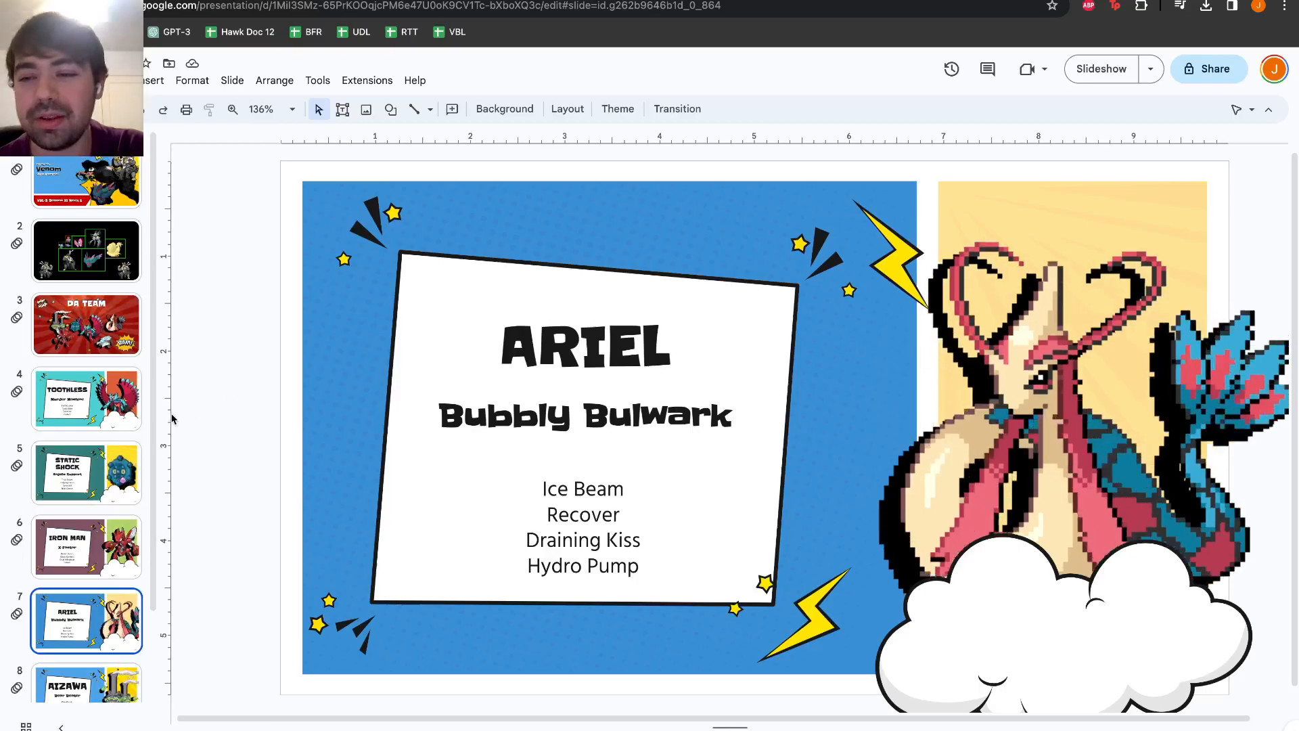
left_click(87, 671)
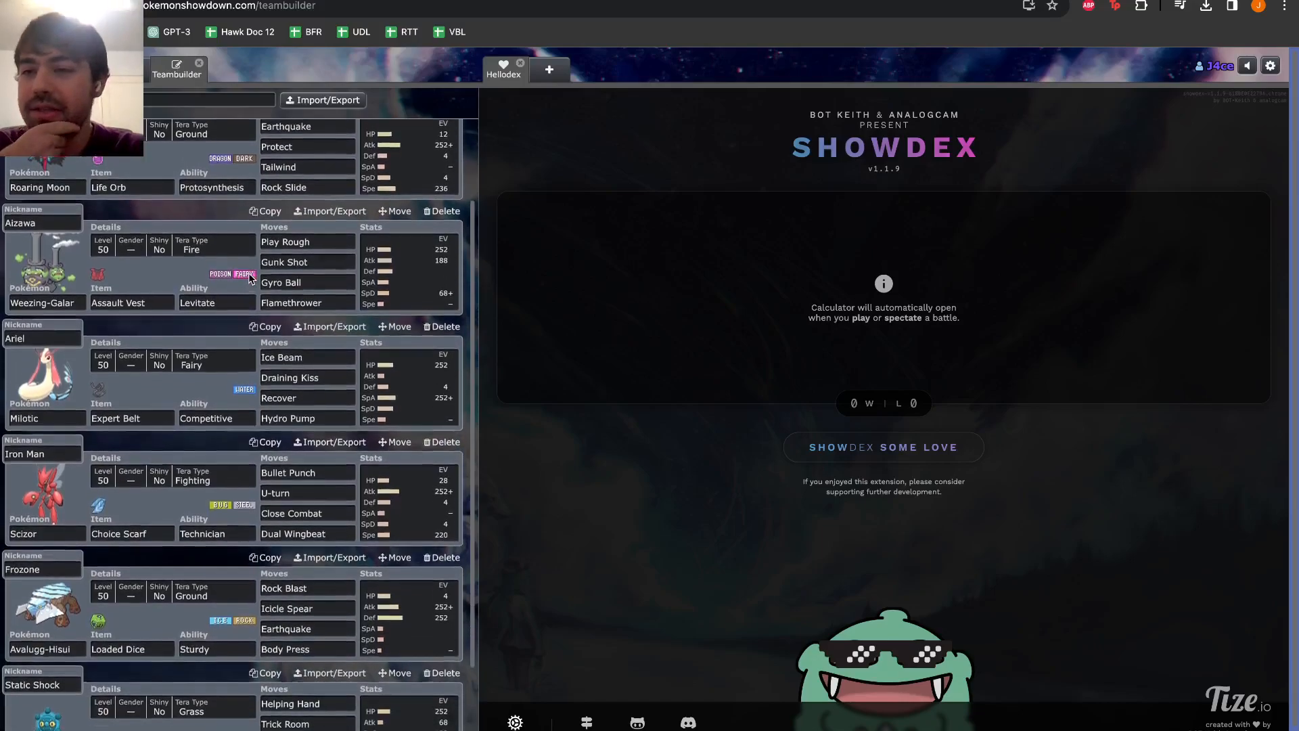
Review the team in Teambuilder, then accept the Regulation E best-of-3 challenge from MancinitheAmazing
scroll("down", 3)
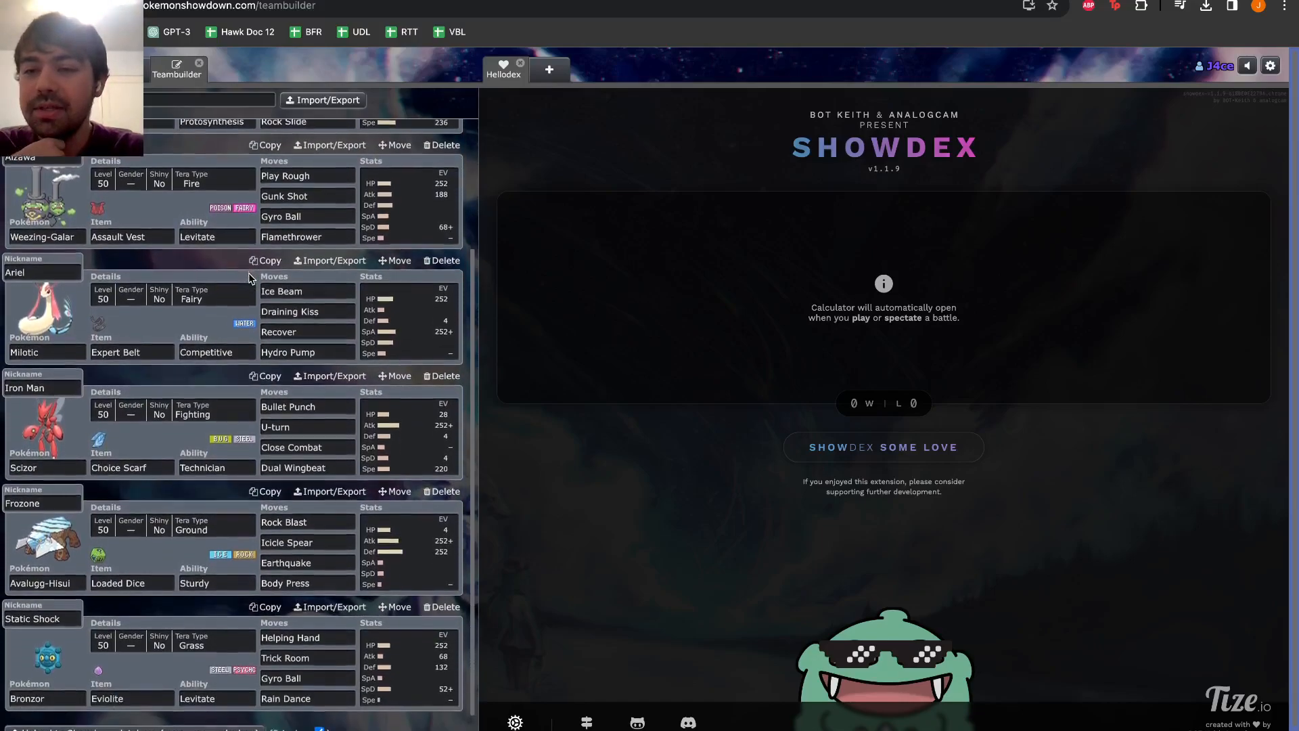
scroll("up", 3)
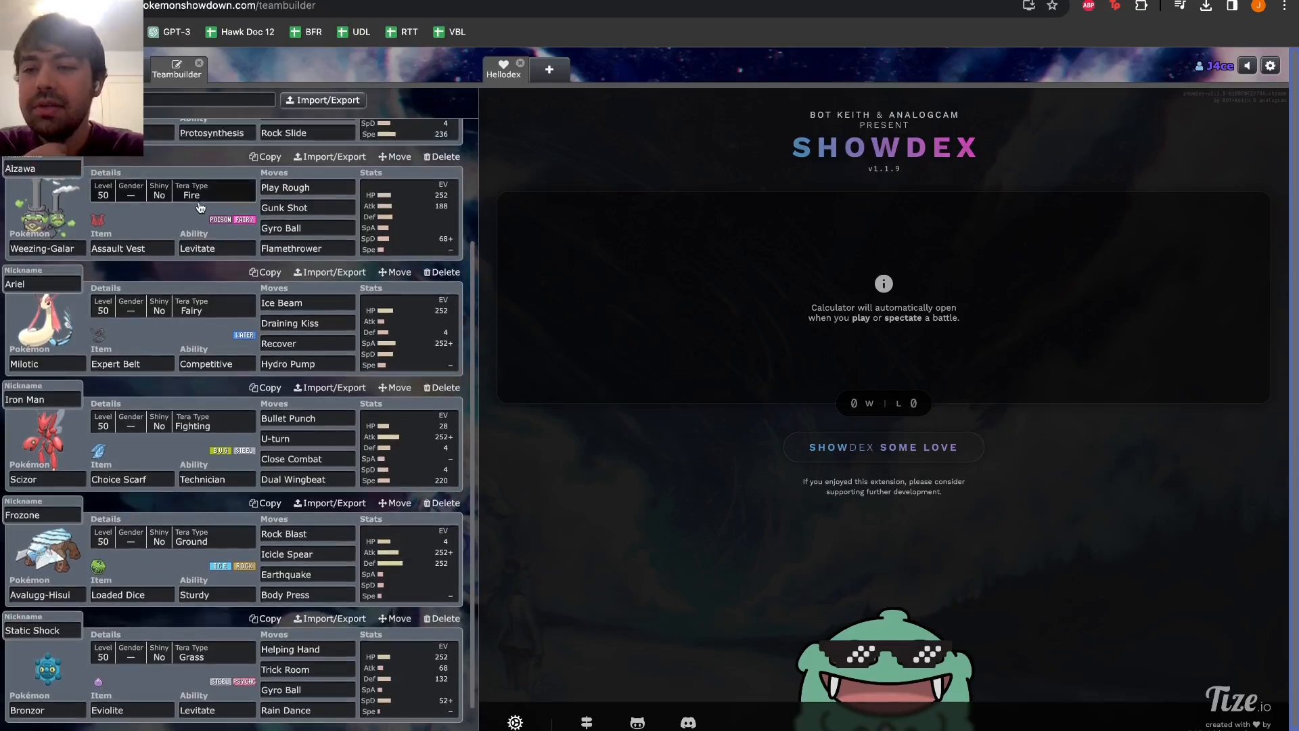
scroll("down", 3)
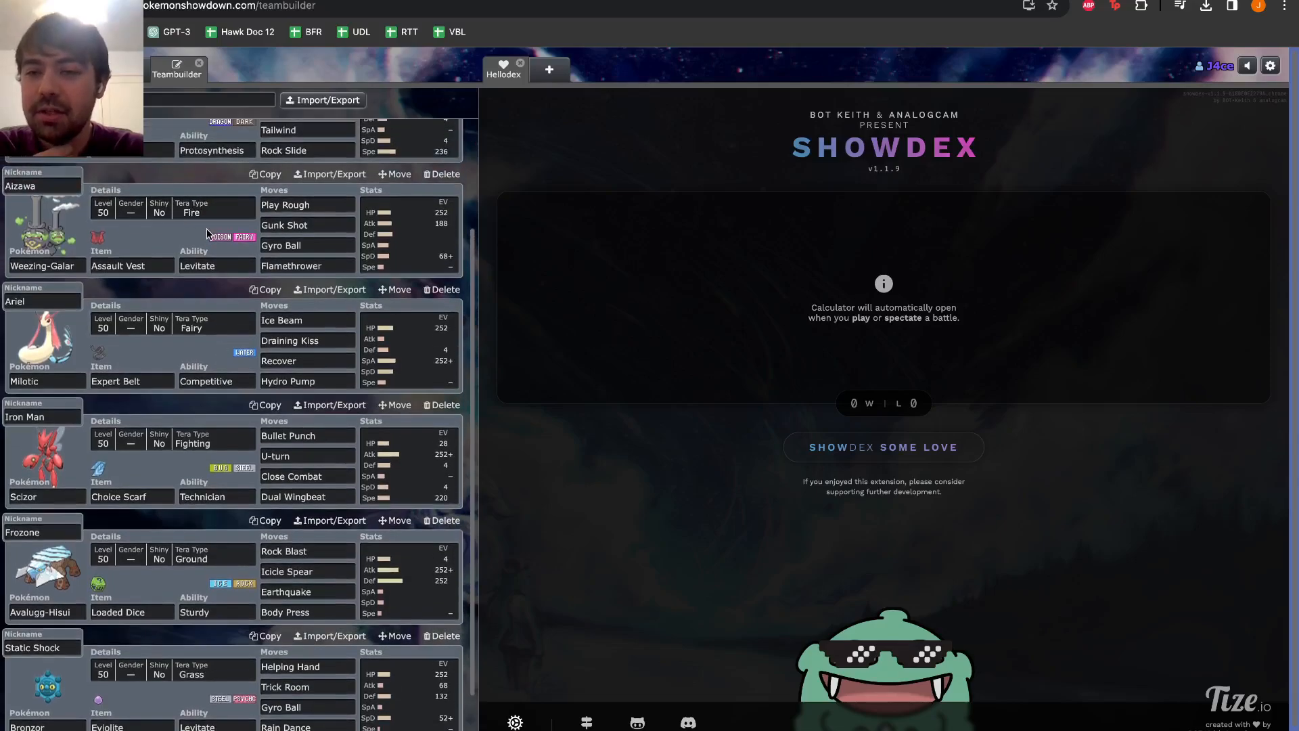
scroll("down", 3)
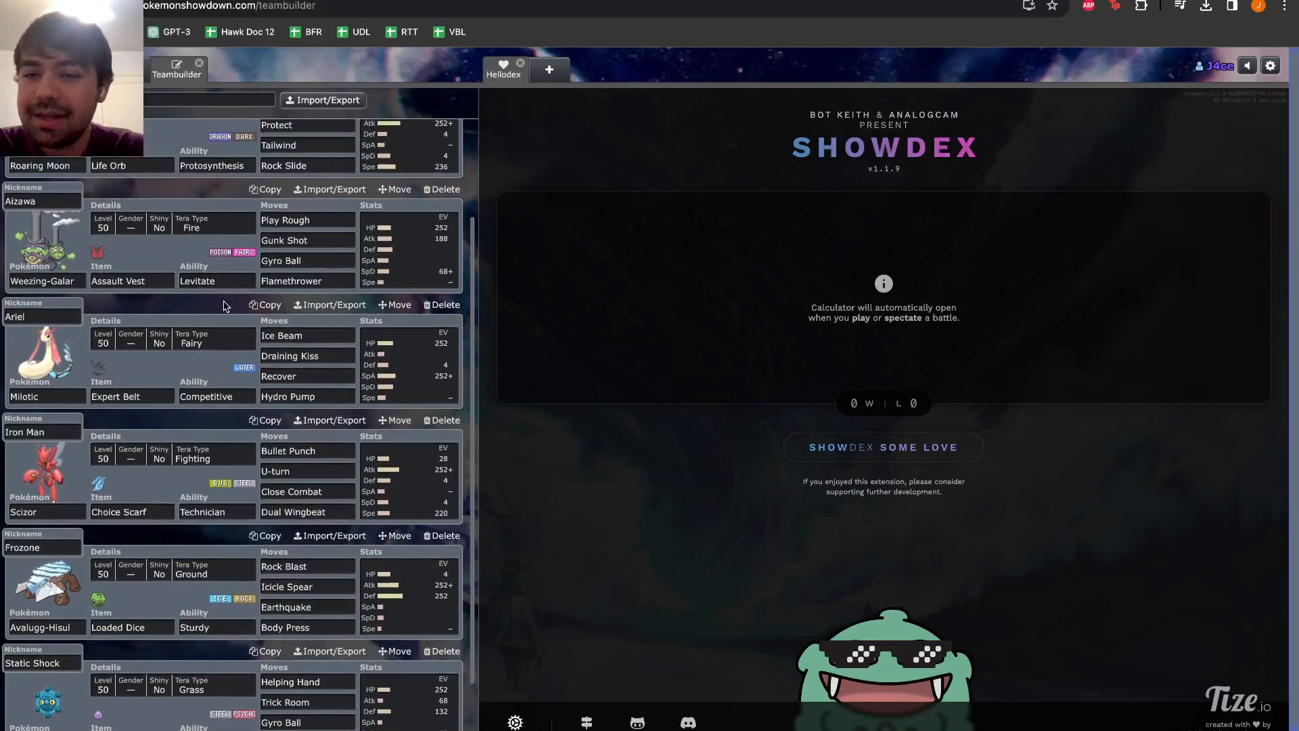
scroll("down", 3)
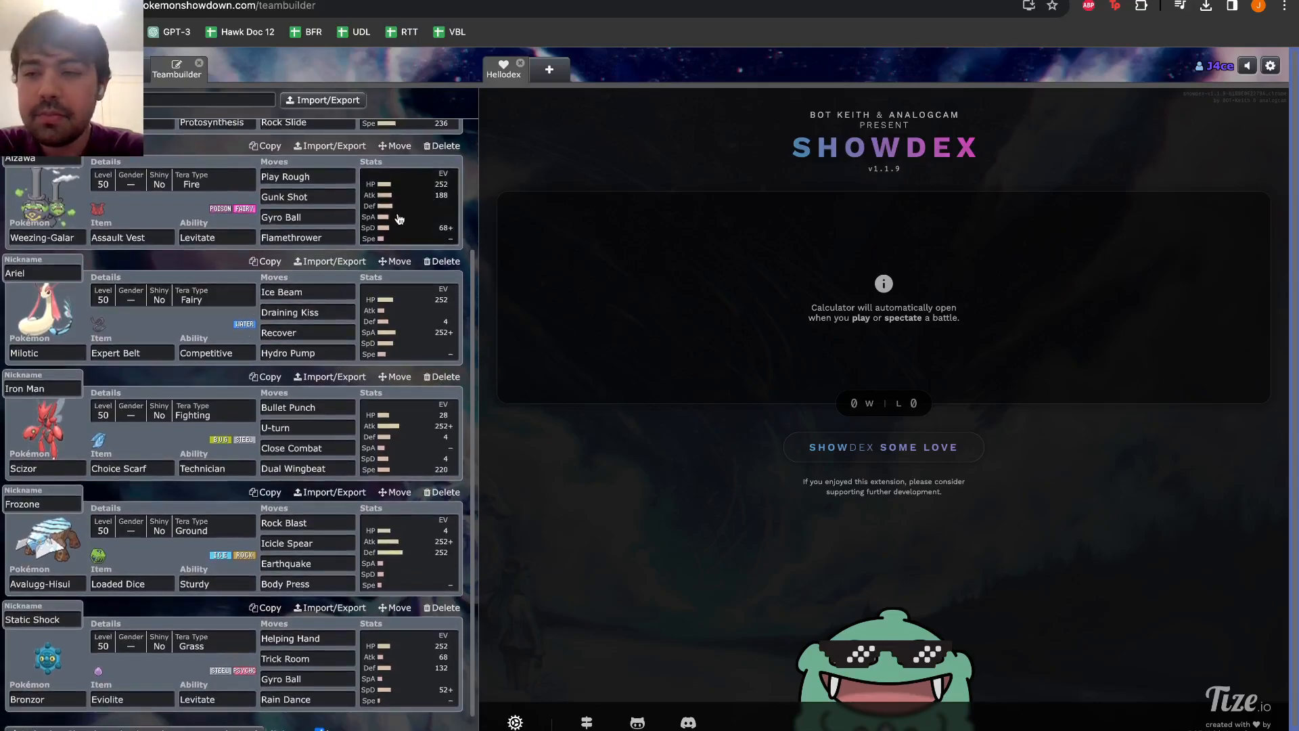
scroll("down", 3)
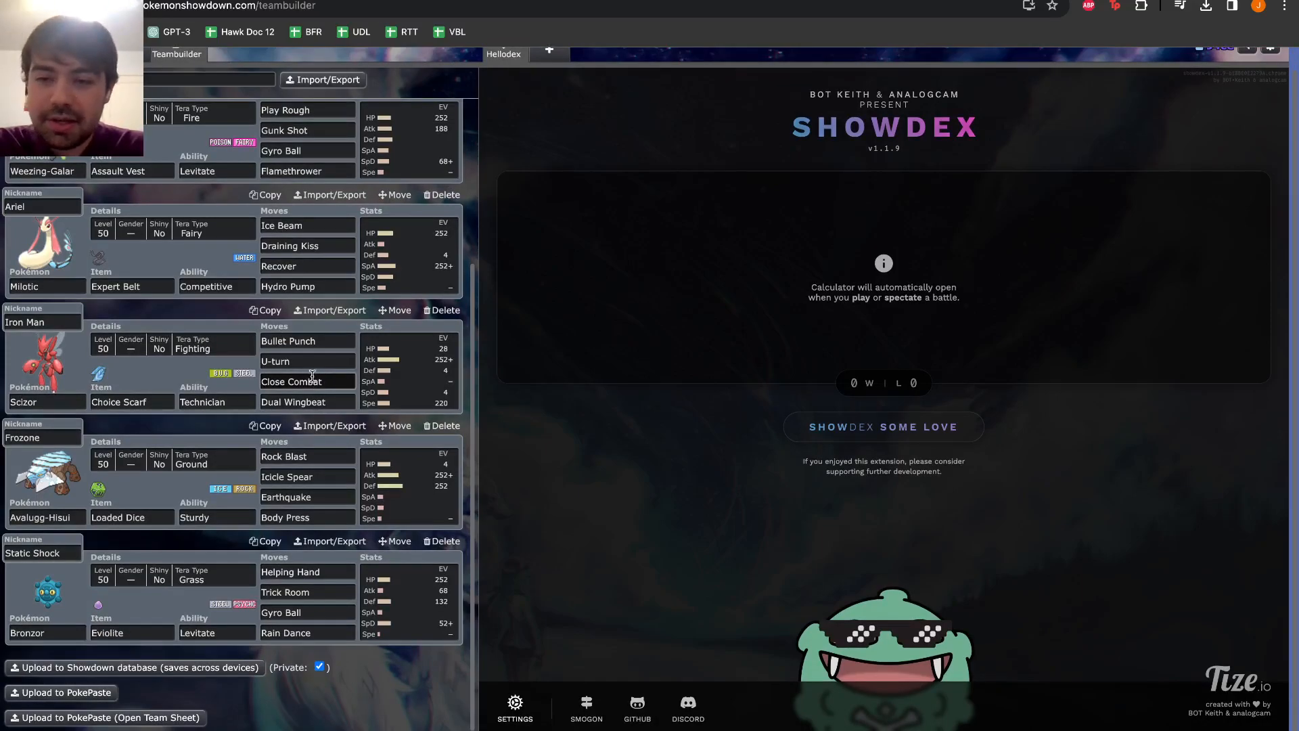
scroll("up", 3)
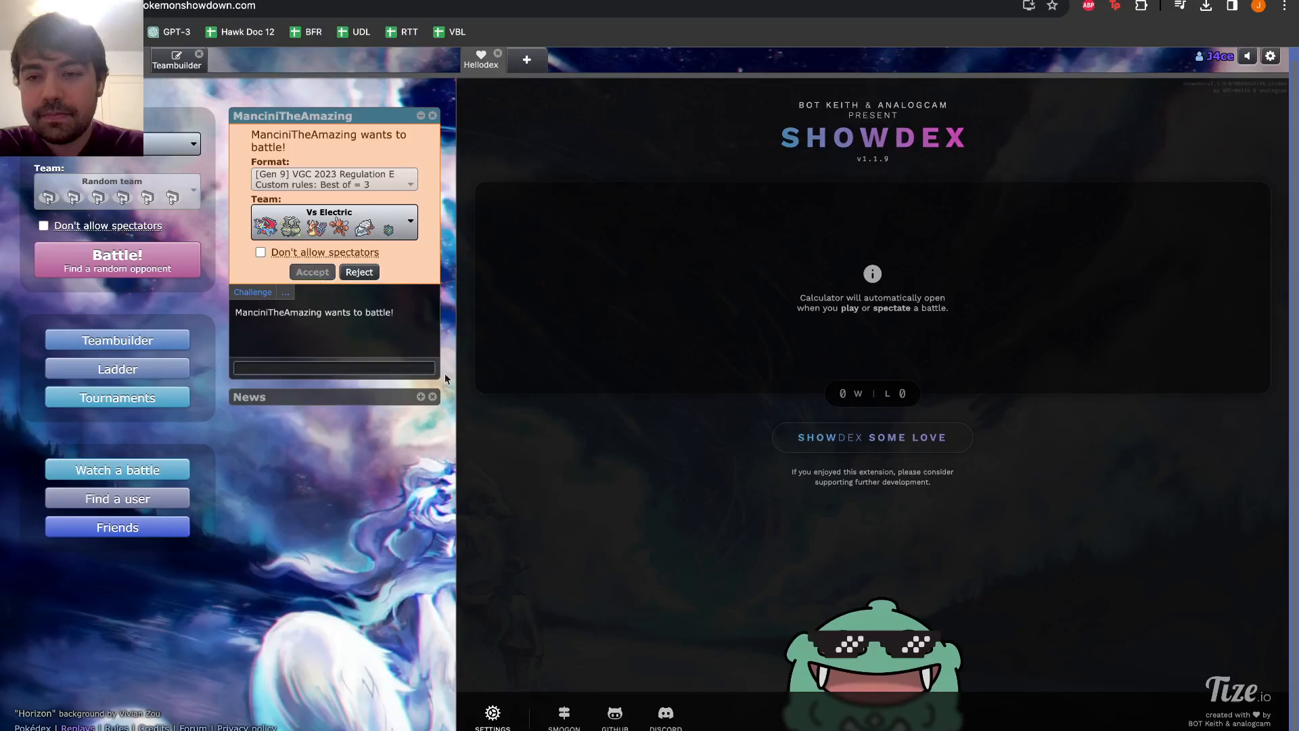
left_click(312, 272)
type("glhf")
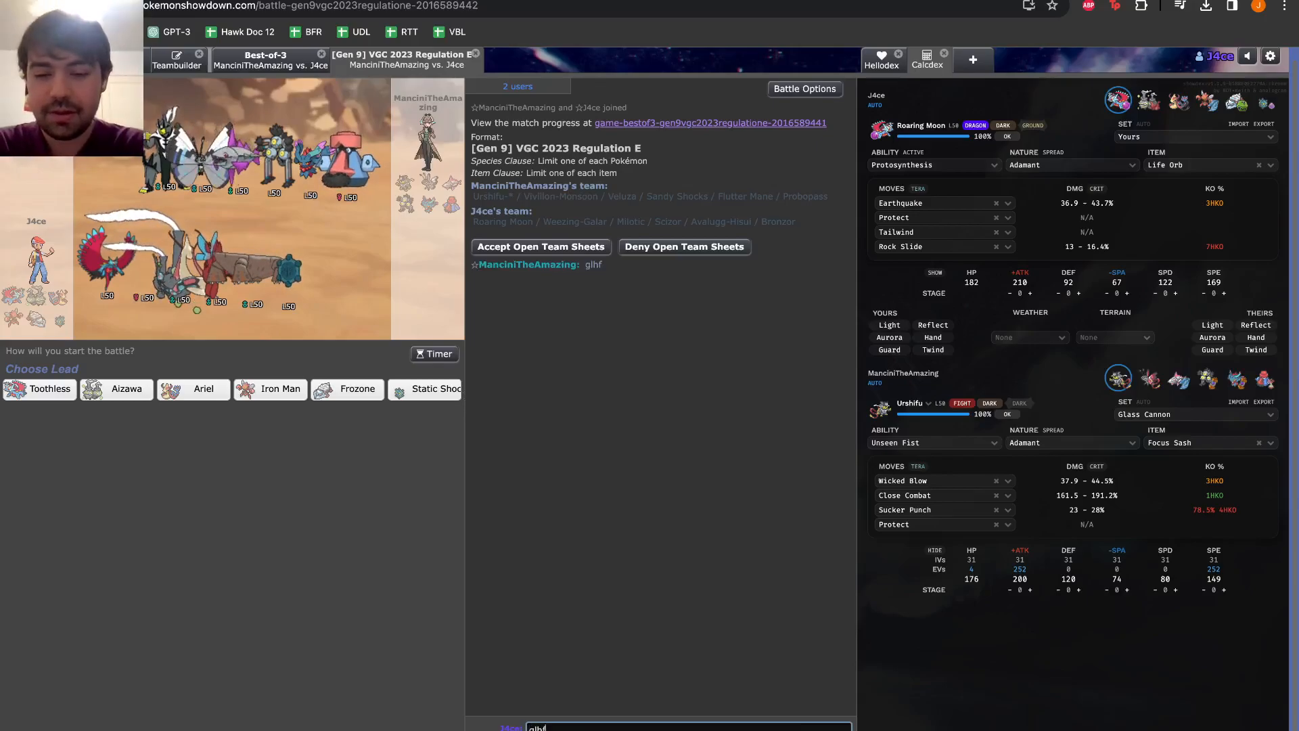
Send the good-luck greeting and show Calcdex matchups against the opposing Veluza
key("Return")
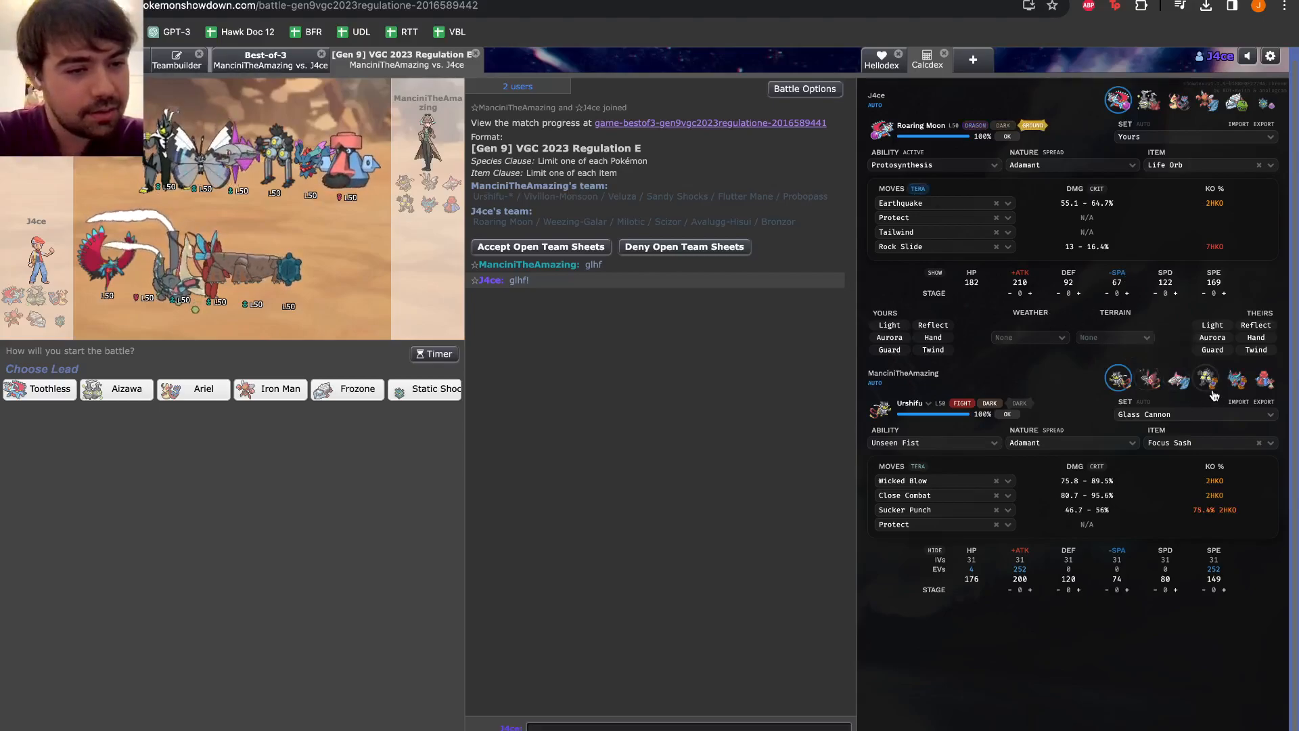
left_click(1175, 377)
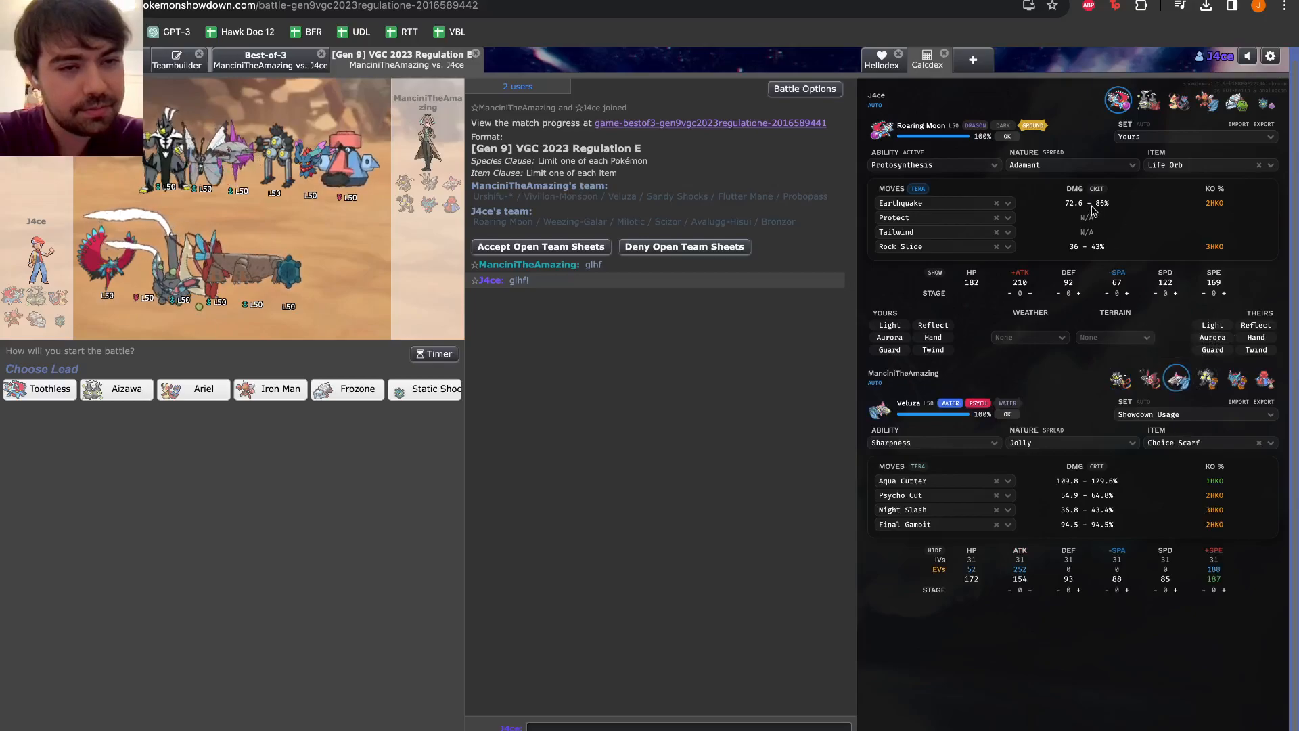
mouse_move(932, 337)
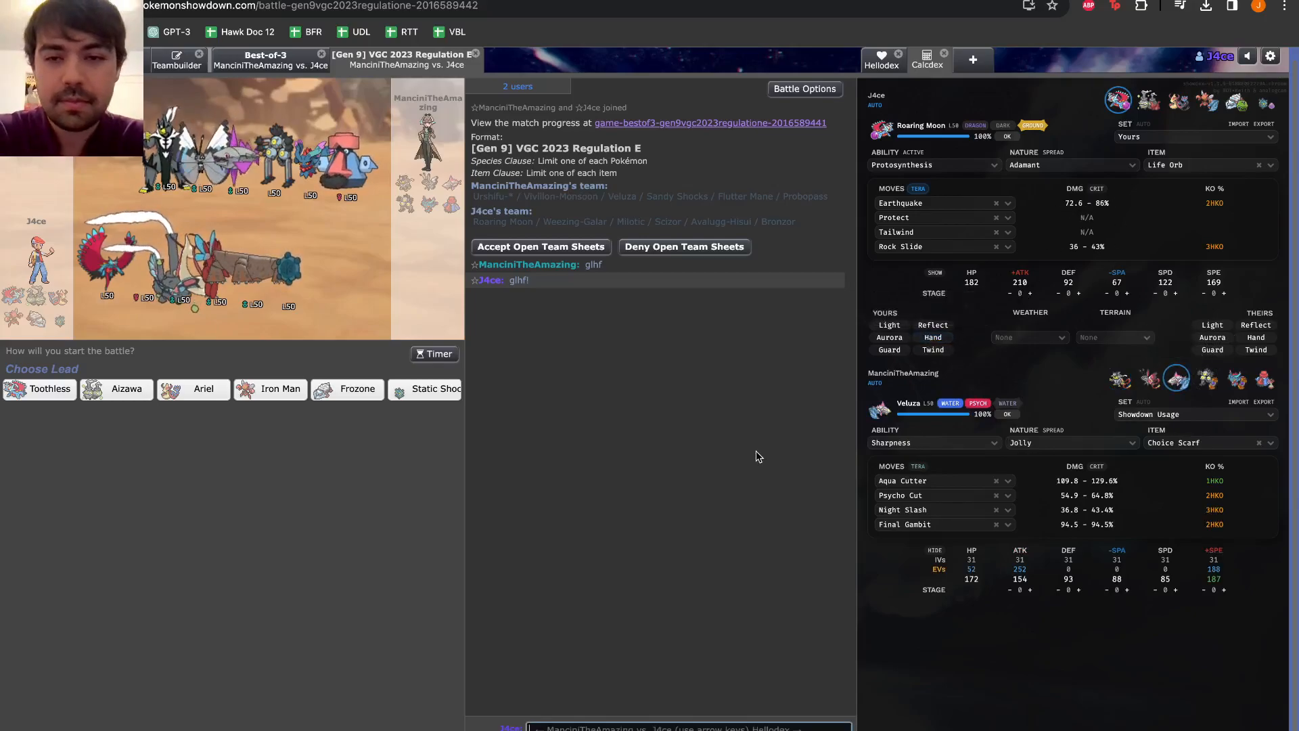
mouse_move(625, 490)
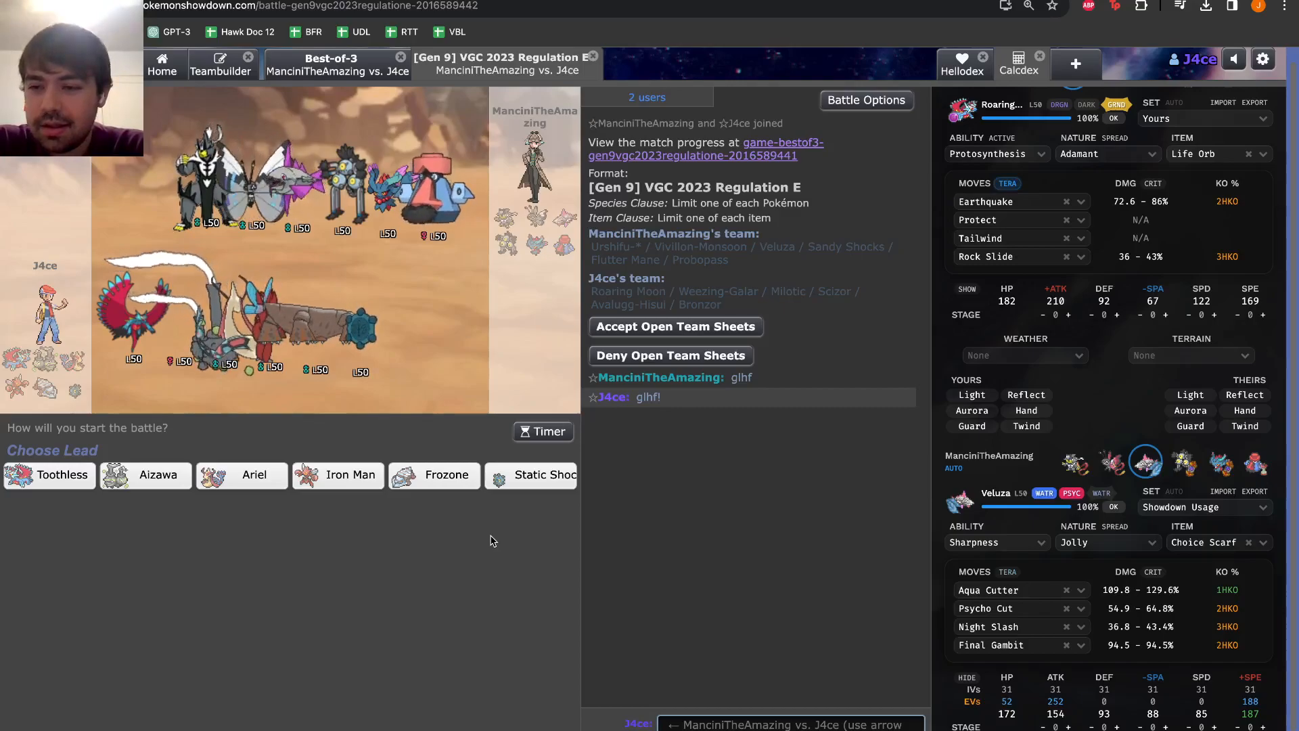
mouse_move(425, 555)
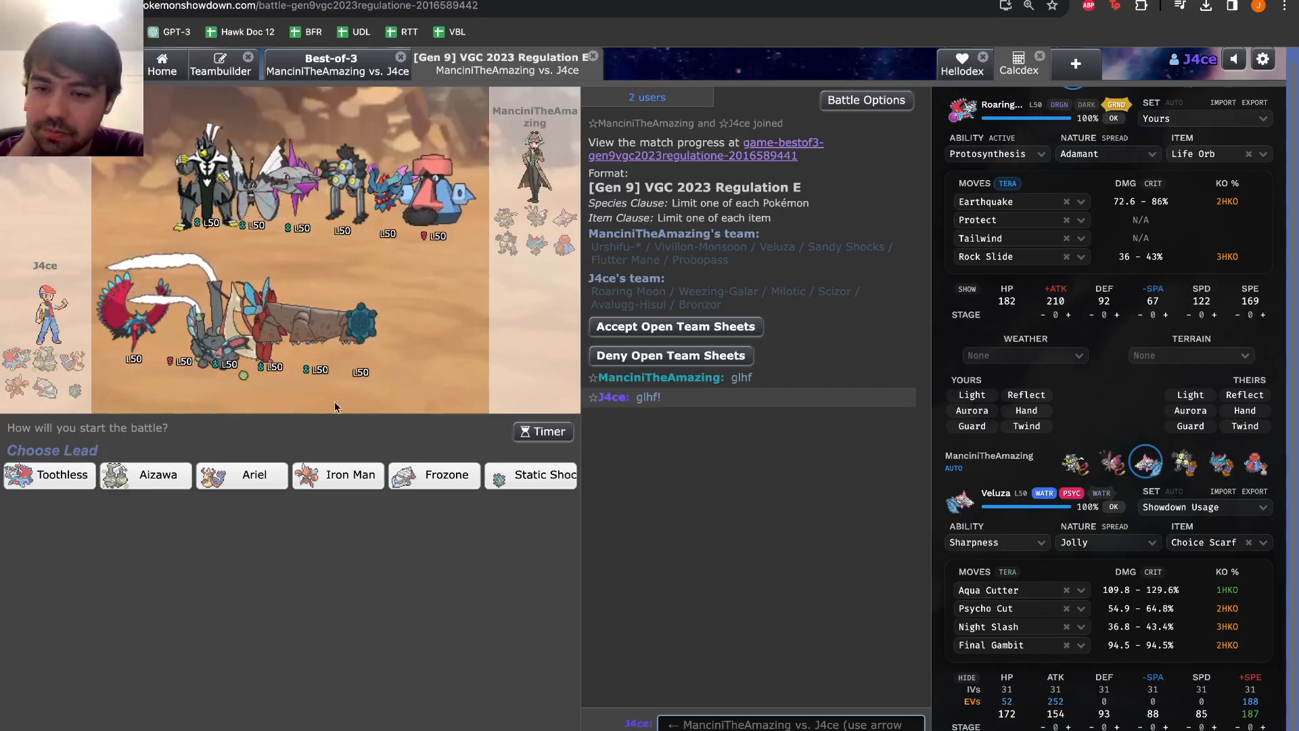
mouse_move(531, 475)
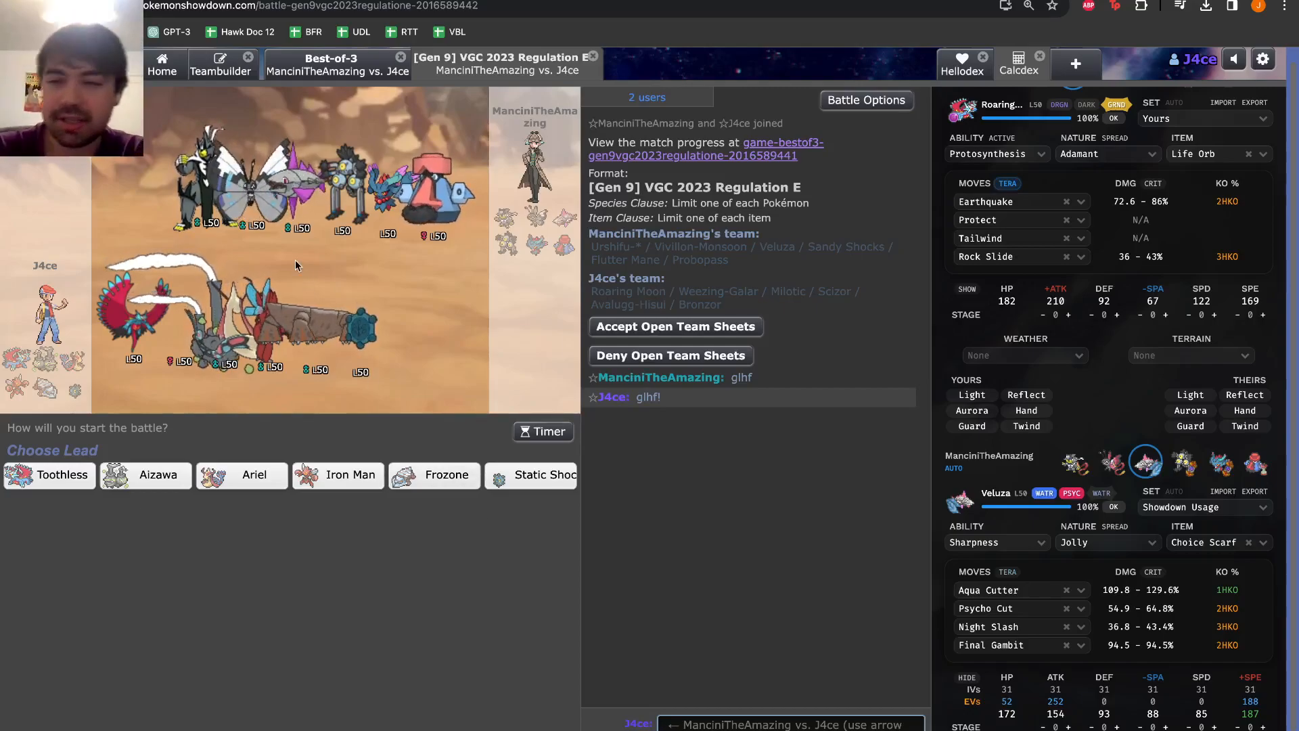
mouse_move(48, 475)
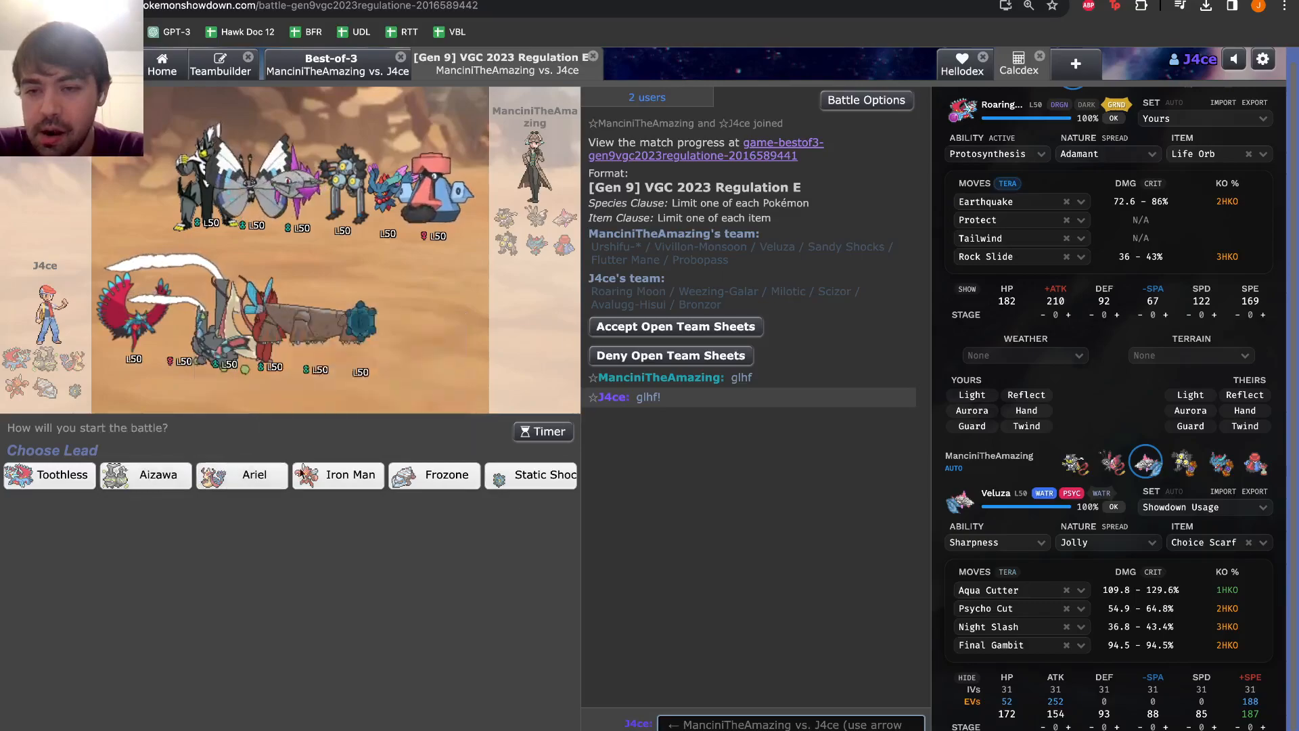
mouse_move(337, 475)
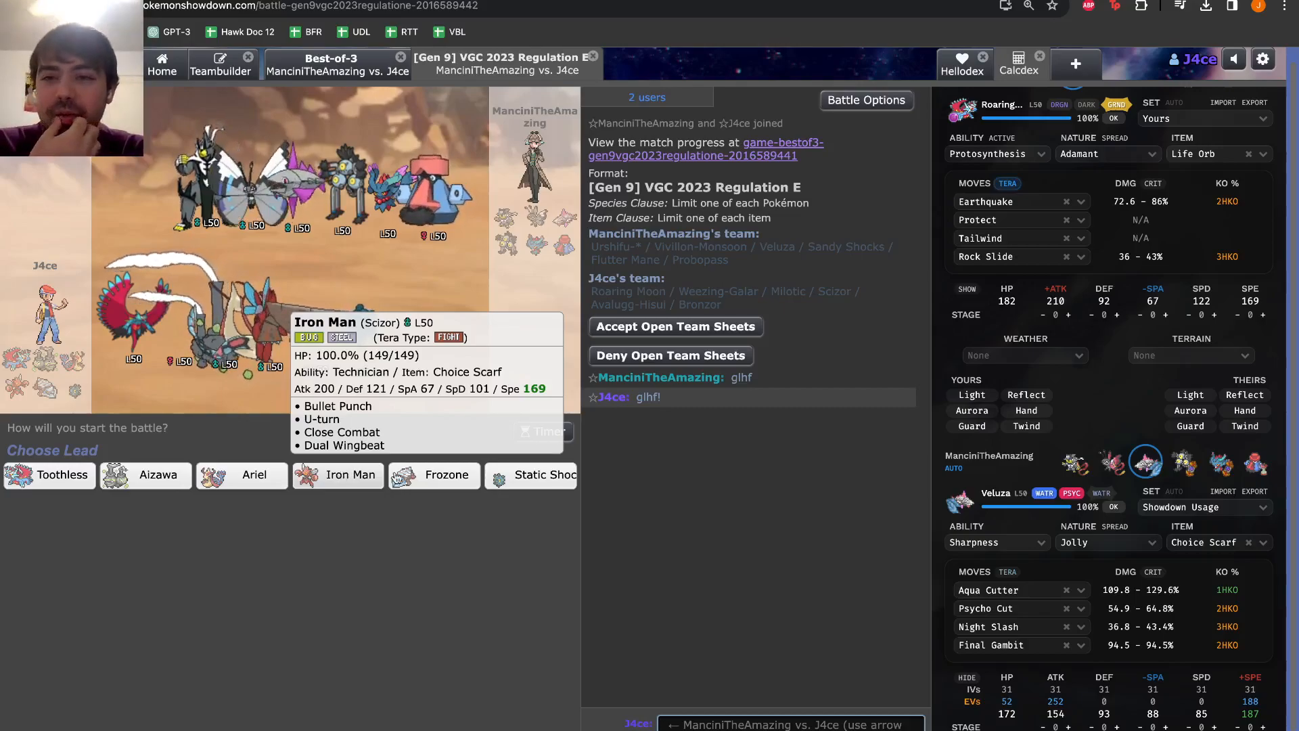
mouse_move(434, 475)
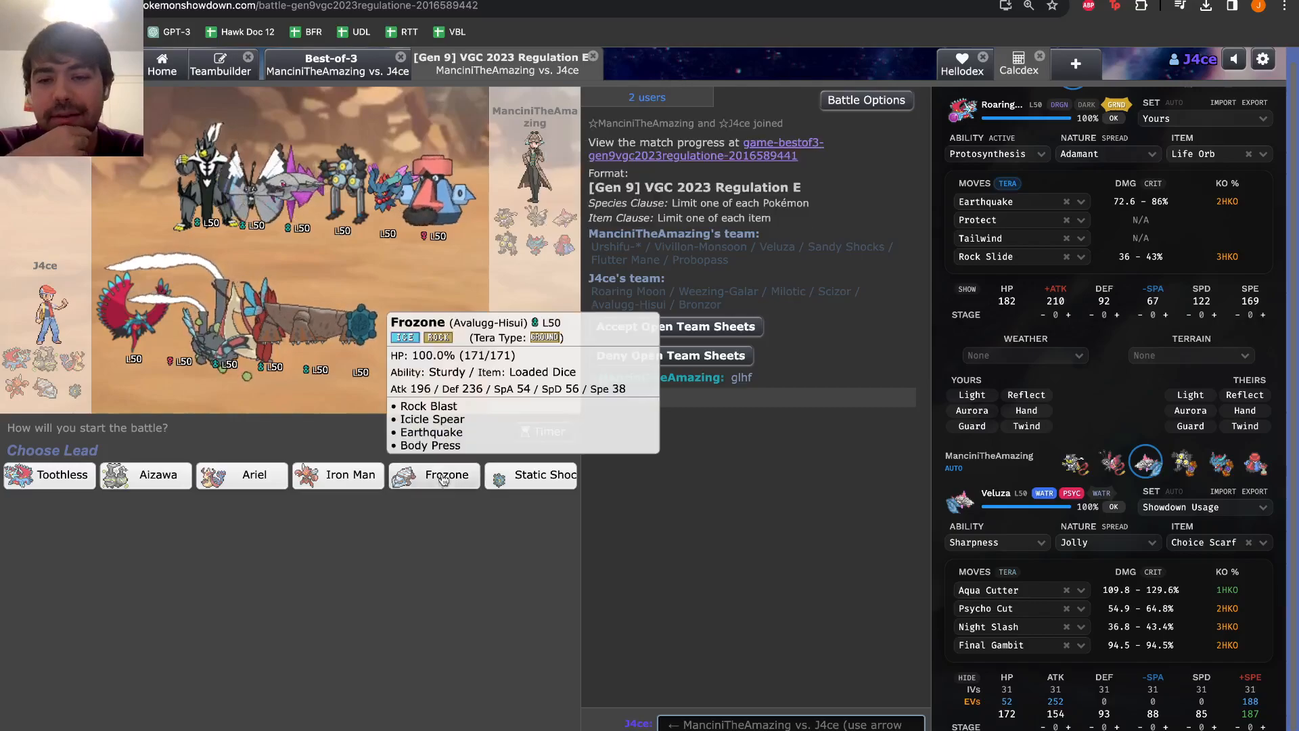
mouse_move(242, 475)
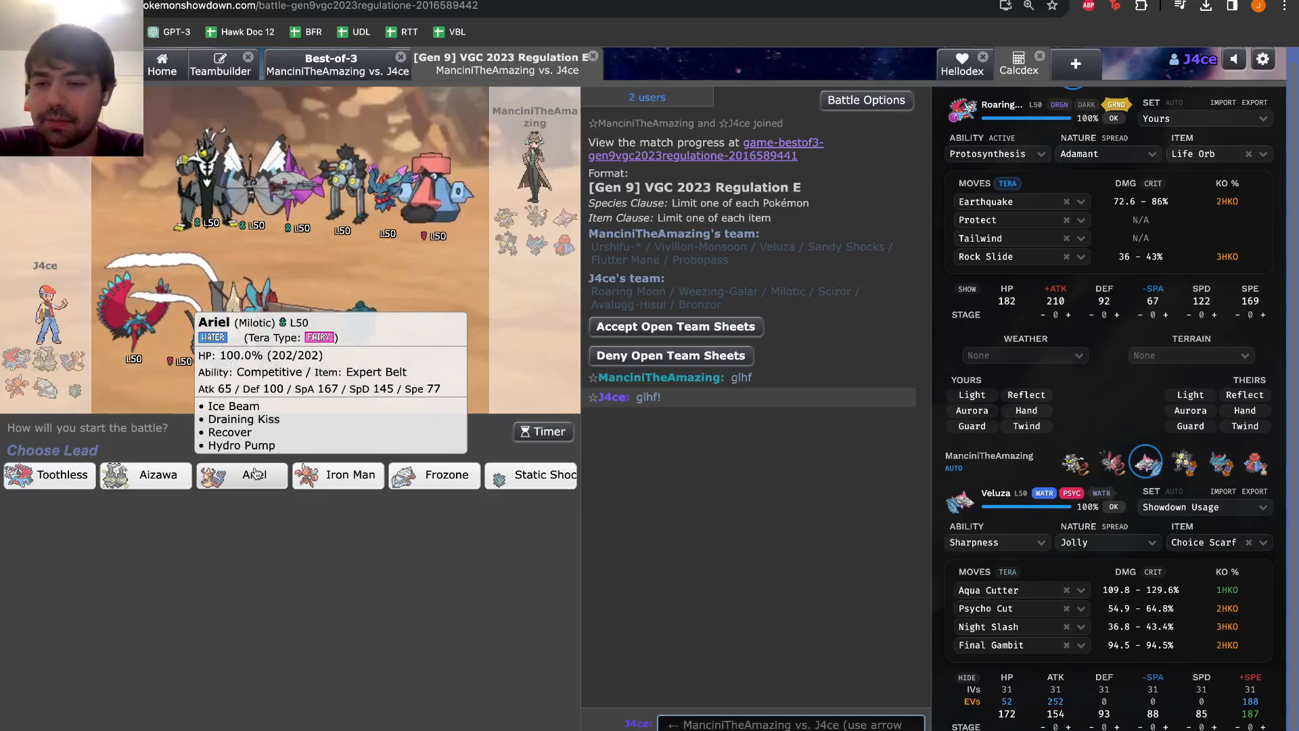
mouse_move(157, 475)
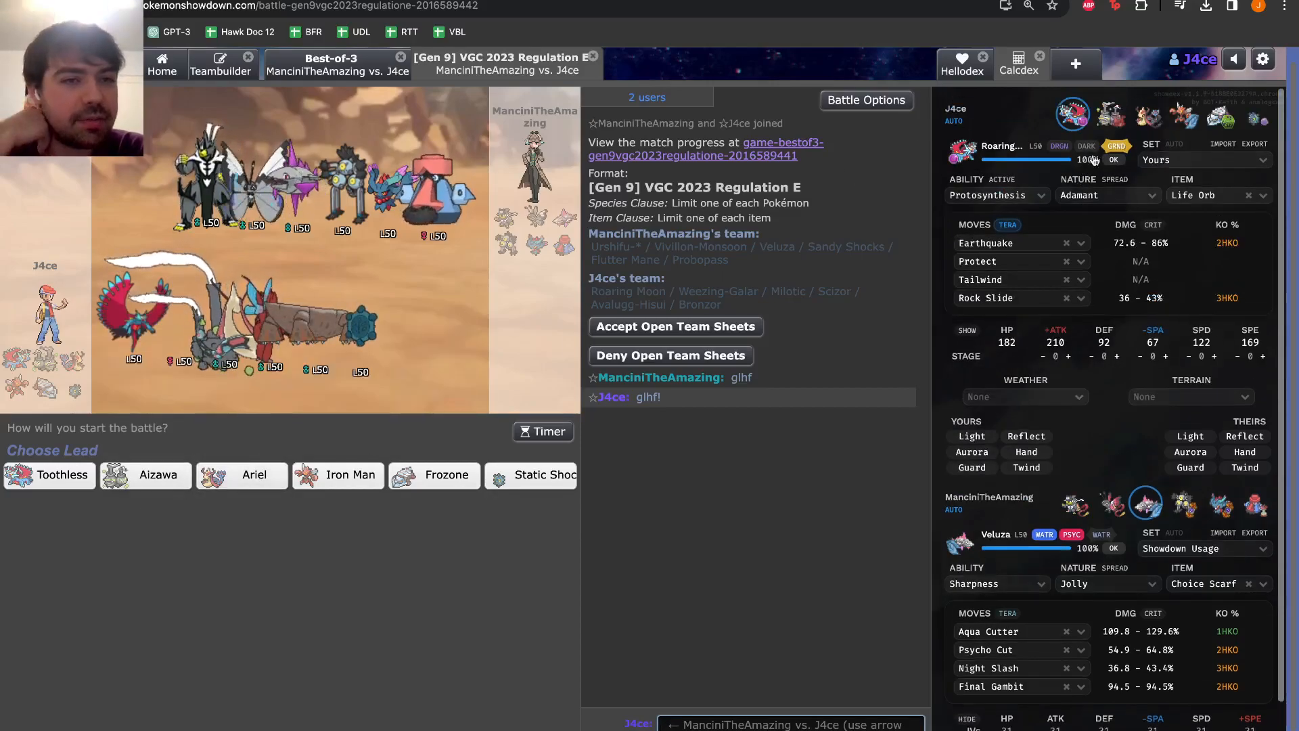
Show Galarian Weezing's damage calcs against the opposing Veluza in Calcdex
left_click(1110, 113)
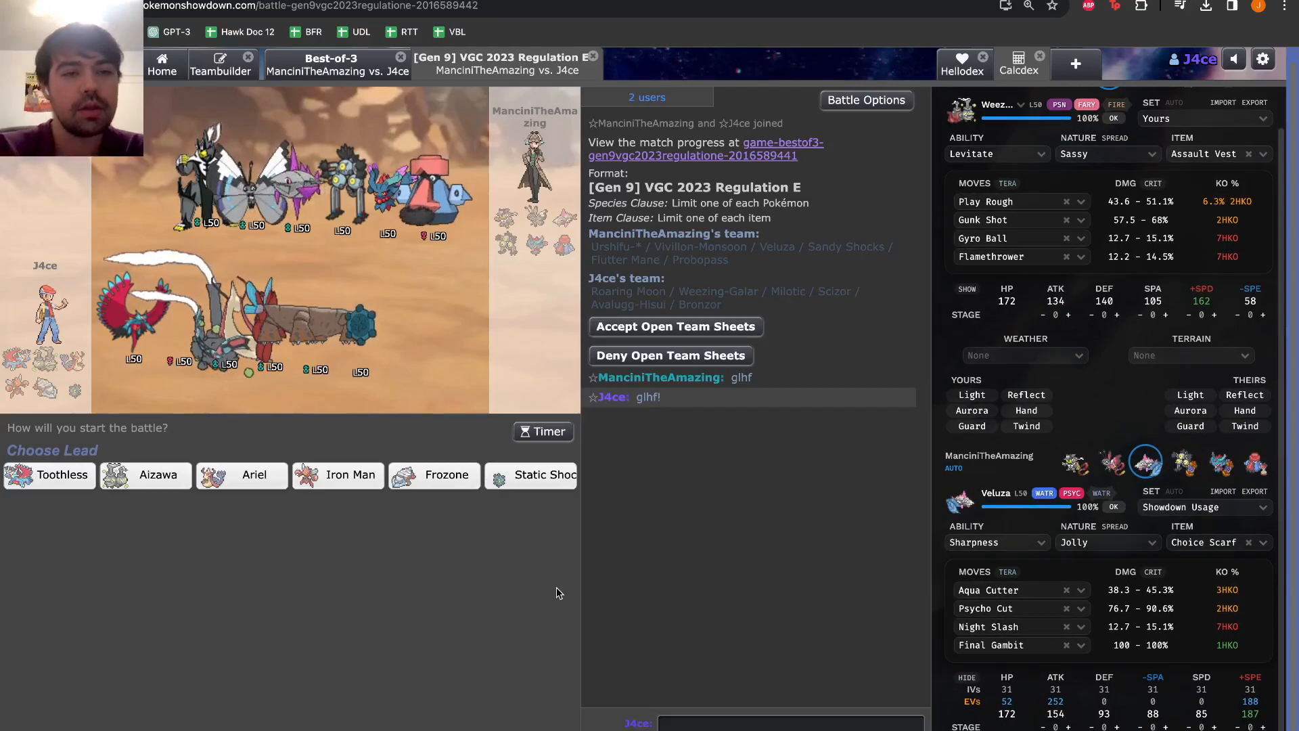
mouse_move(803, 587)
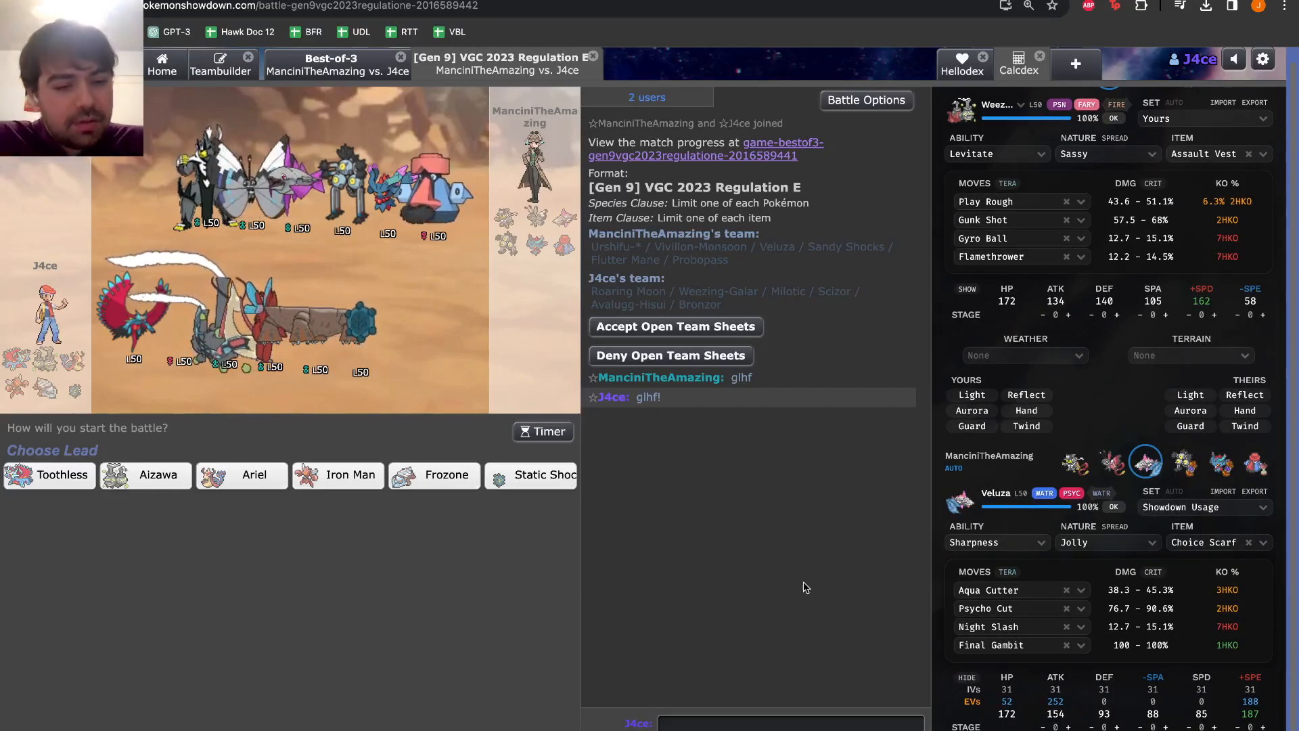
mouse_move(145, 475)
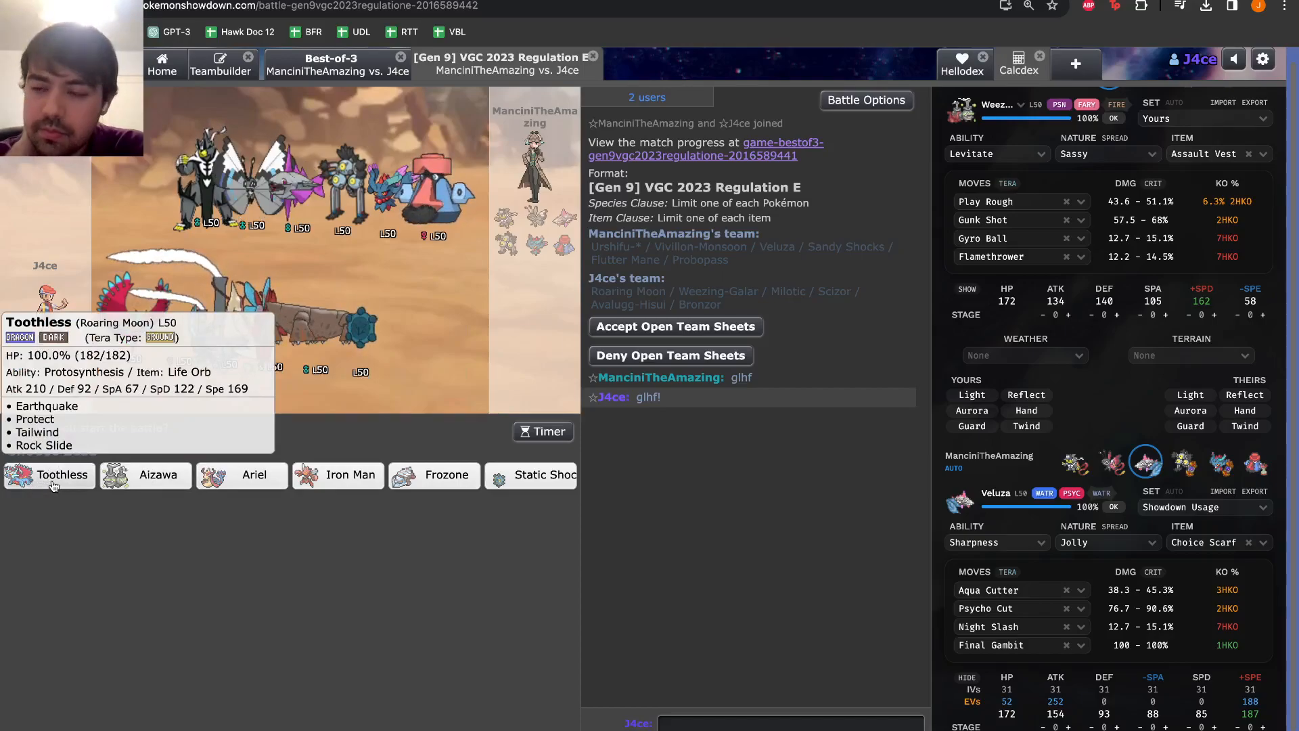
Pick Toothless and Static Shock as the two leads in team preview
left_click(531, 482)
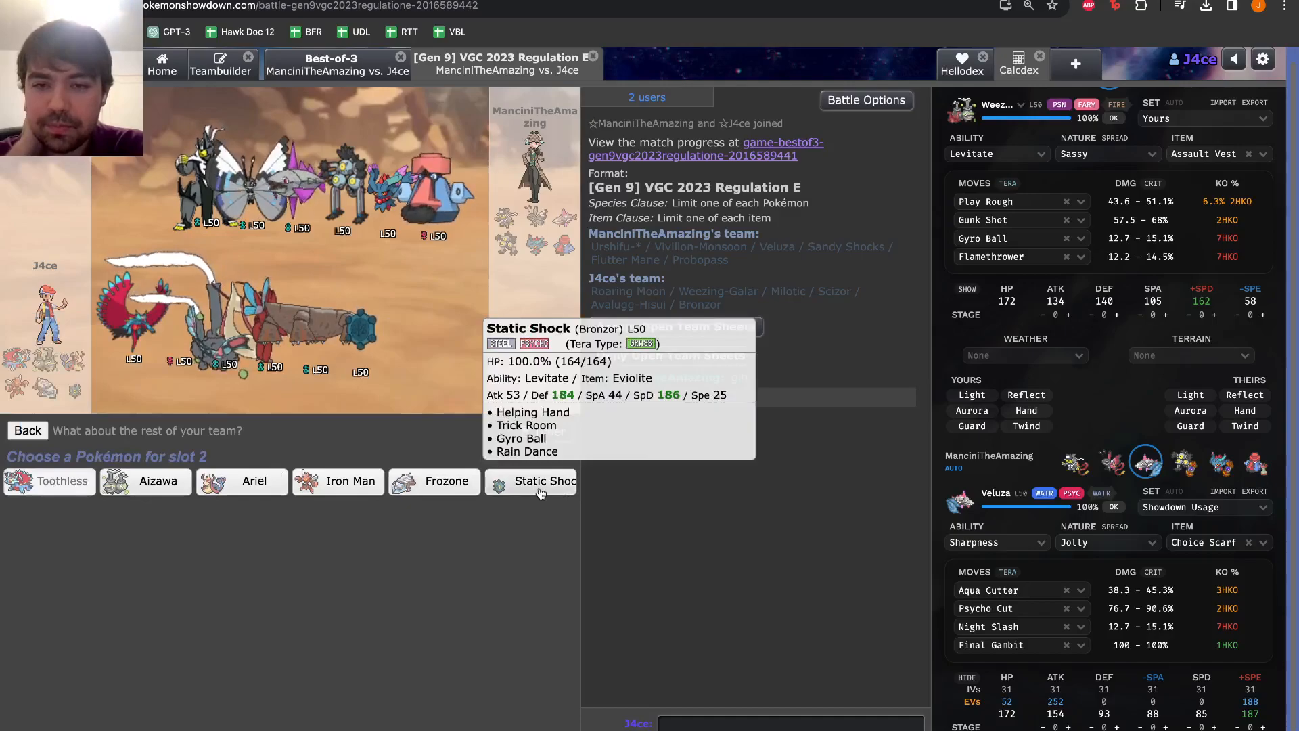
left_click(543, 480)
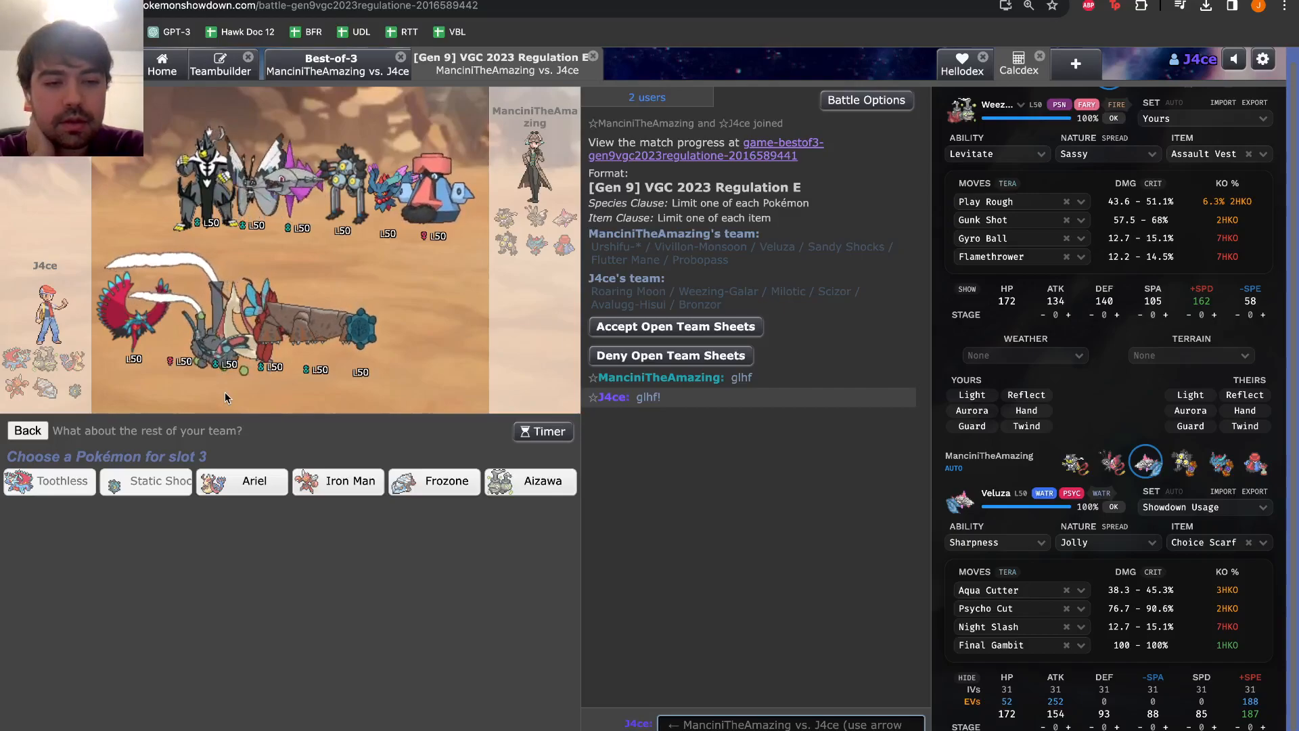
mouse_move(339, 481)
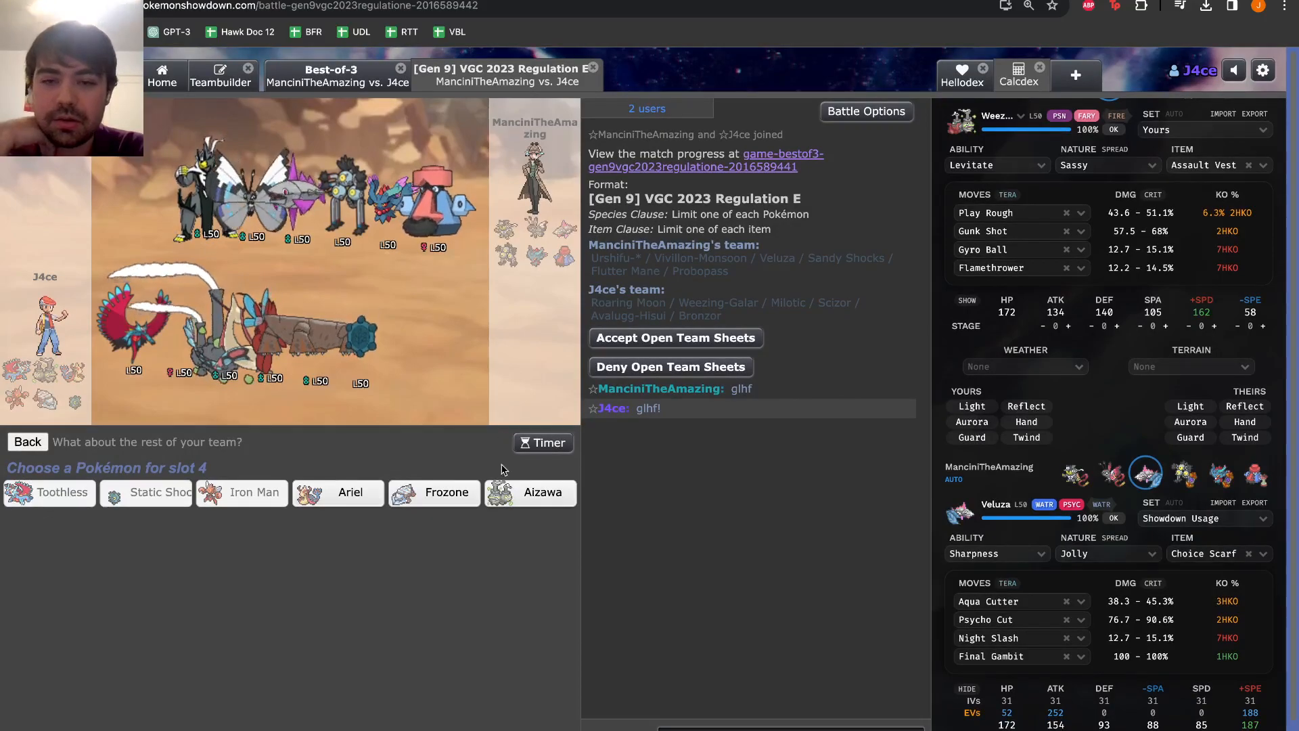
mouse_move(530, 493)
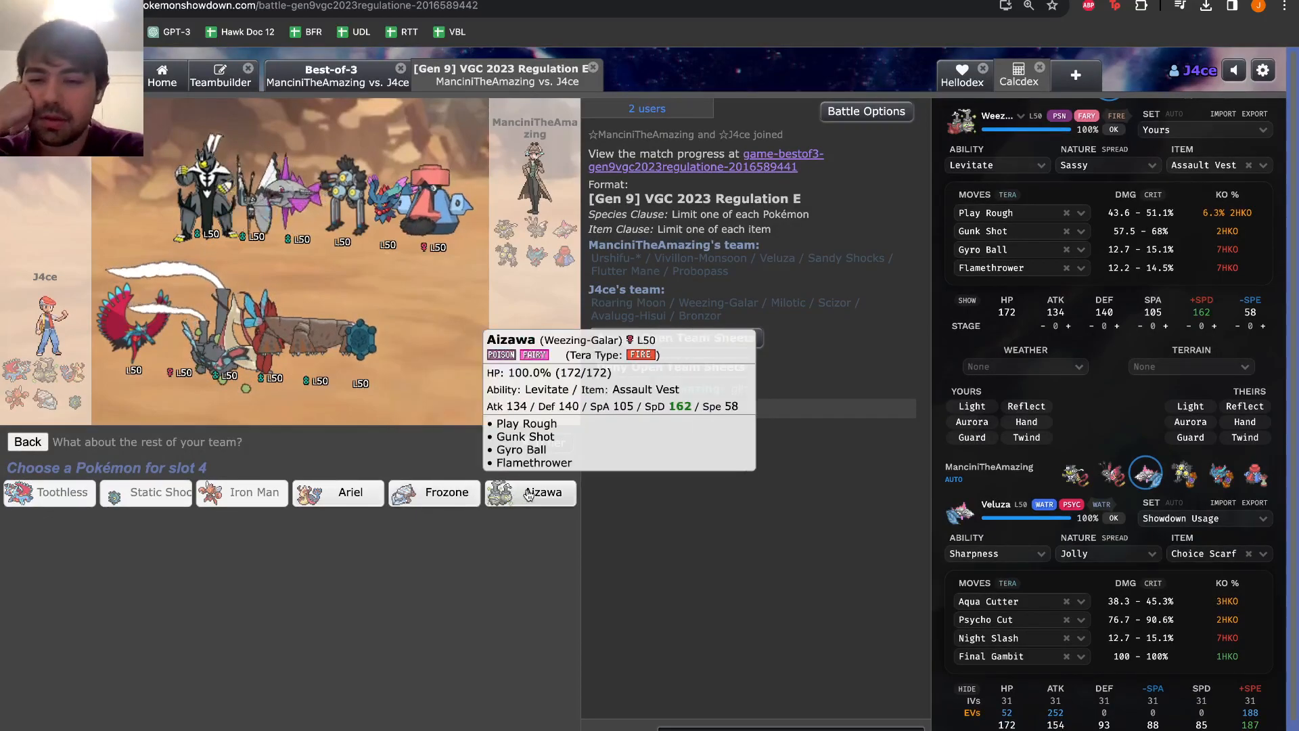
mouse_move(157, 493)
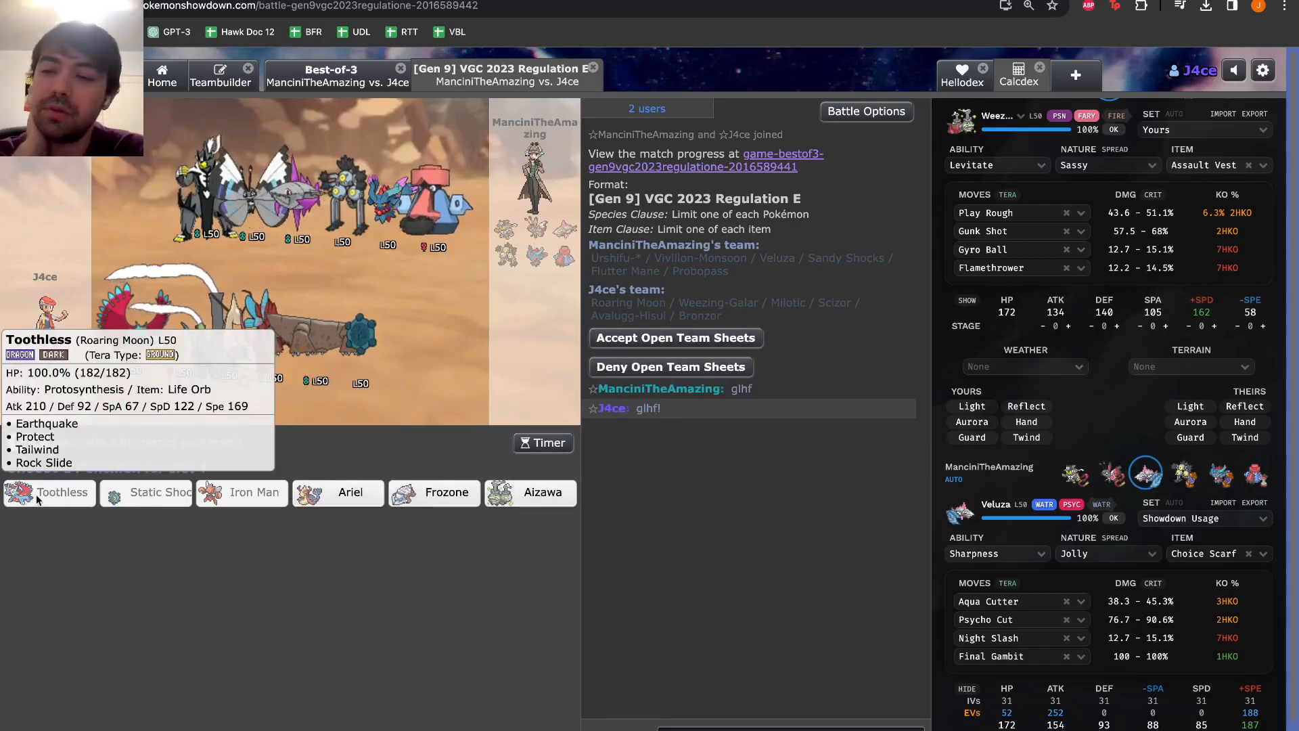
mouse_move(542, 493)
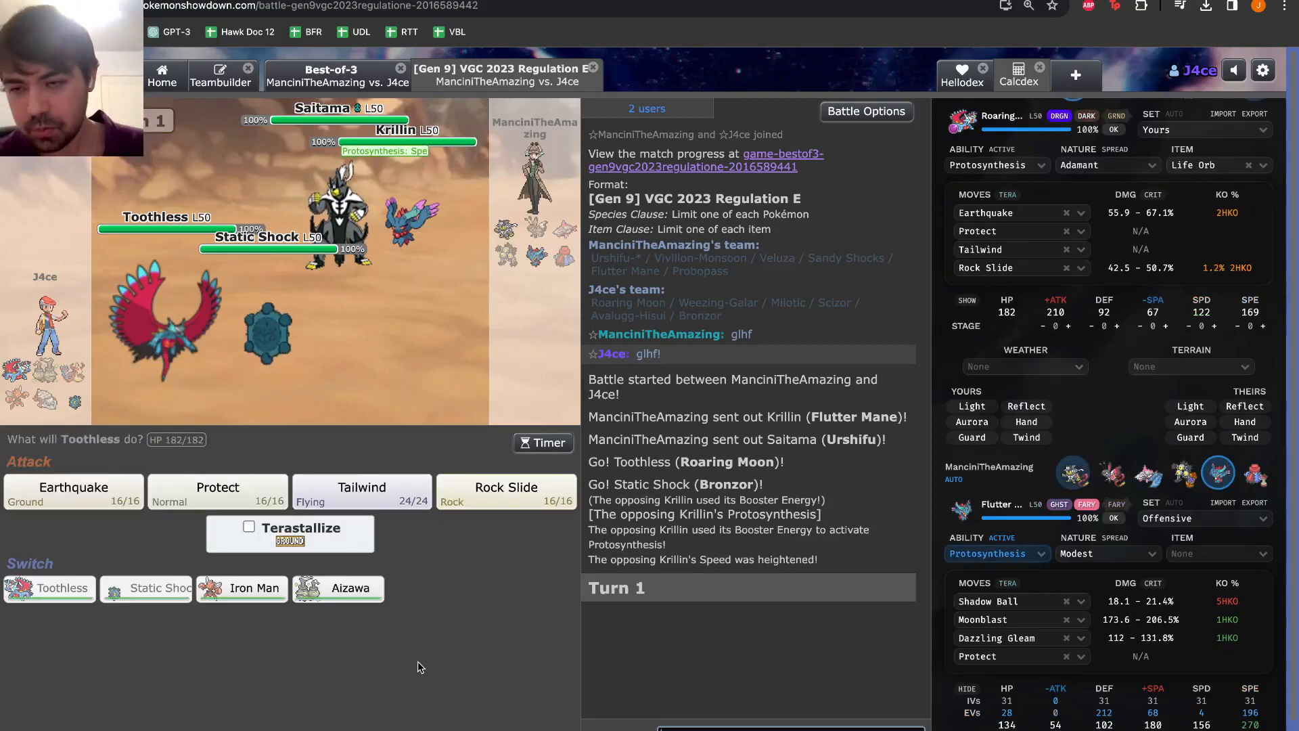
Tick Terastallize for Roaring Moon (Toothless) on Turn 1
left_click(249, 526)
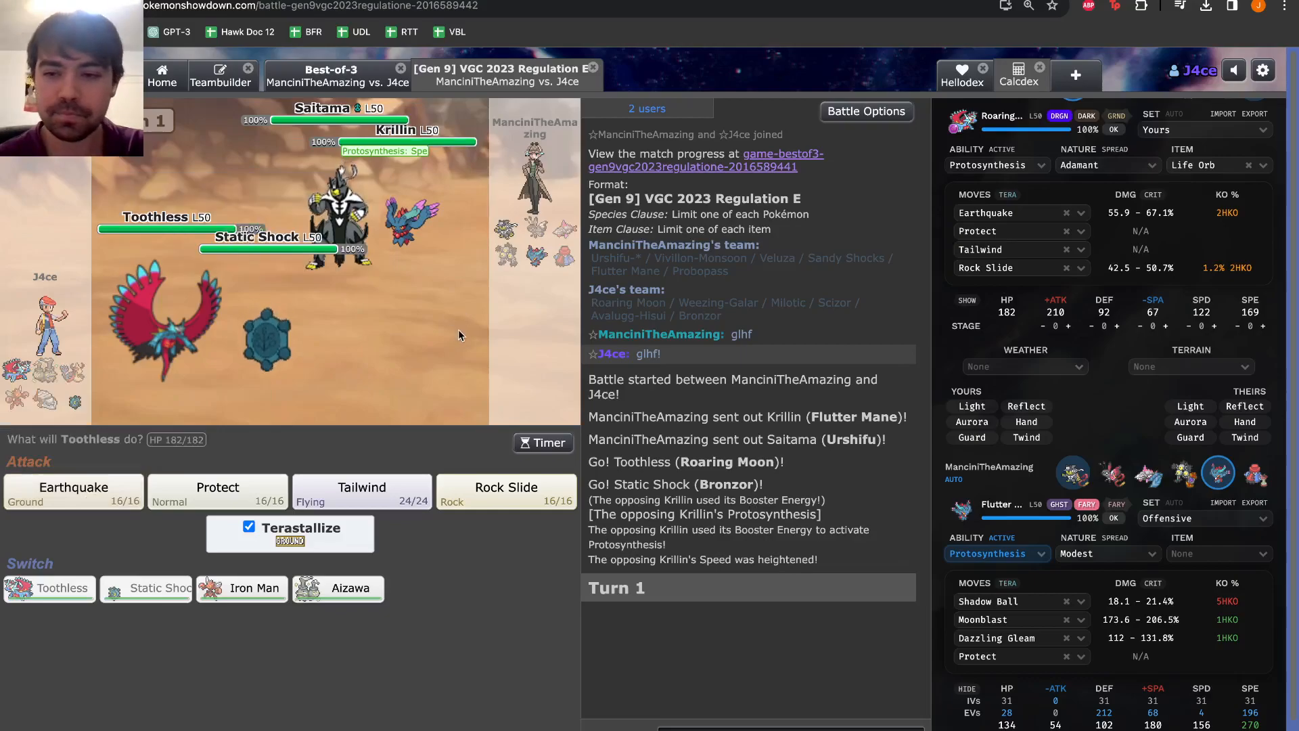
mouse_move(73, 493)
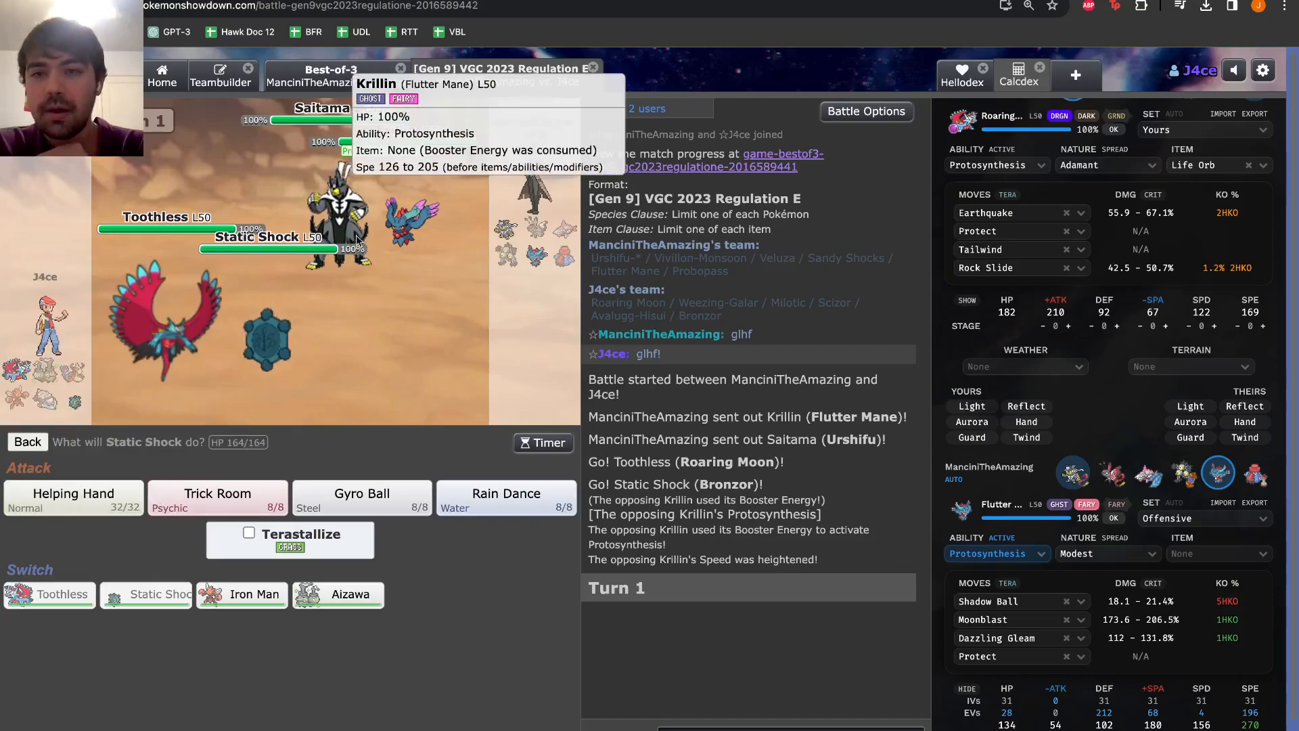
mouse_move(393, 220)
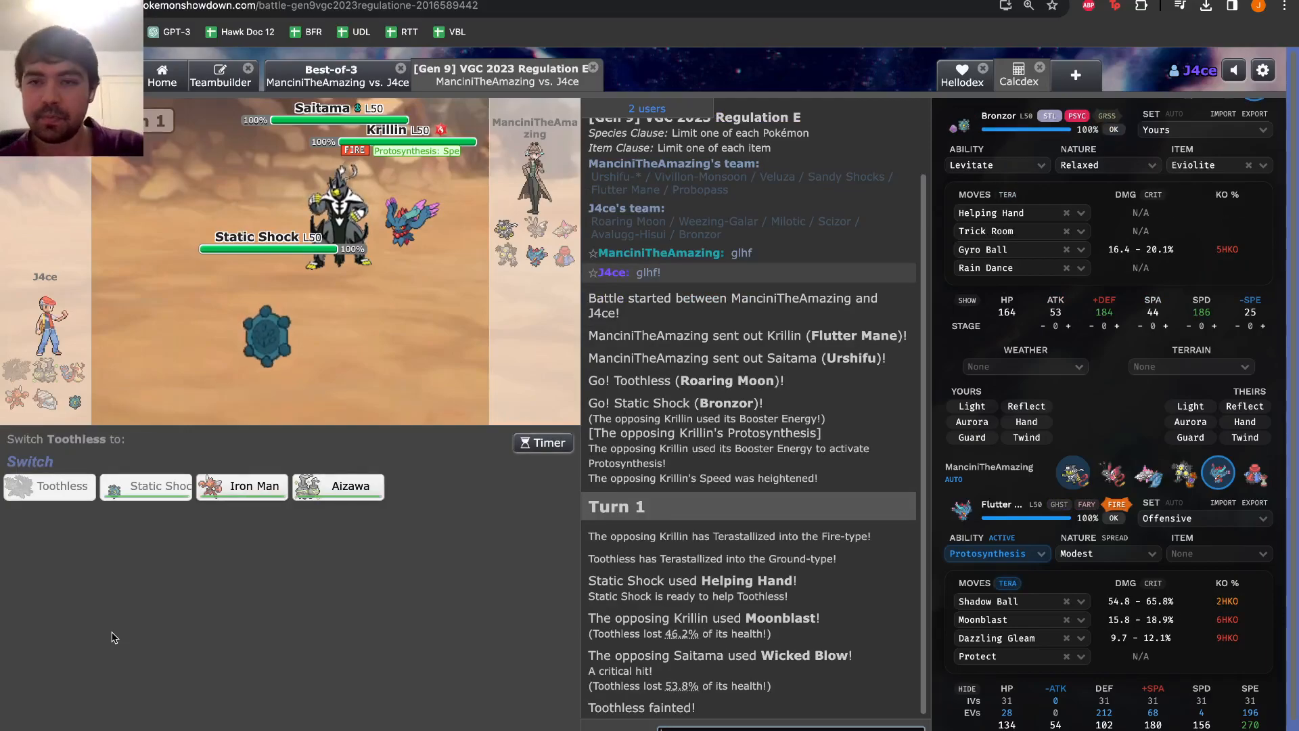
mouse_move(241, 486)
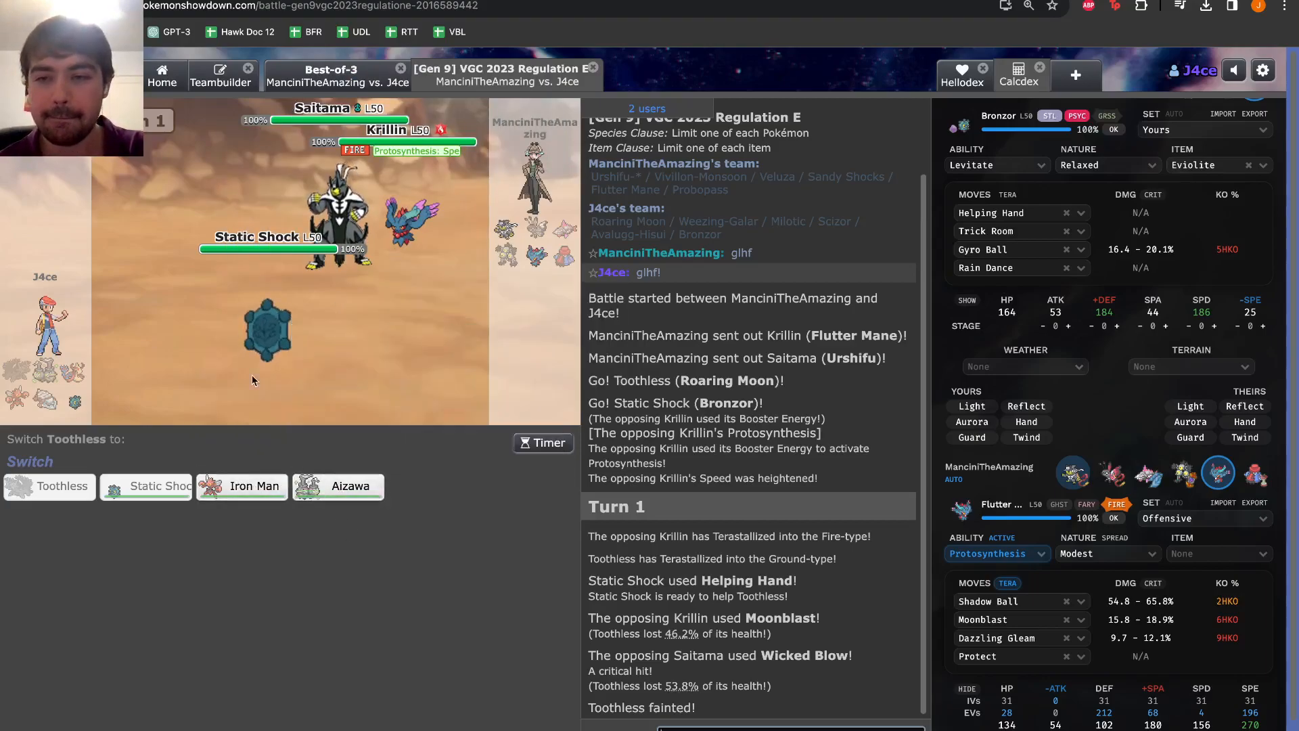
mouse_move(323, 219)
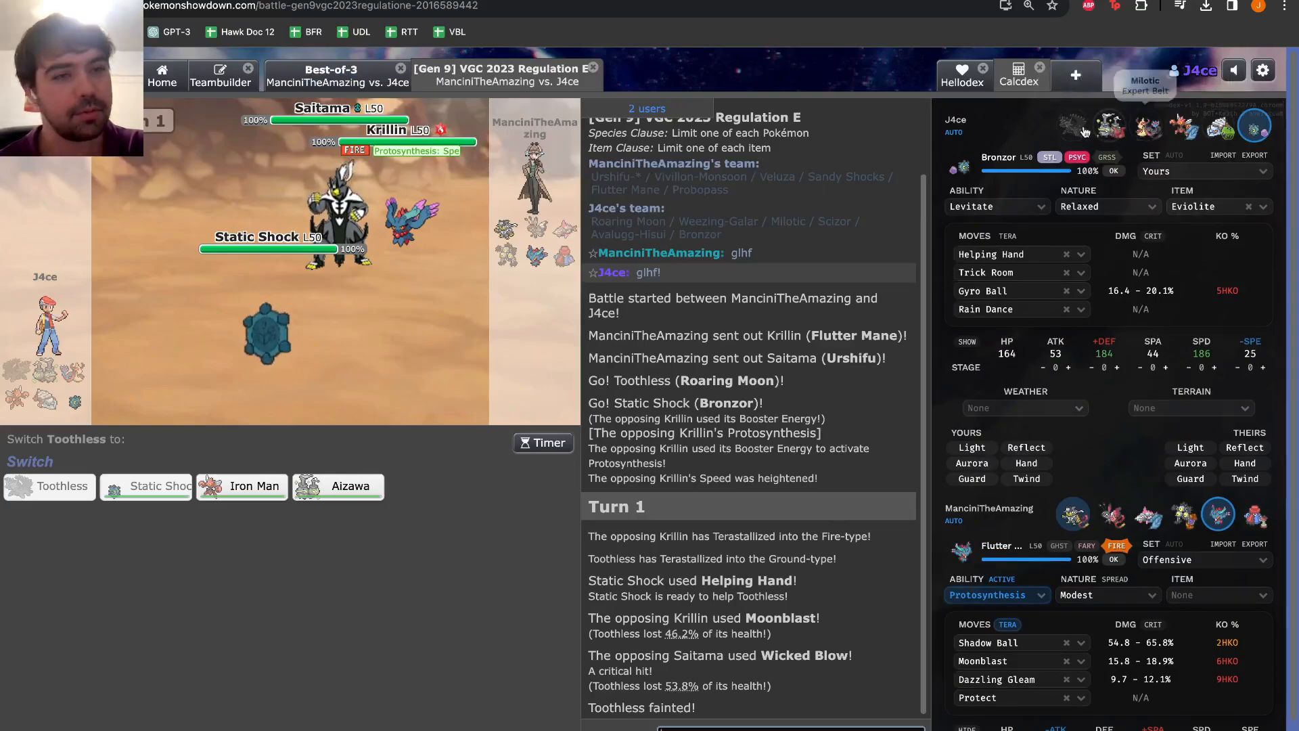
mouse_move(1071, 514)
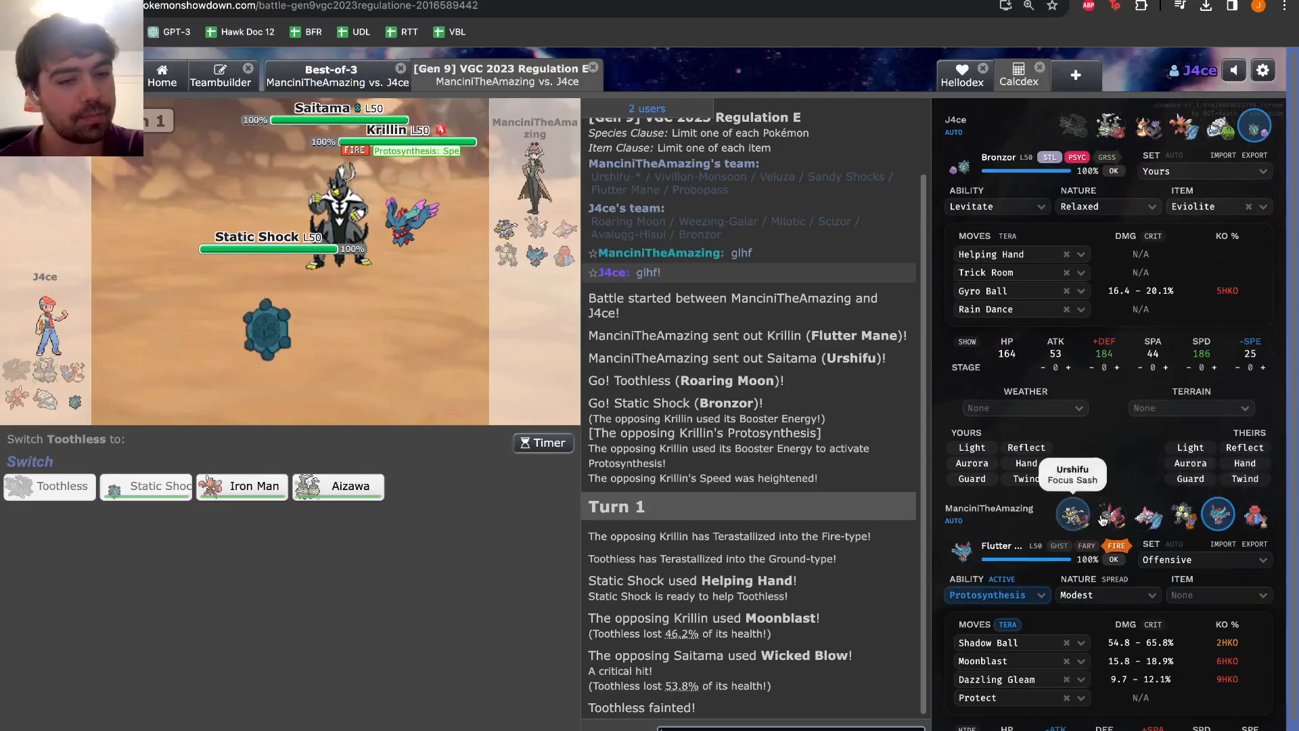
Bring up damage calcs for the opposing Urshifu before choosing a replacement
left_click(1071, 514)
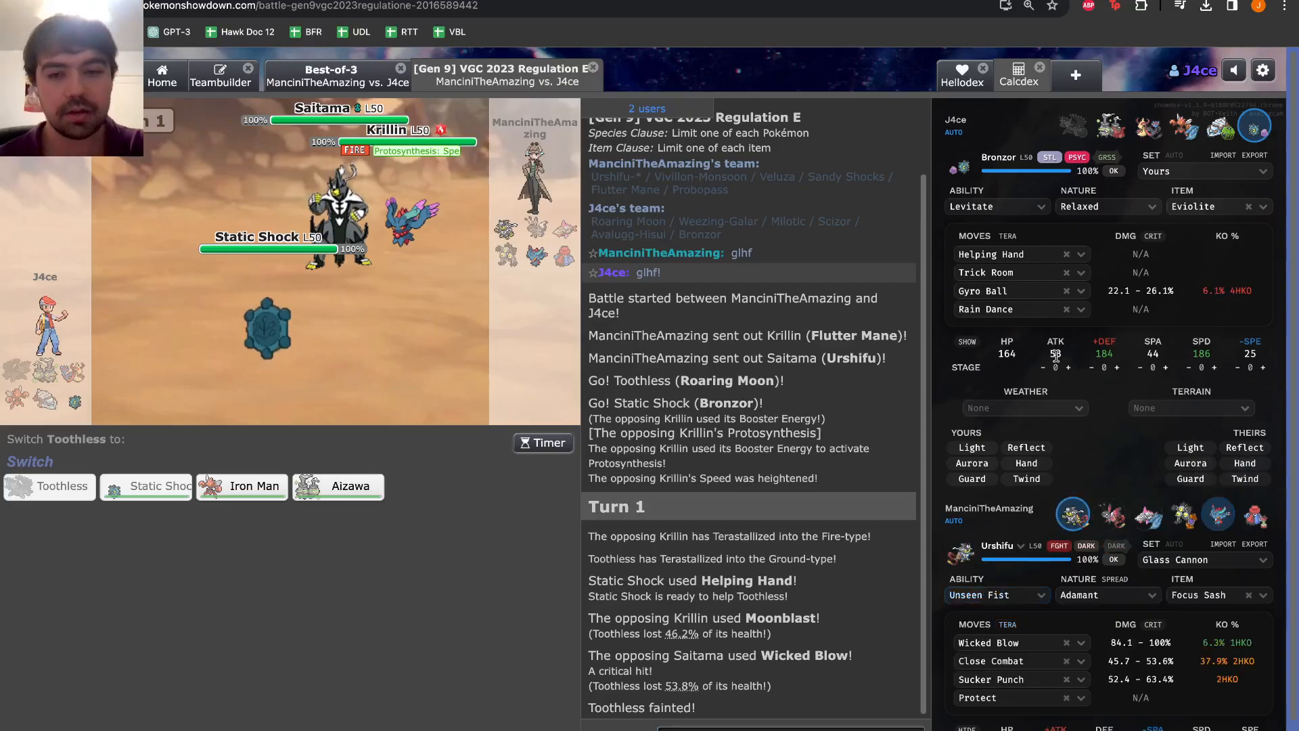
mouse_move(240, 485)
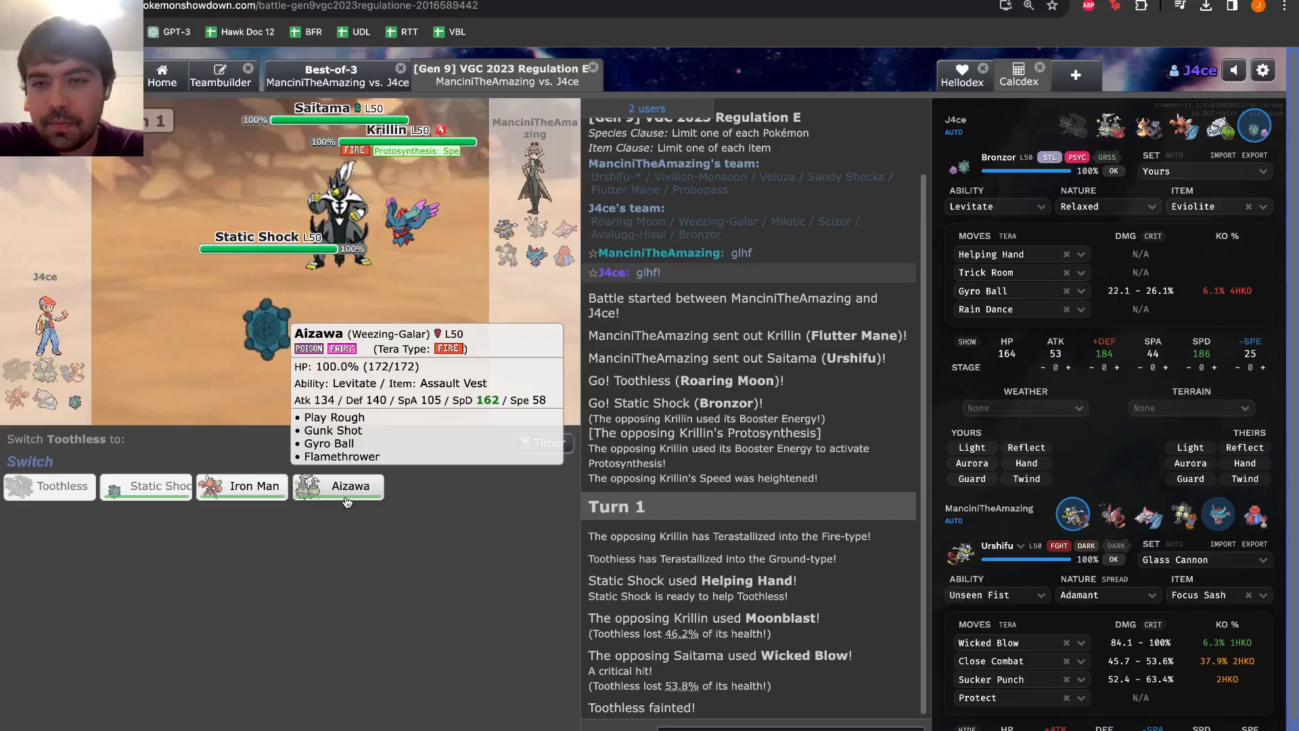
mouse_move(266, 331)
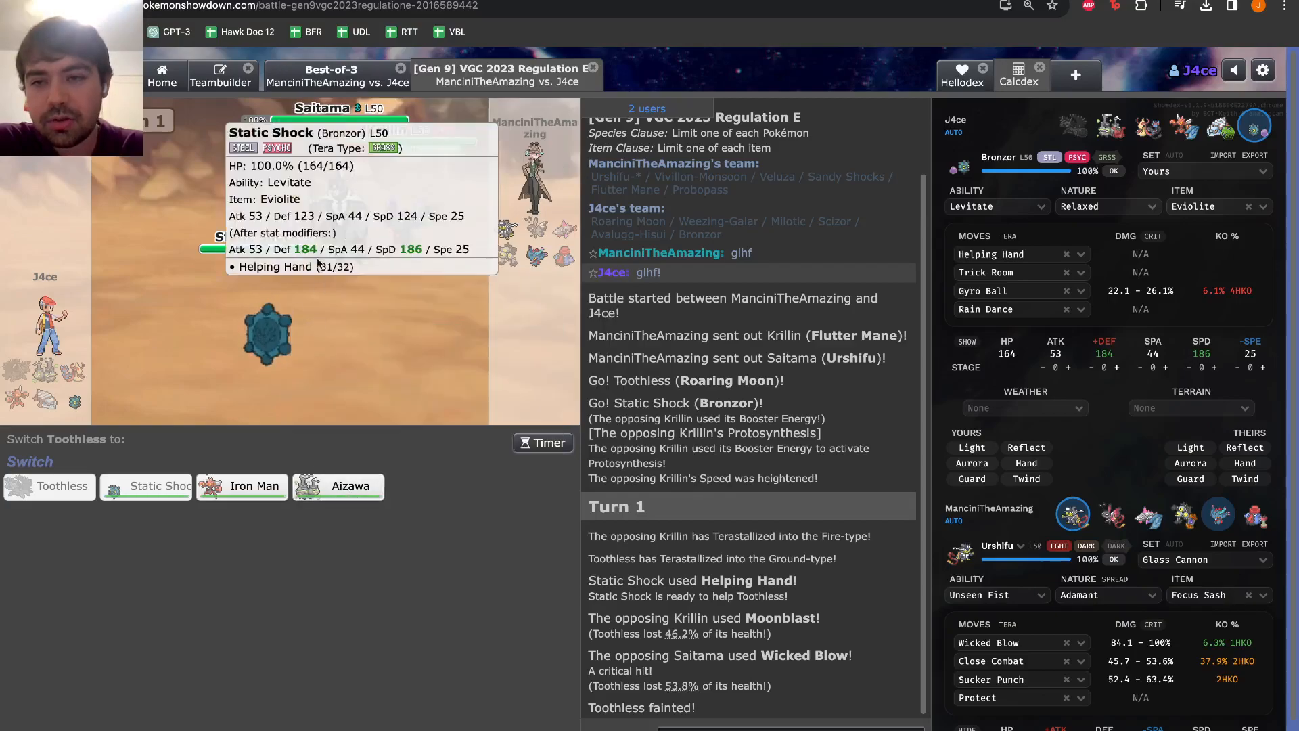
mouse_move(278, 390)
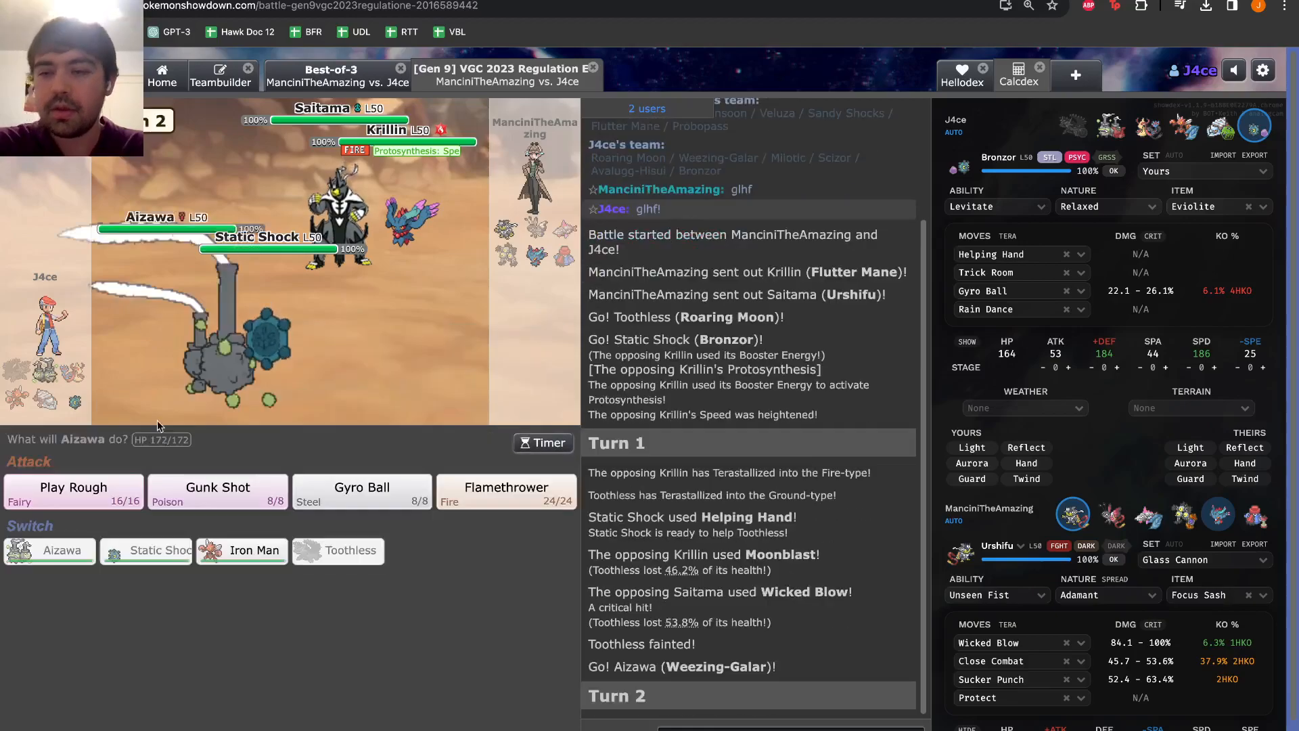
mouse_move(190, 347)
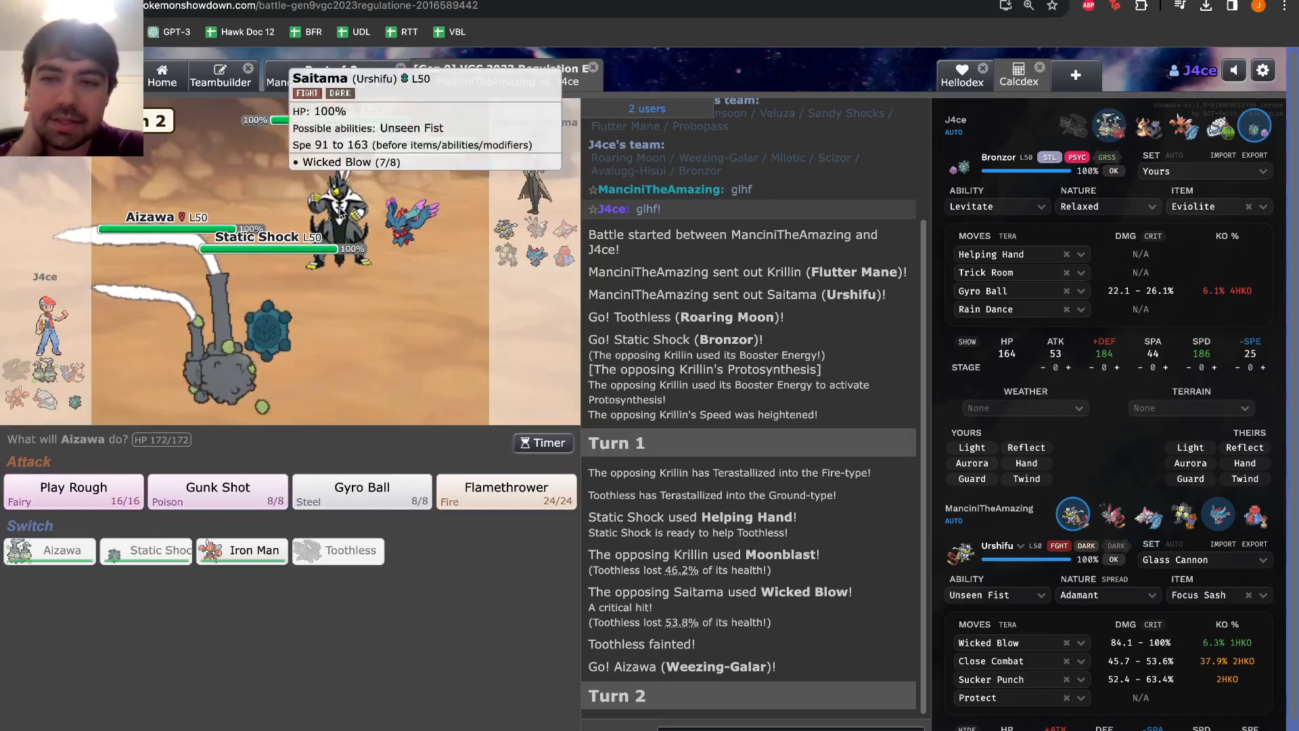
mouse_move(73, 491)
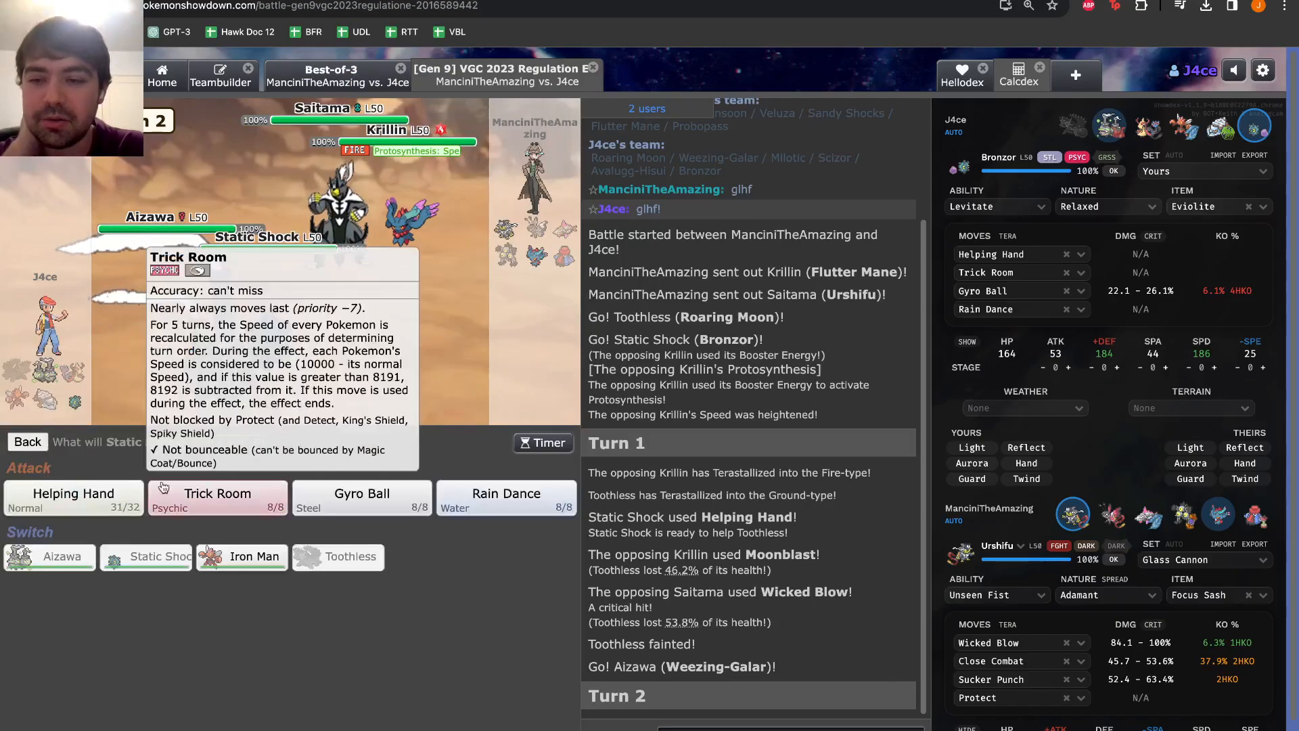
mouse_move(245, 496)
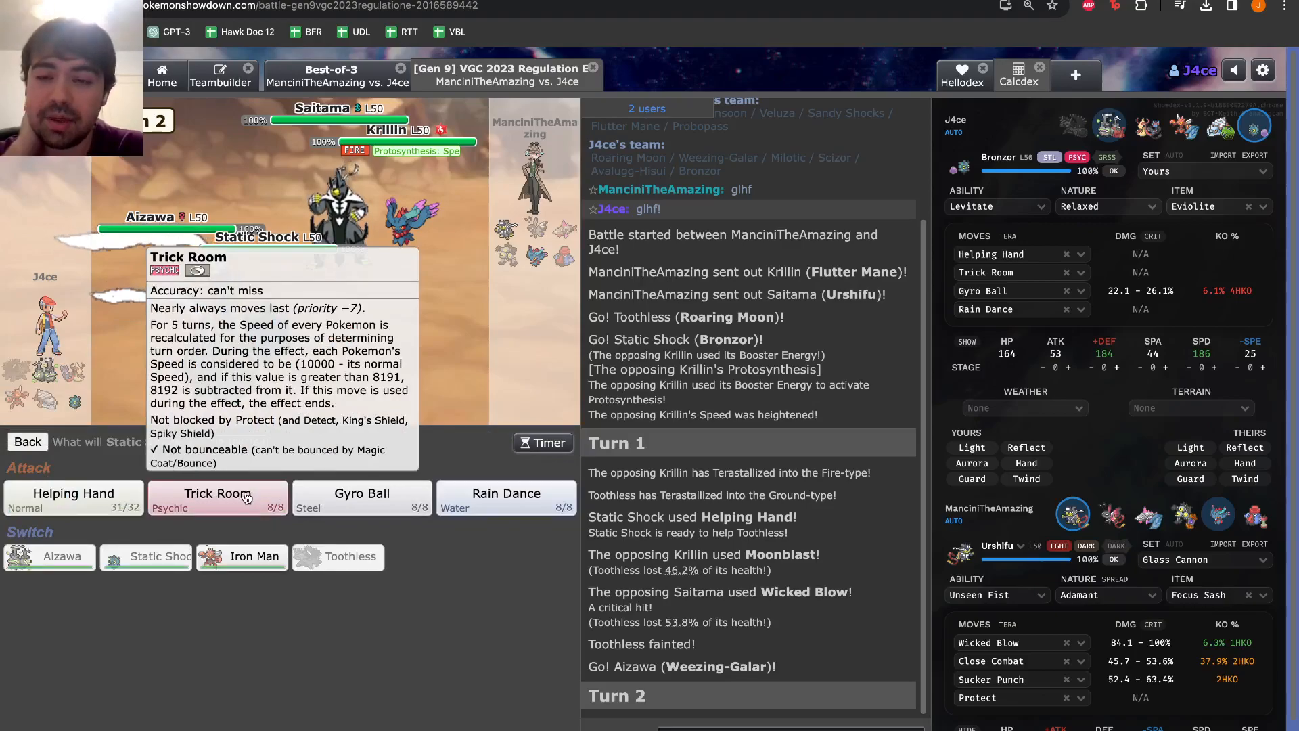
Have Static Shock (Bronzor) set up Trick Room on Turn 2
left_click(216, 496)
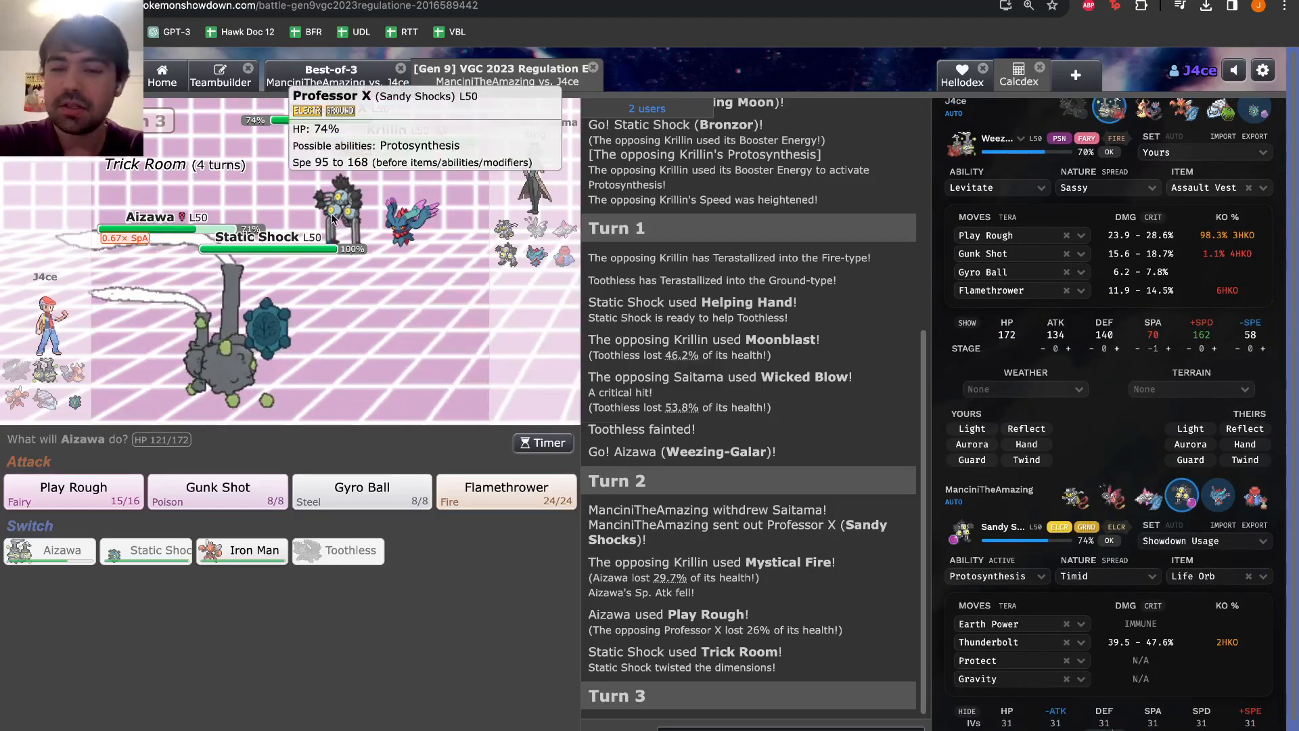
mouse_move(381, 372)
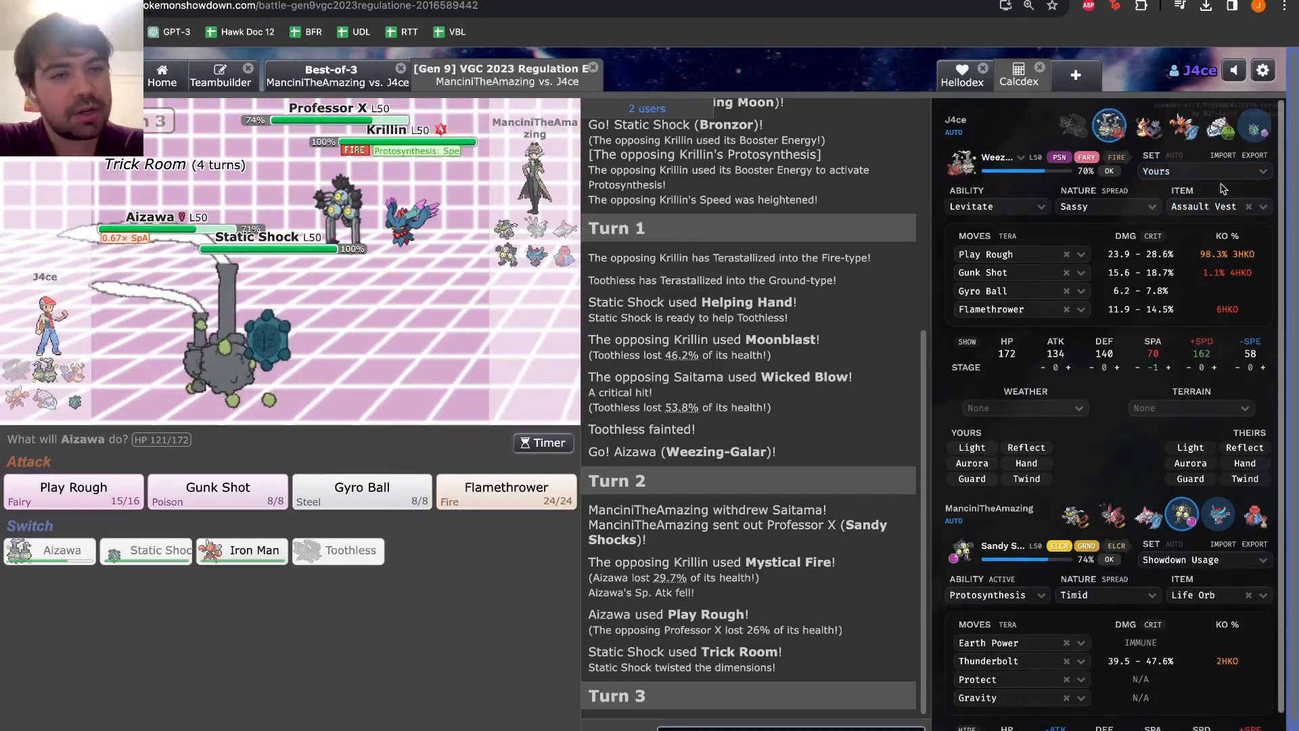
mouse_move(1216, 514)
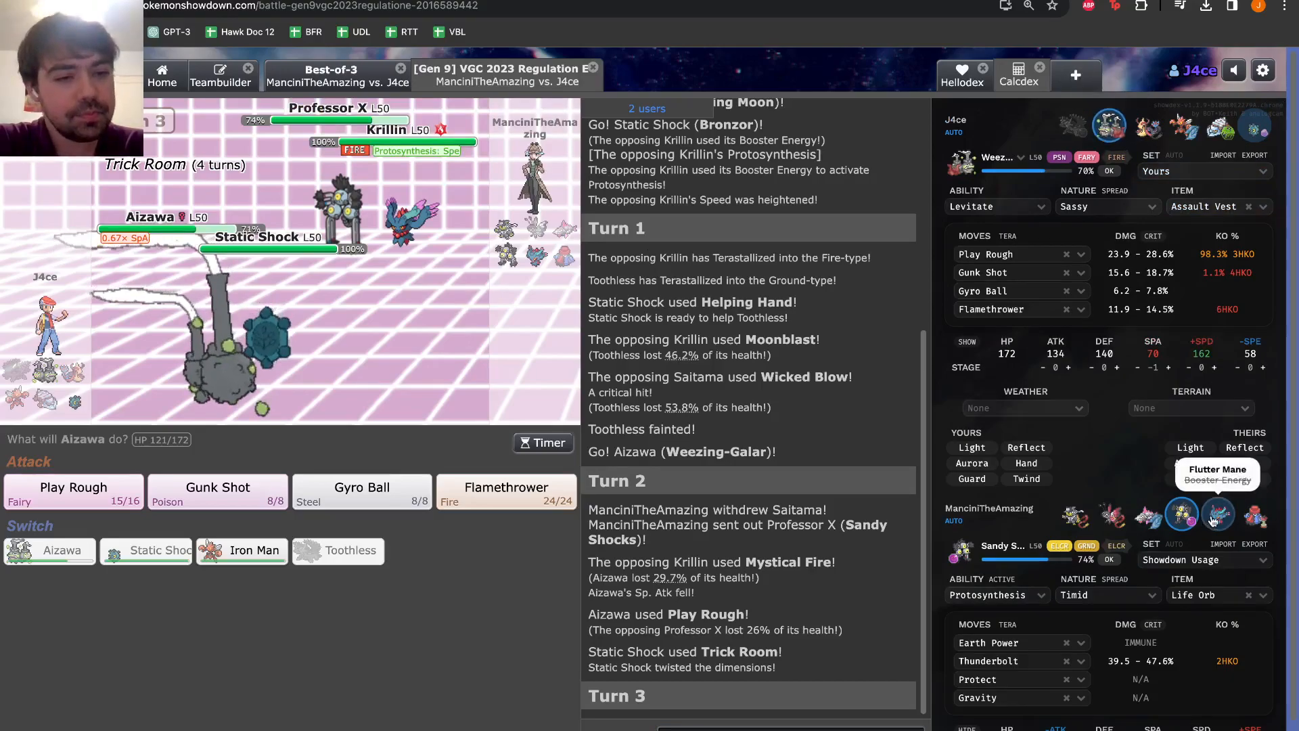
Check Helping Hand-boosted calcs against Flutter Mane, then choose Gunk Shot for Weezing-Galar
left_click(1218, 514)
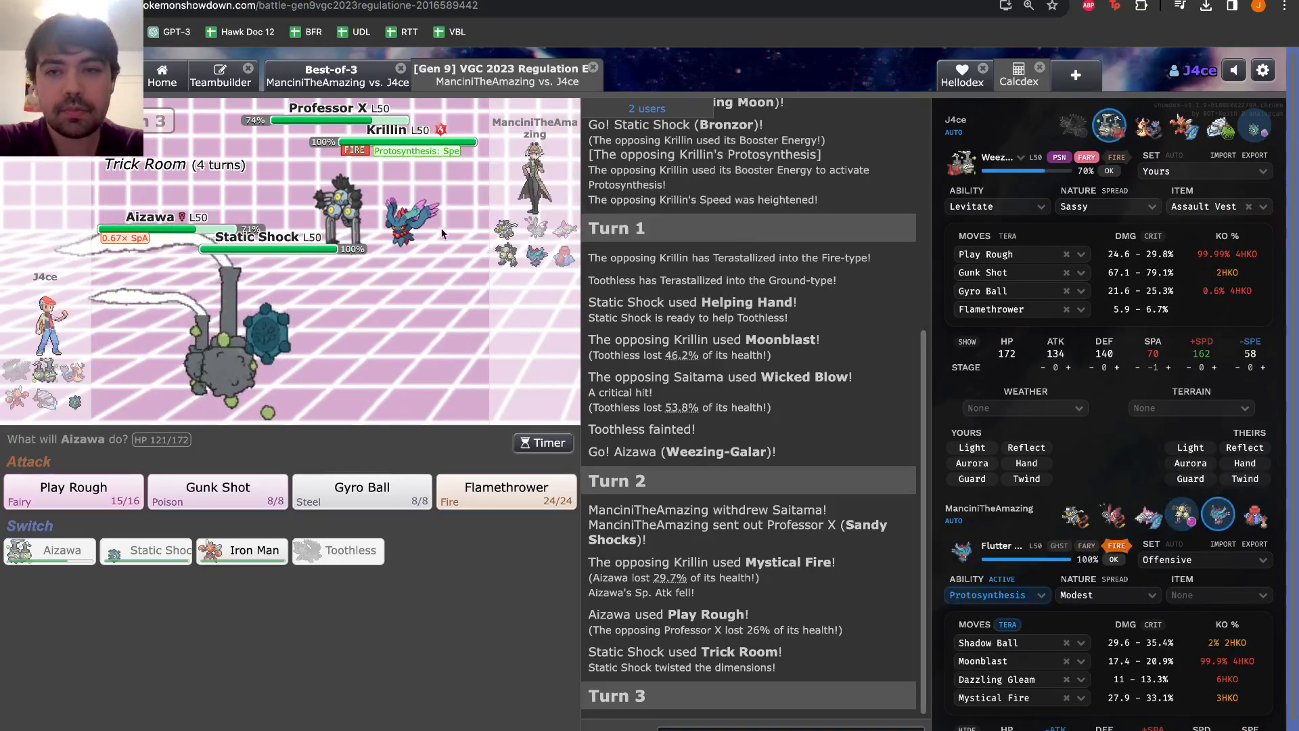
mouse_move(418, 216)
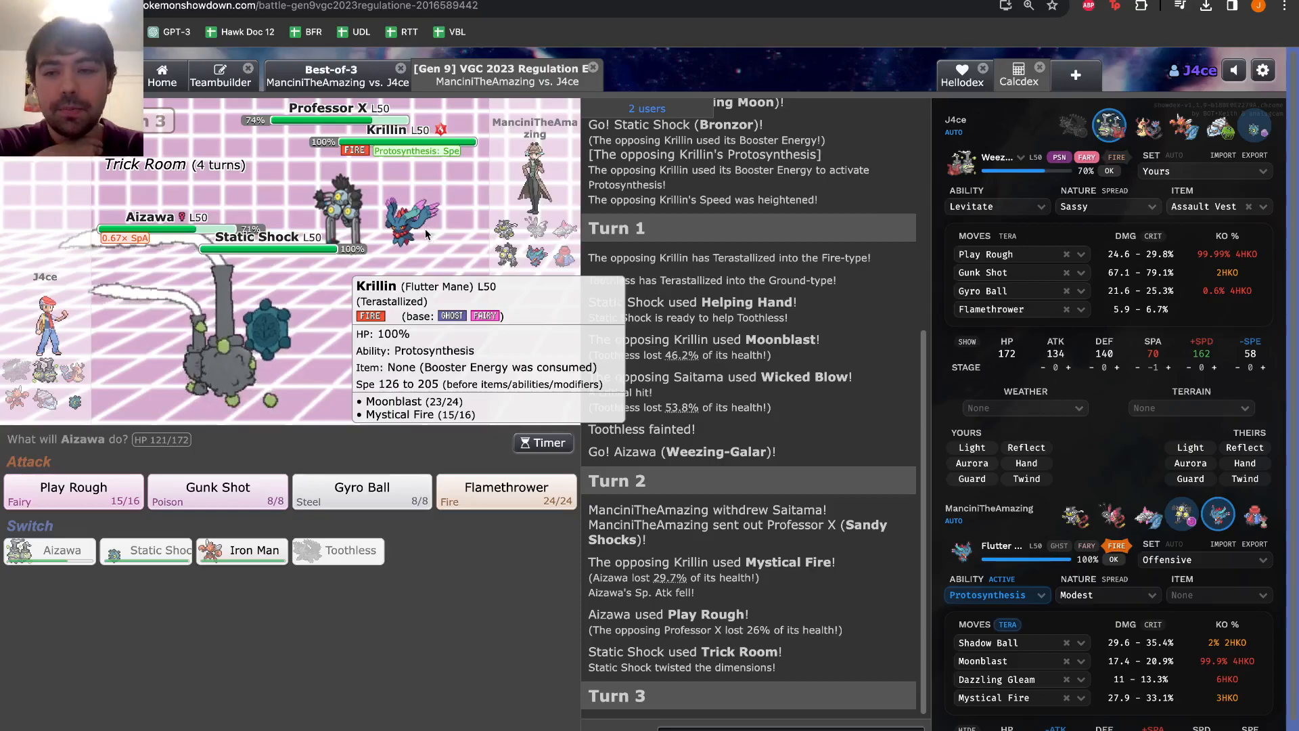
mouse_move(216, 487)
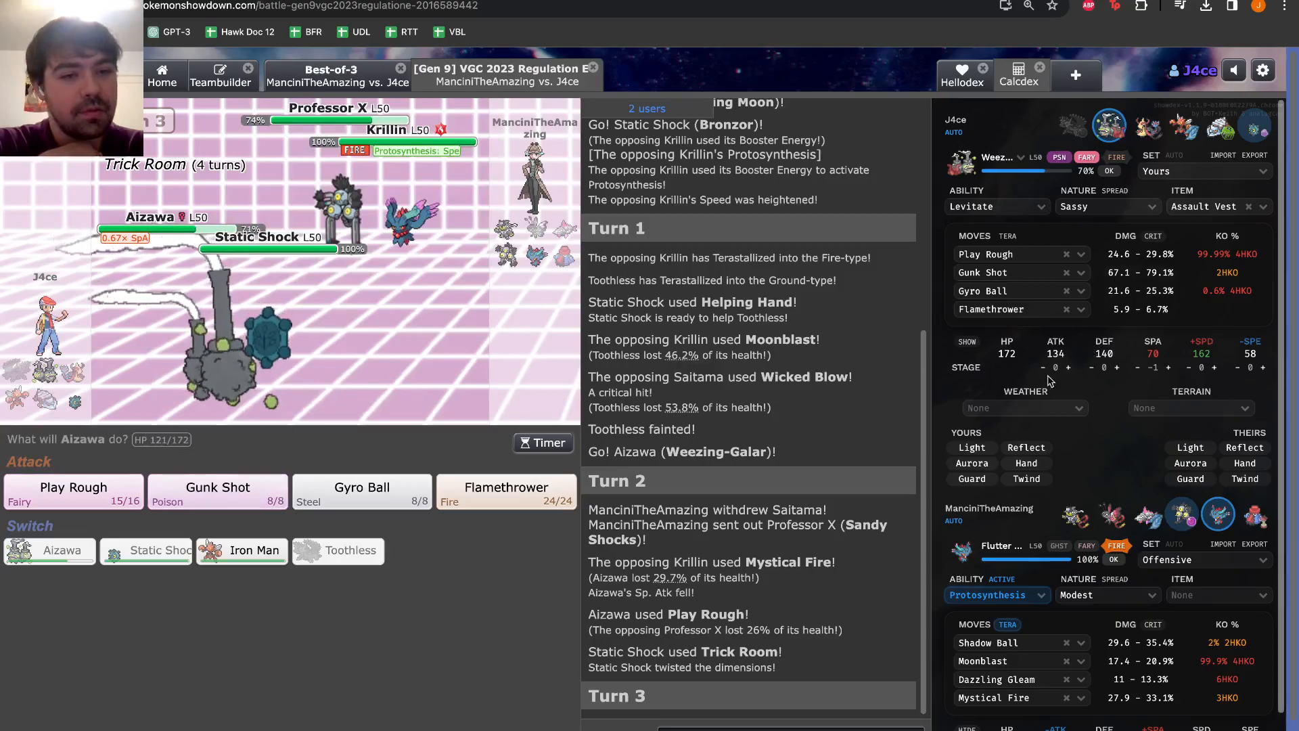
left_click(1025, 462)
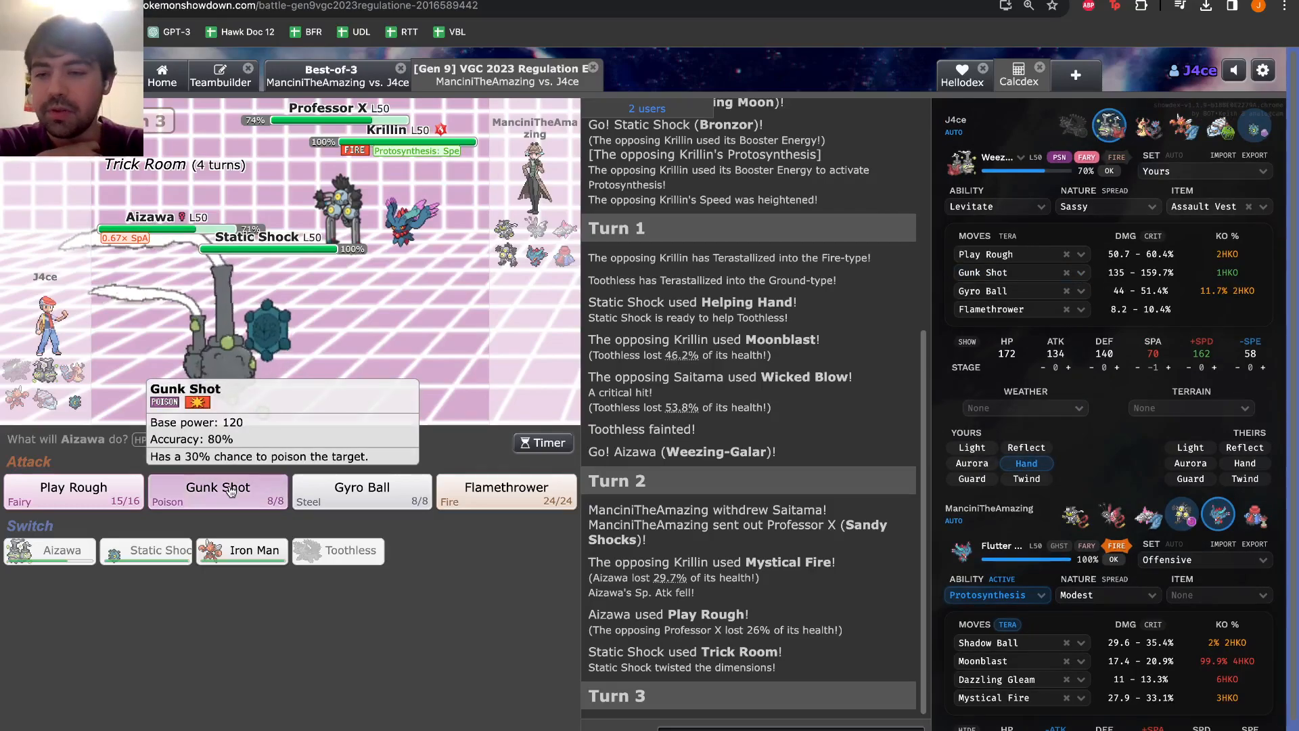
left_click(217, 493)
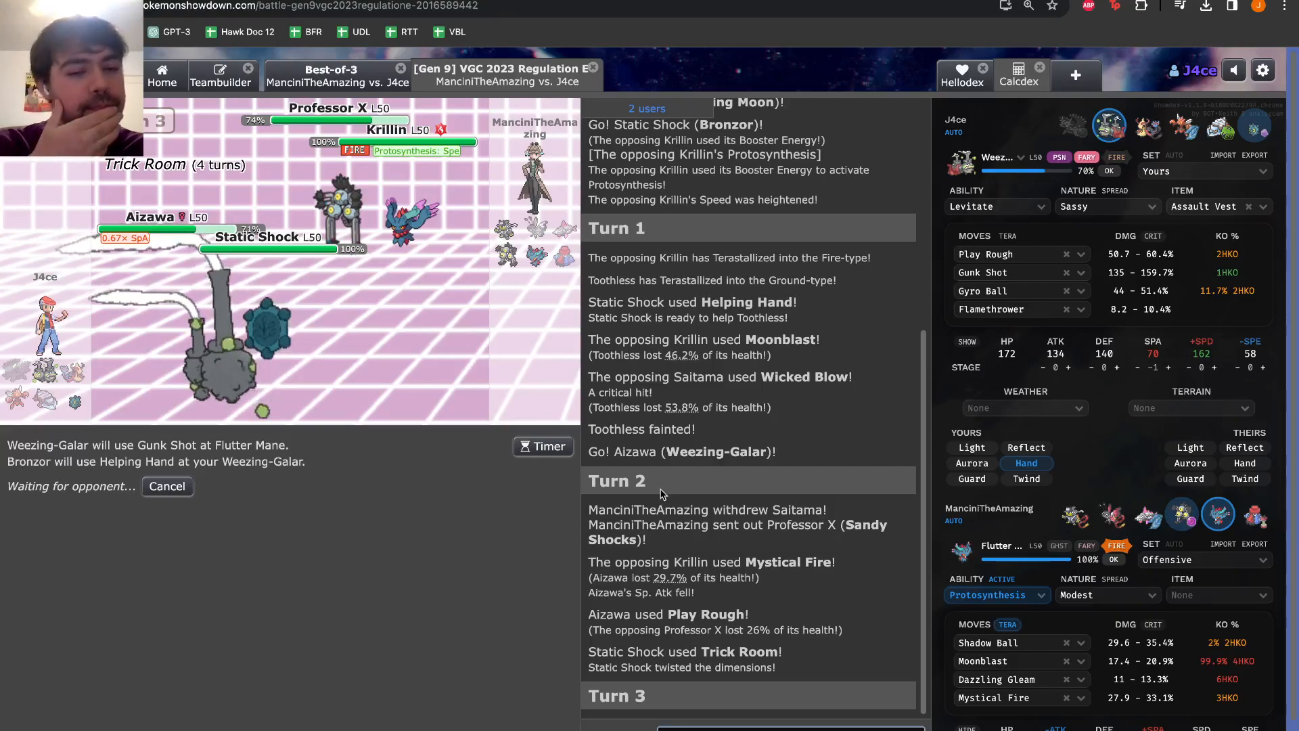
mouse_move(1149, 133)
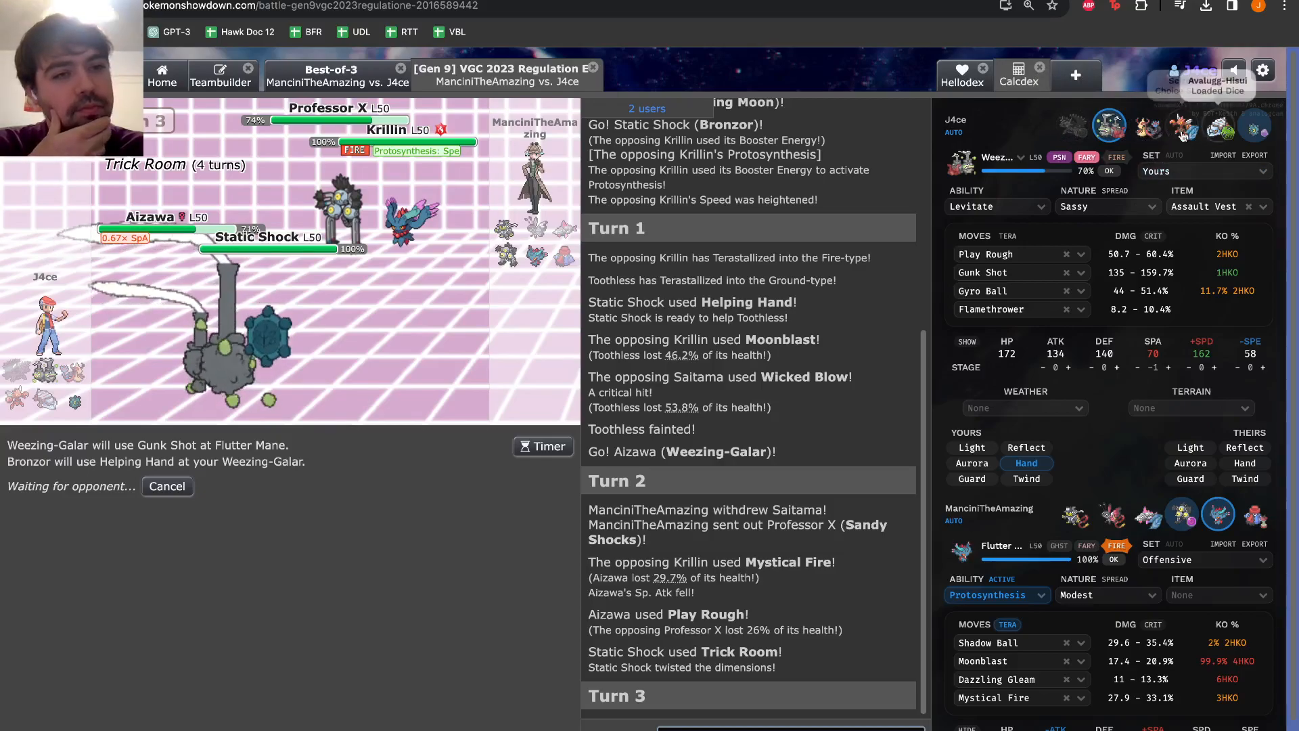
mouse_move(1072, 125)
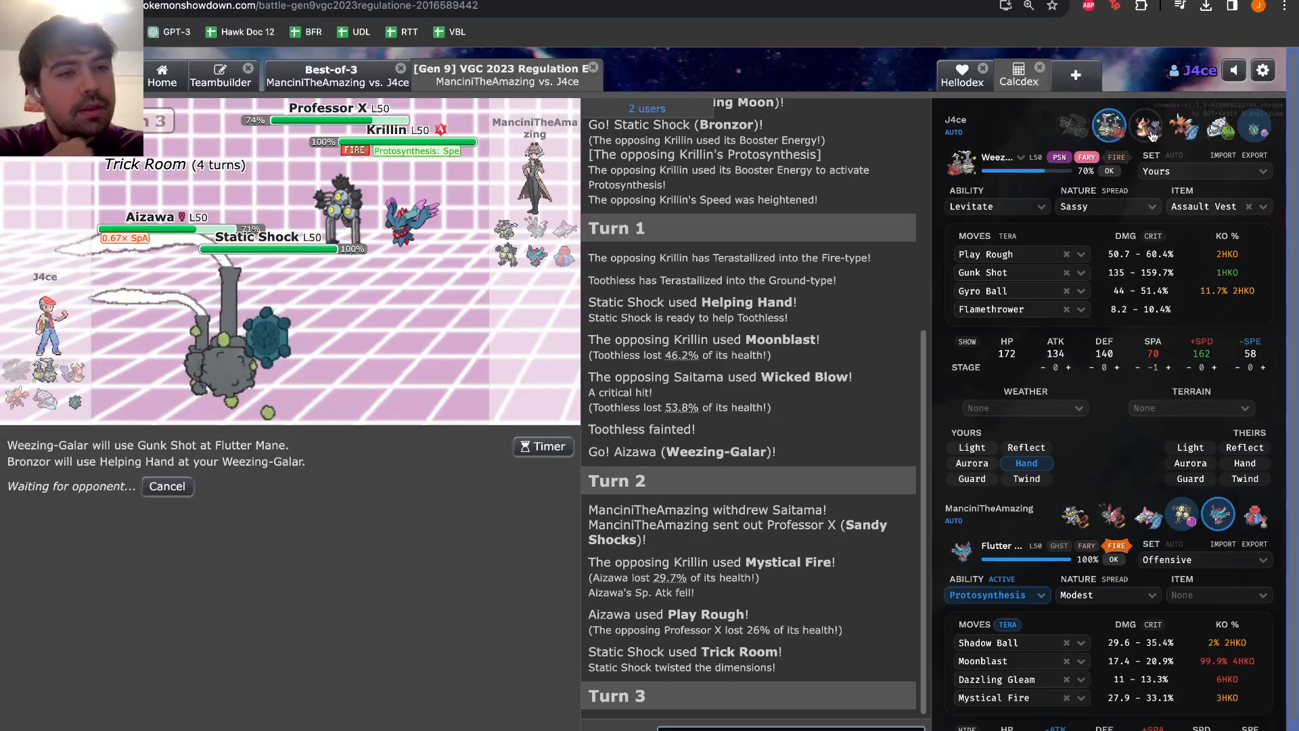
mouse_move(1219, 129)
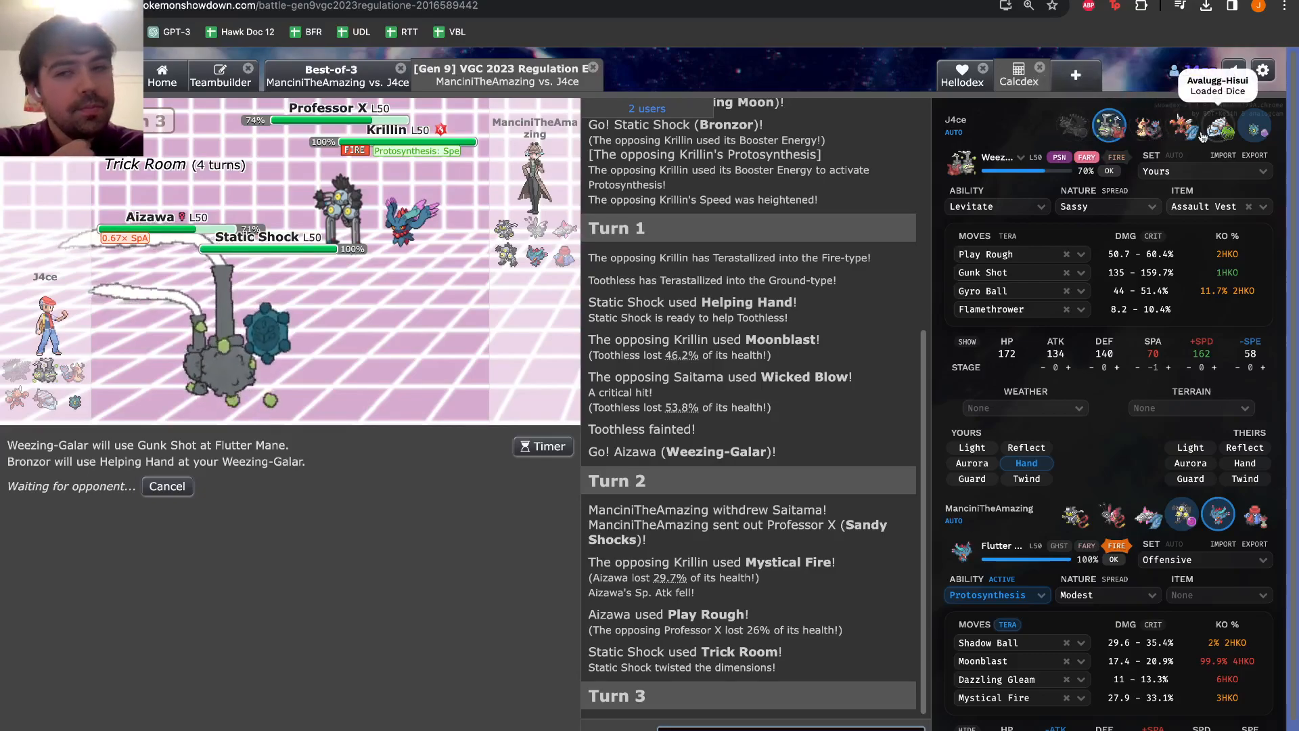
mouse_move(1108, 126)
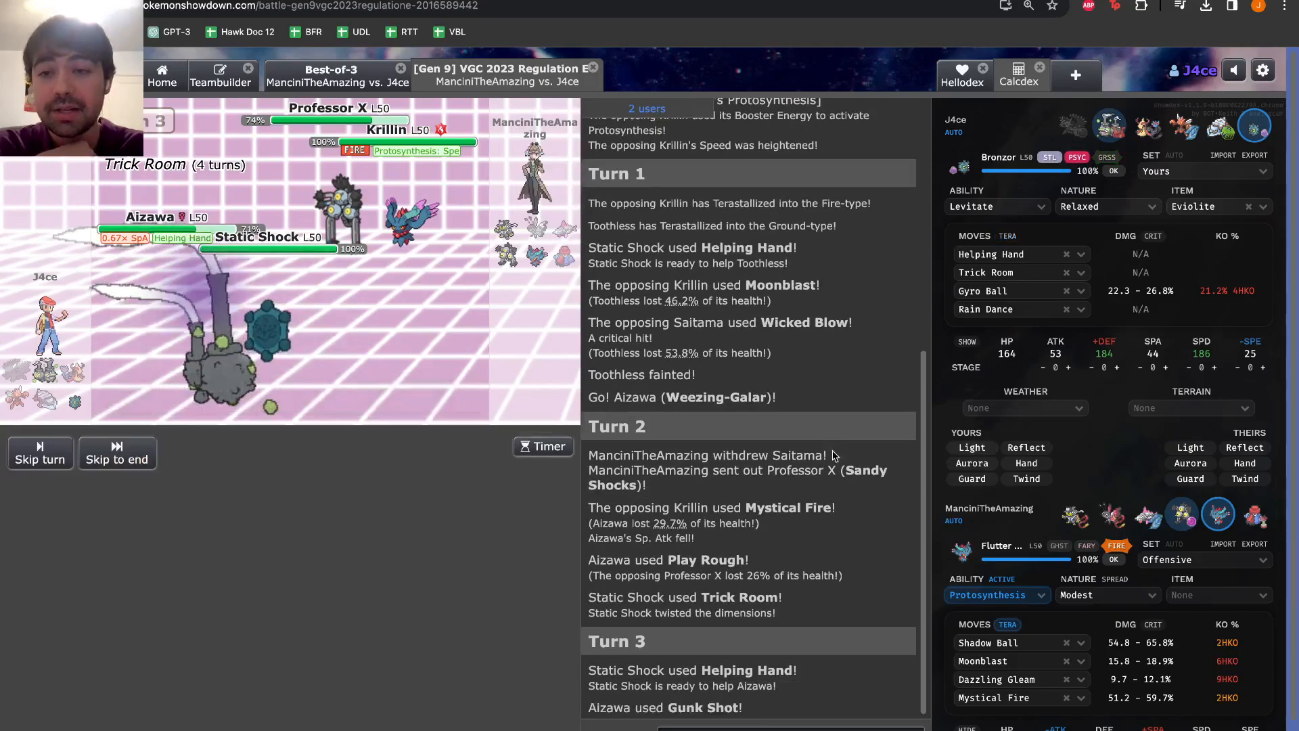
Watch Turn 3 resolve and begin selecting a move at the Turn 4 prompt
scroll("down", 3)
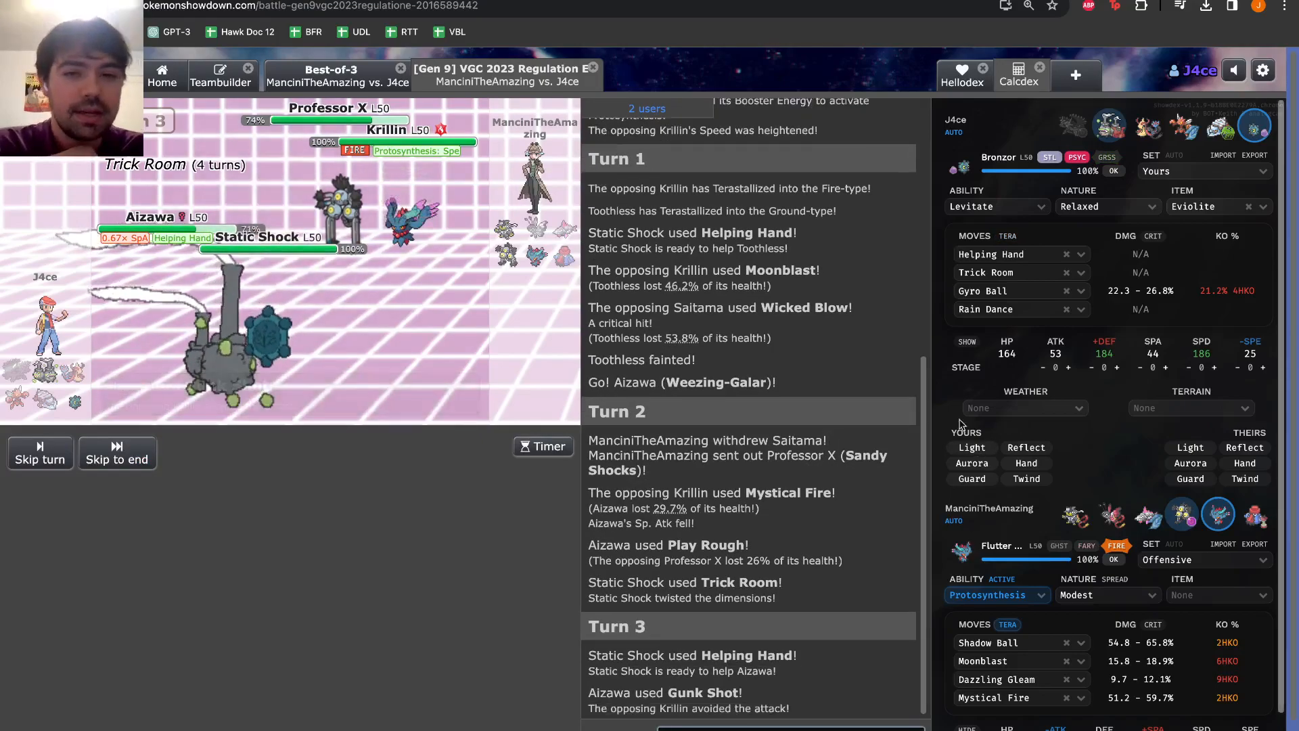
left_click(117, 453)
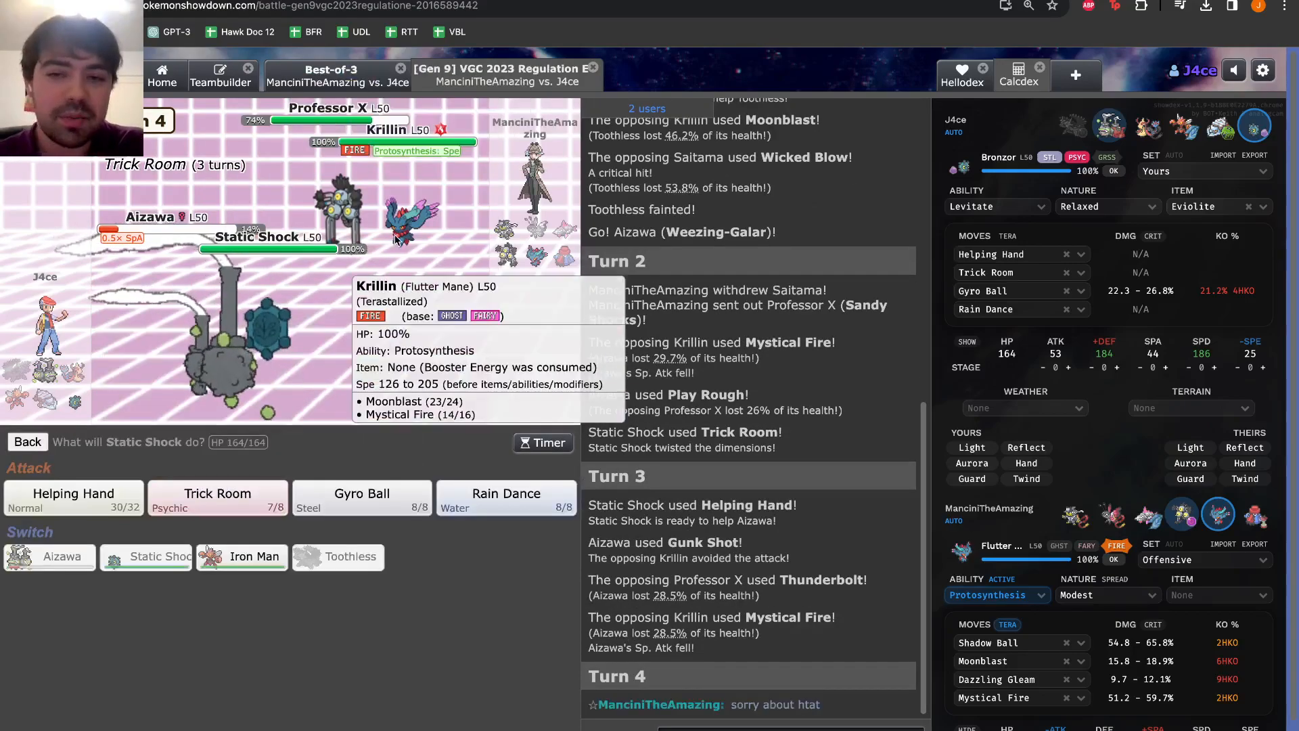
mouse_move(216, 494)
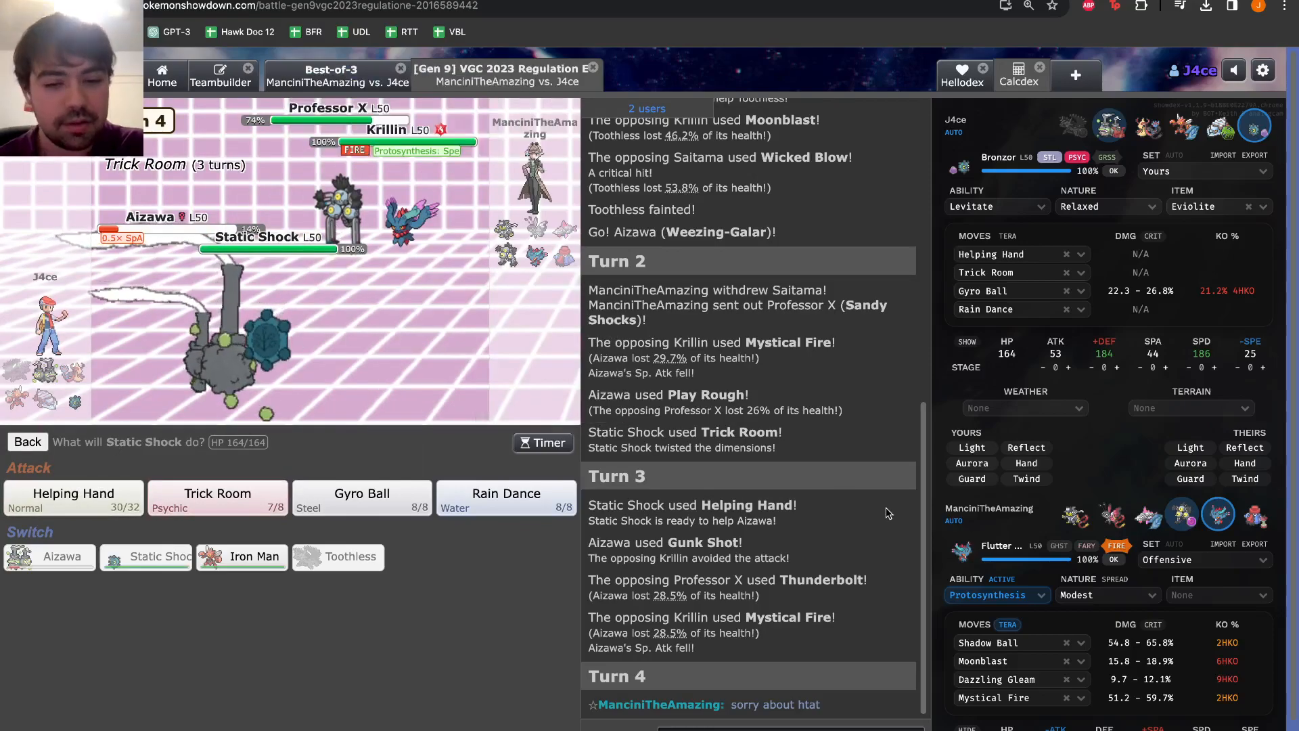
Reply "no worries" to the opponent's apology in the battle chat
type("no worr")
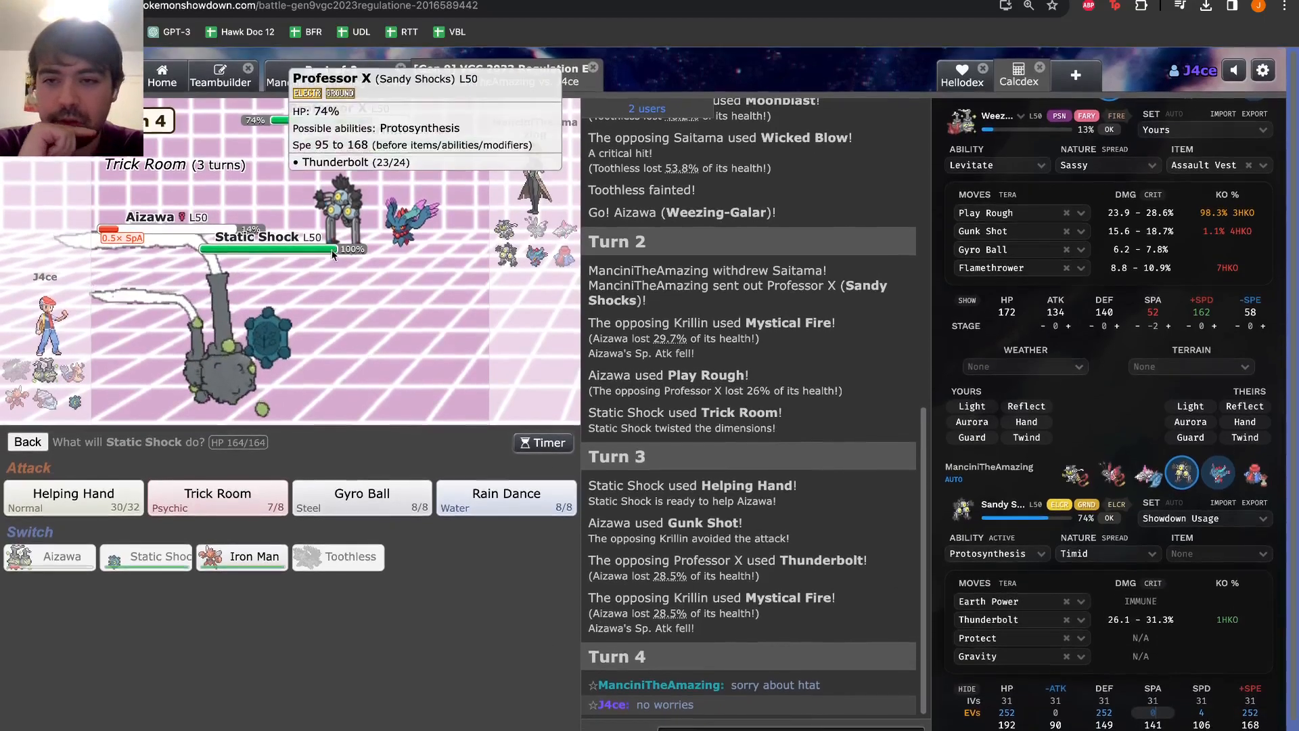
mouse_move(444, 130)
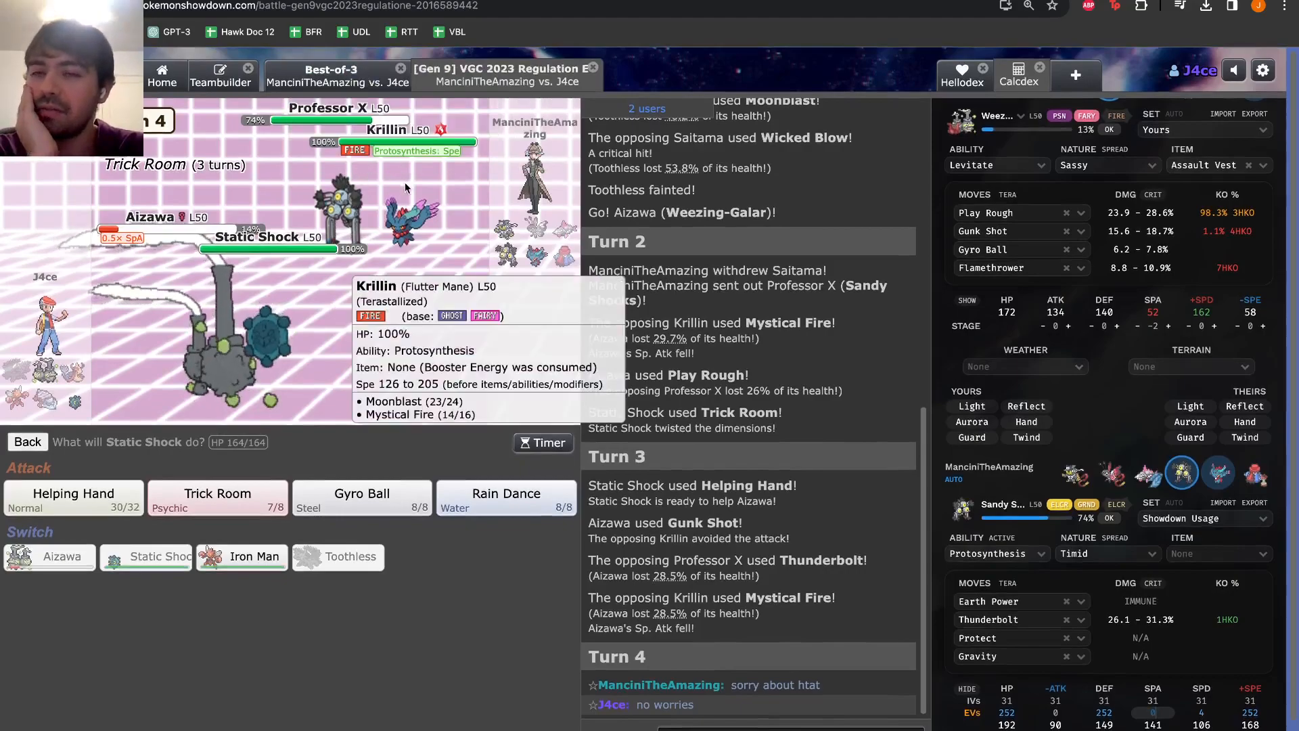
mouse_move(241, 556)
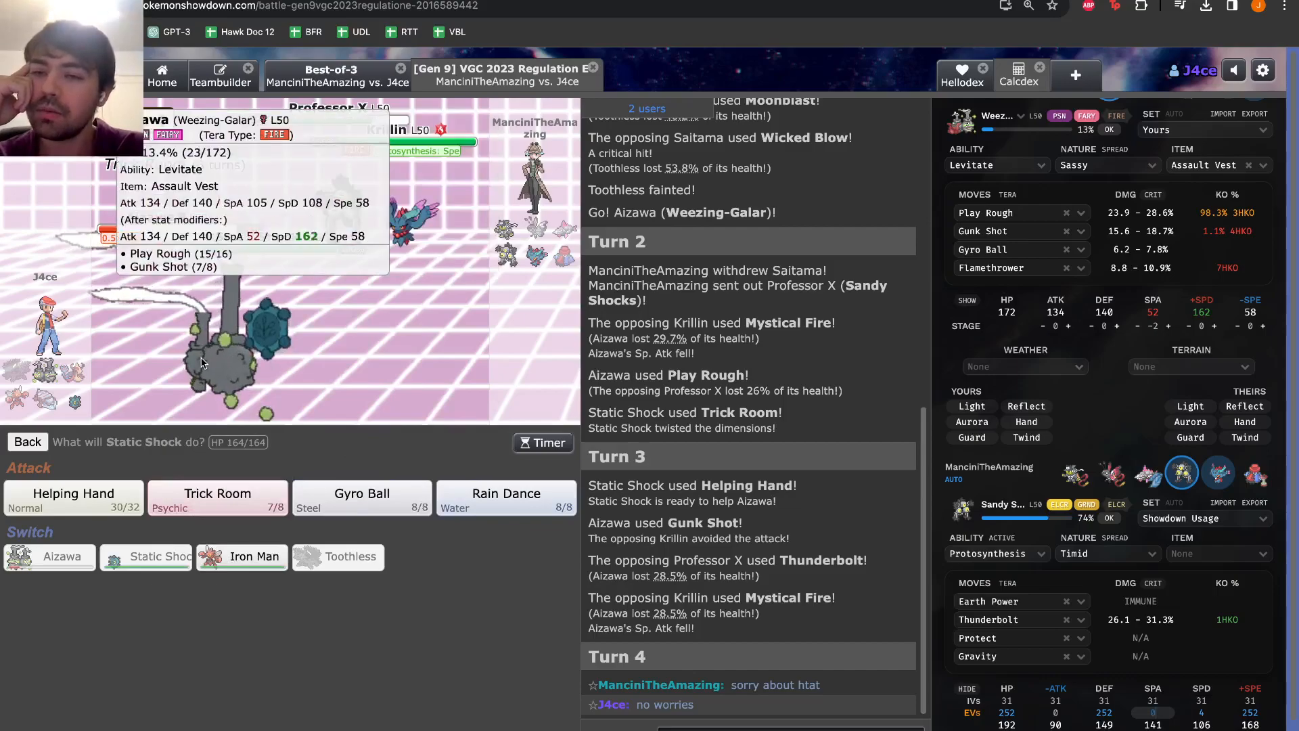
mouse_move(433, 285)
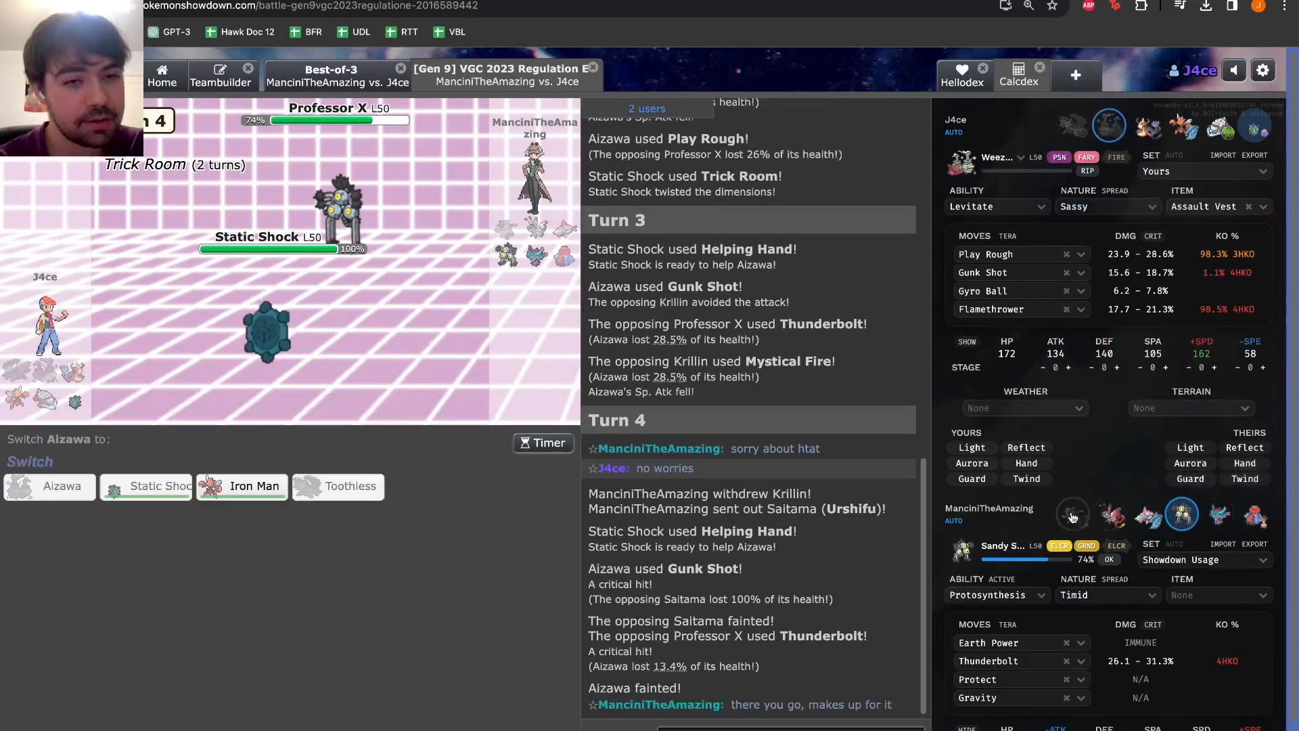
Check calcs against the opposing Urshifu, then send Iron Man the Scizor in for fainted Aizawa
left_click(1072, 515)
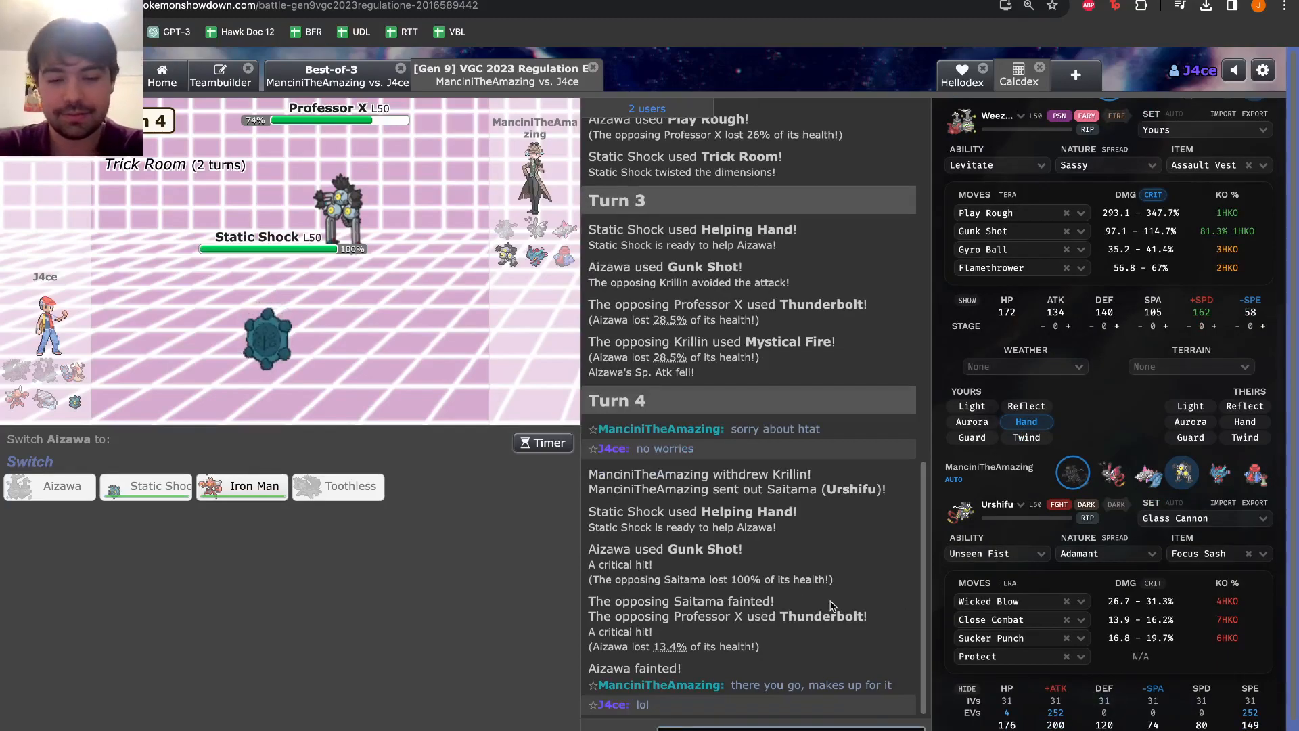
mouse_move(698, 688)
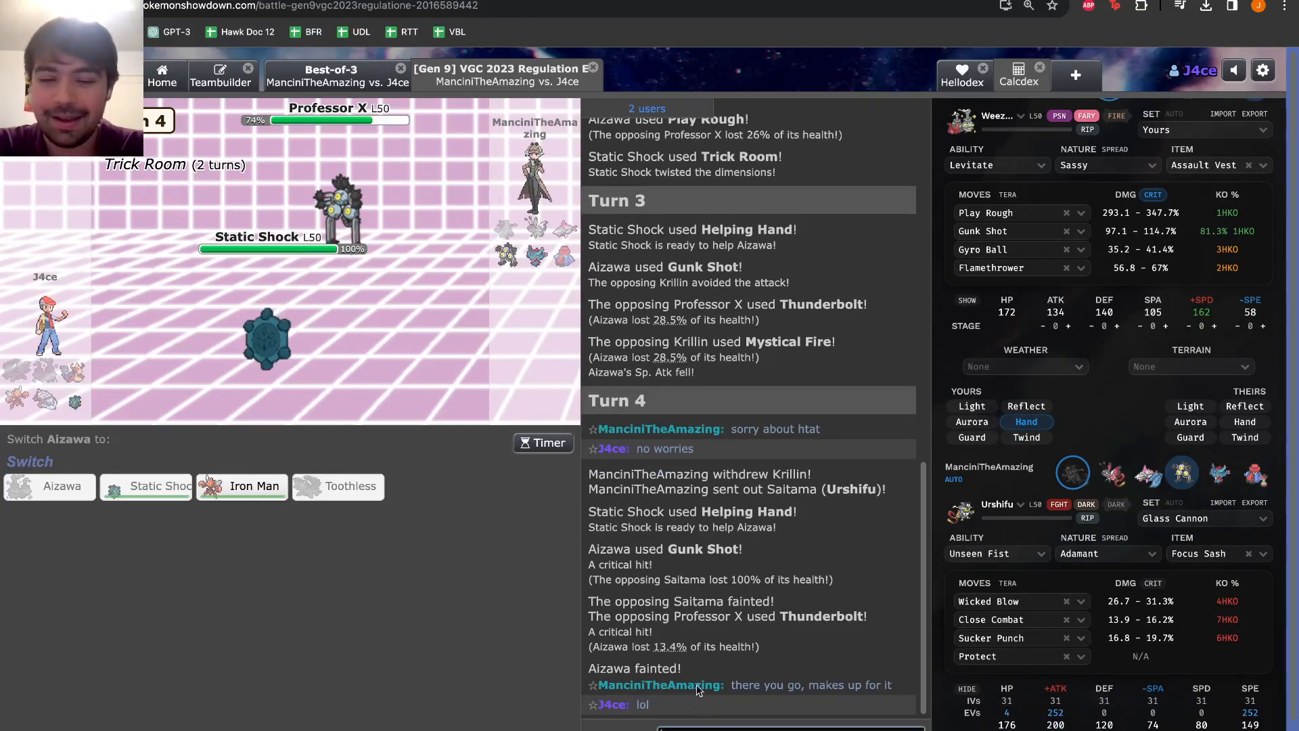
mouse_move(242, 486)
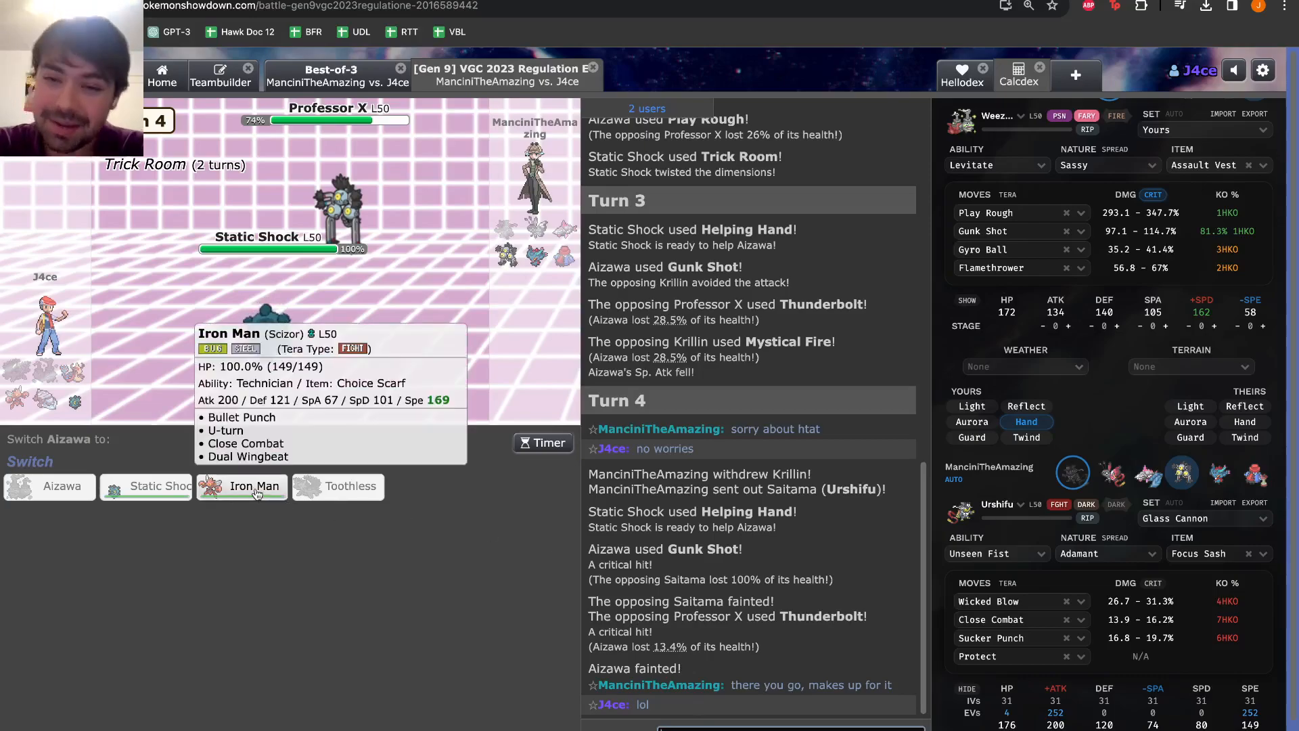
left_click(241, 485)
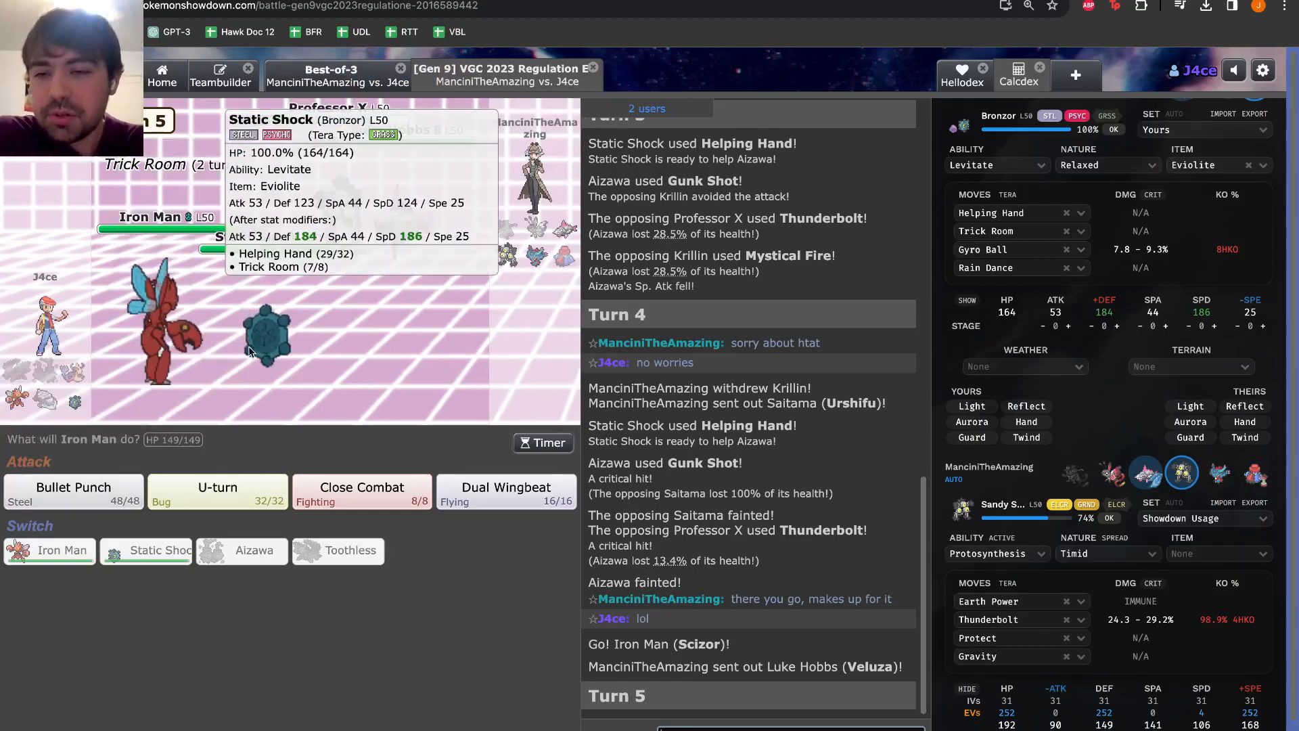
mouse_move(73, 492)
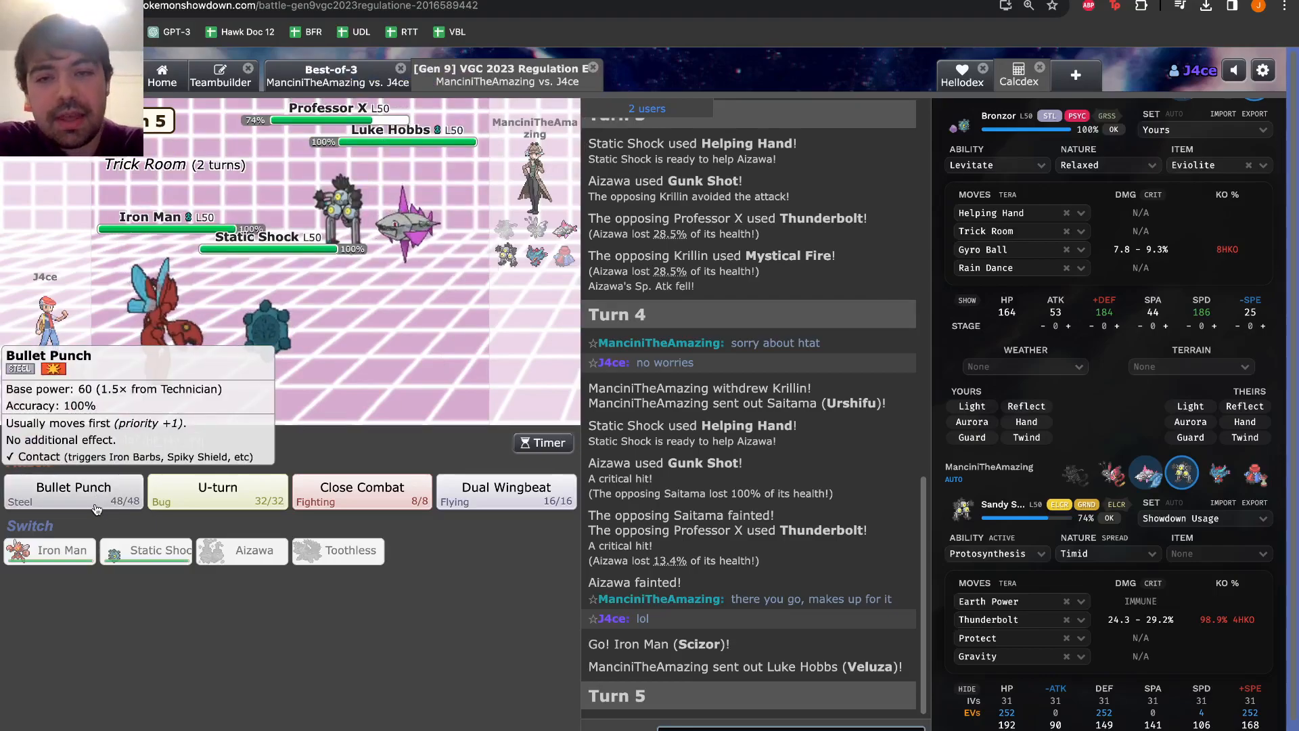
mouse_move(403, 223)
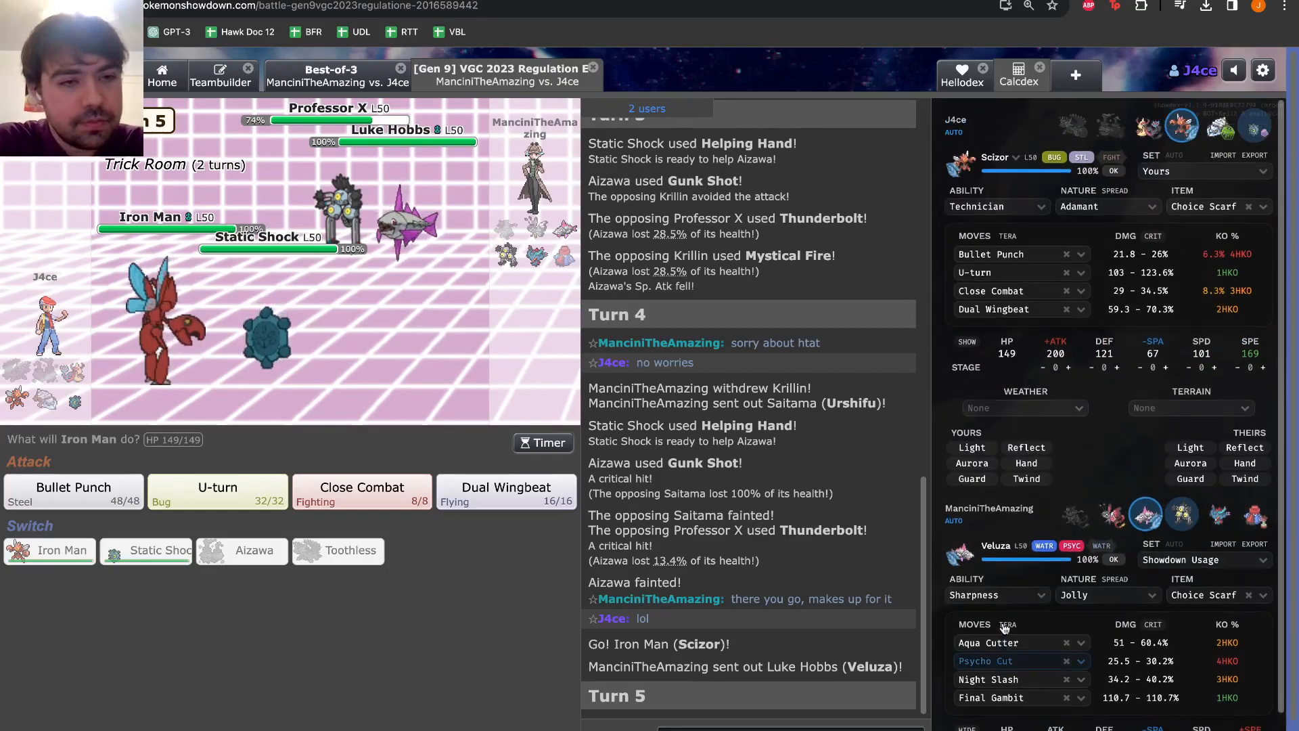
Factor Helping Hand into Scizor's calcs and compare damage against the opposing Sandy Shocks
left_click(1024, 462)
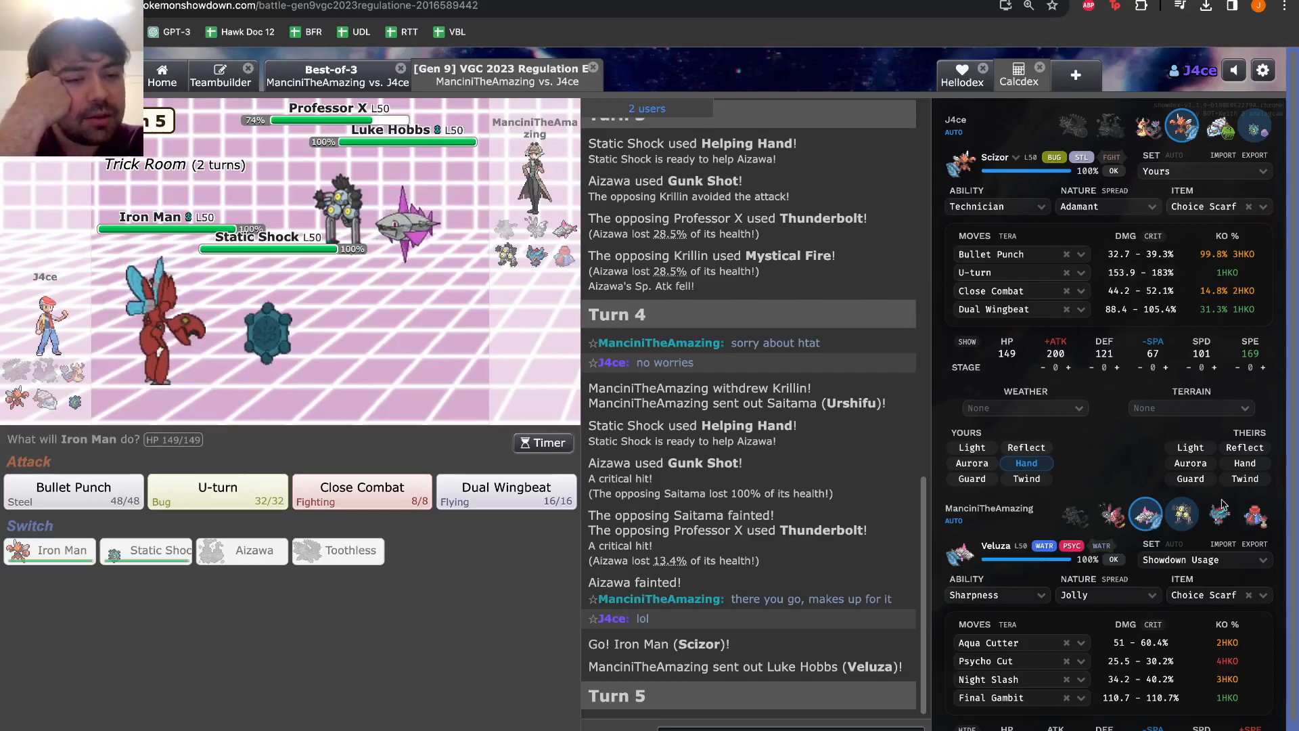
left_click(1182, 514)
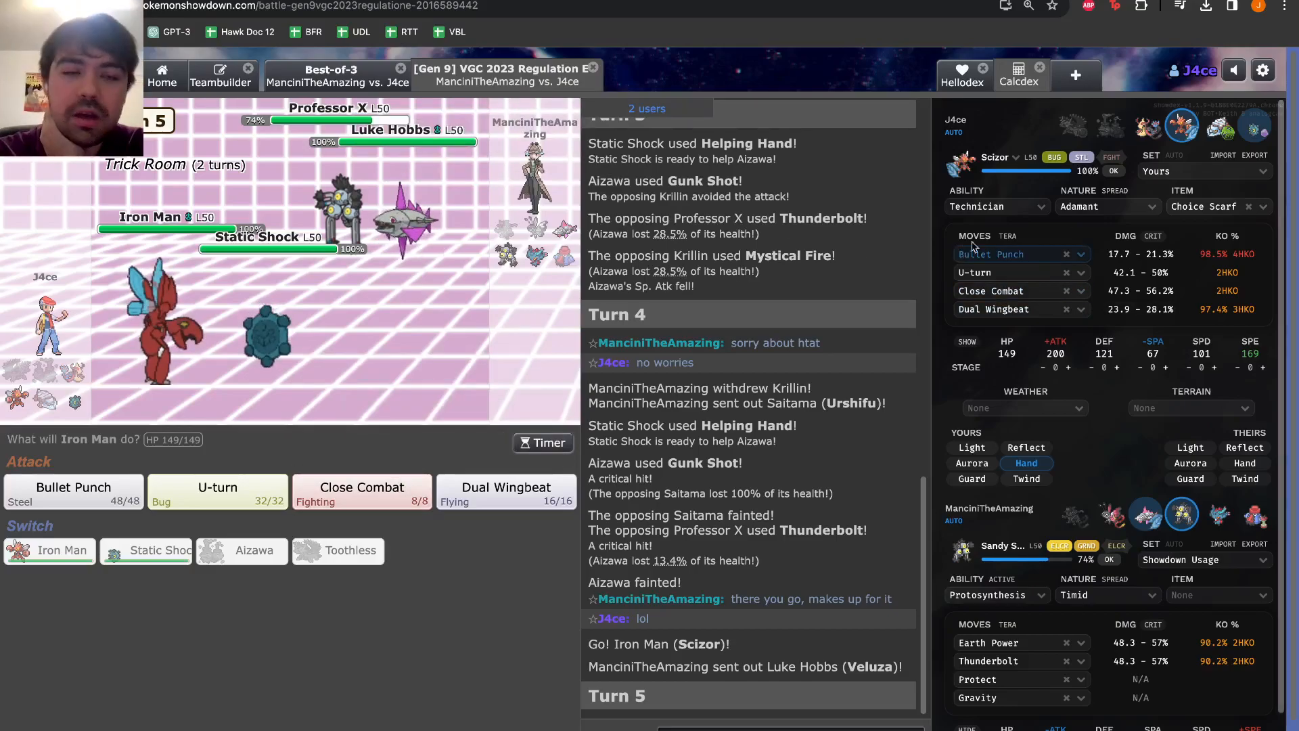
mouse_move(1147, 518)
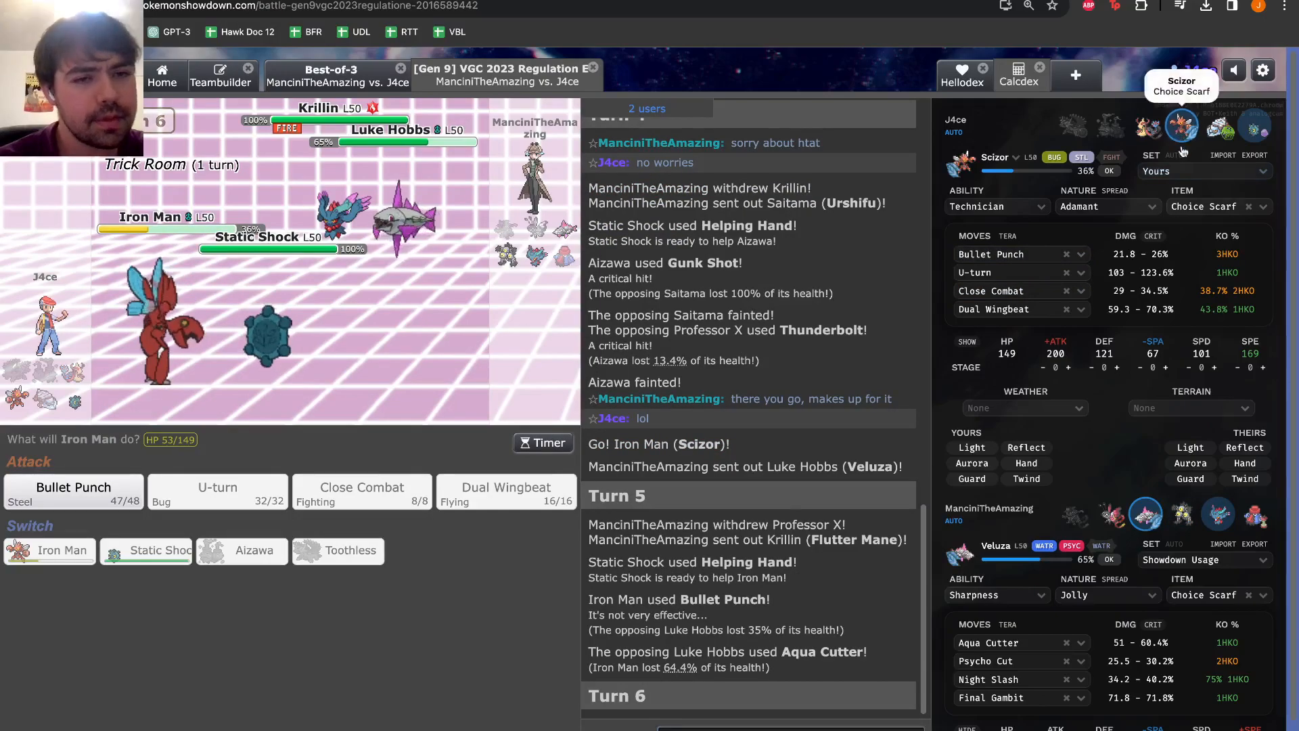
Check Scizor's damage against the opposing Flutter Mane, then lock in Iron Man's move for turn 6
left_click(1024, 463)
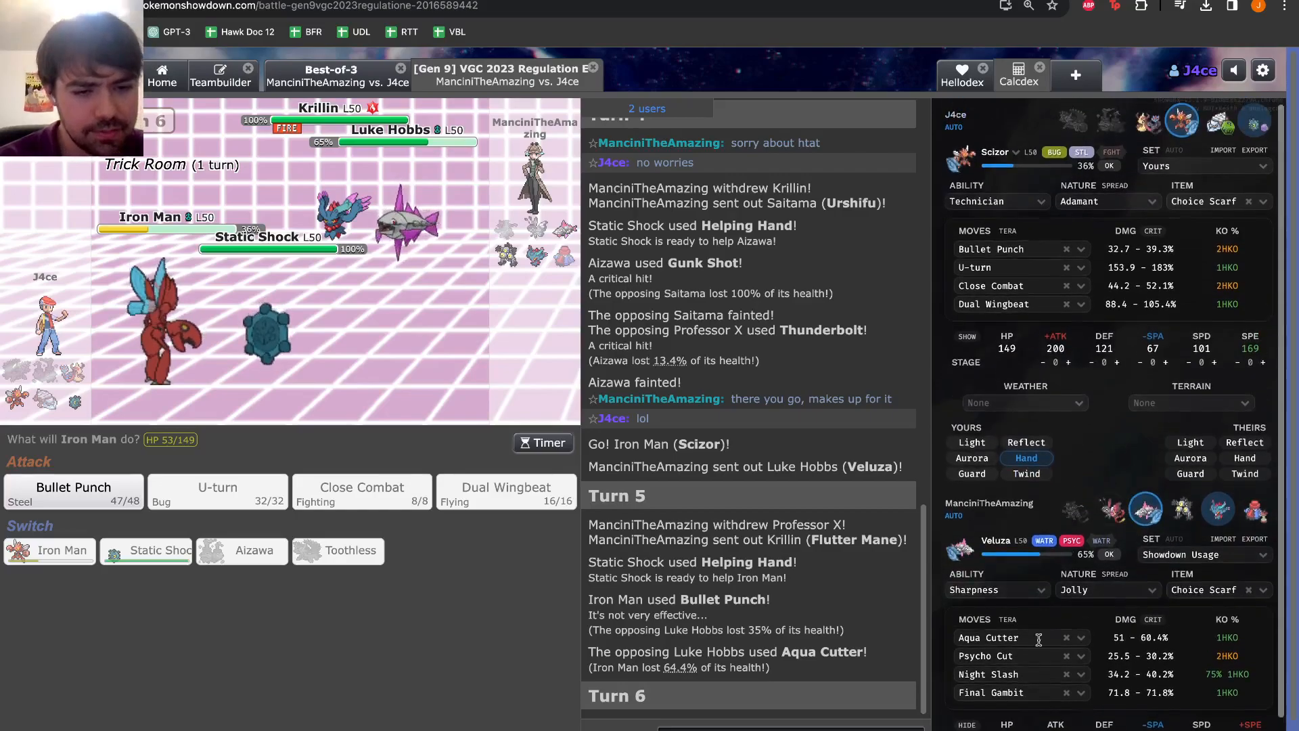
scroll("down", 3)
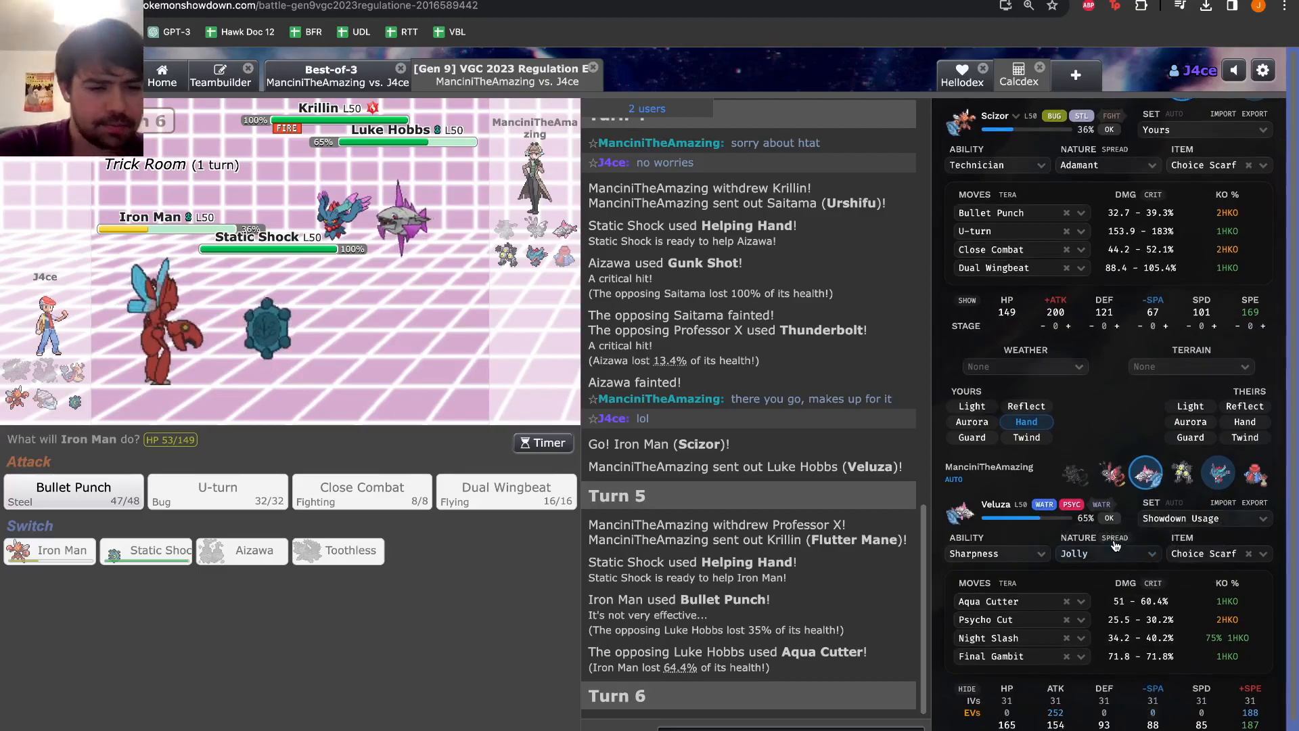
left_click(1105, 553)
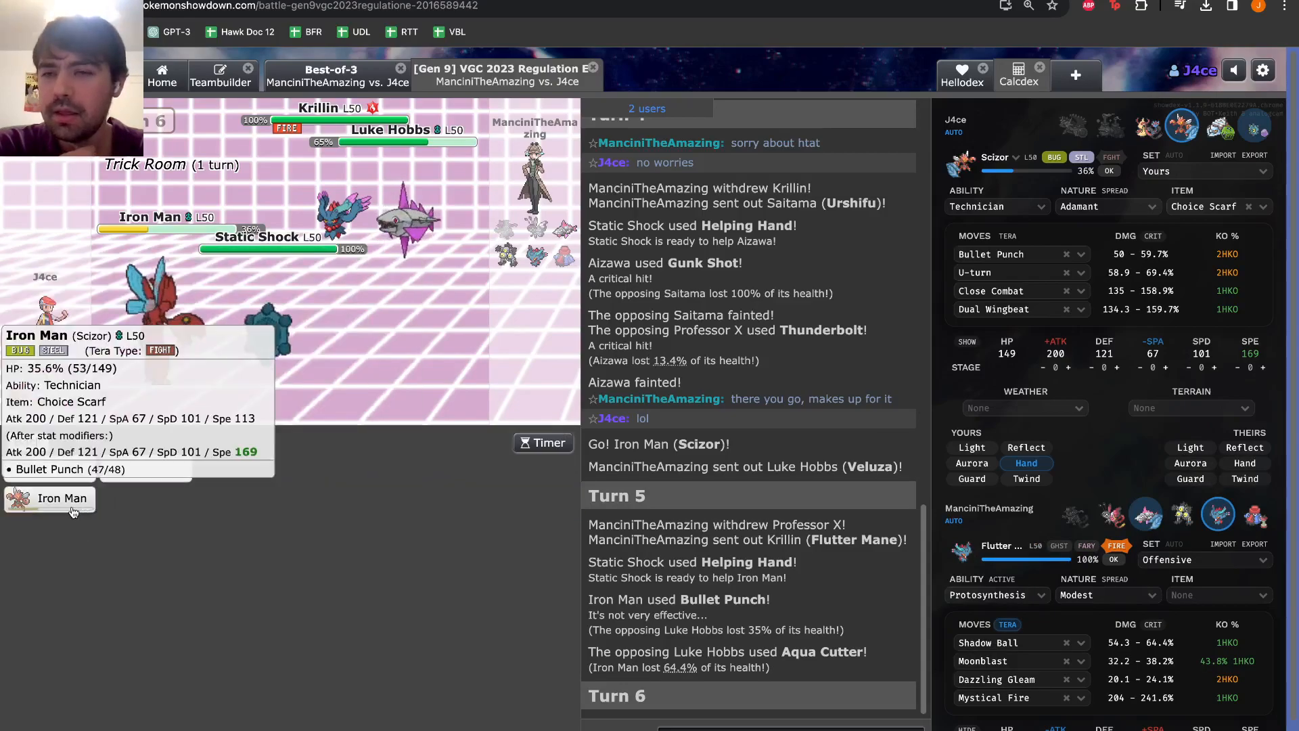
left_click(51, 498)
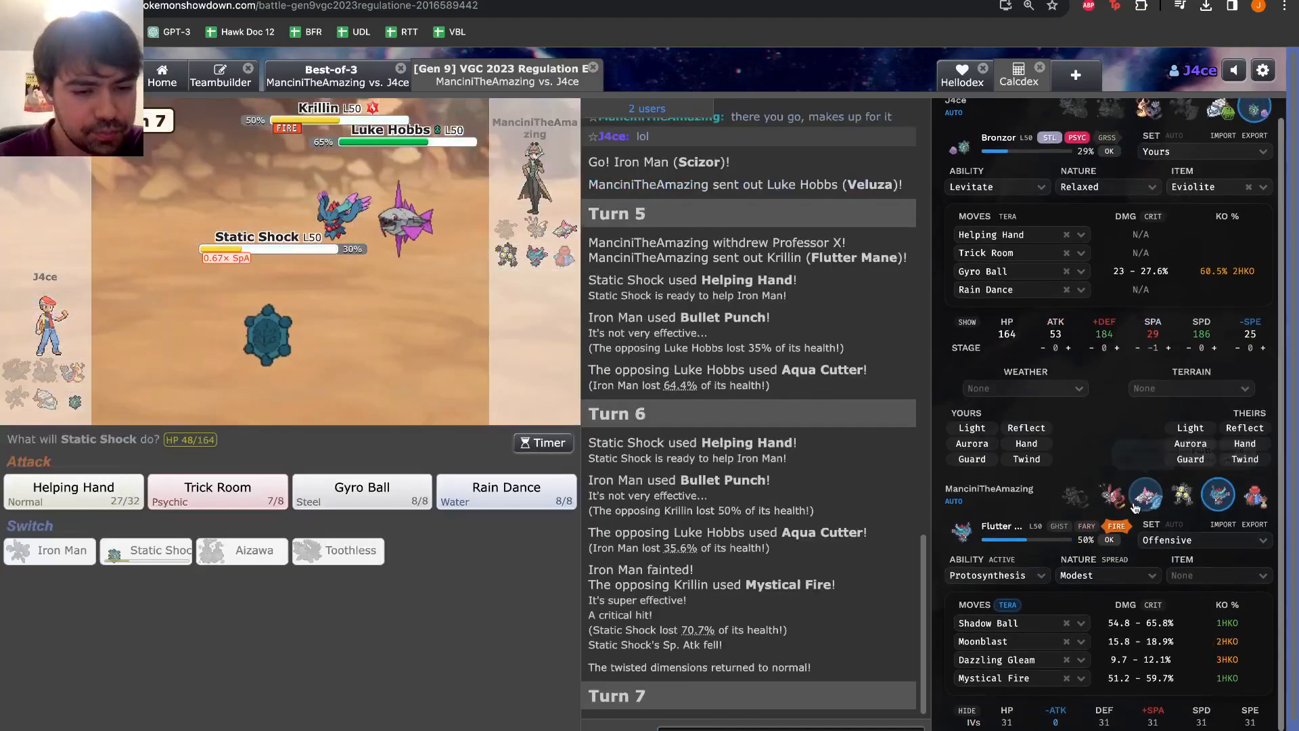
Include crits and a Timid spread in Flutter Mane's calcs, then submit Static Shock's turn 7 move
left_click(1153, 604)
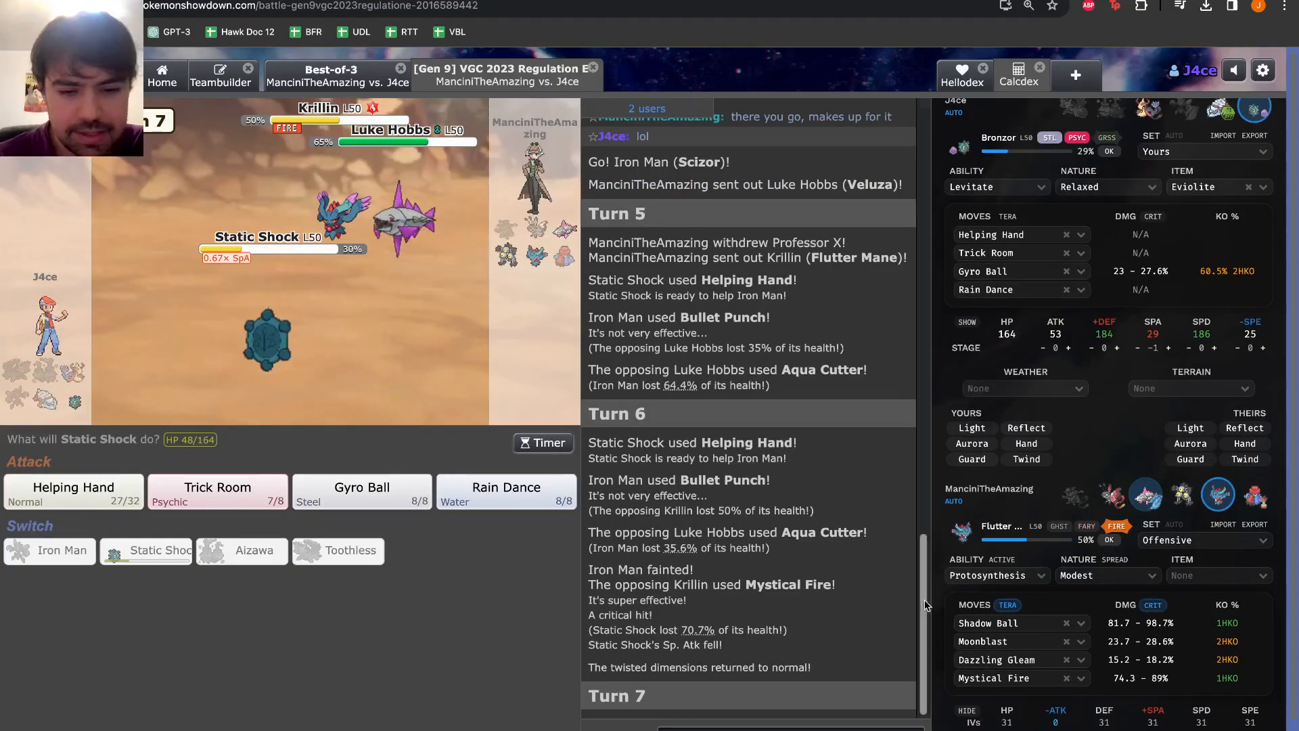
scroll("up", 3)
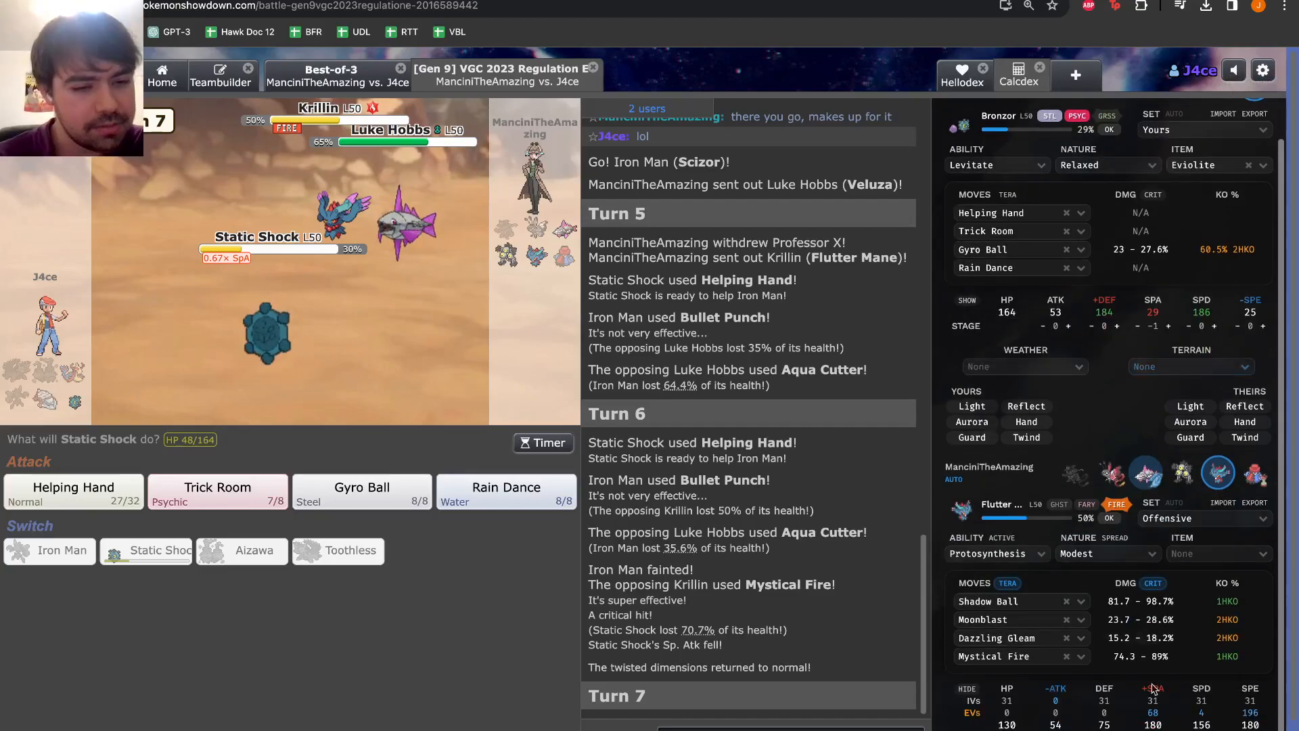
left_click(1108, 553)
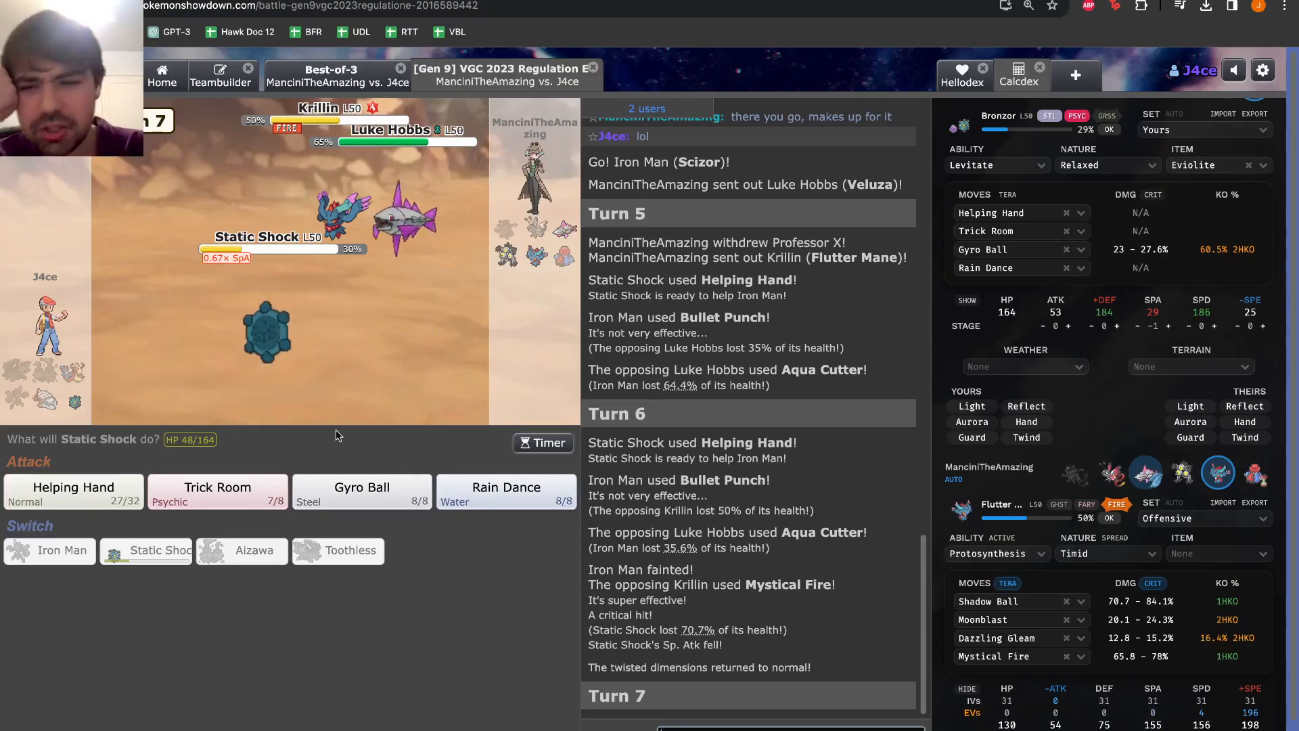
mouse_move(218, 487)
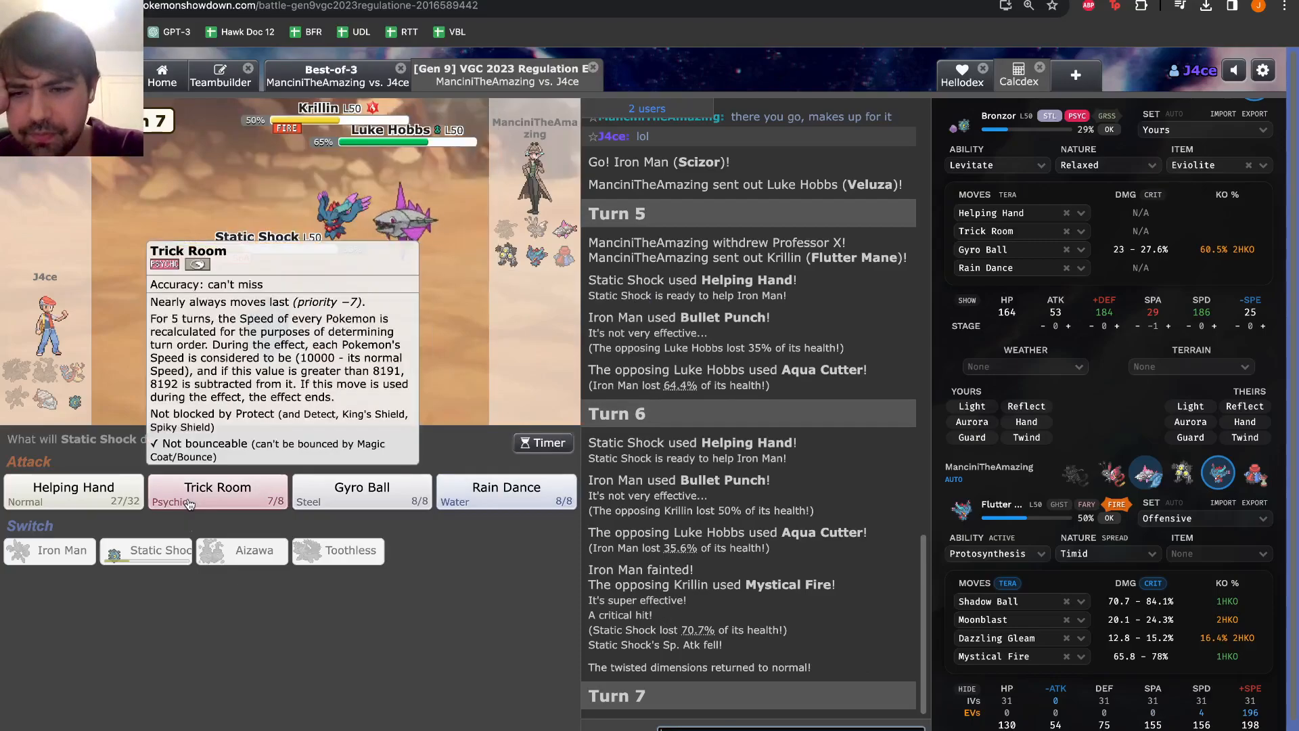
left_click(73, 493)
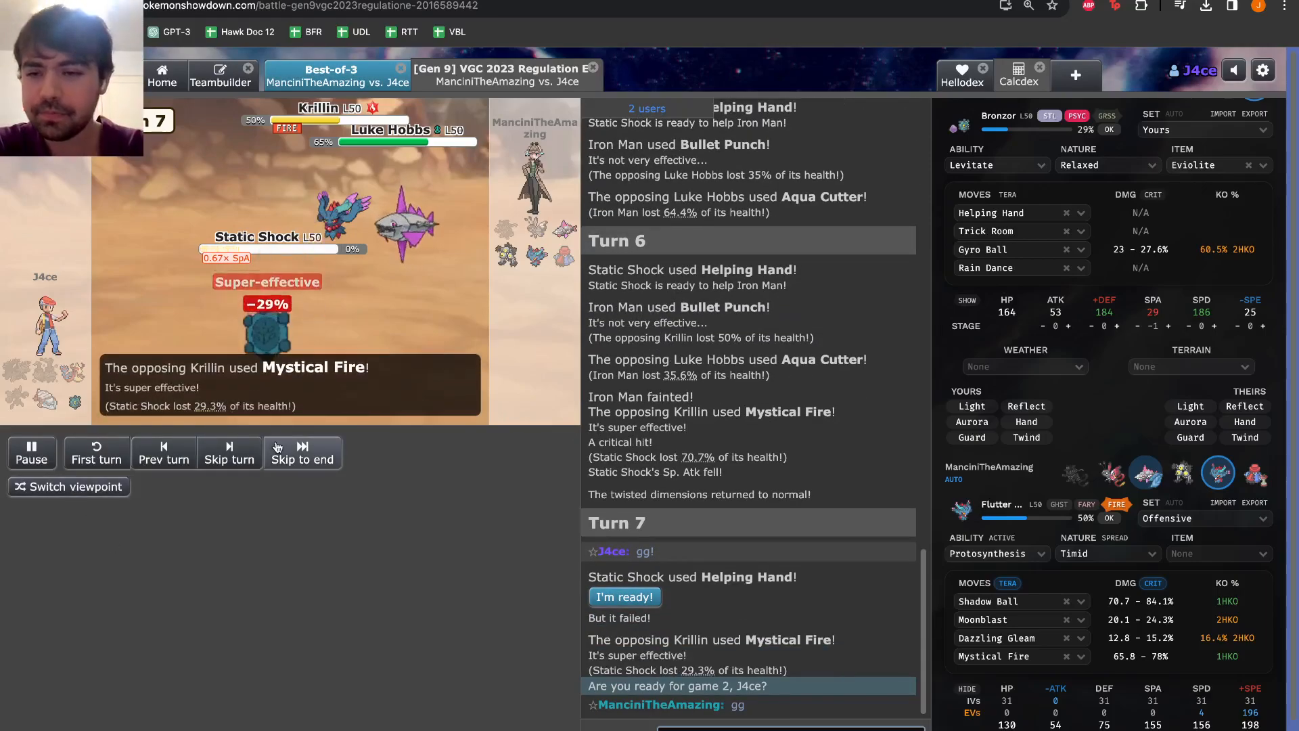
Skip to the end of the final turn and confirm being ready for game 2
left_click(302, 452)
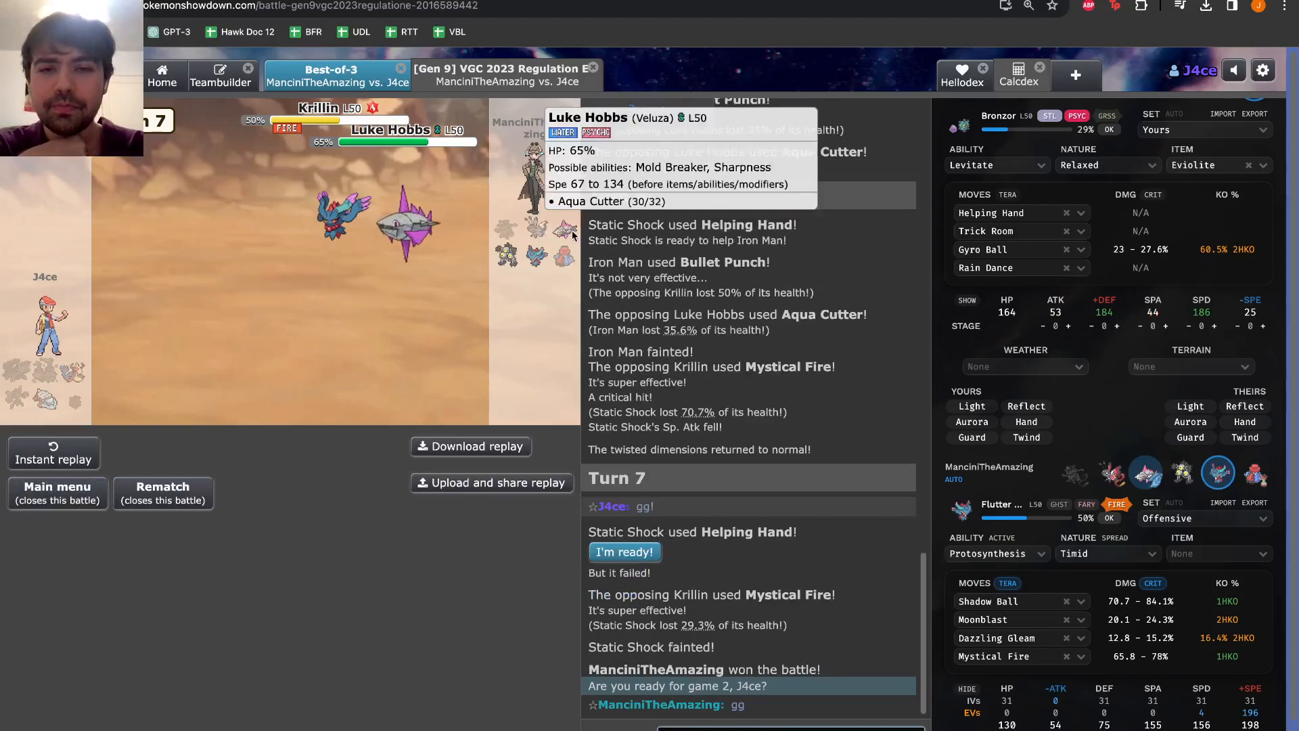
mouse_move(708, 555)
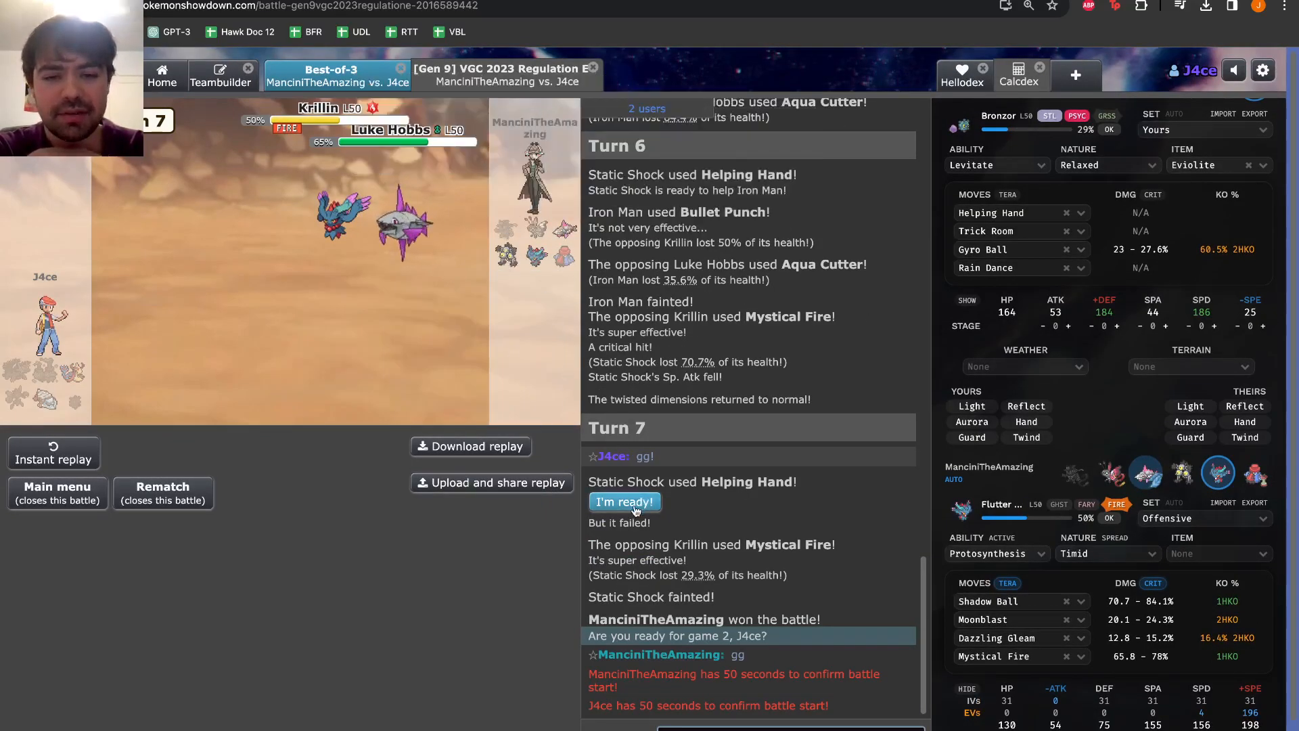
left_click(624, 500)
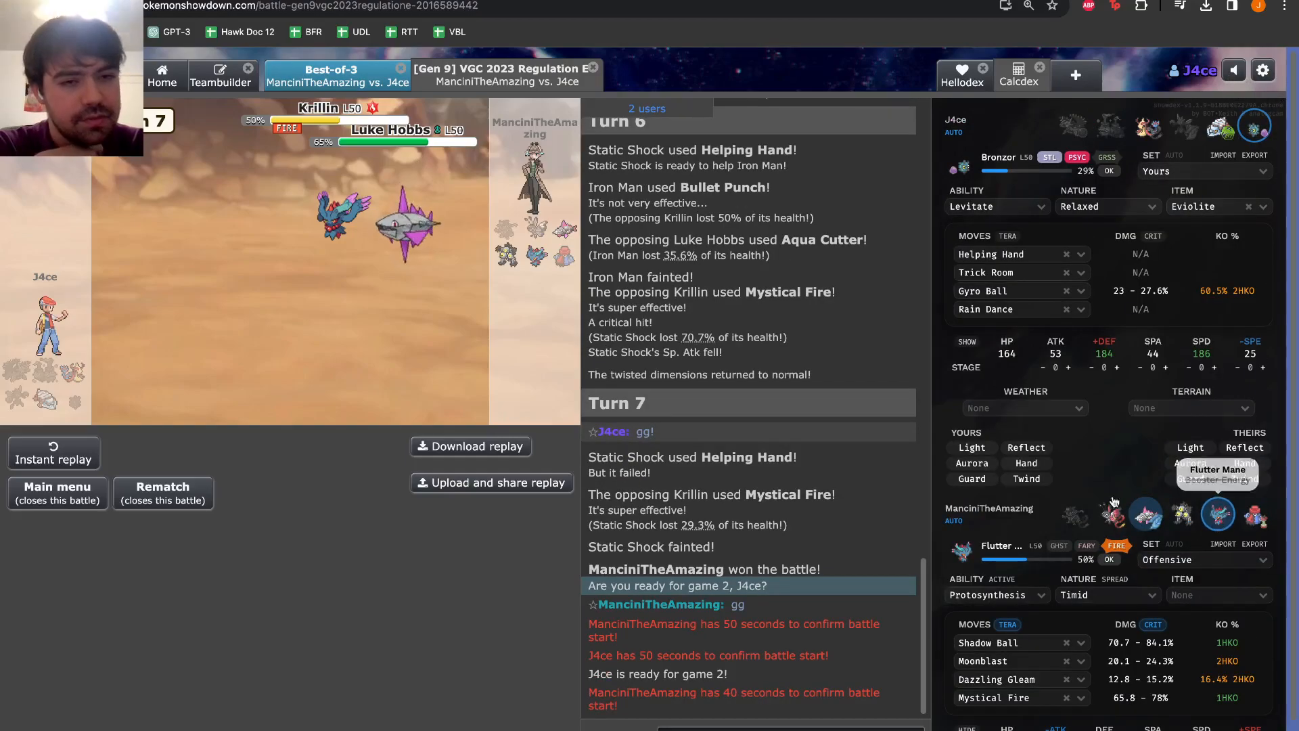
scroll("down", 3)
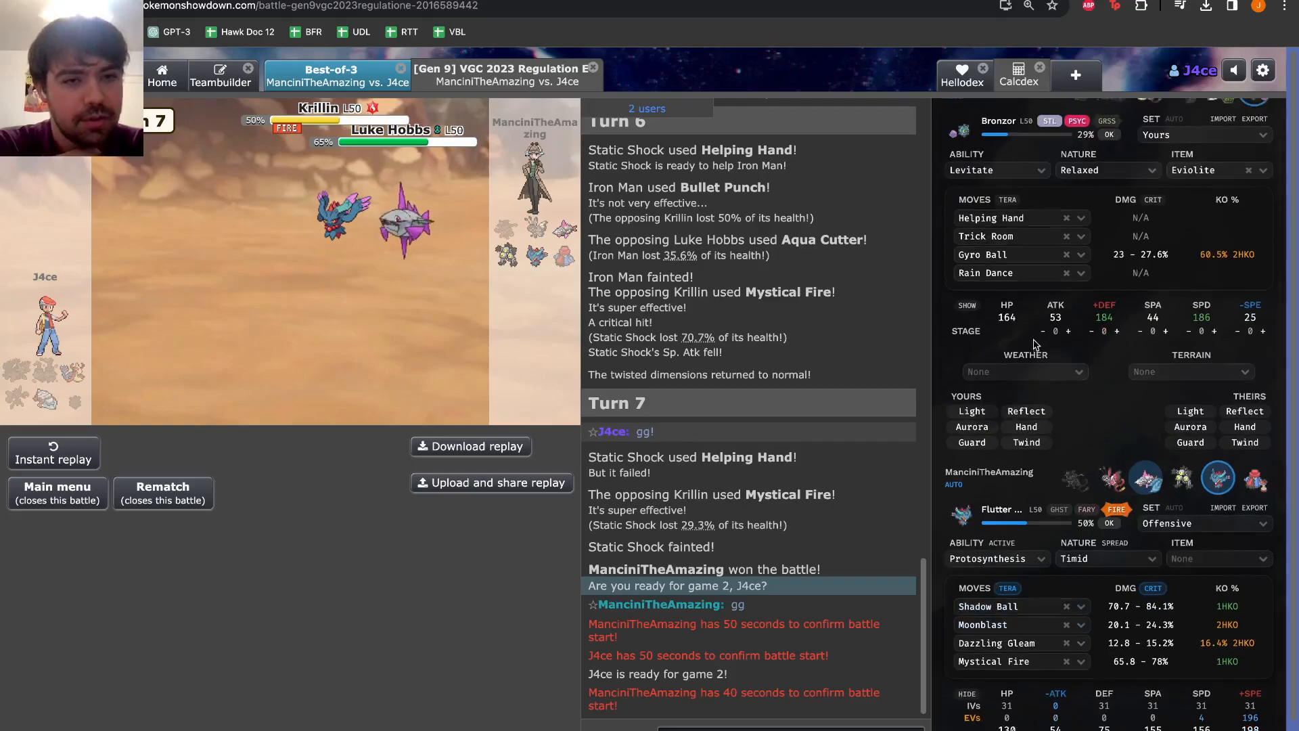
scroll("up", 3)
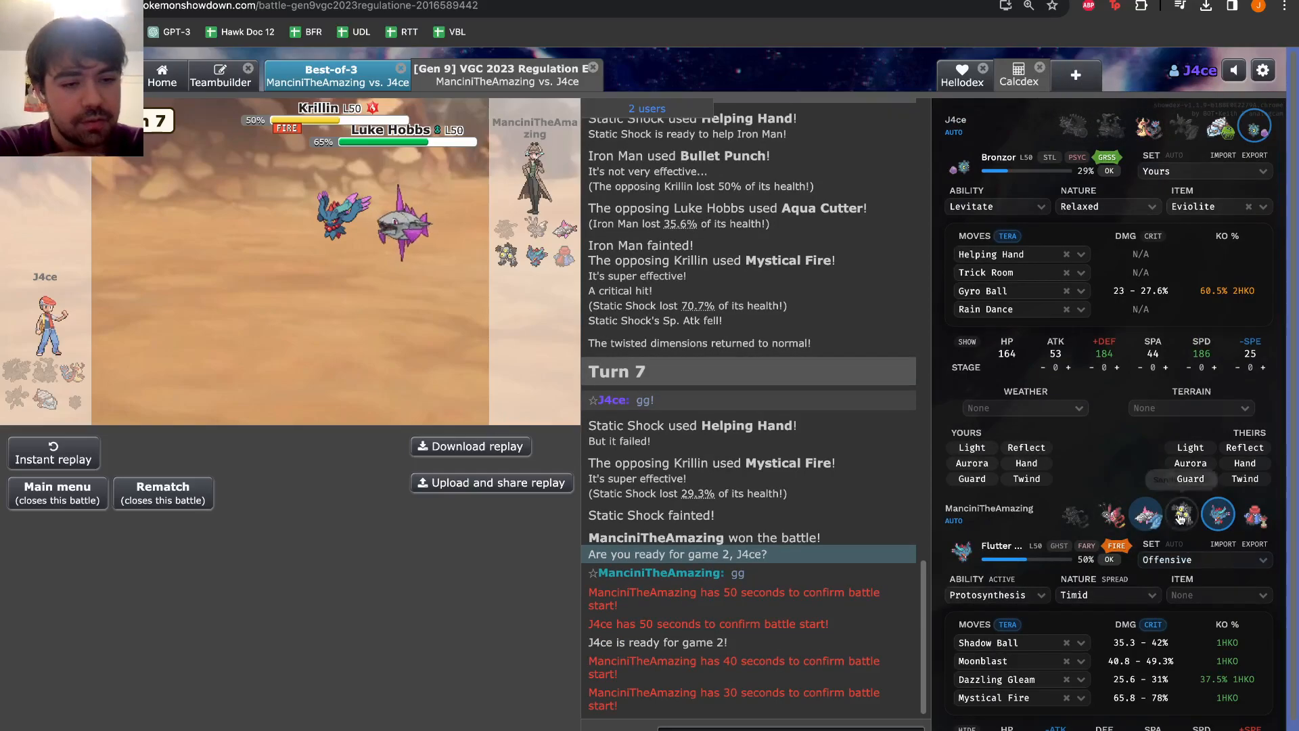
left_click(163, 487)
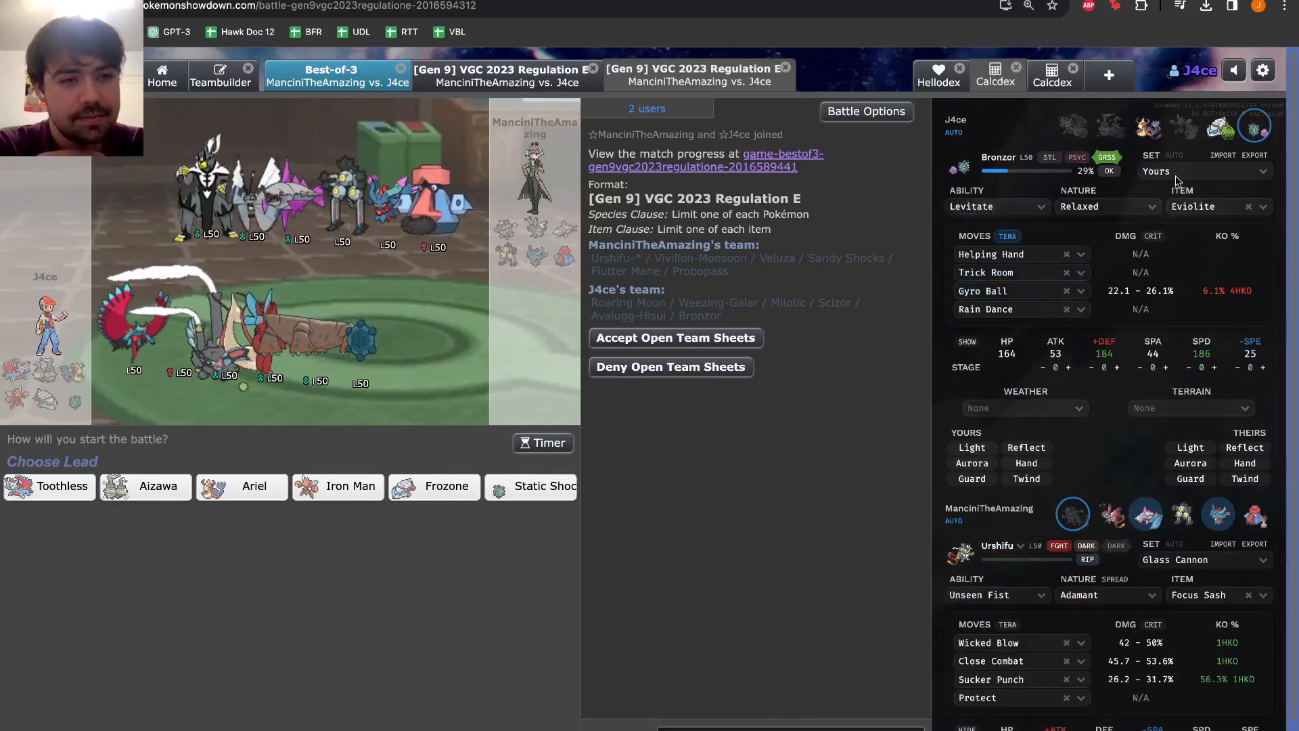
mouse_move(822, 513)
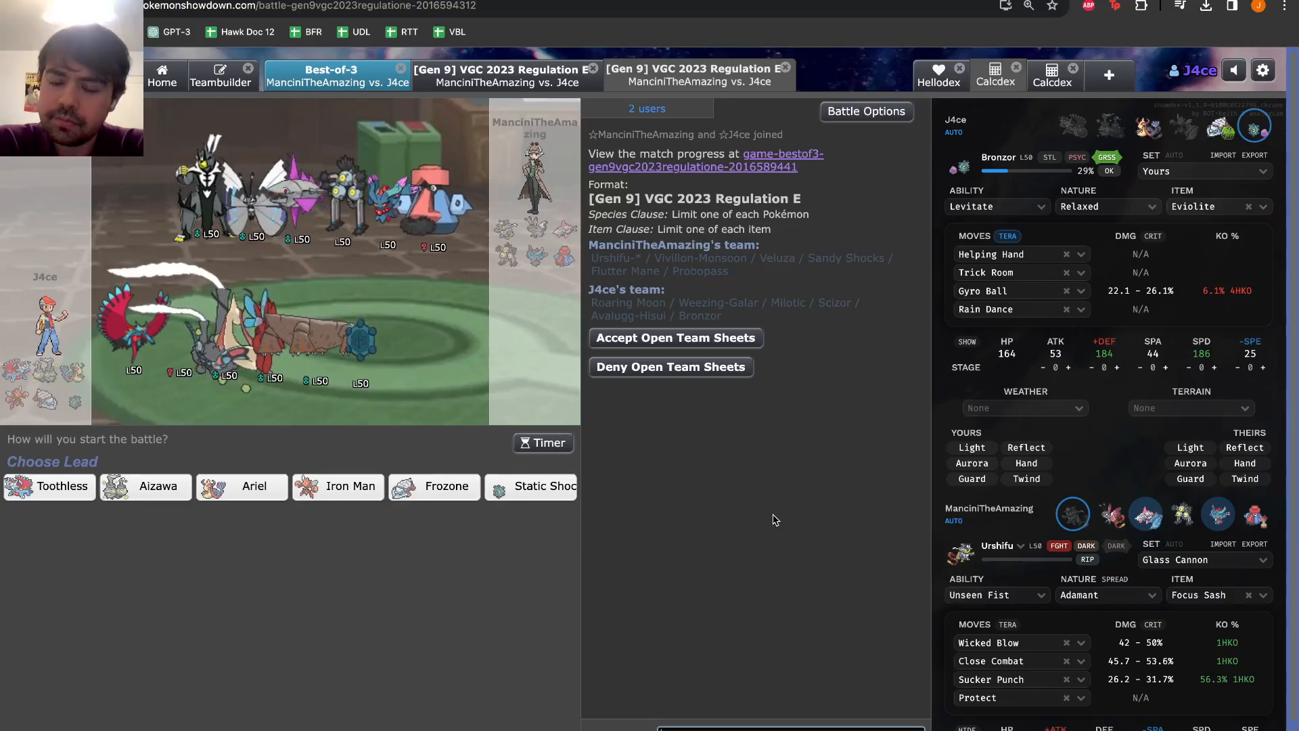
mouse_move(48, 486)
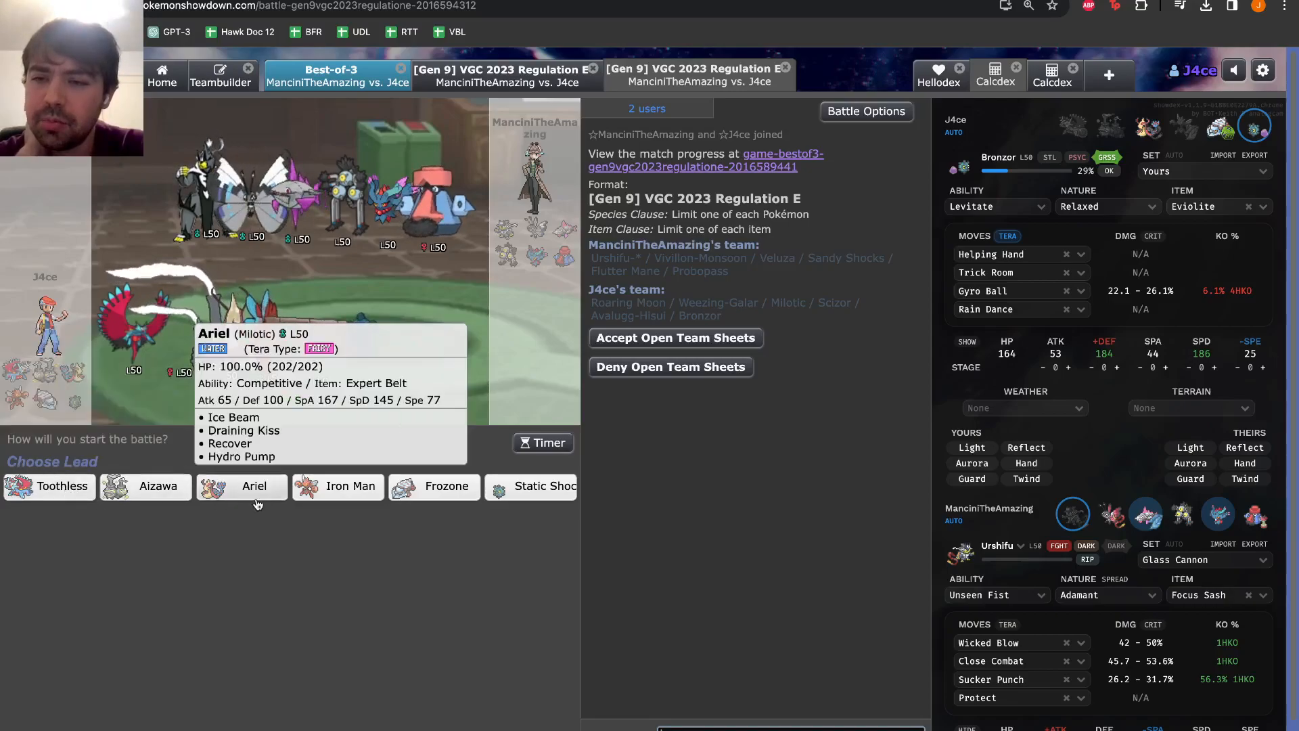
mouse_move(157, 485)
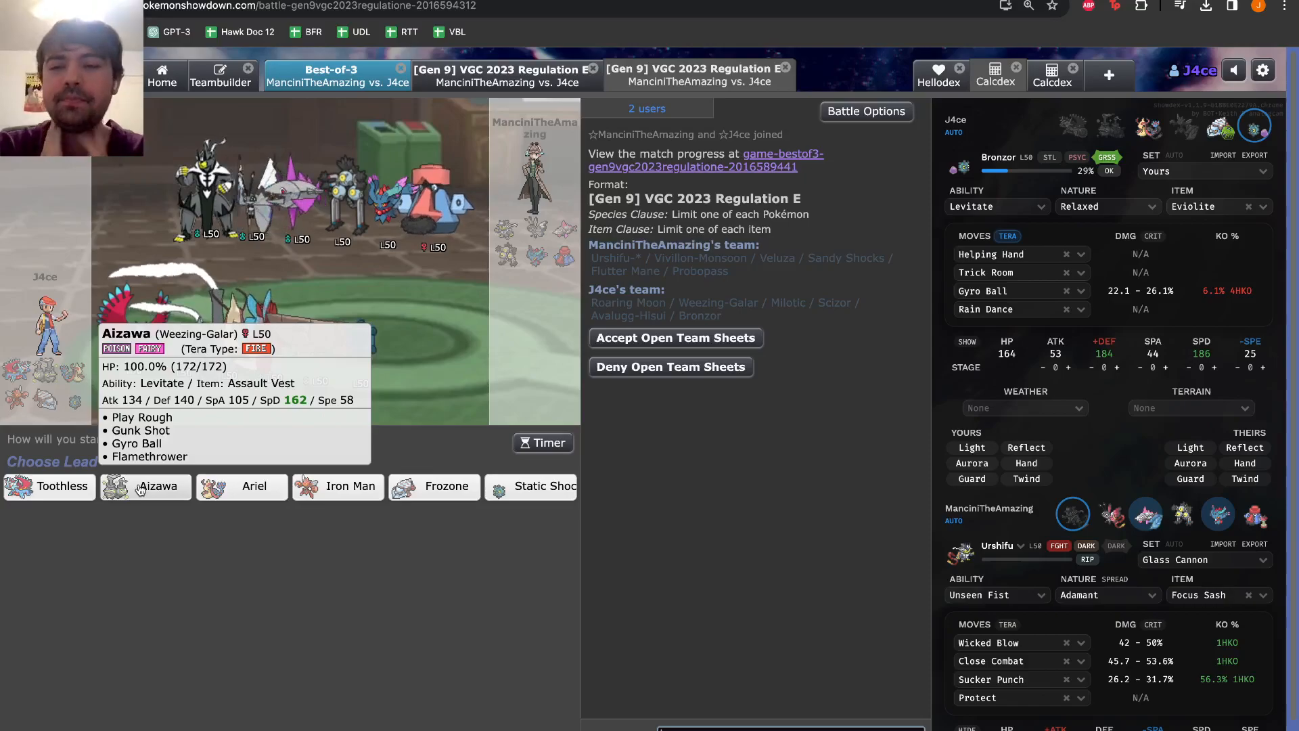
mouse_move(546, 486)
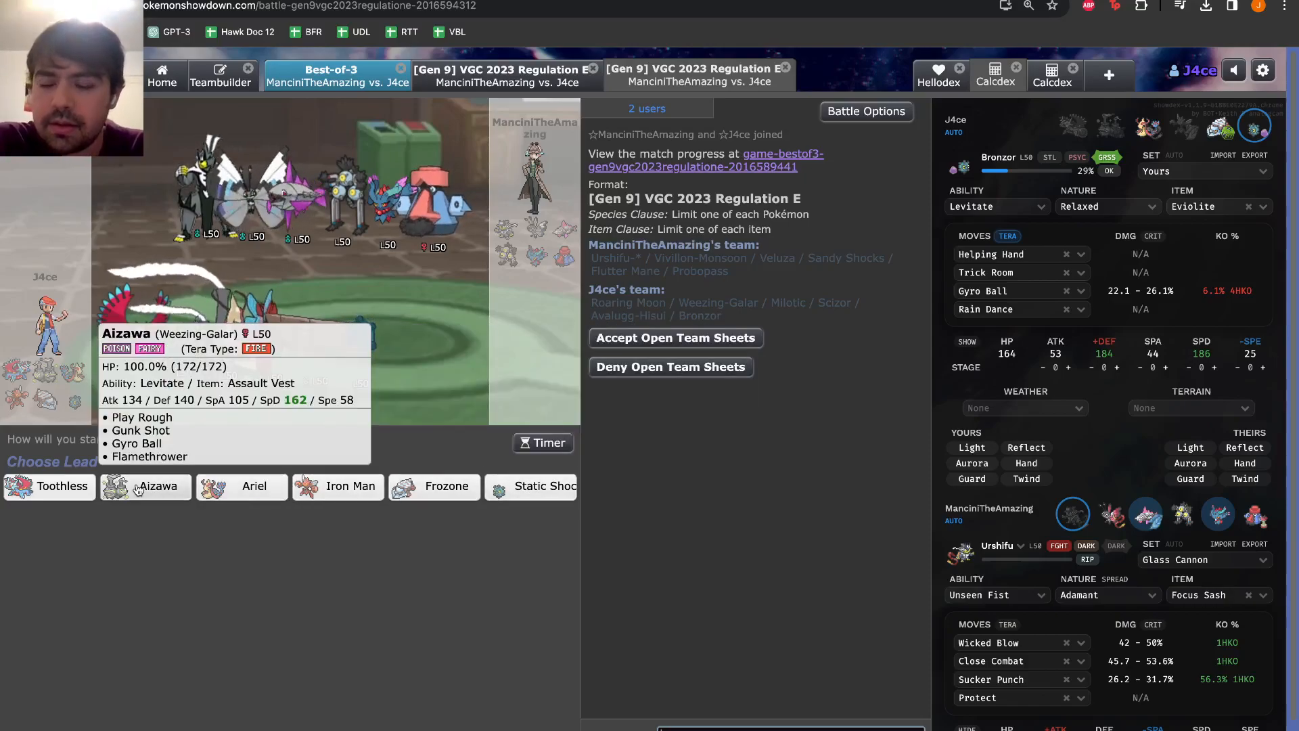
mouse_move(307, 397)
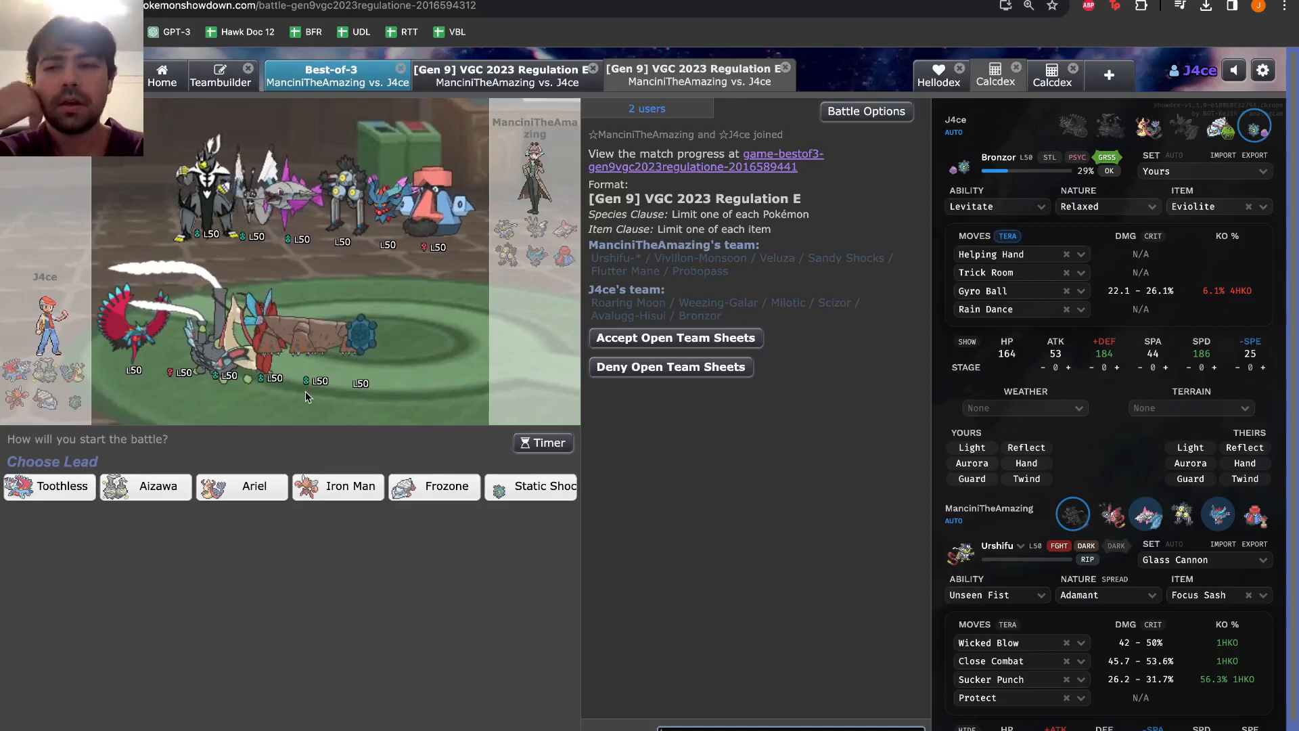
mouse_move(338, 486)
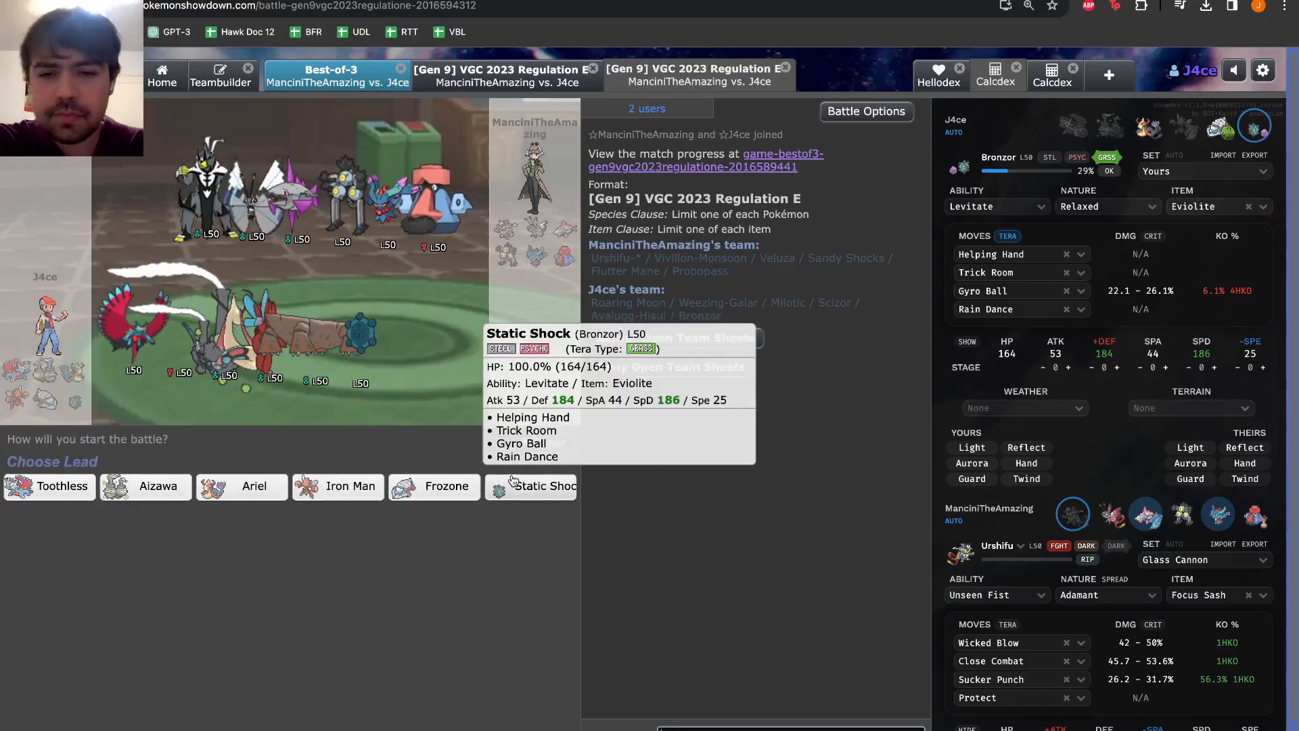
mouse_move(61, 497)
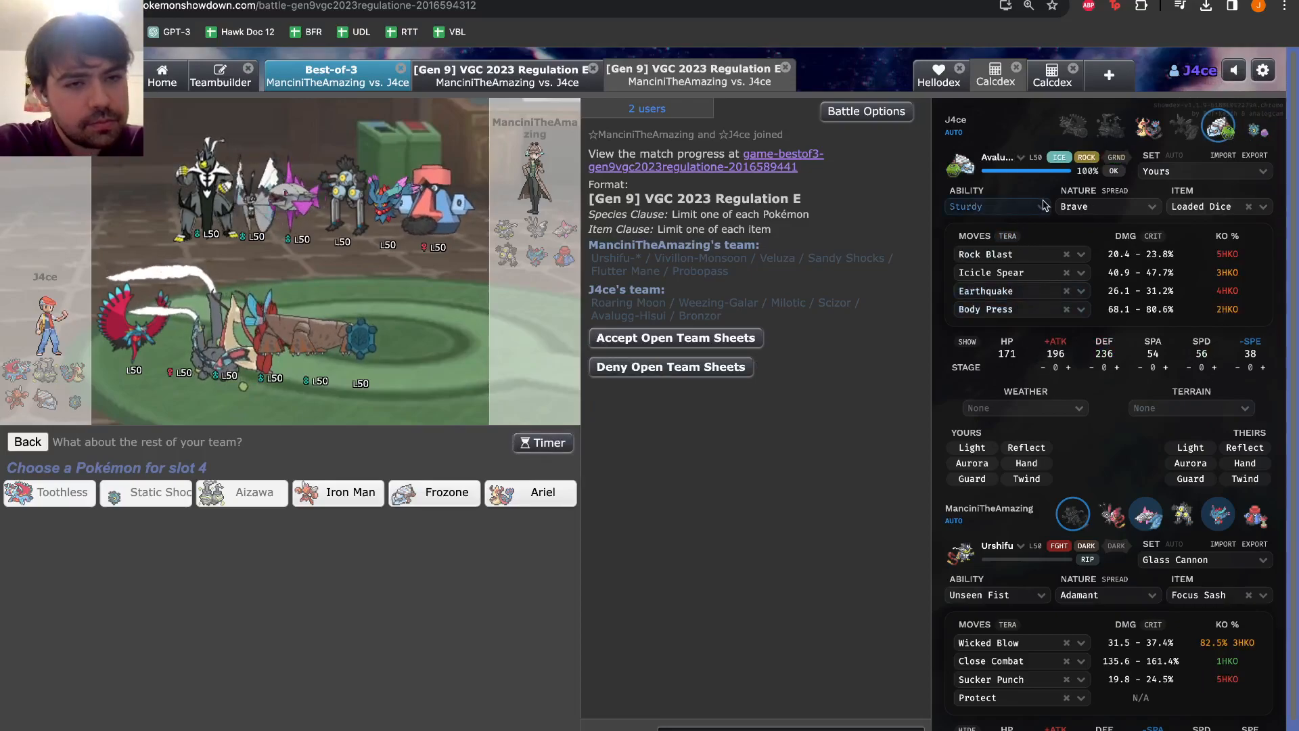
mouse_move(242, 492)
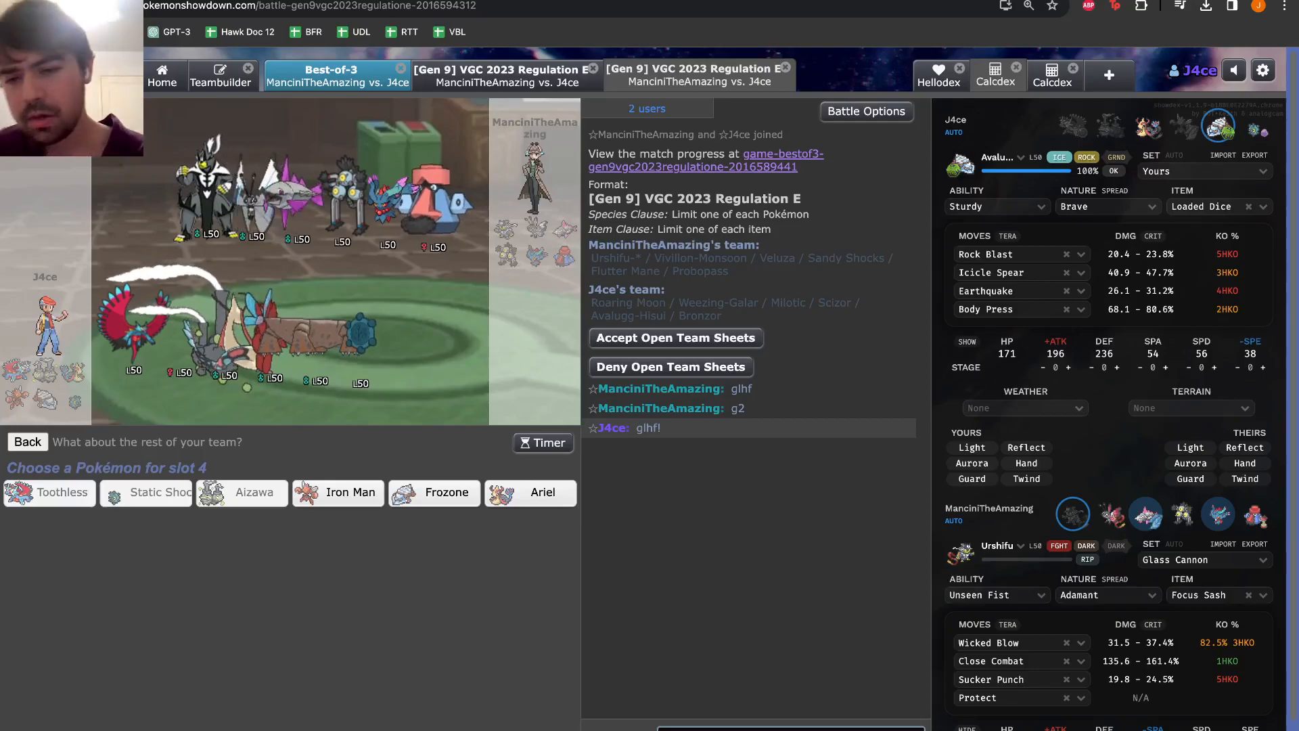
mouse_move(530, 493)
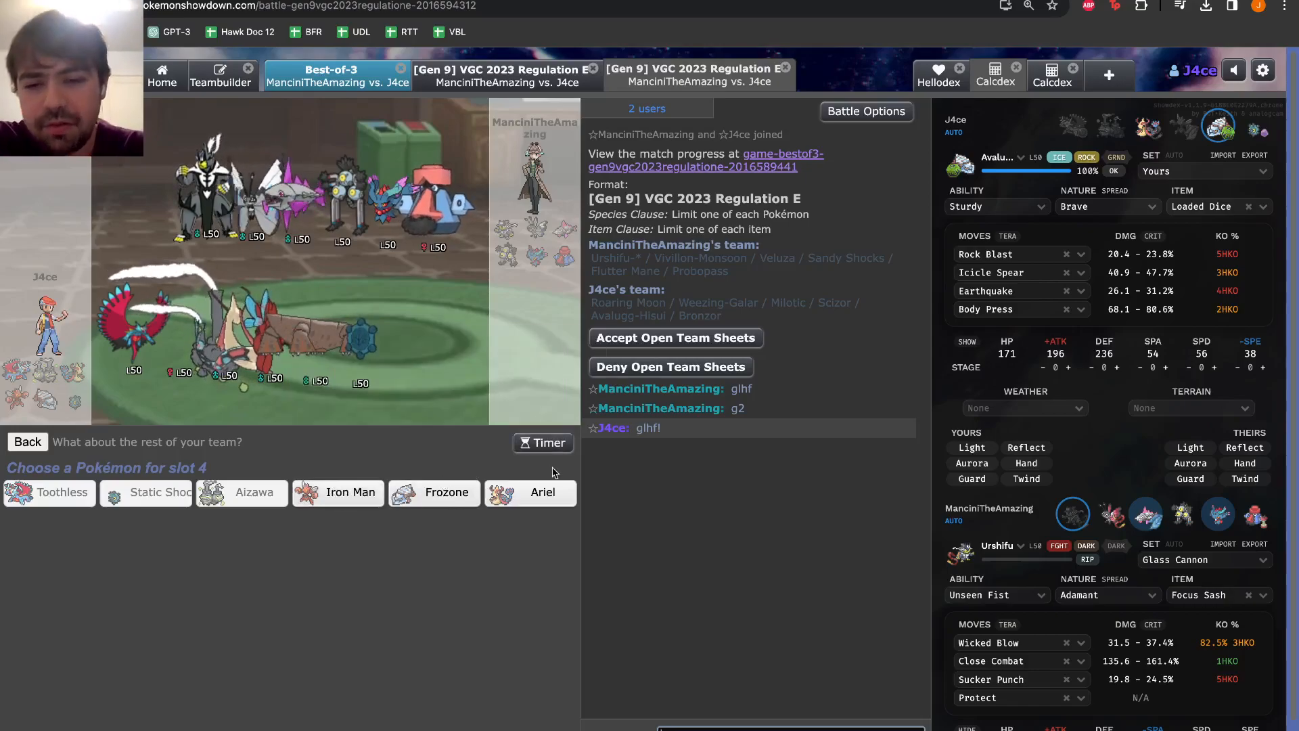
mouse_move(224, 476)
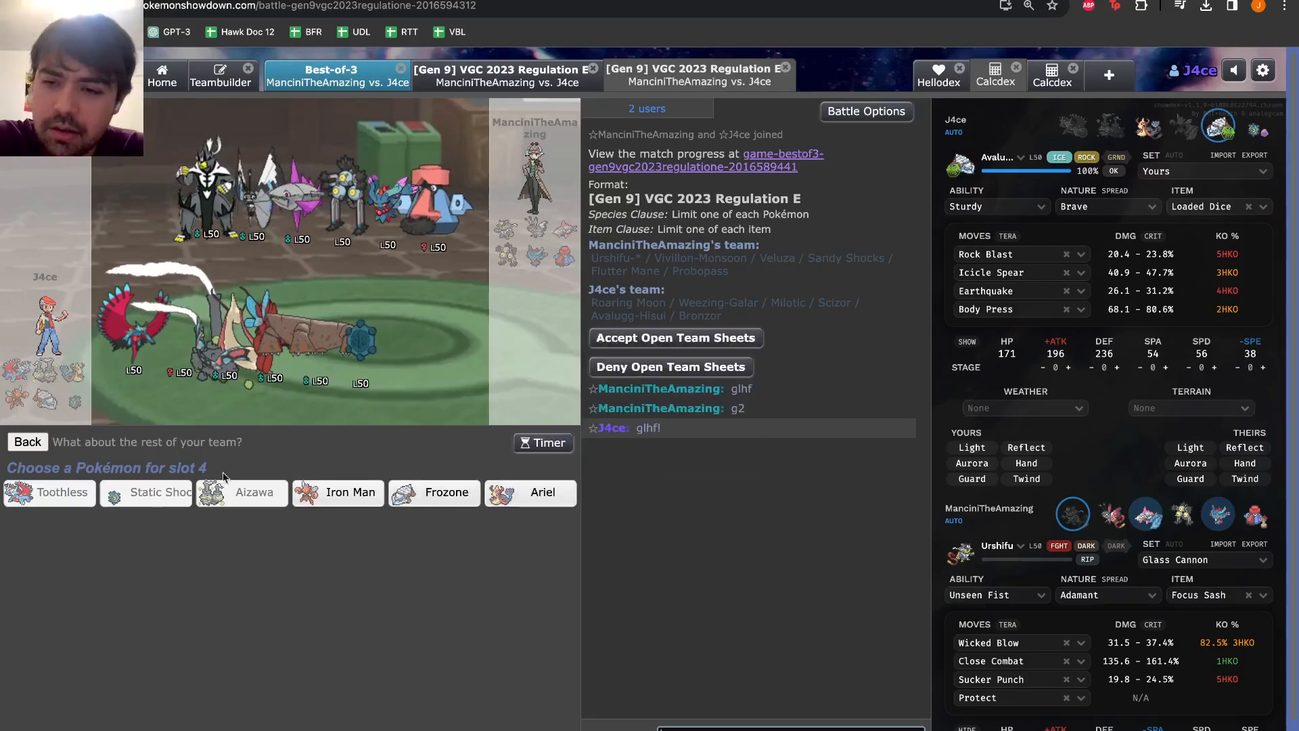
mouse_move(255, 493)
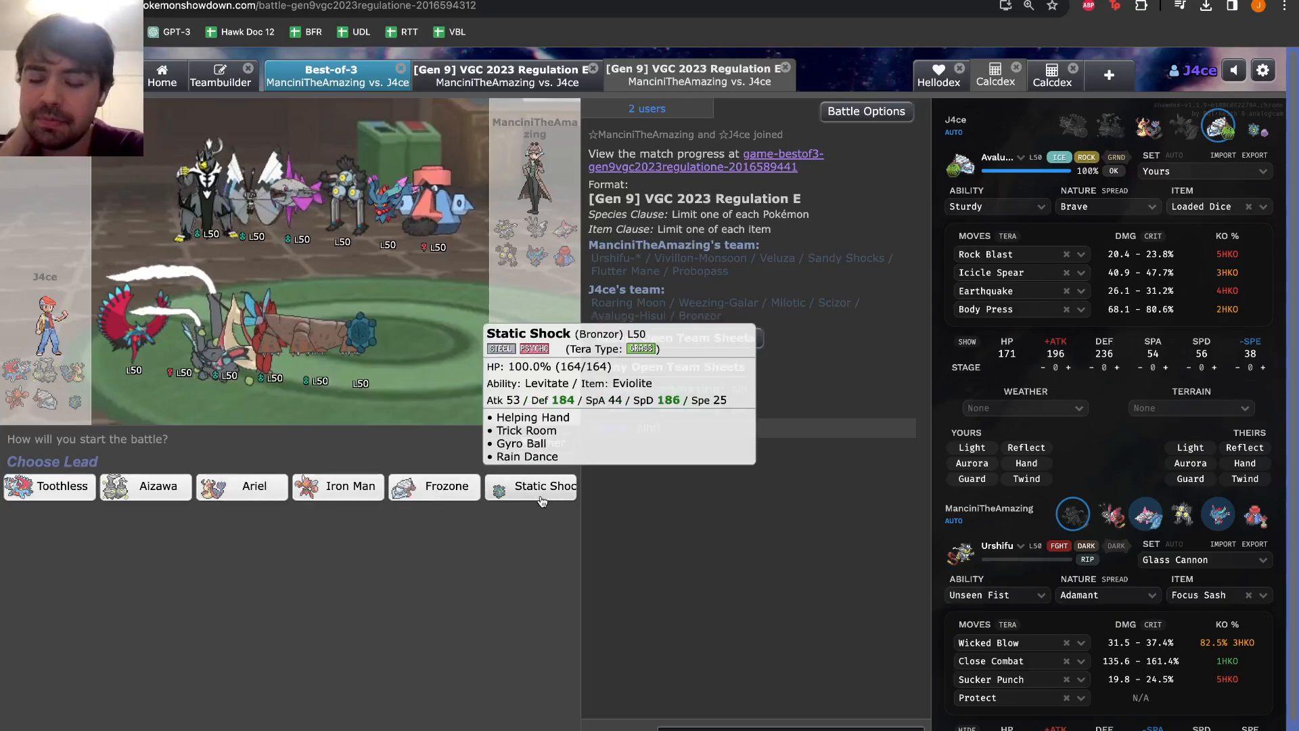
mouse_move(241, 485)
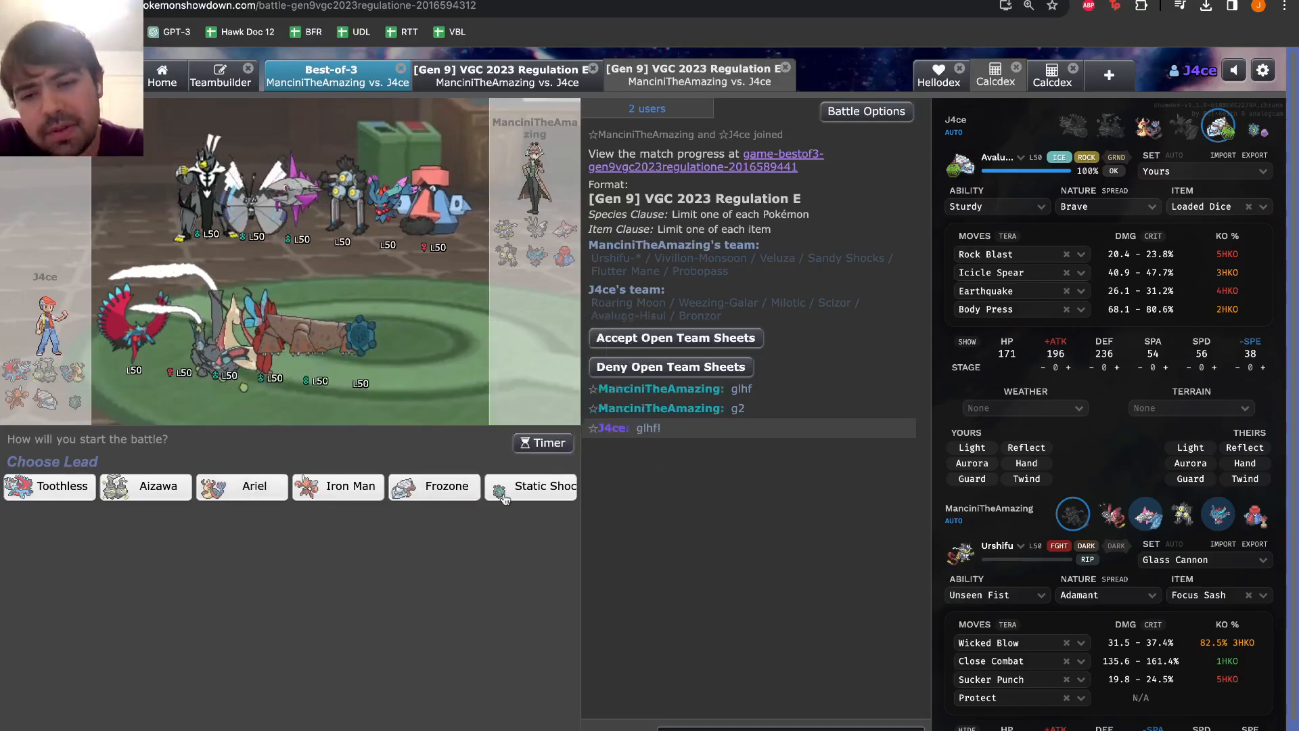
mouse_move(543, 486)
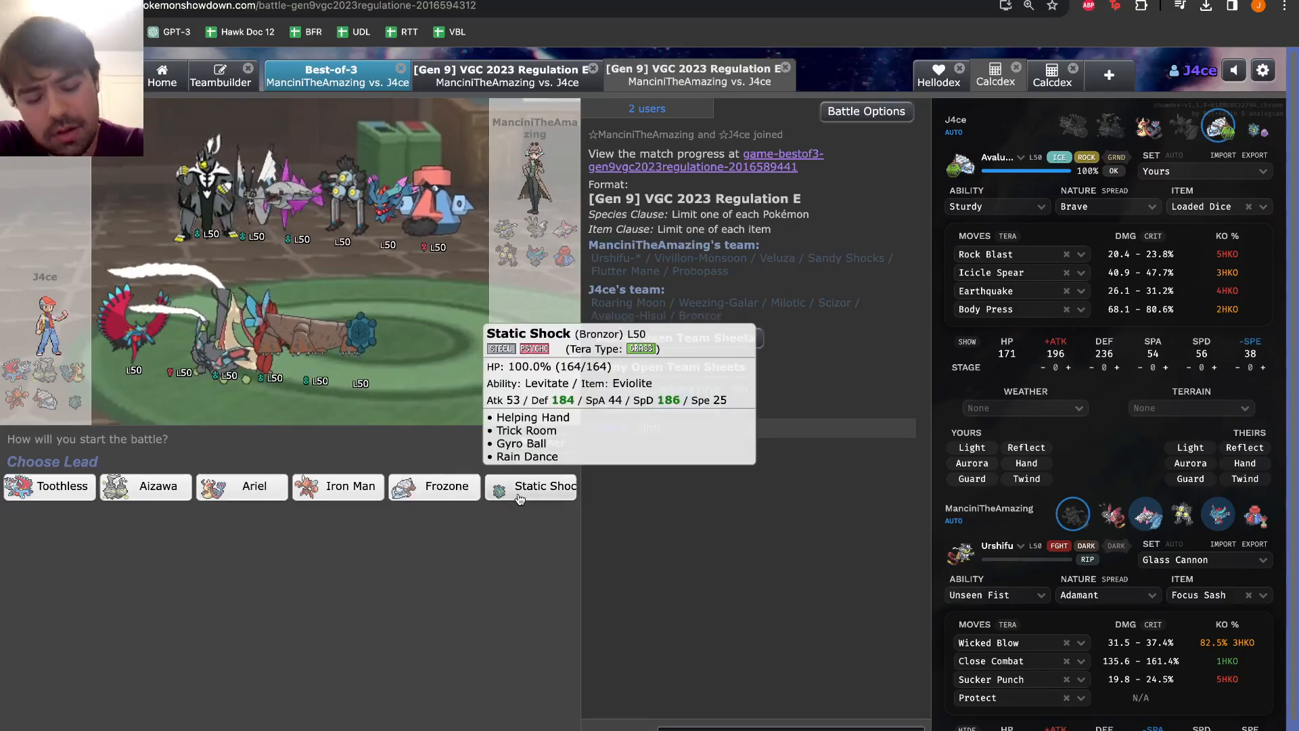
mouse_move(339, 486)
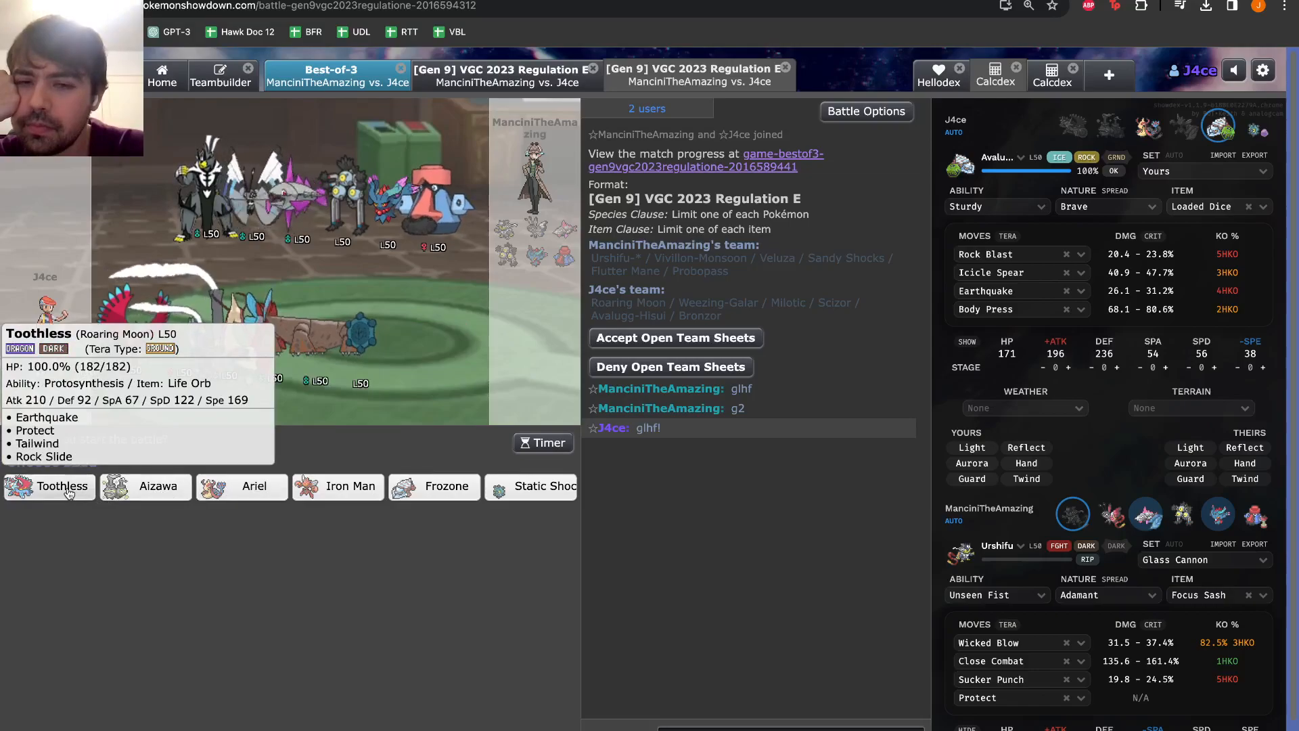
mouse_move(106, 548)
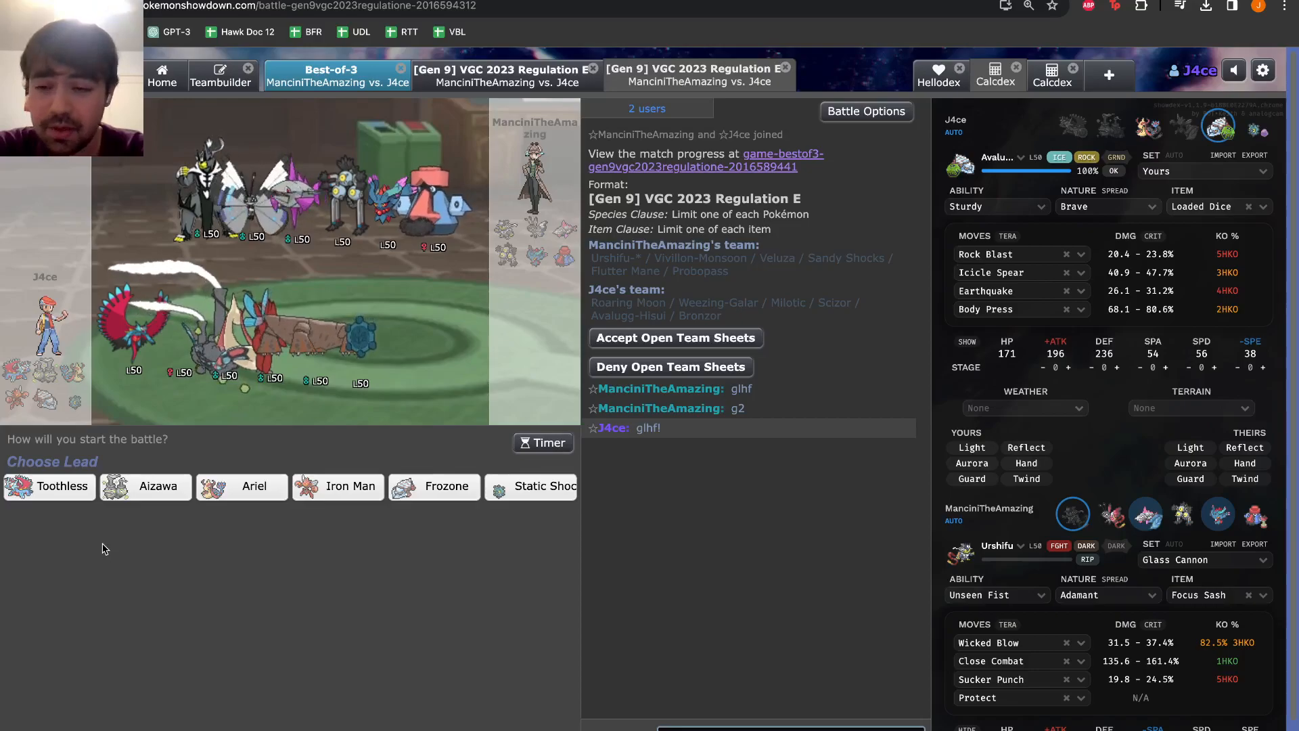
mouse_move(49, 486)
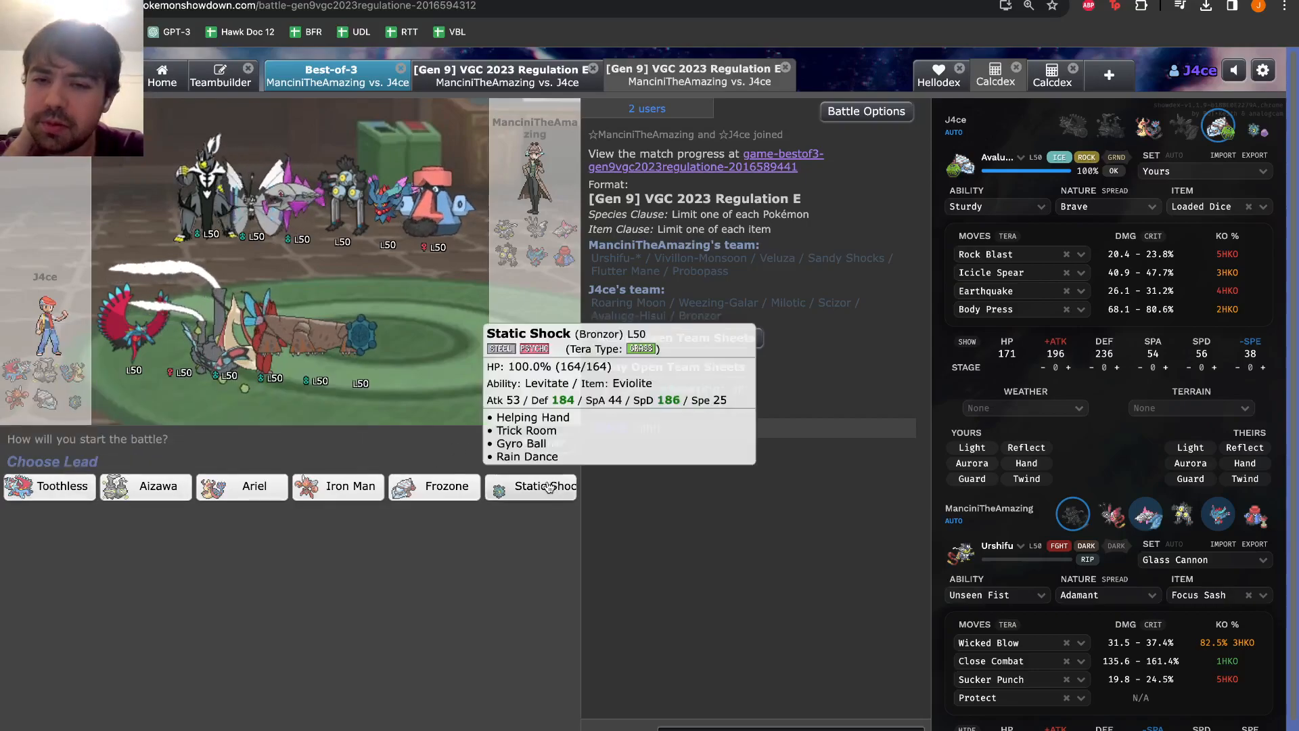
mouse_move(157, 486)
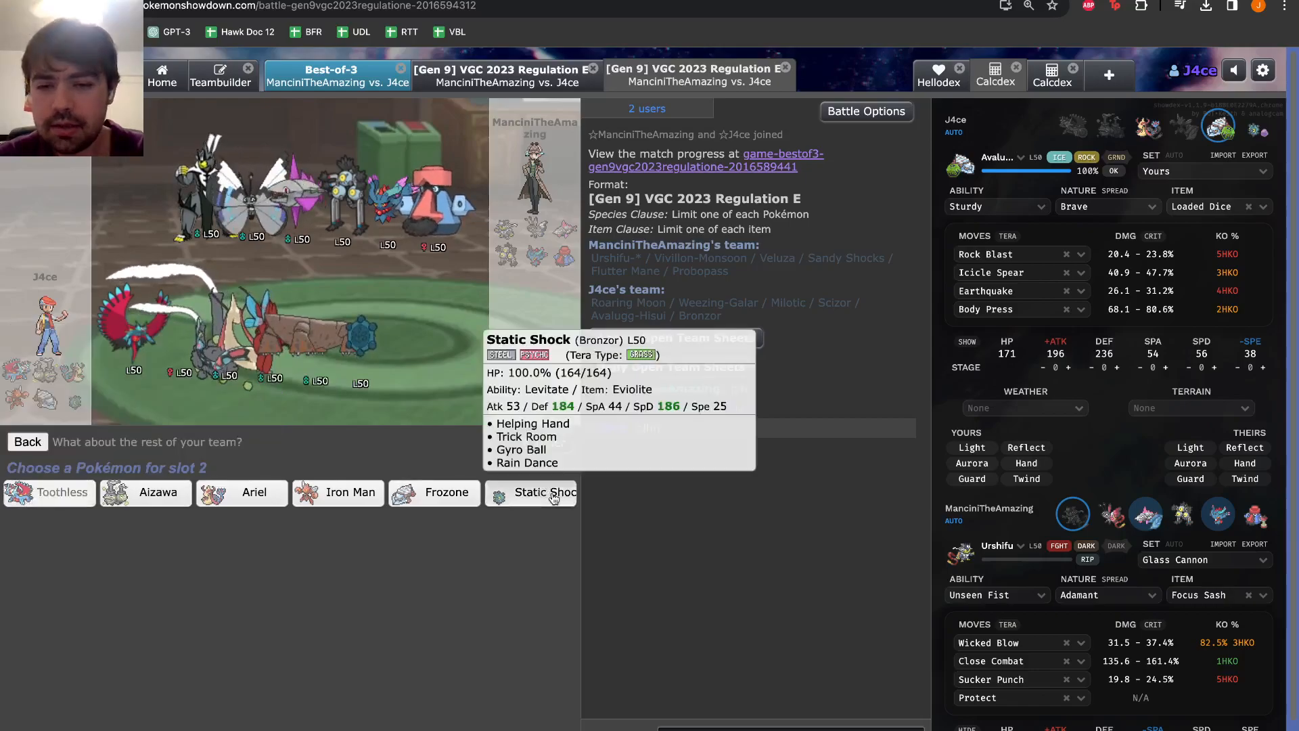
Pick Static Shock as the second lead alongside Toothless for game 2
left_click(537, 493)
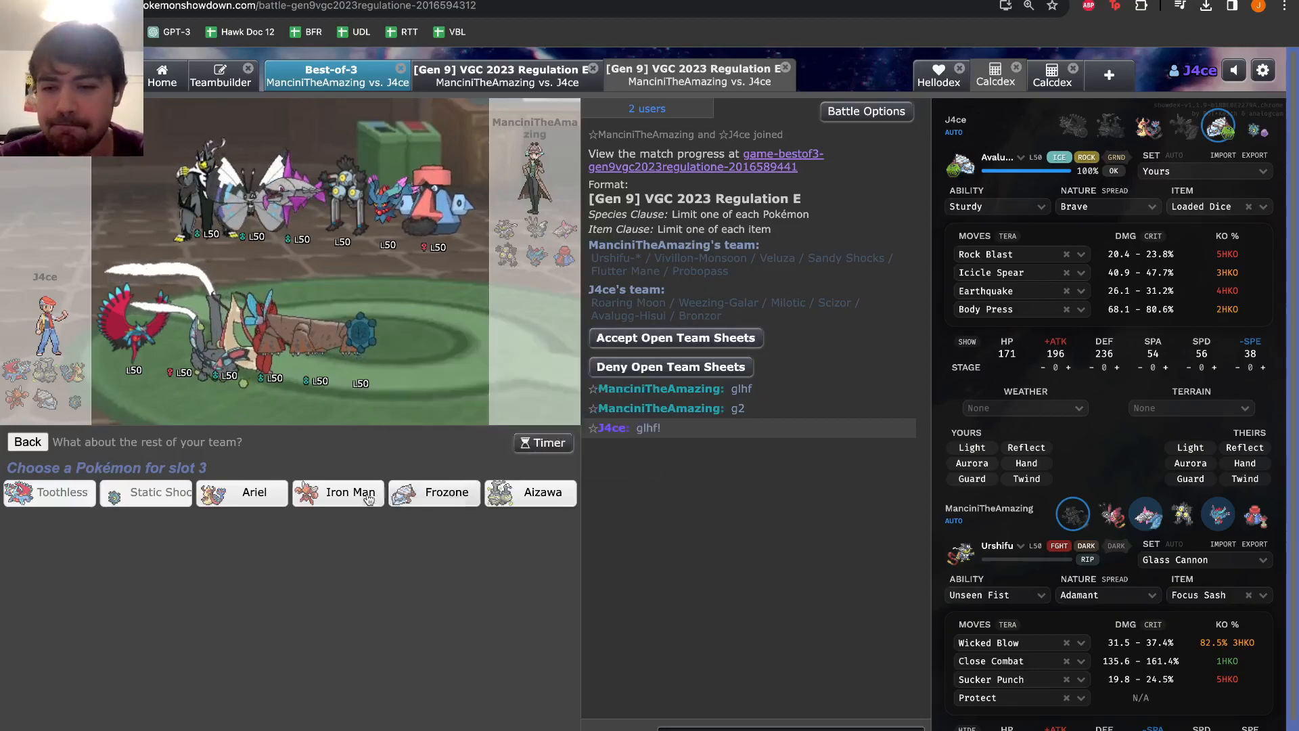
mouse_move(241, 493)
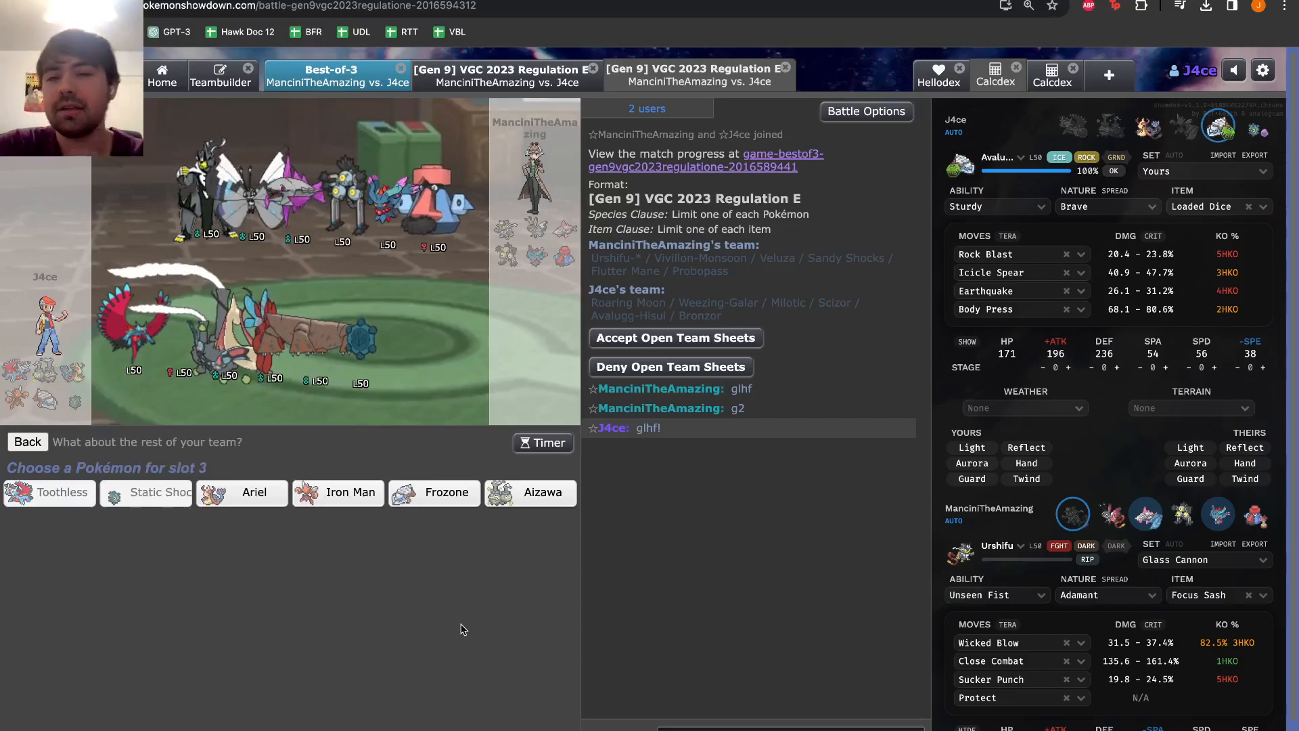
mouse_move(530, 492)
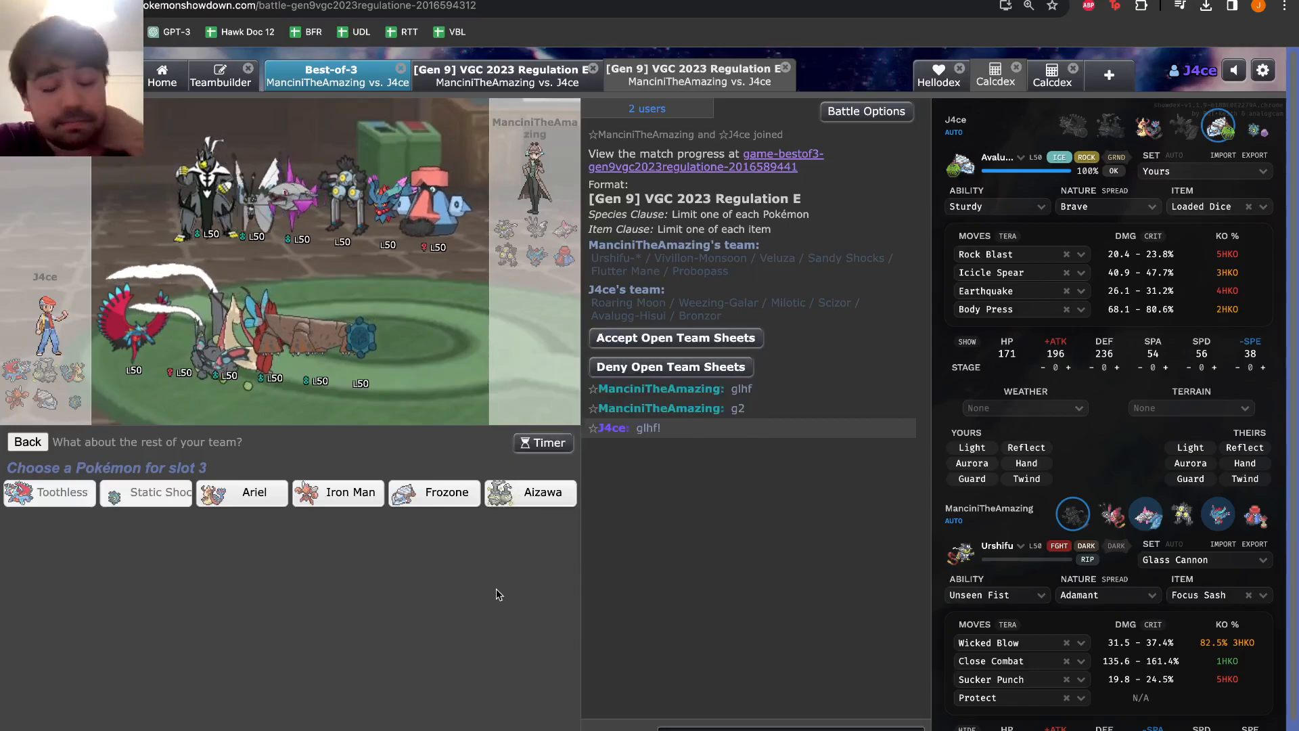
mouse_move(511, 580)
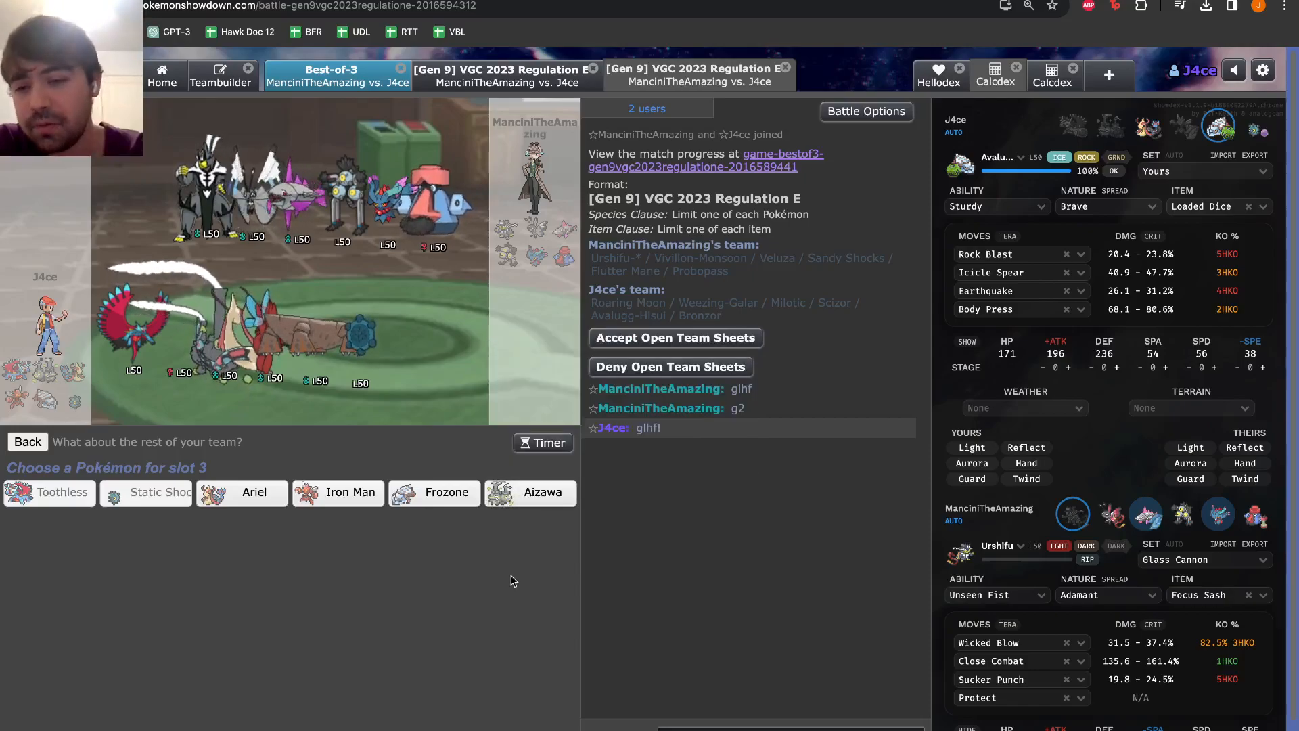
mouse_move(1217, 128)
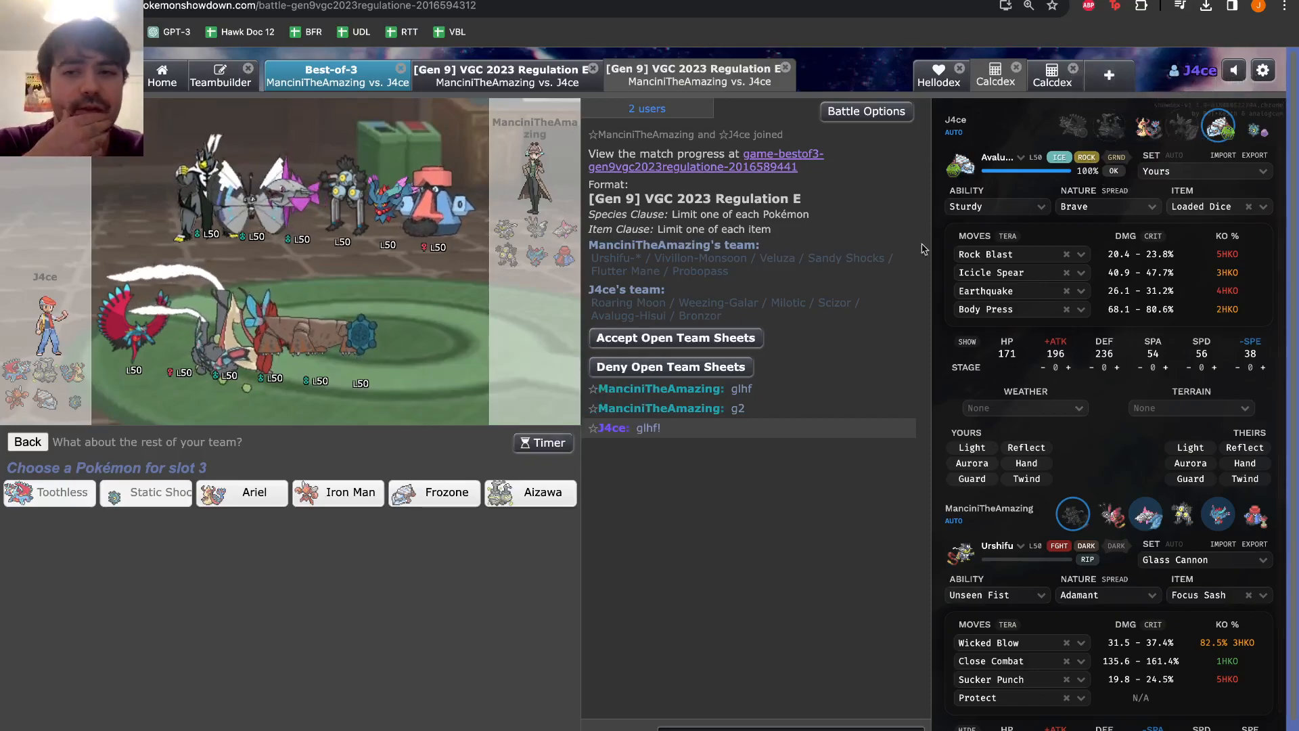
mouse_move(445, 493)
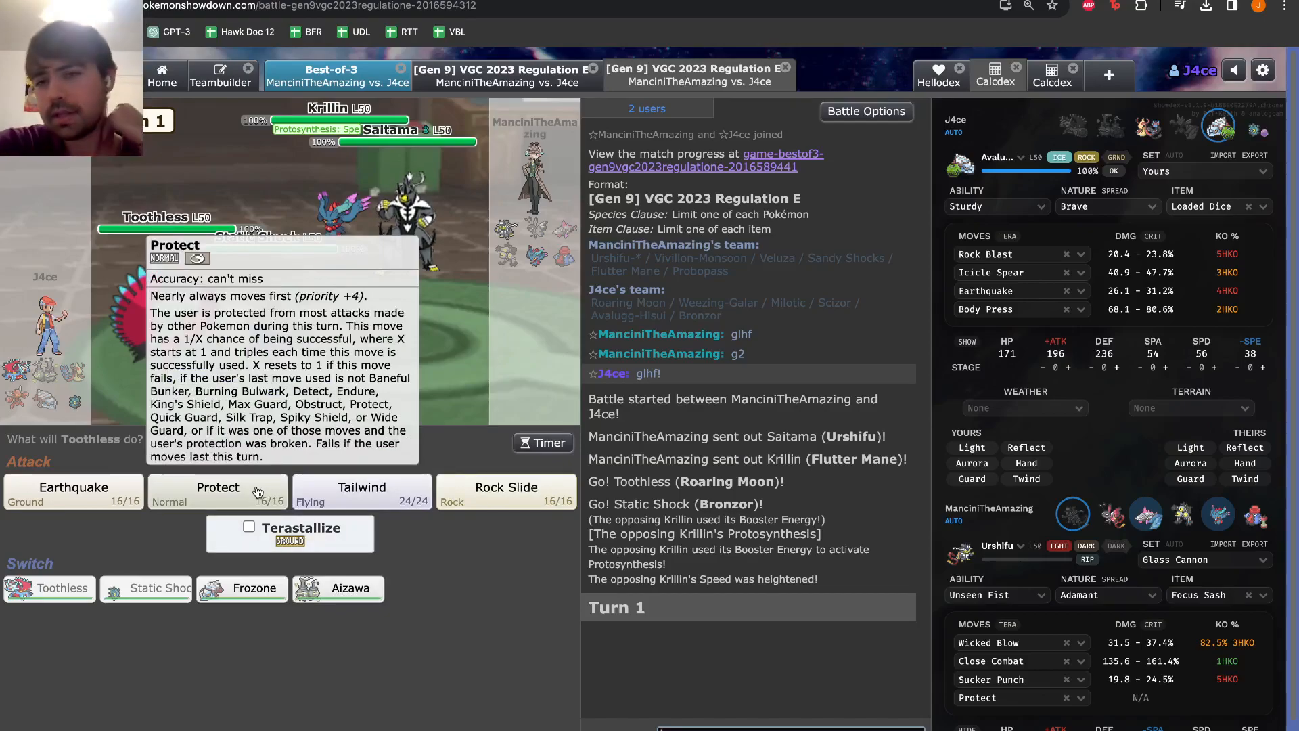
mouse_move(437, 228)
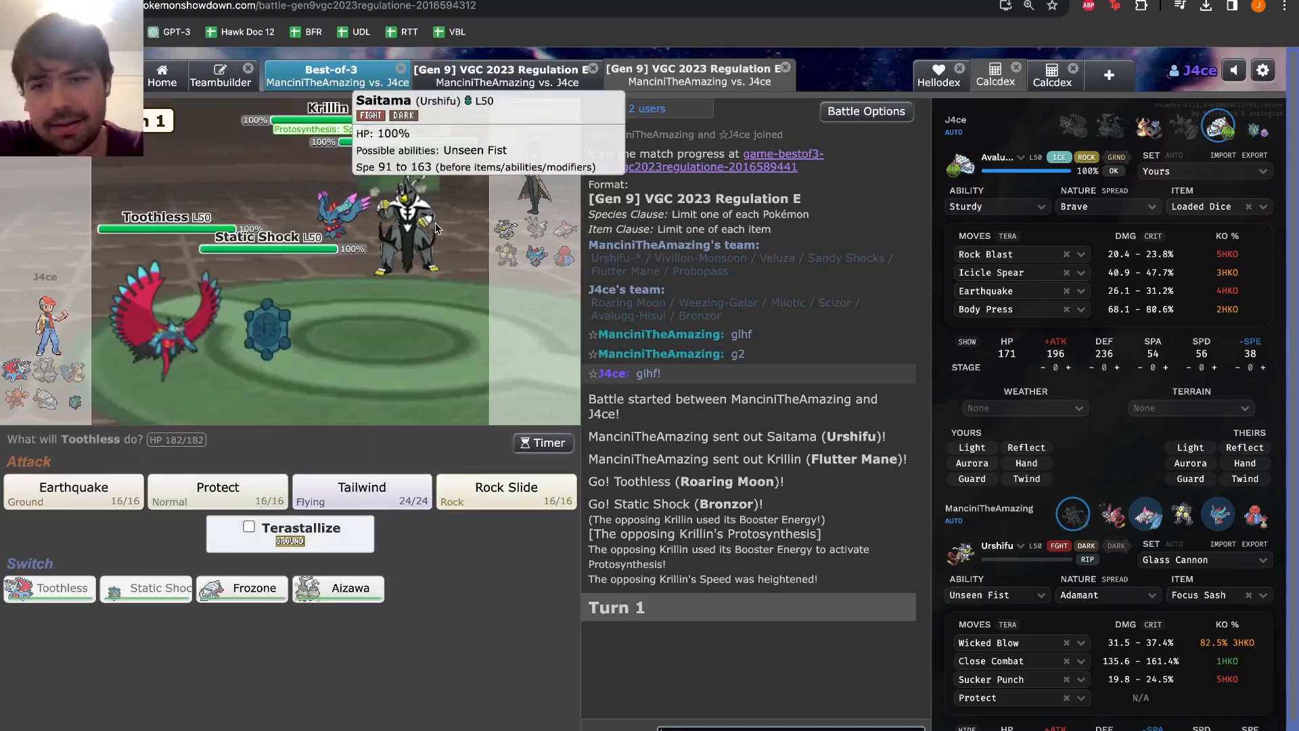
mouse_move(368, 316)
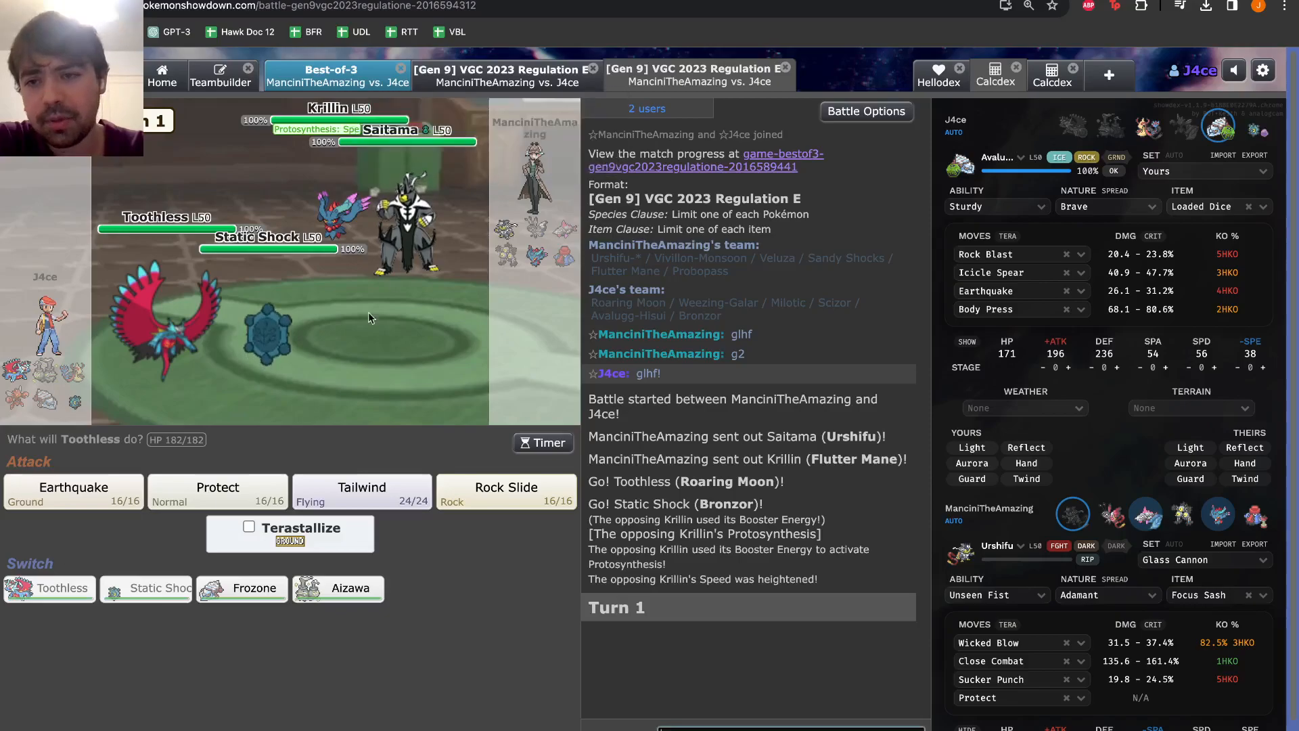
mouse_move(218, 492)
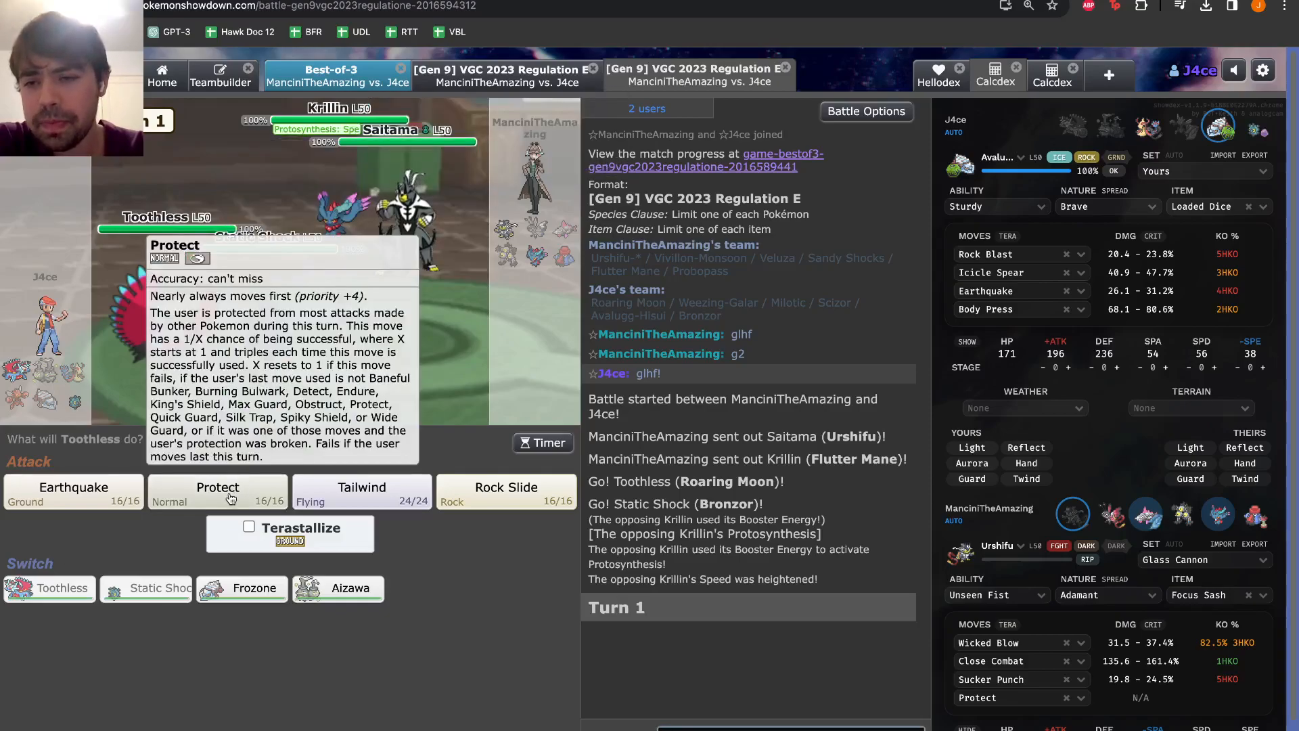
mouse_move(330, 206)
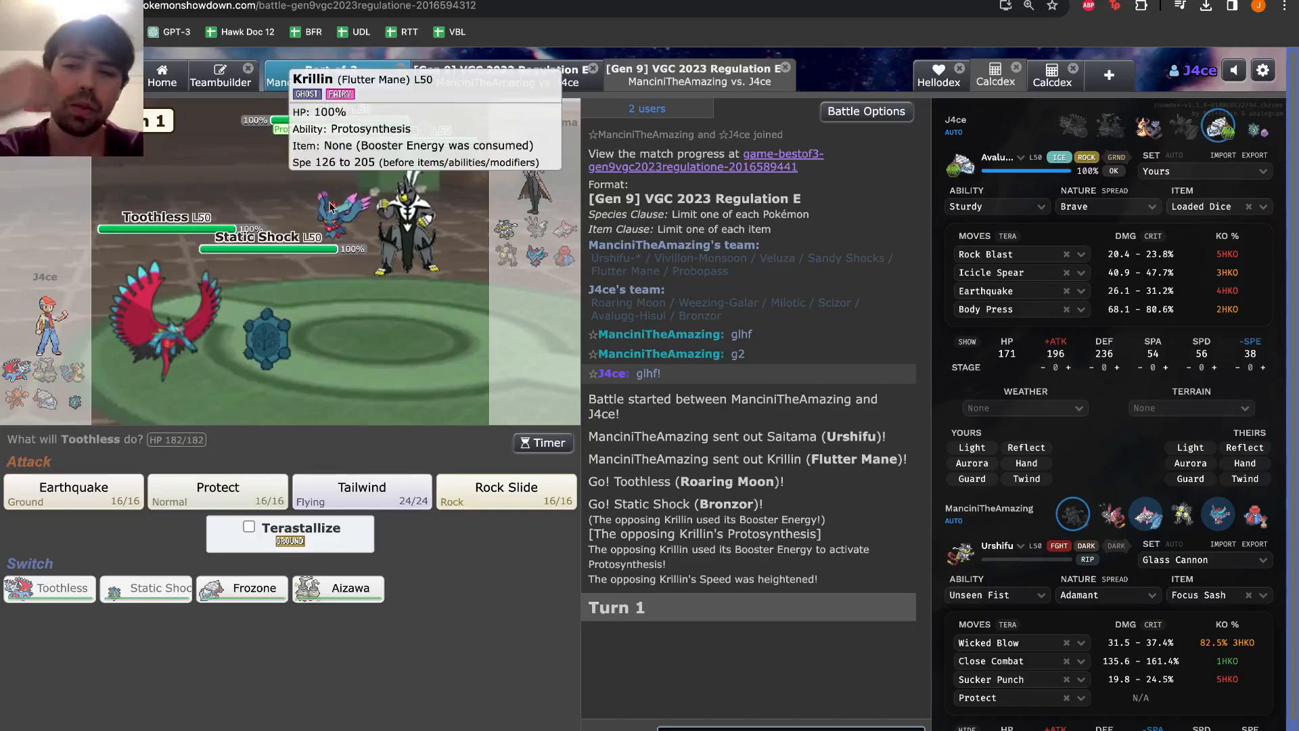
mouse_move(217, 492)
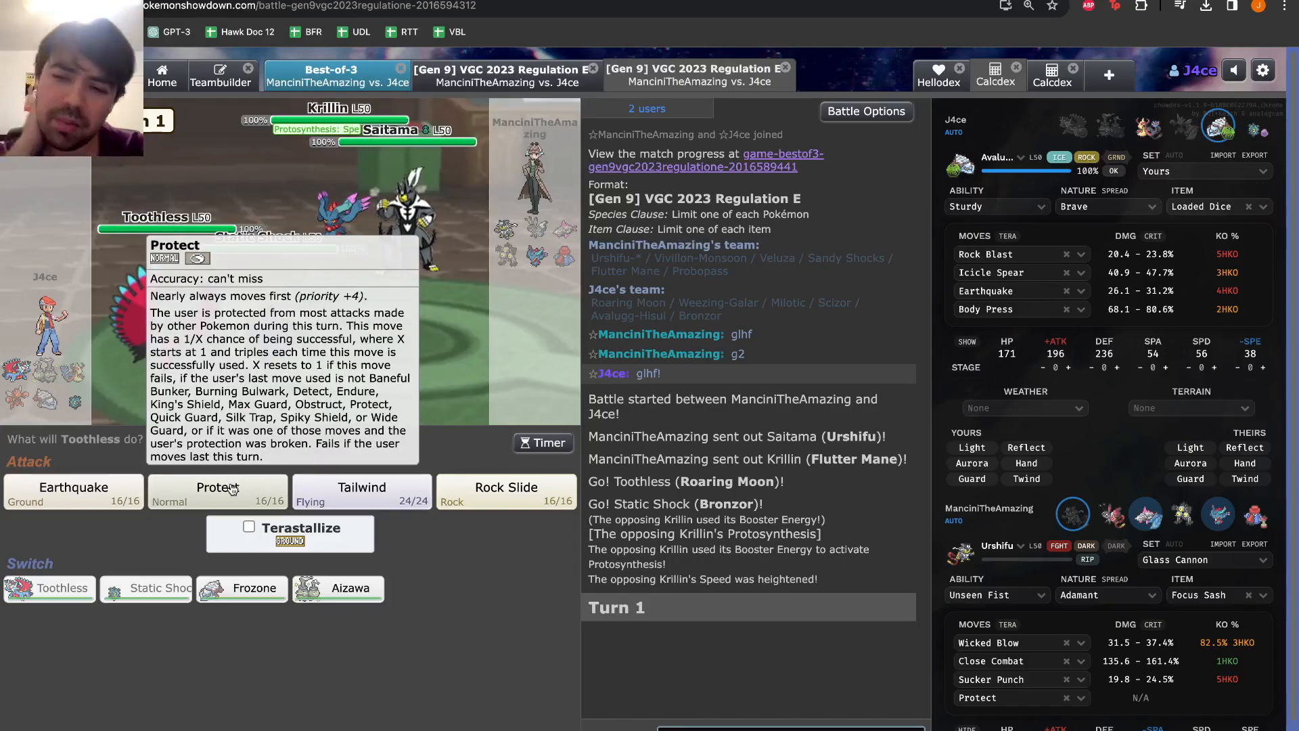
mouse_move(336, 589)
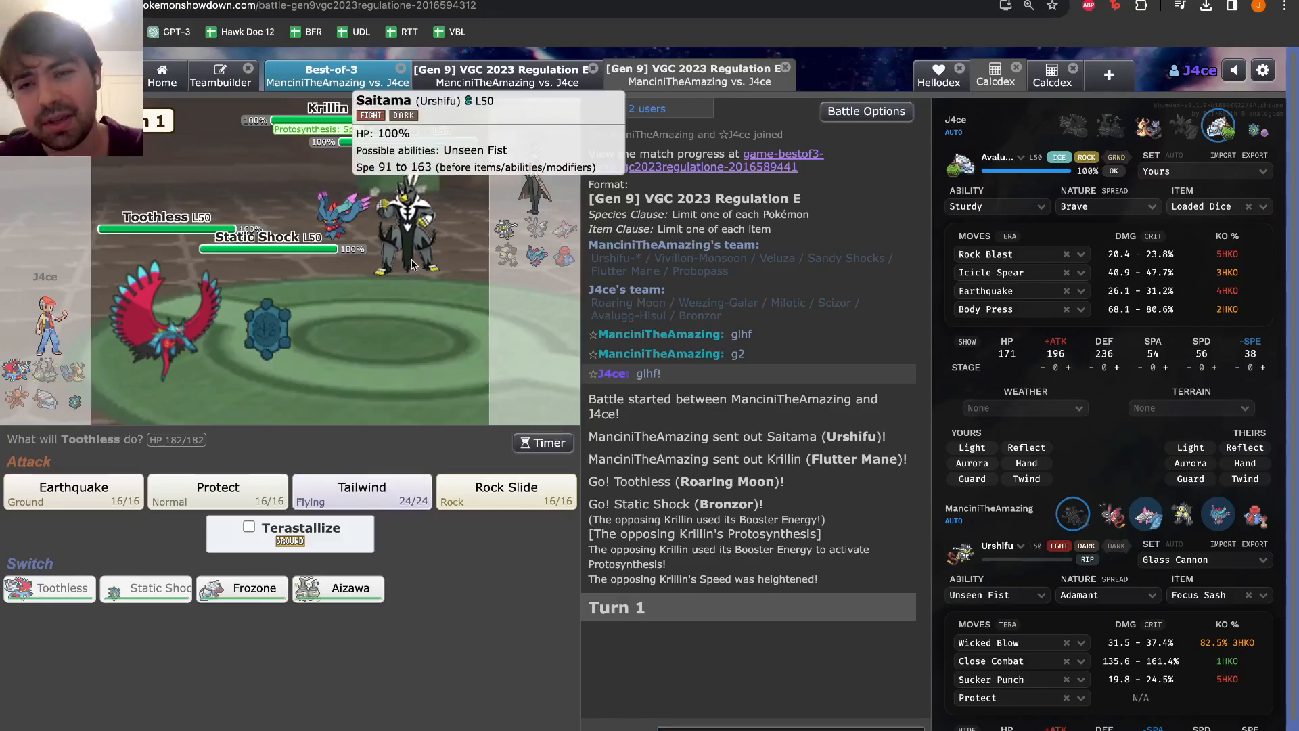
mouse_move(166, 331)
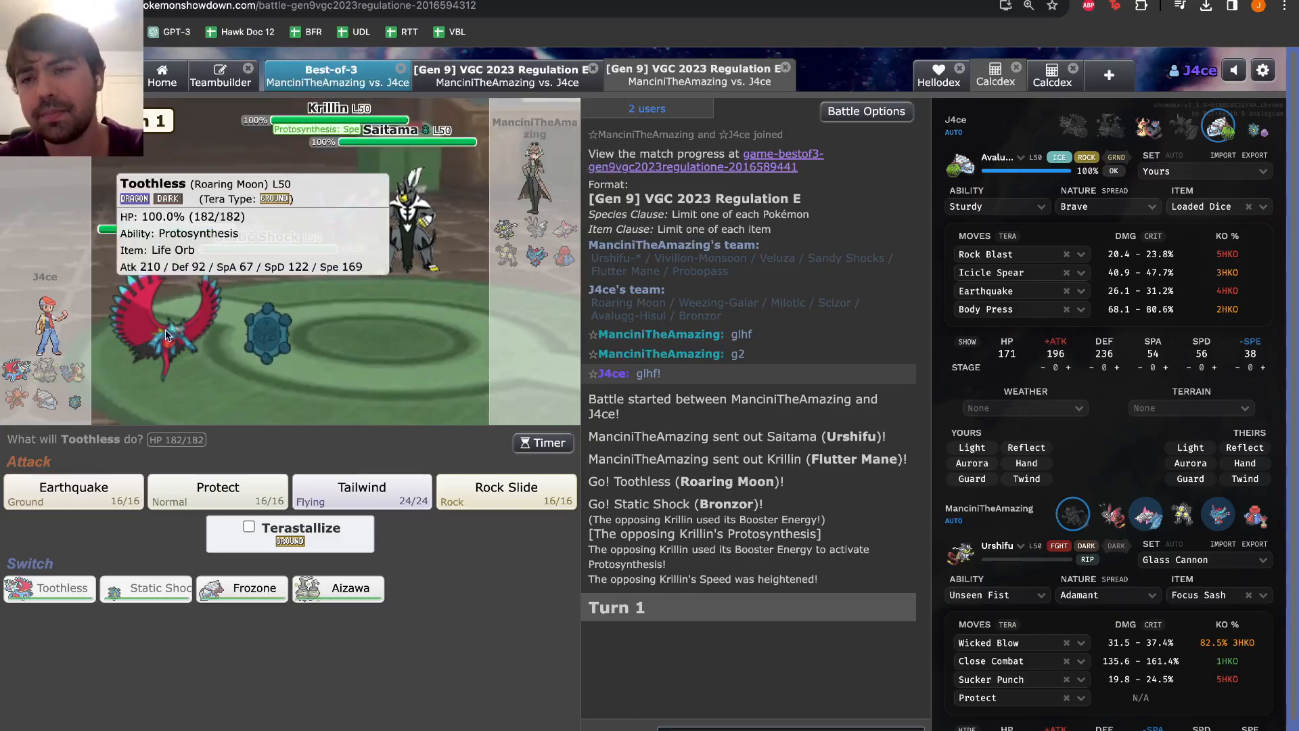
mouse_move(218, 487)
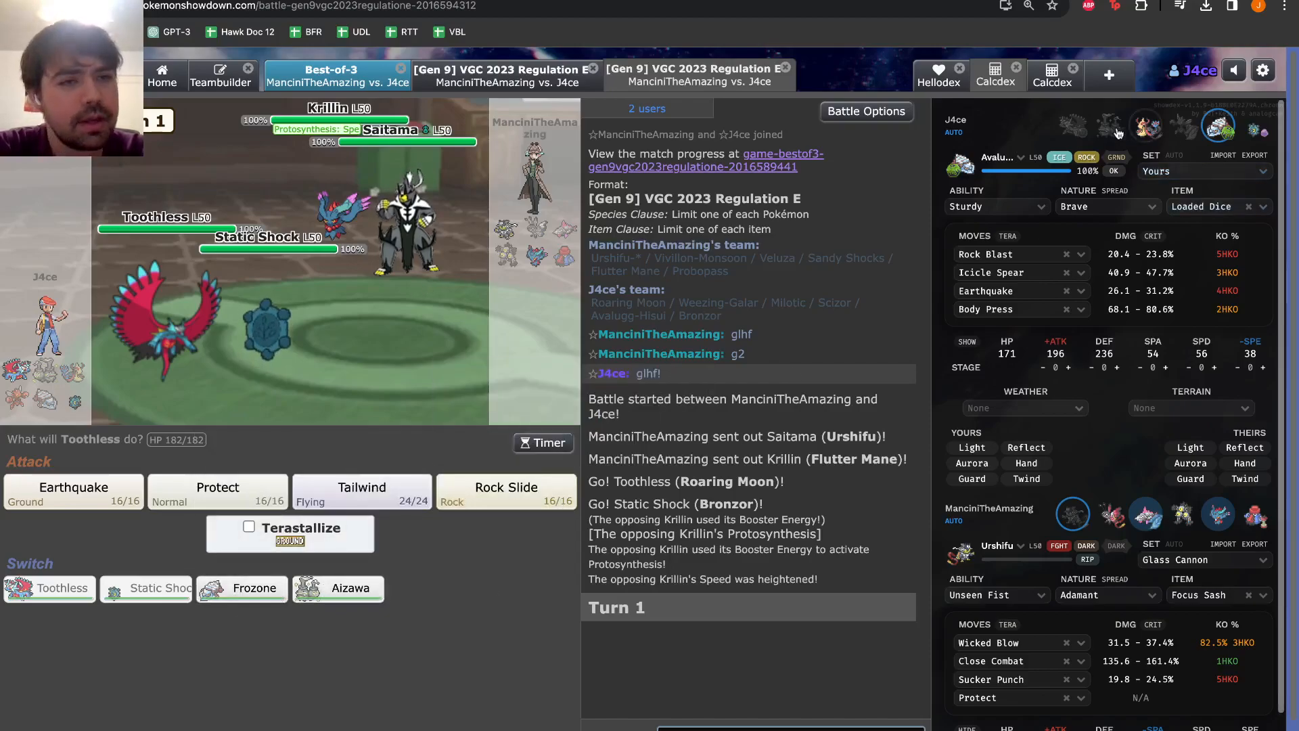
Review Toothless's turn 1 move options with Helping Hand factored into Avalugg's calcs
scroll("down", 3)
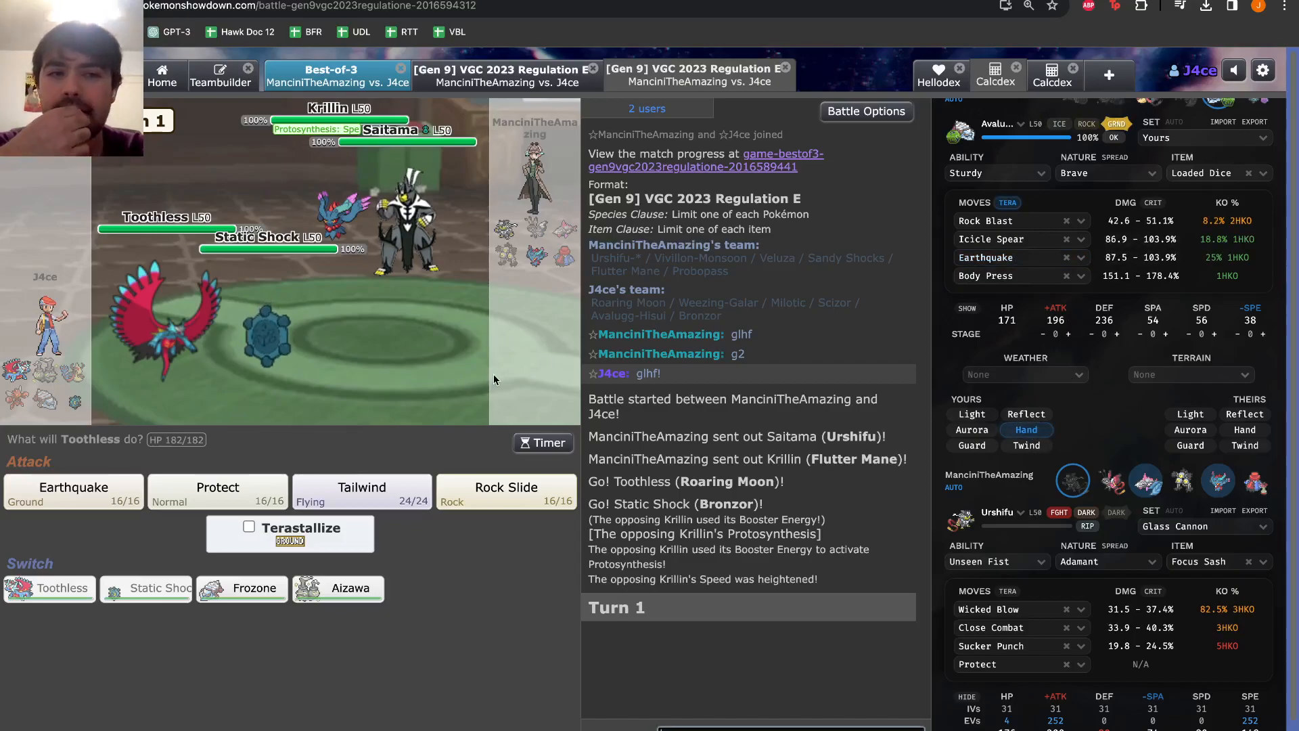
mouse_move(218, 488)
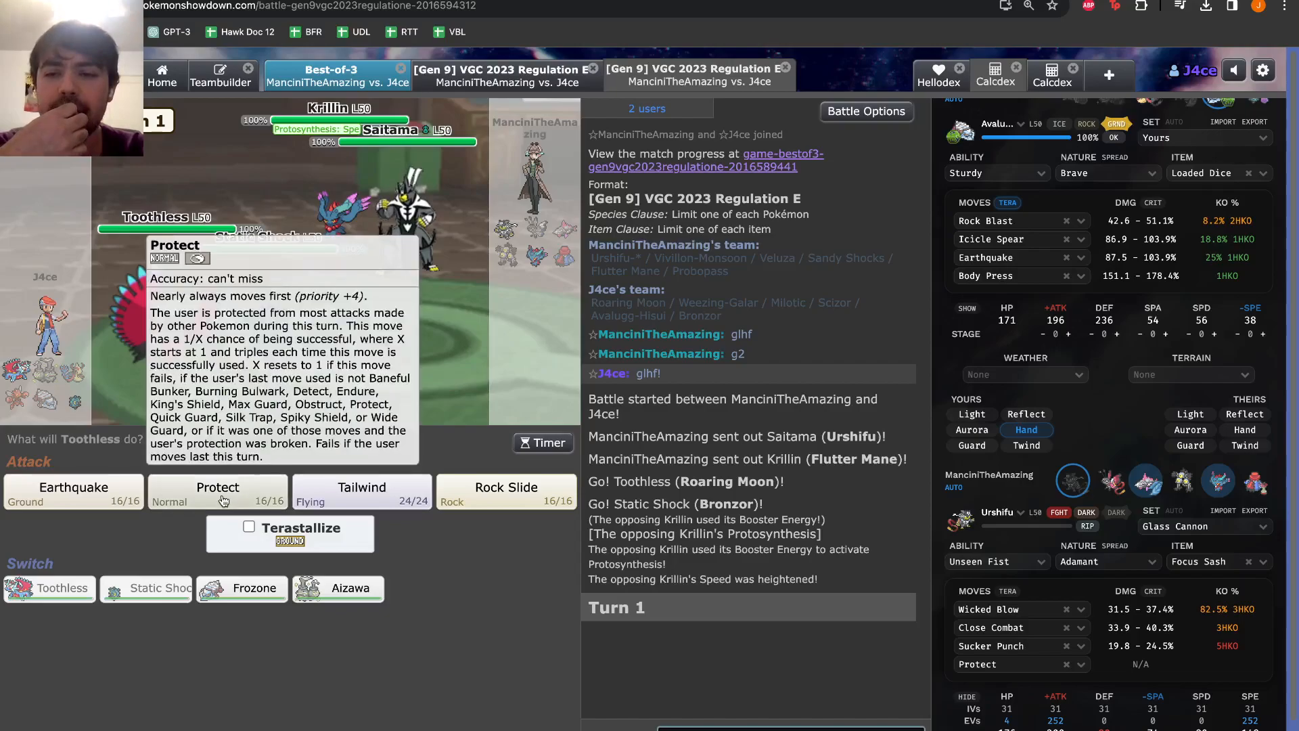
left_click(155, 588)
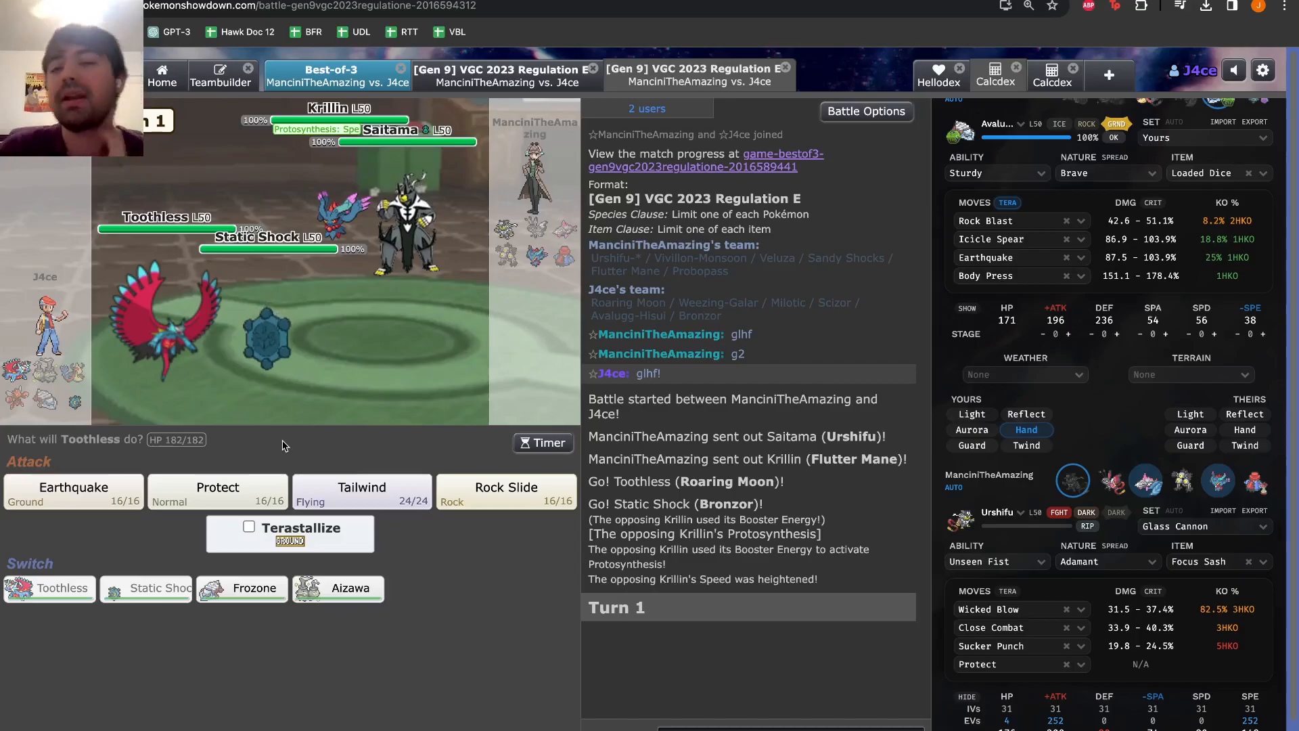
mouse_move(218, 491)
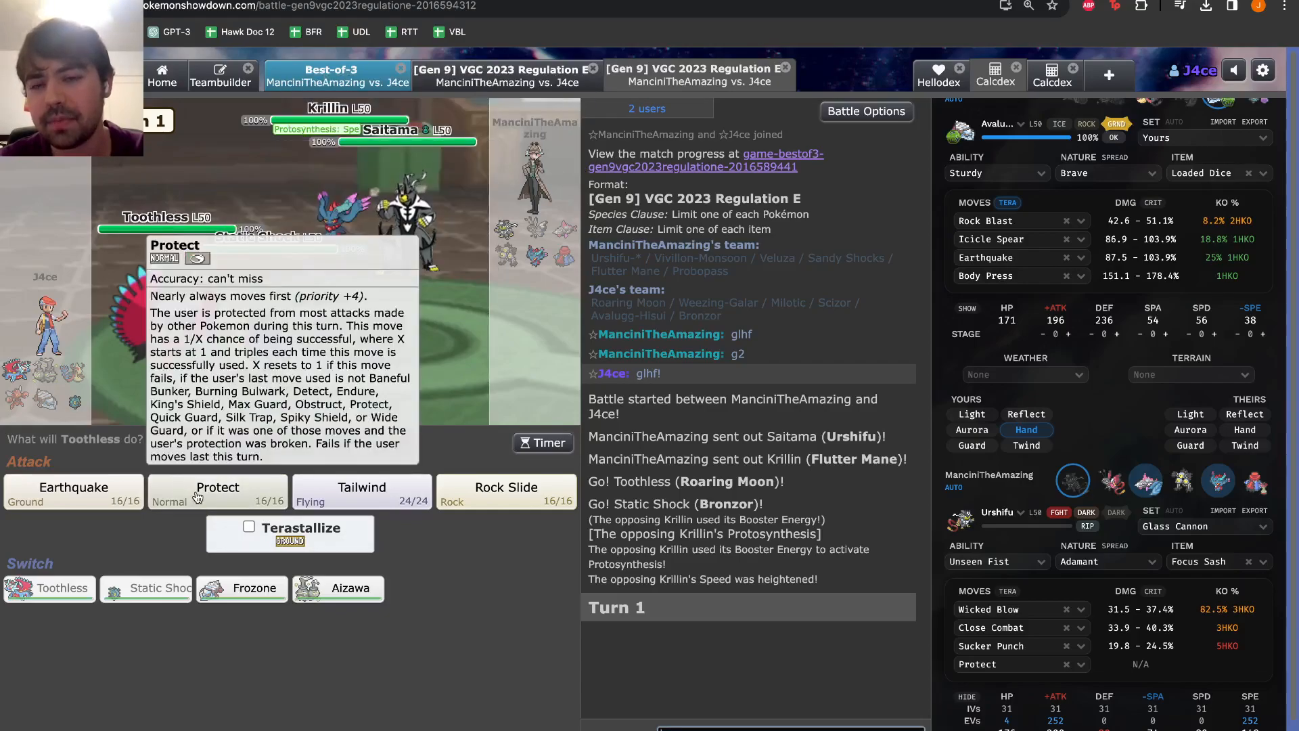
mouse_move(295, 323)
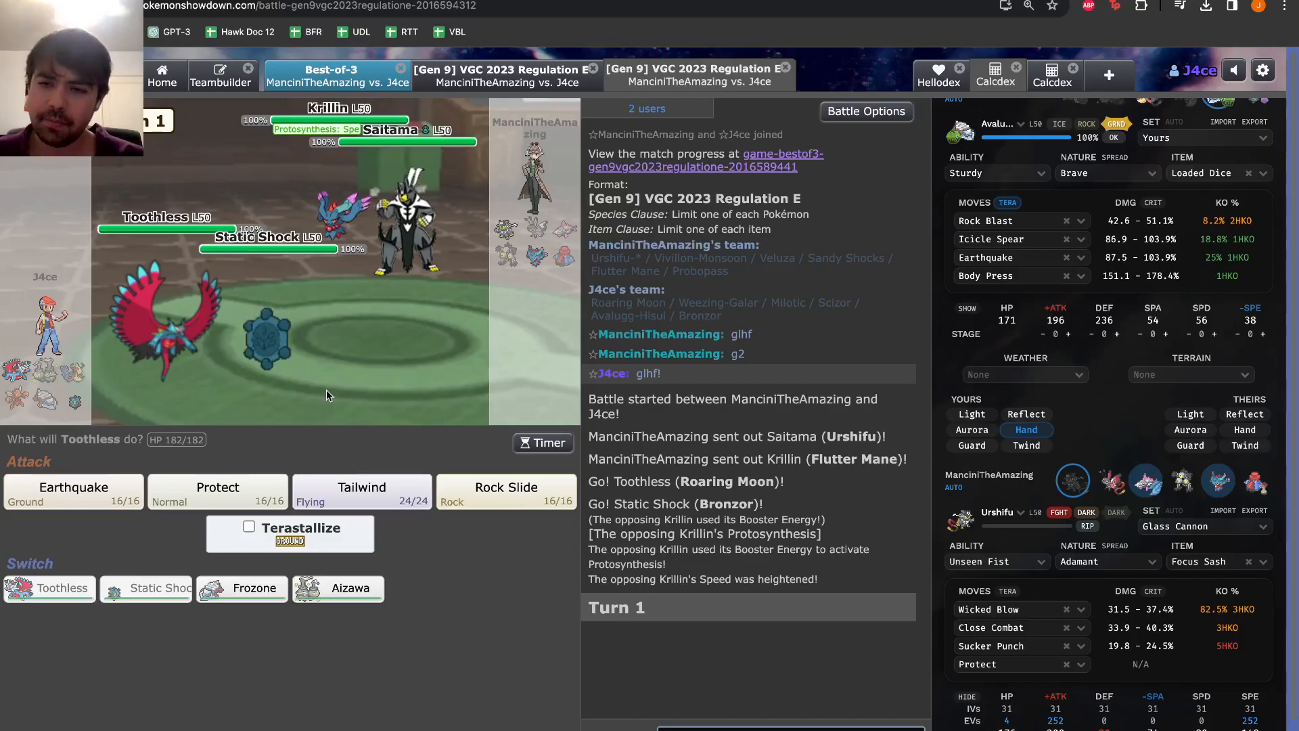
mouse_move(349, 589)
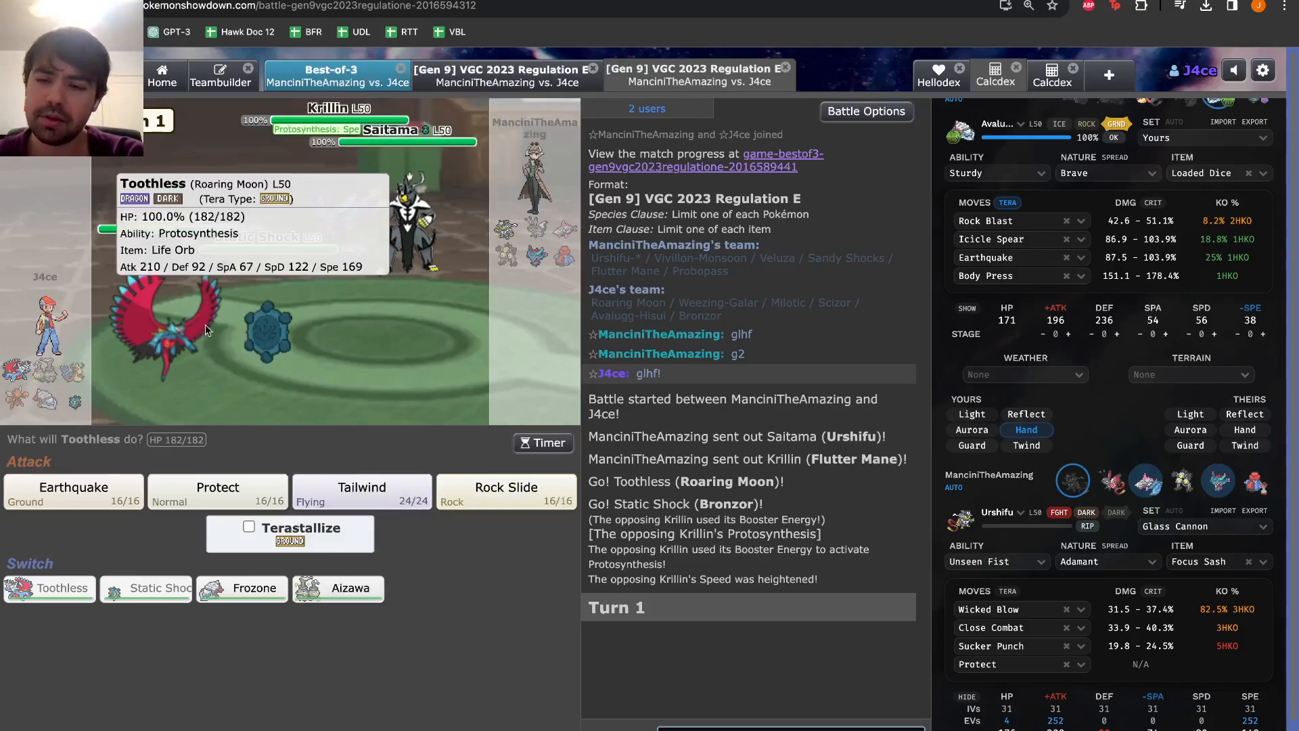
mouse_move(349, 589)
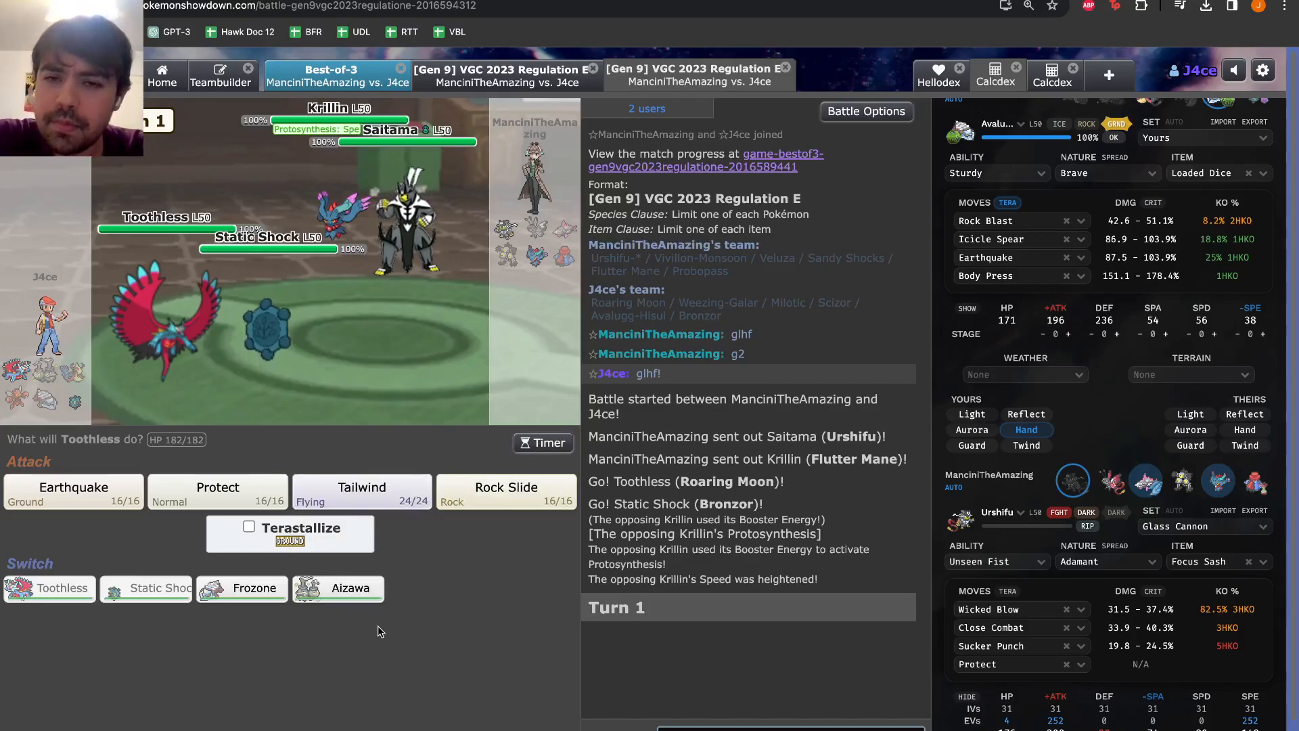
mouse_move(362, 620)
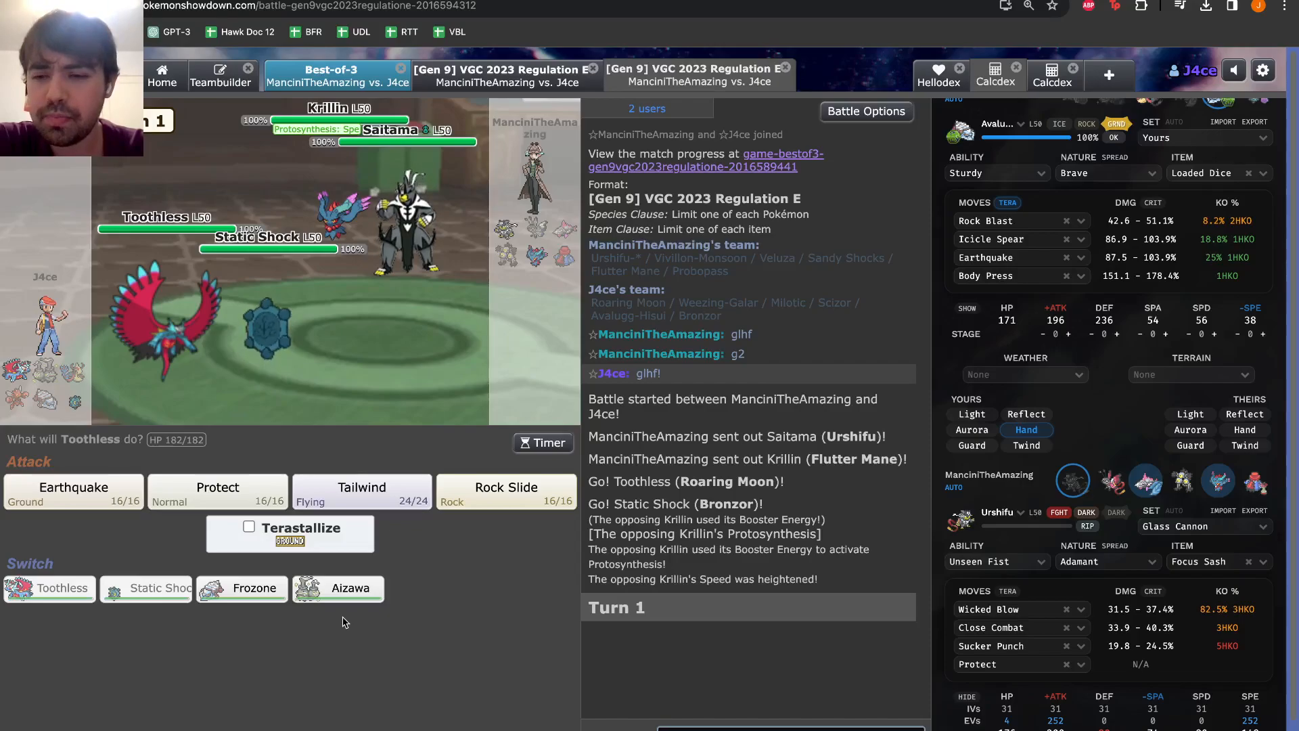
mouse_move(338, 589)
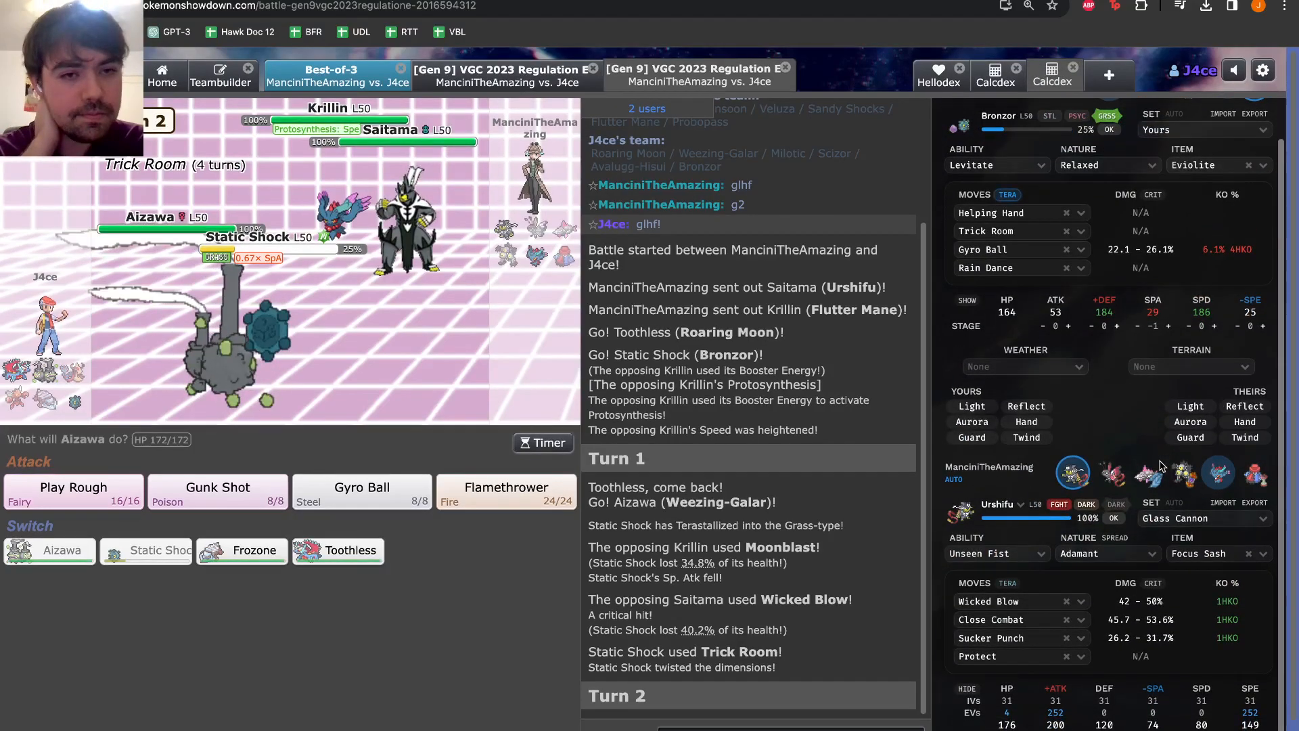
Show Aizawa's damage calculations against the opposing Flutter Mane
left_click(1218, 473)
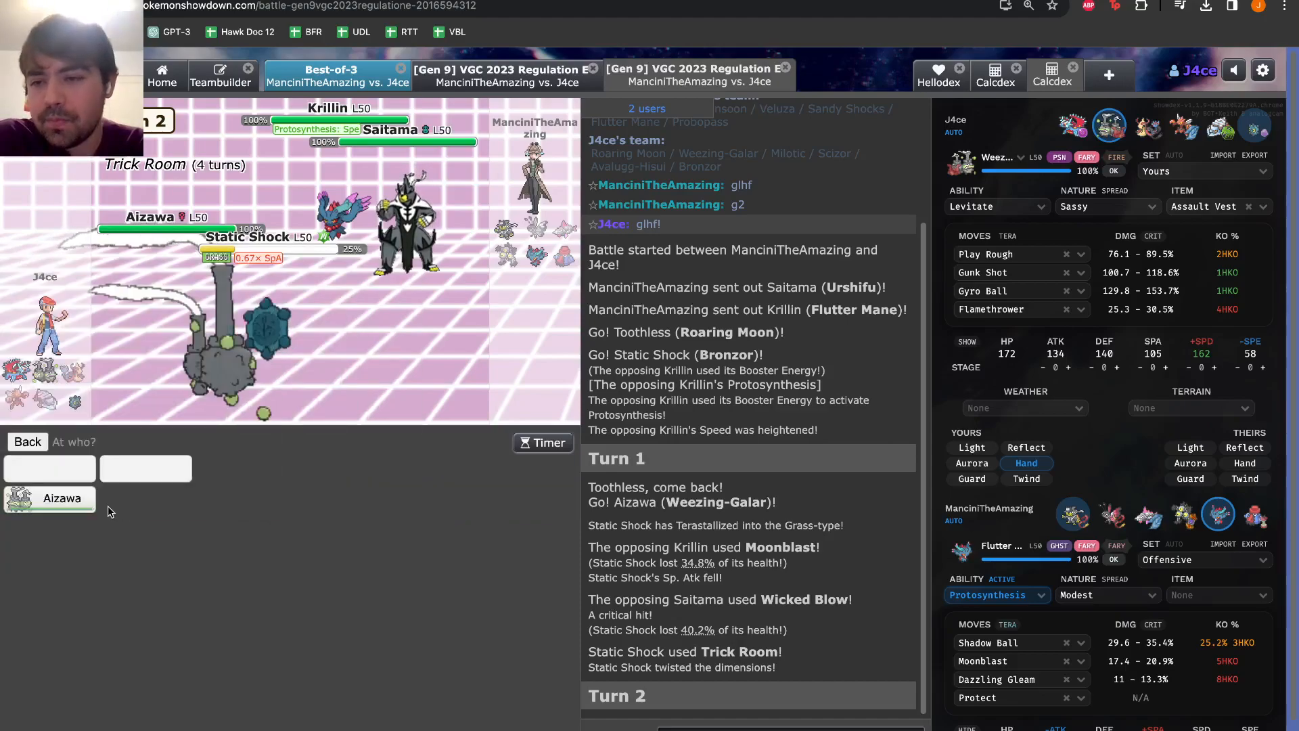
mouse_move(61, 498)
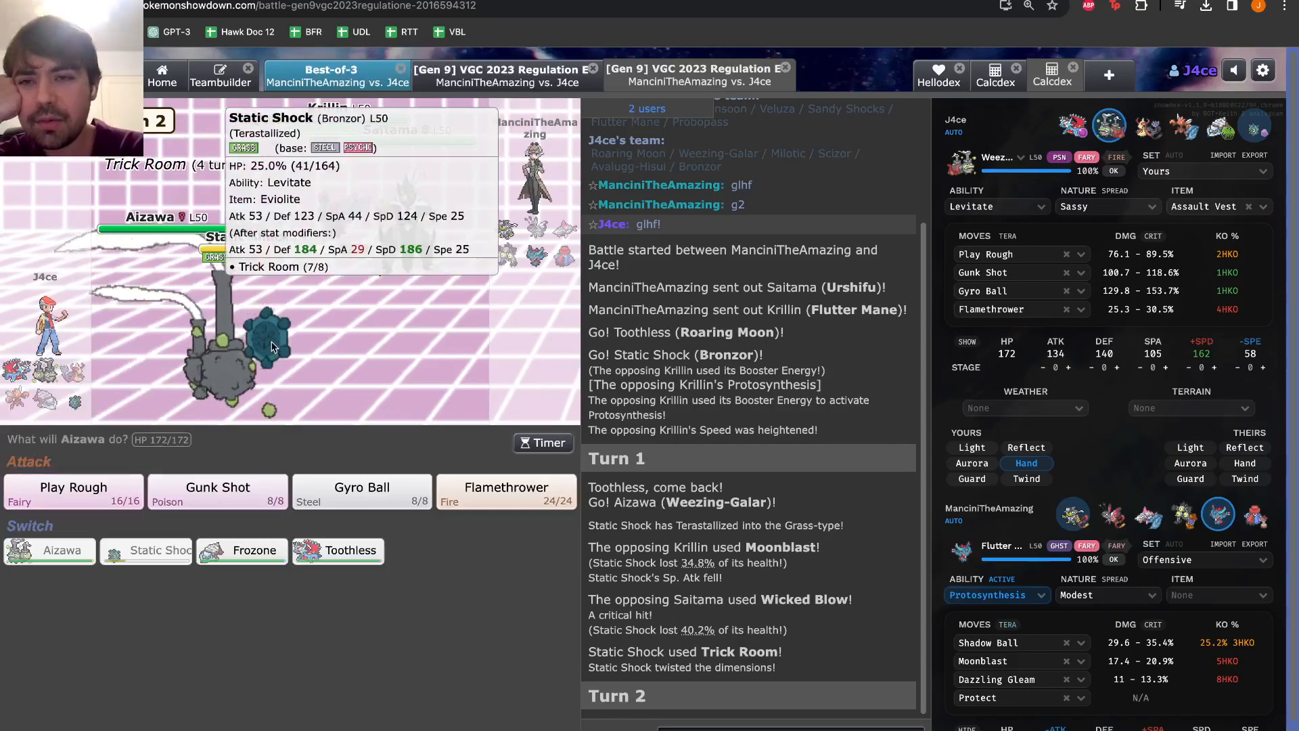
mouse_move(414, 241)
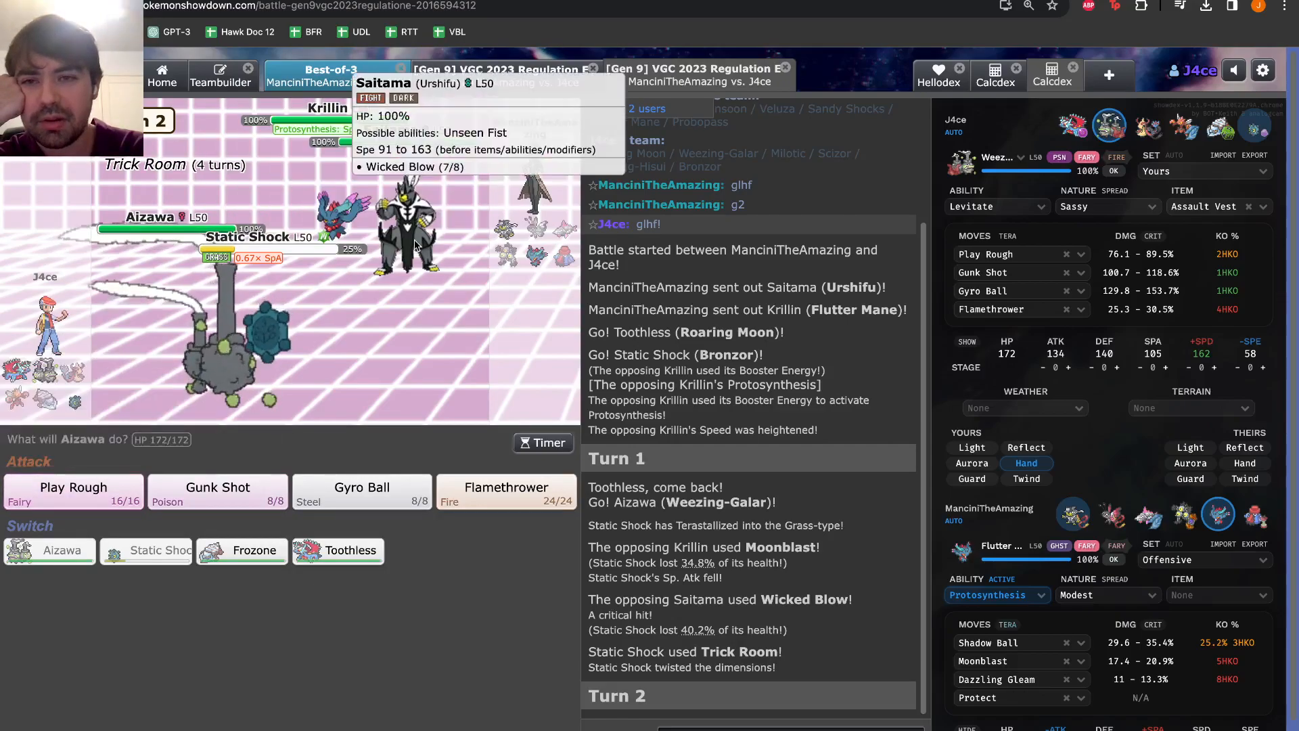
mouse_move(356, 340)
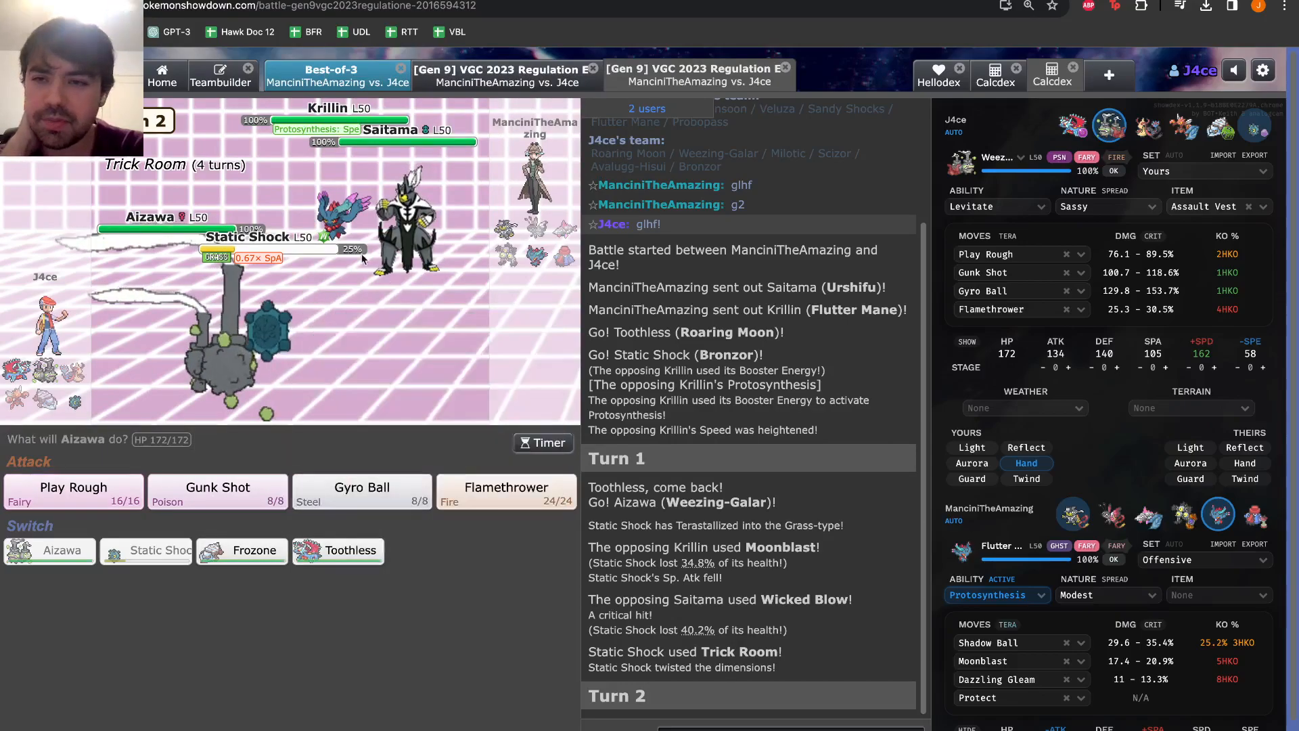
mouse_move(218, 492)
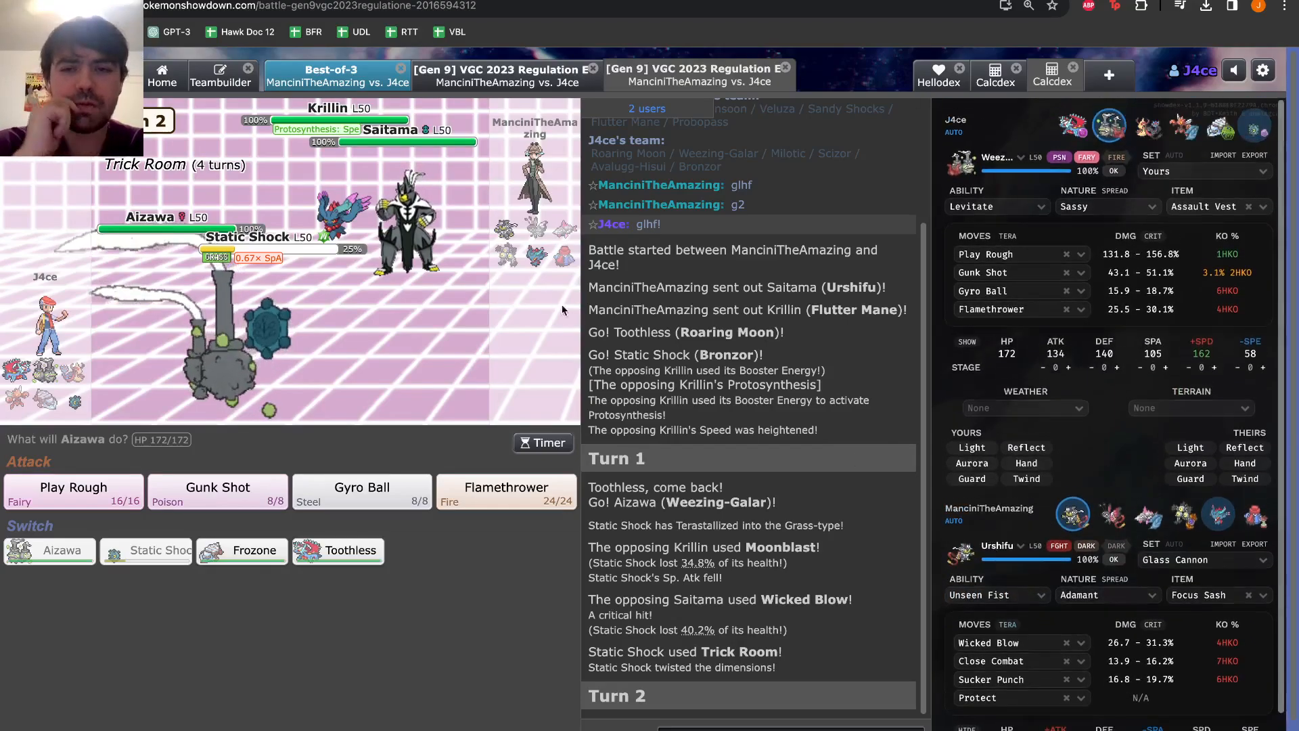
mouse_move(361, 487)
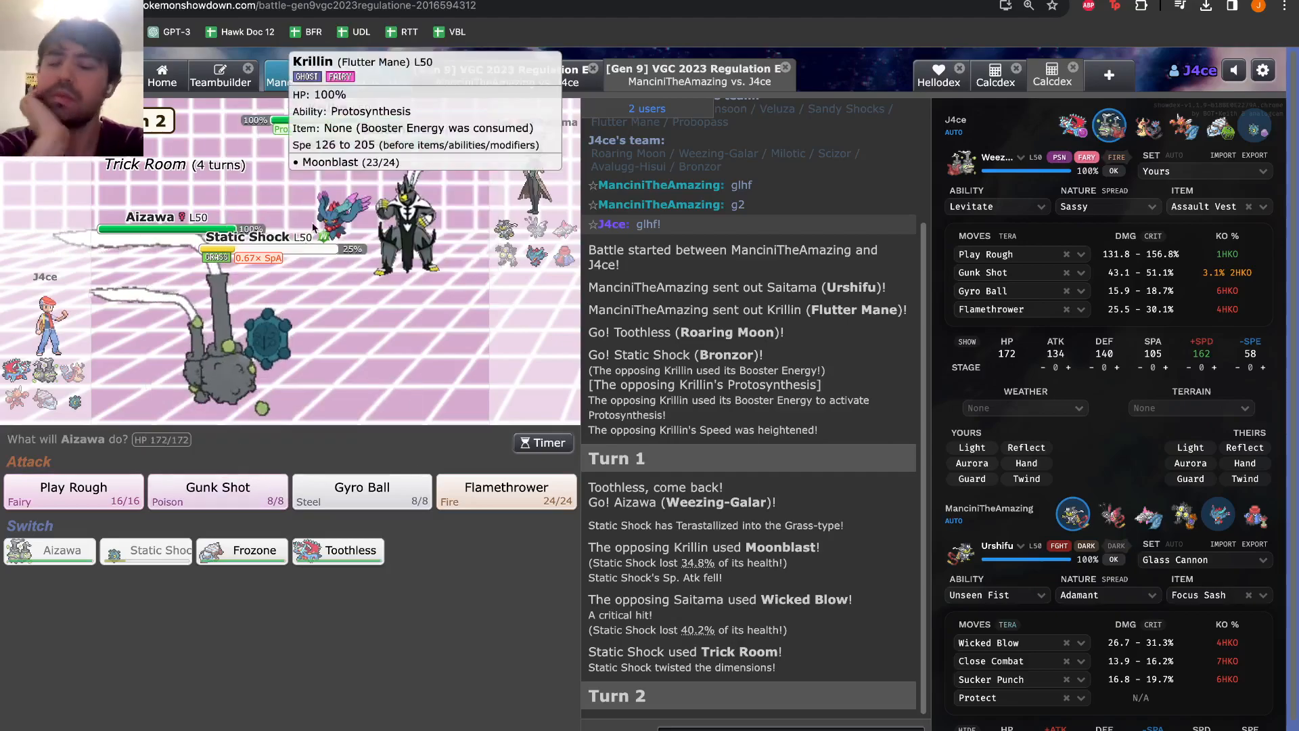
mouse_move(414, 241)
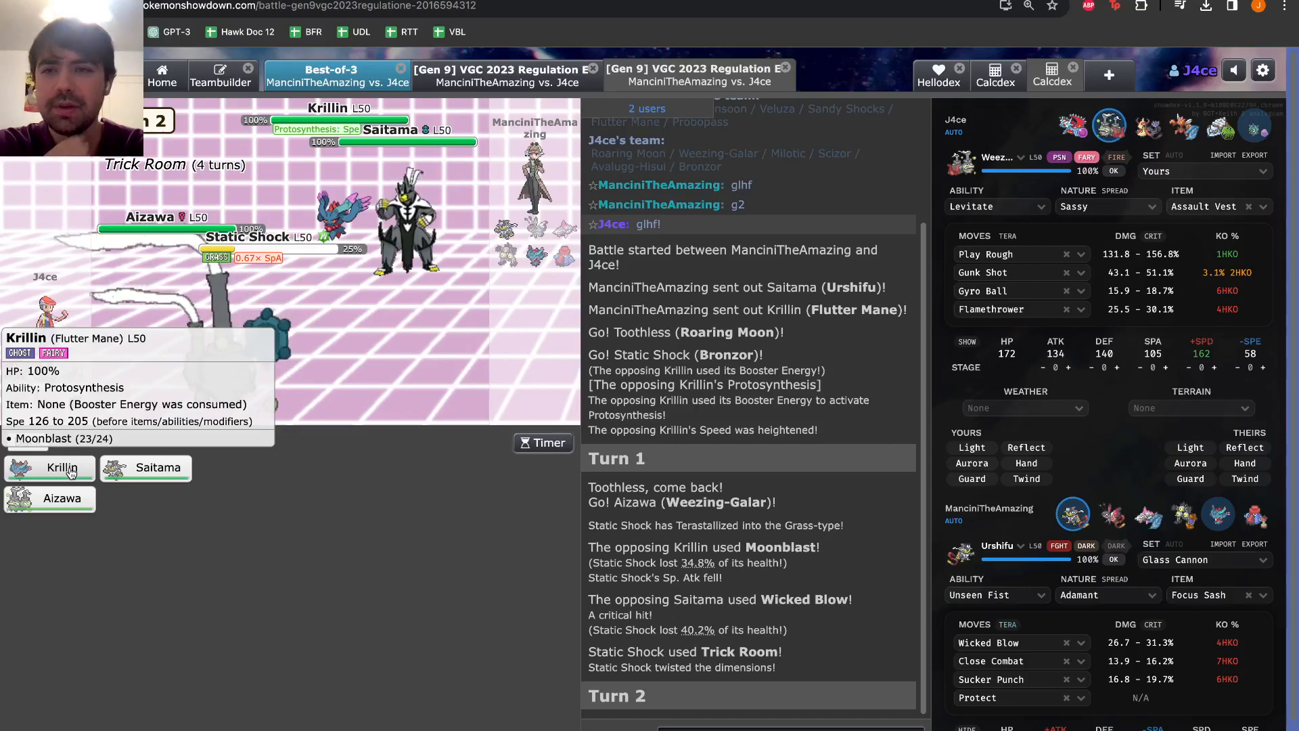
Aim Static Shock's Gyro Ball at Krillin's slot to lock in turn 2
left_click(50, 467)
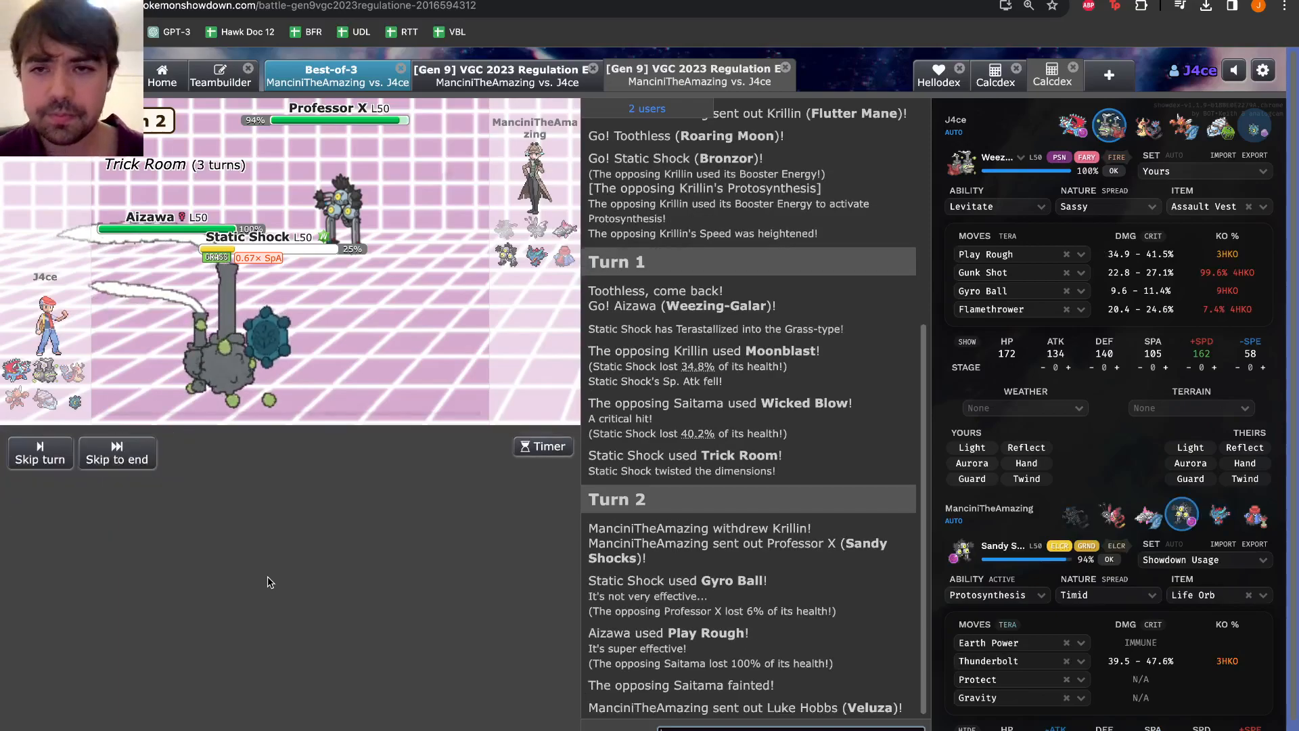
Review game 1, then model the opposing Veluza as Jolly with Choice Band in Calcdex
left_click(40, 452)
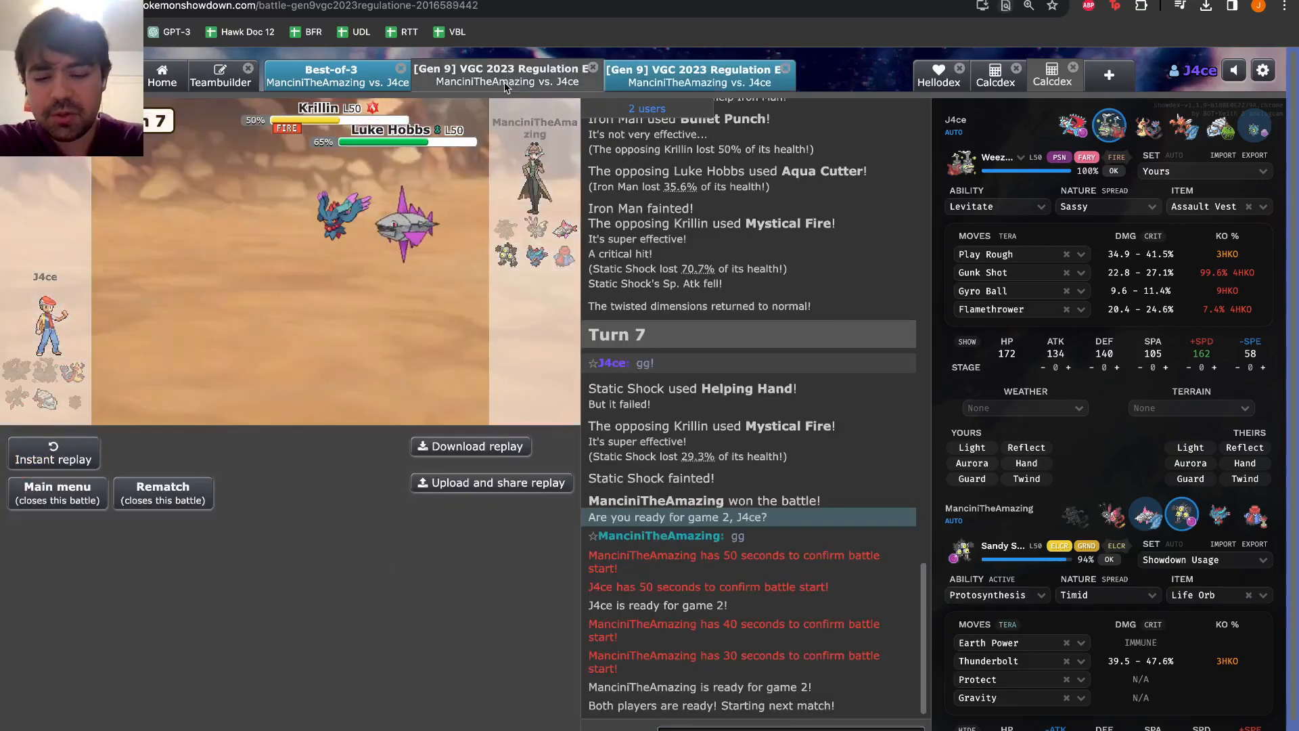
scroll("up", 3)
type("choic")
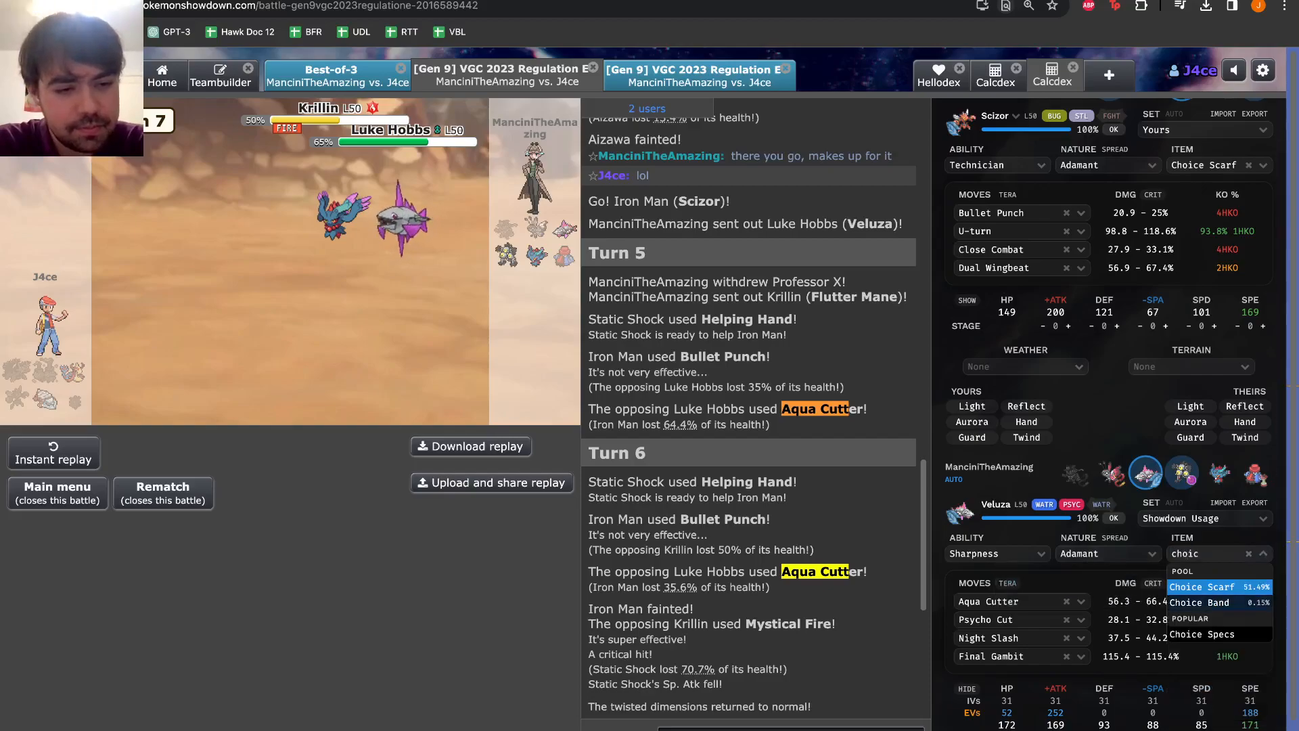
left_click(1109, 553)
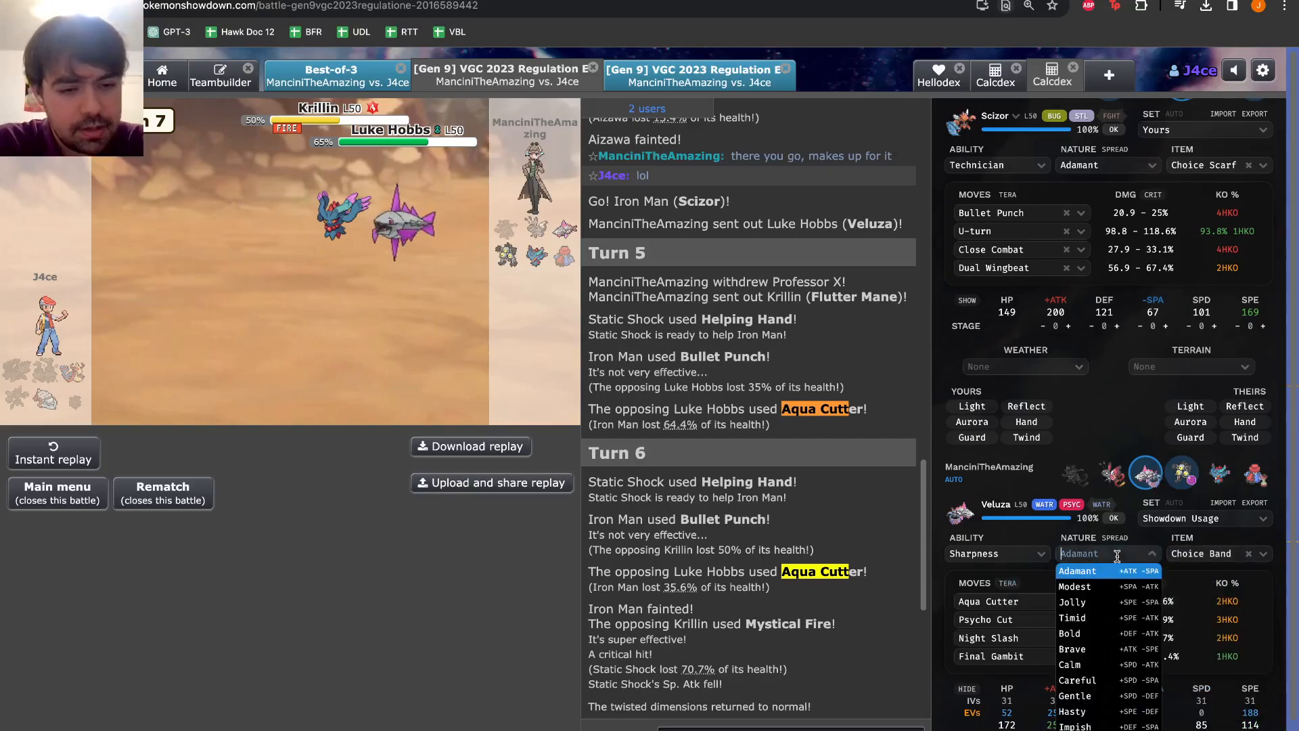
left_click(1072, 600)
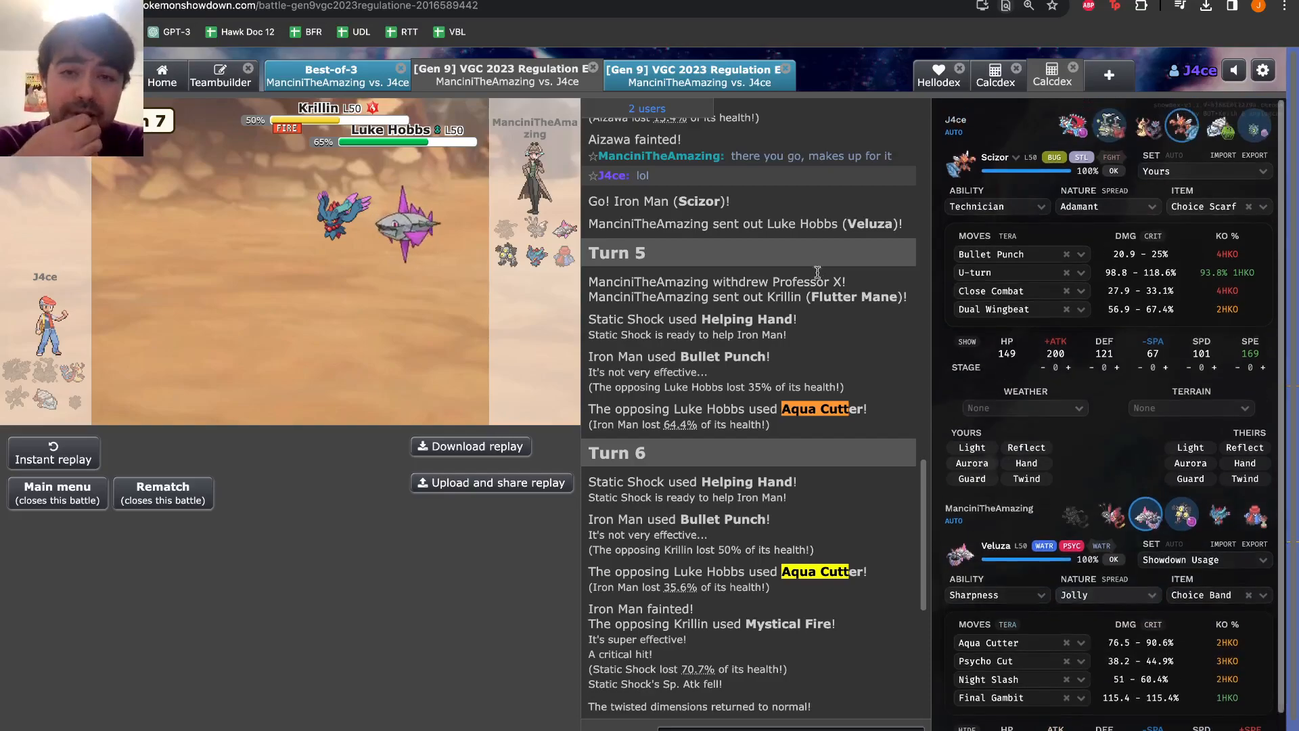
left_click(504, 76)
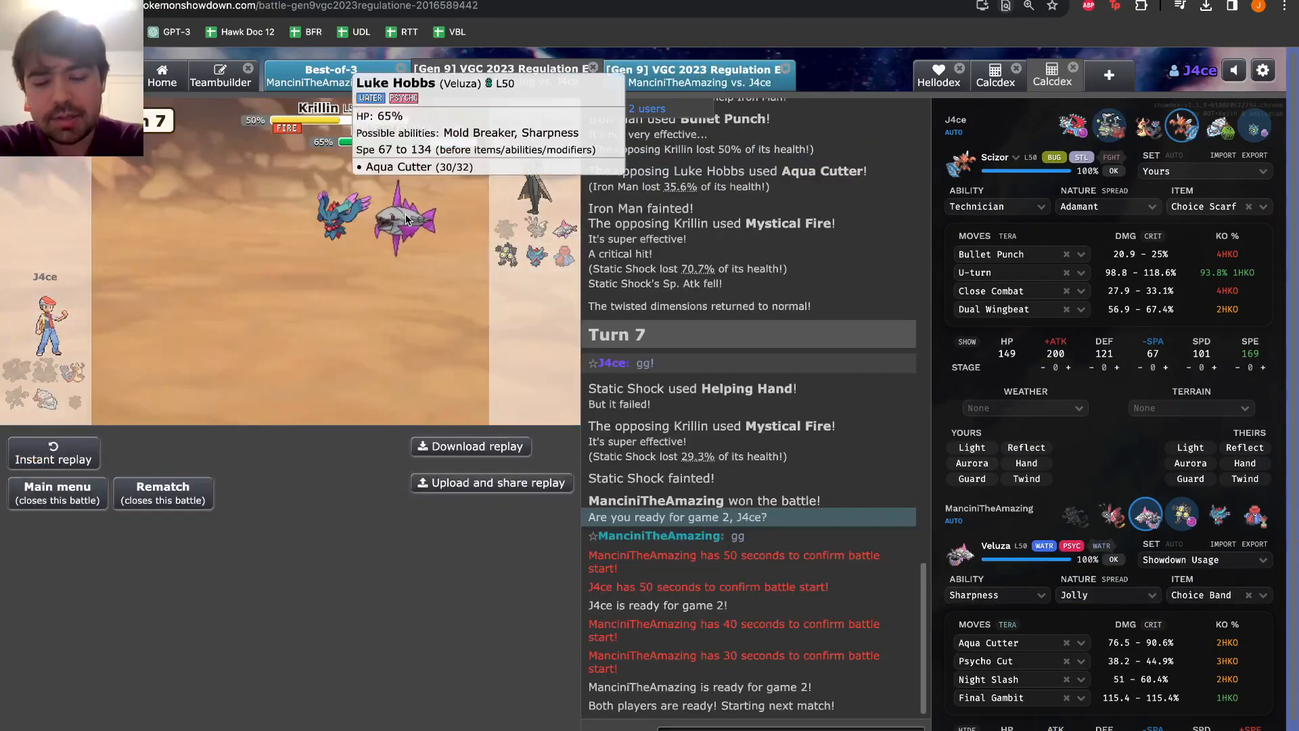
scroll("up", 3)
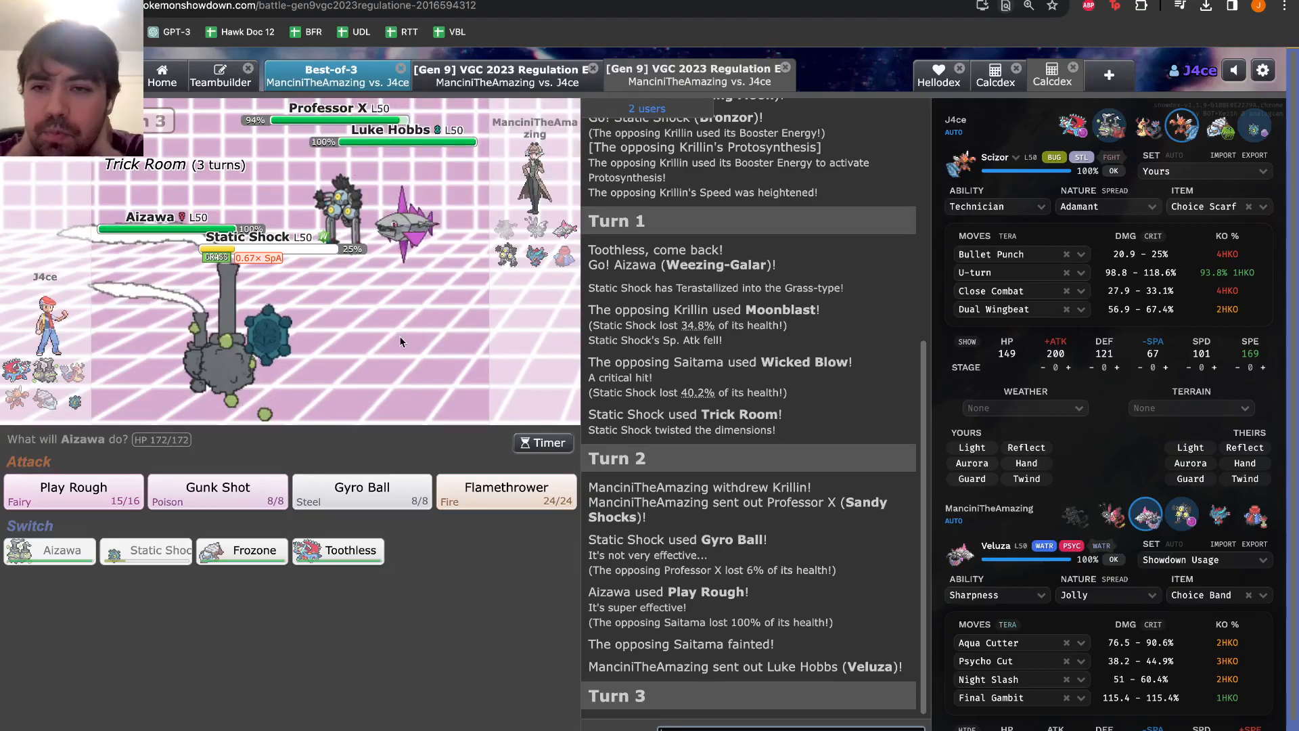
mouse_move(392, 462)
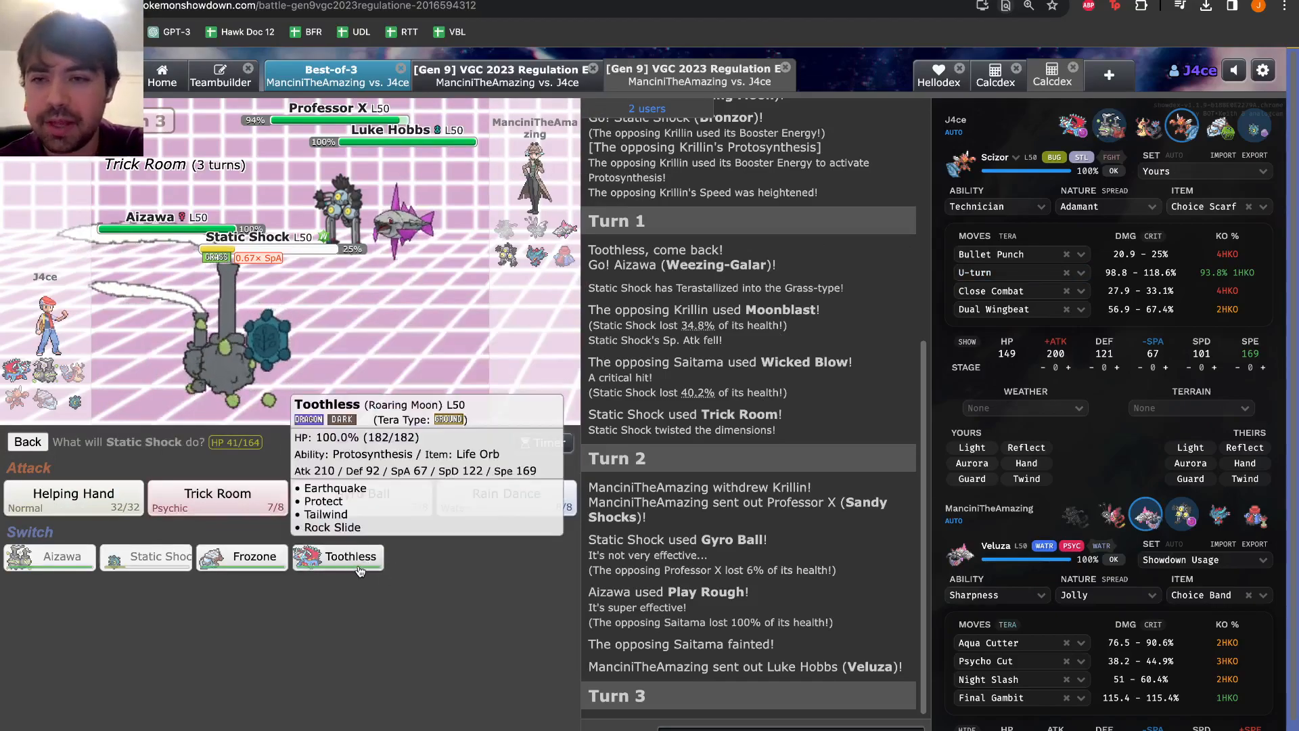
Switch Static Shock out for Toothless on turn 3
left_click(337, 557)
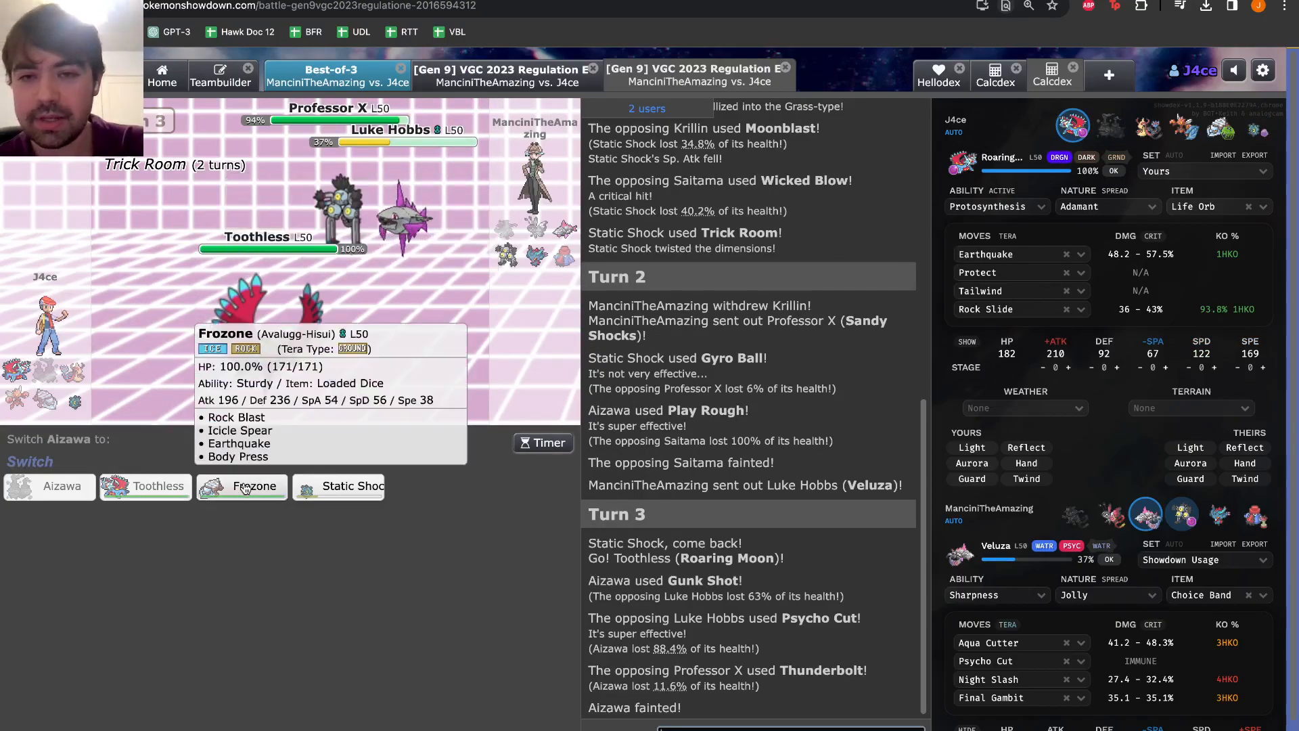
left_click(241, 486)
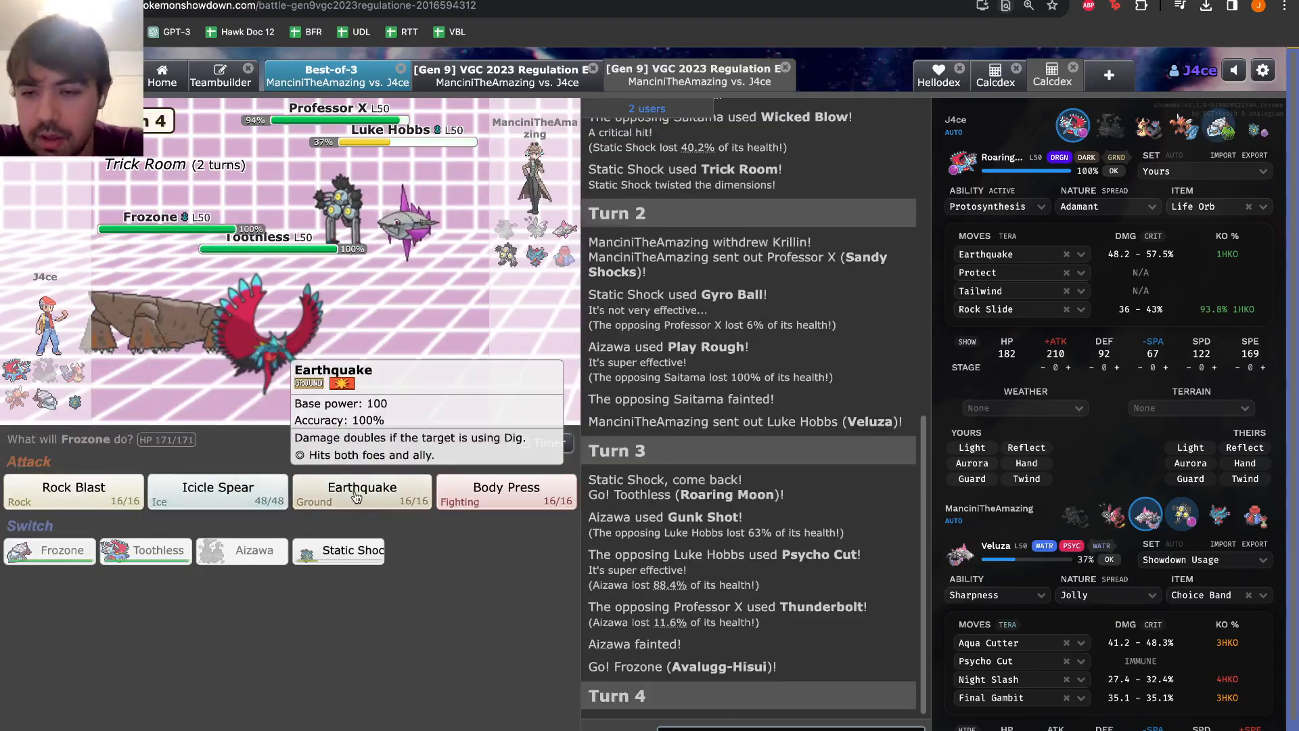
mouse_move(398, 444)
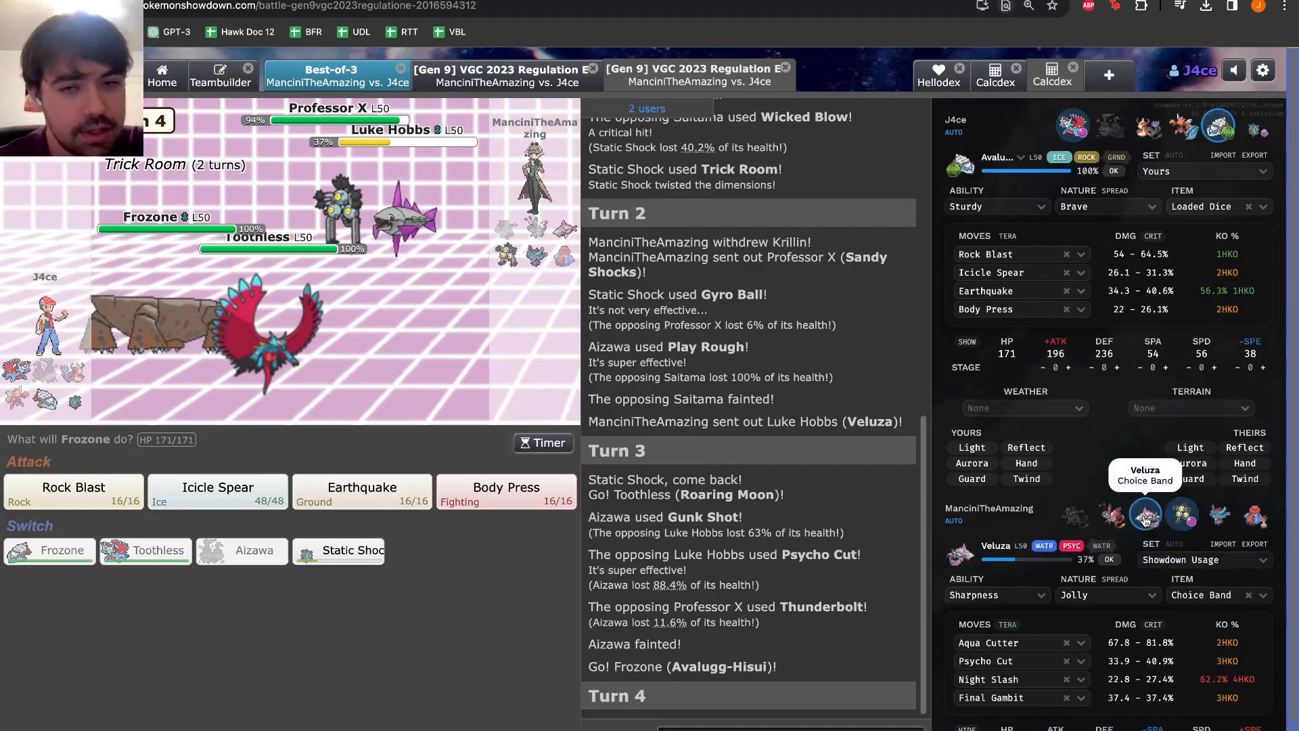
mouse_move(1119, 473)
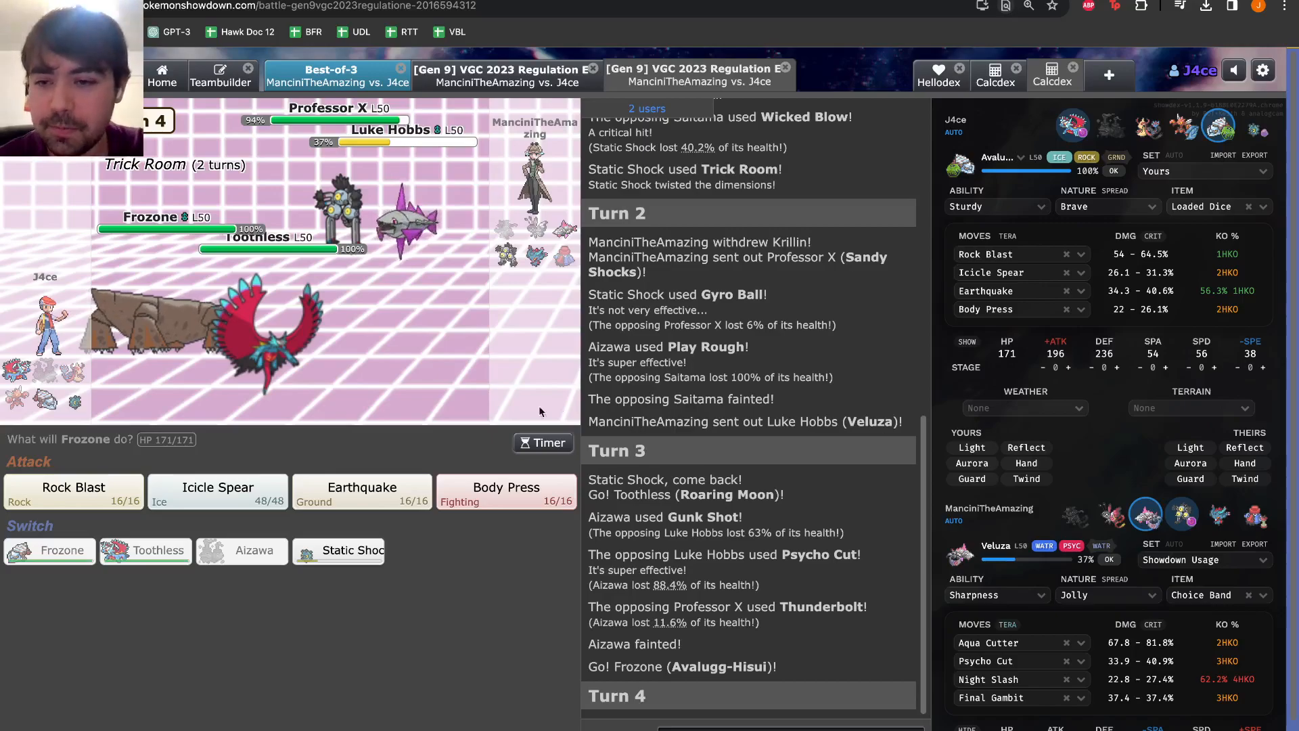
mouse_move(217, 487)
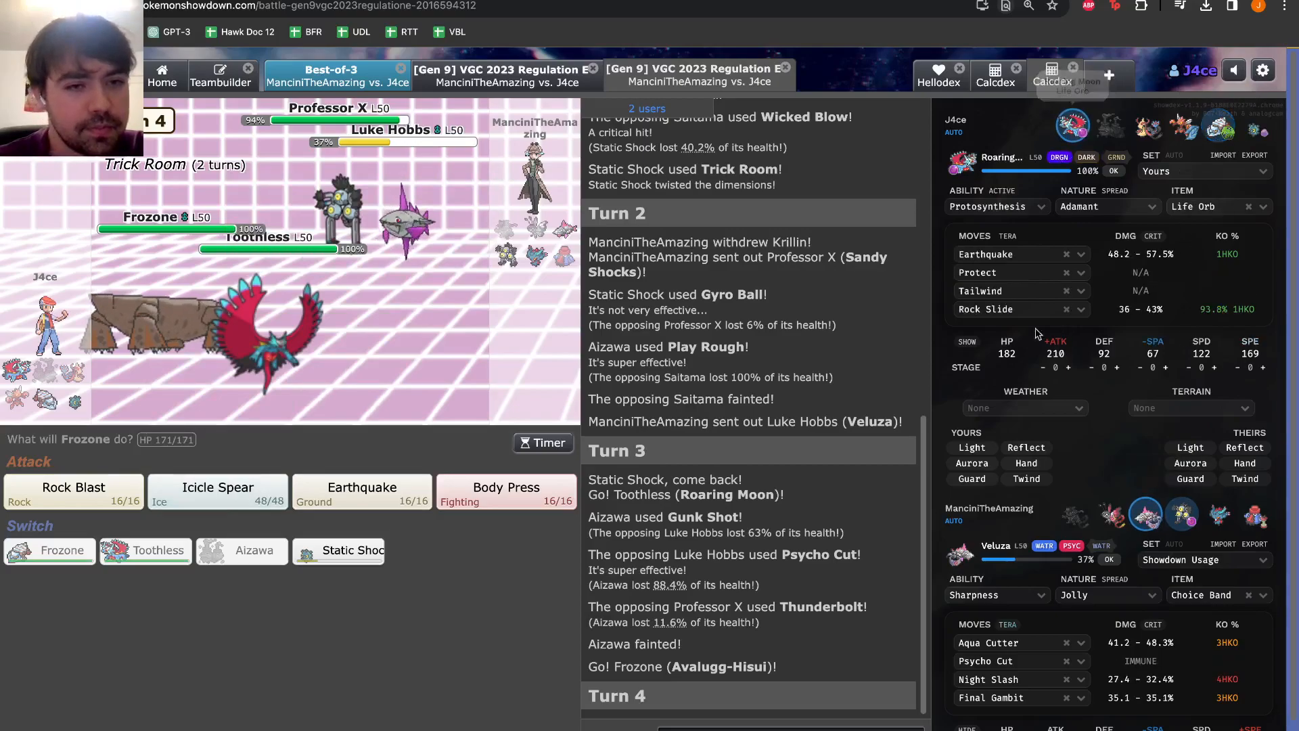
mouse_move(216, 488)
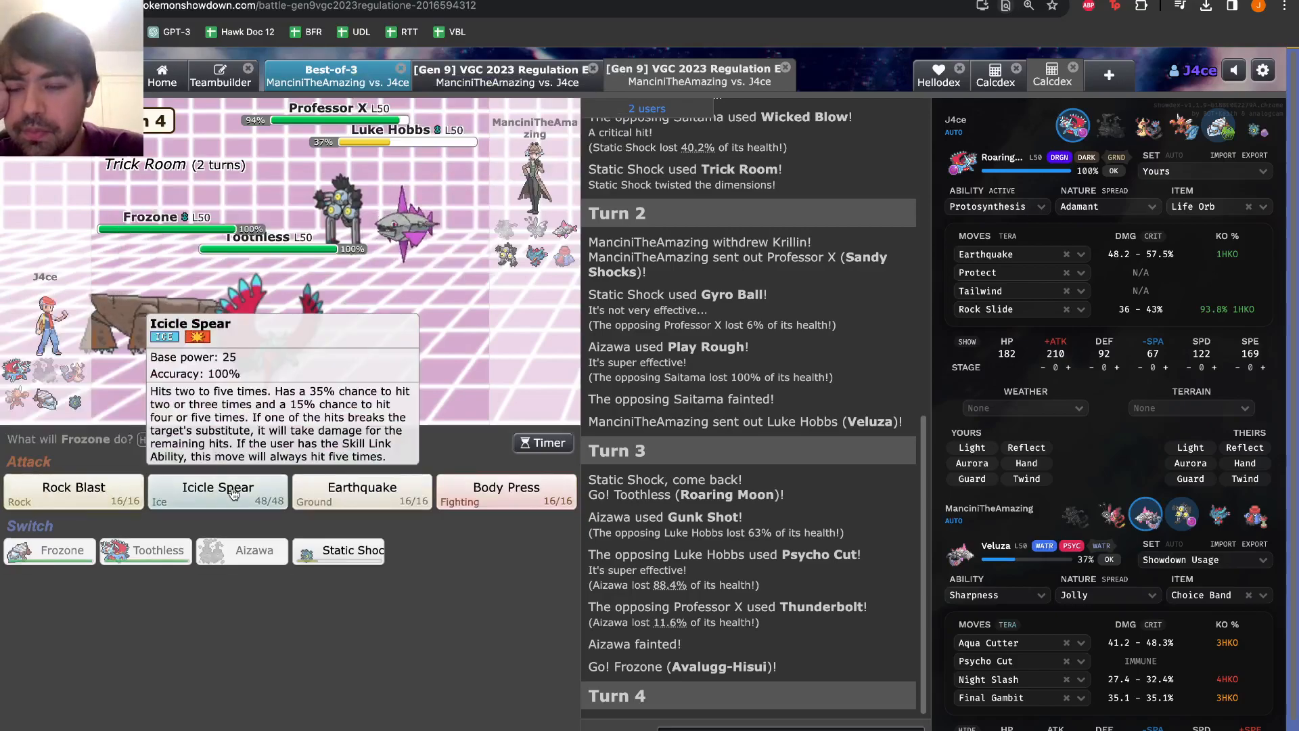
mouse_move(561, 238)
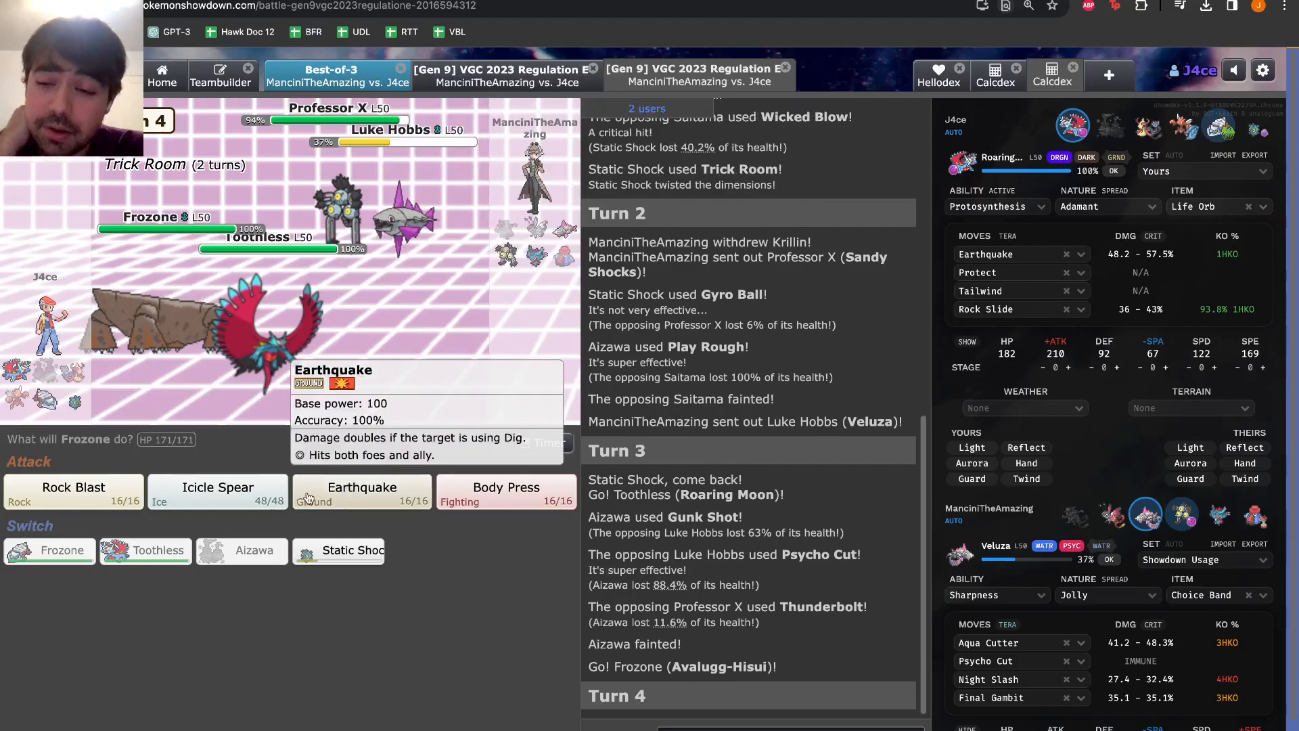
mouse_move(406, 219)
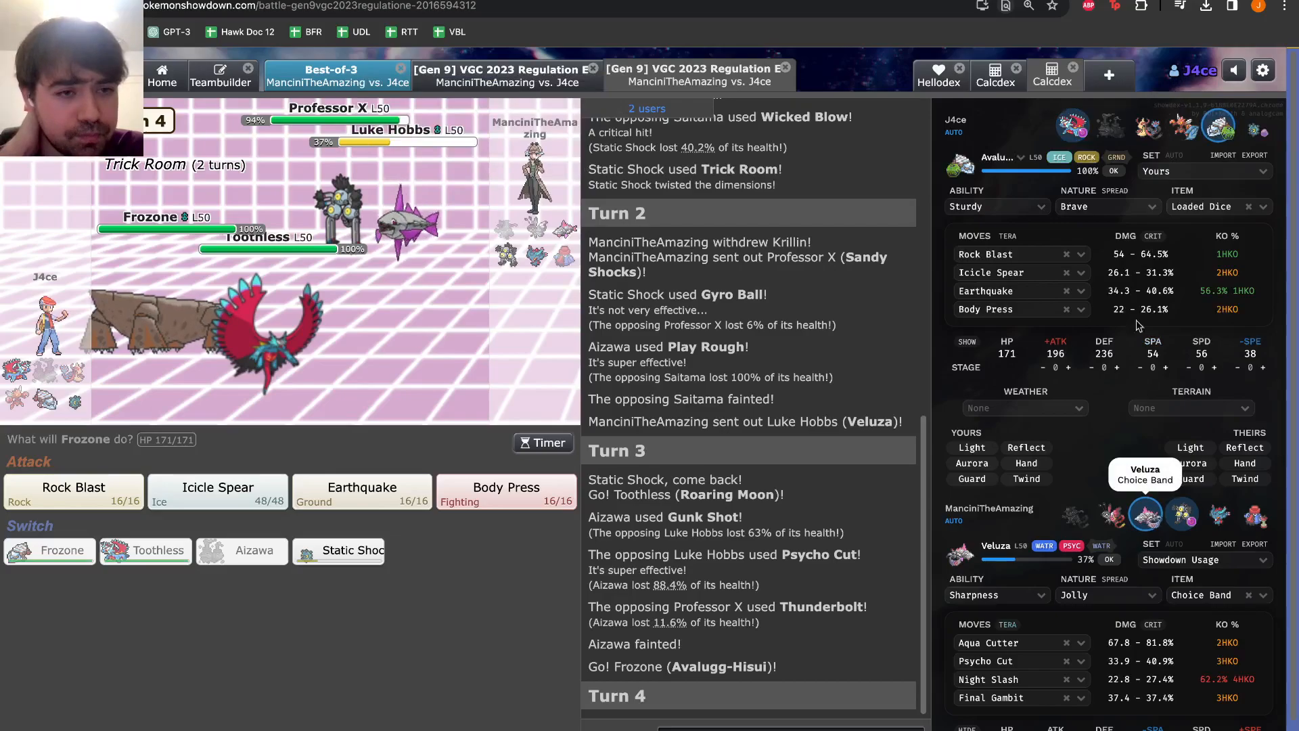
mouse_move(73, 487)
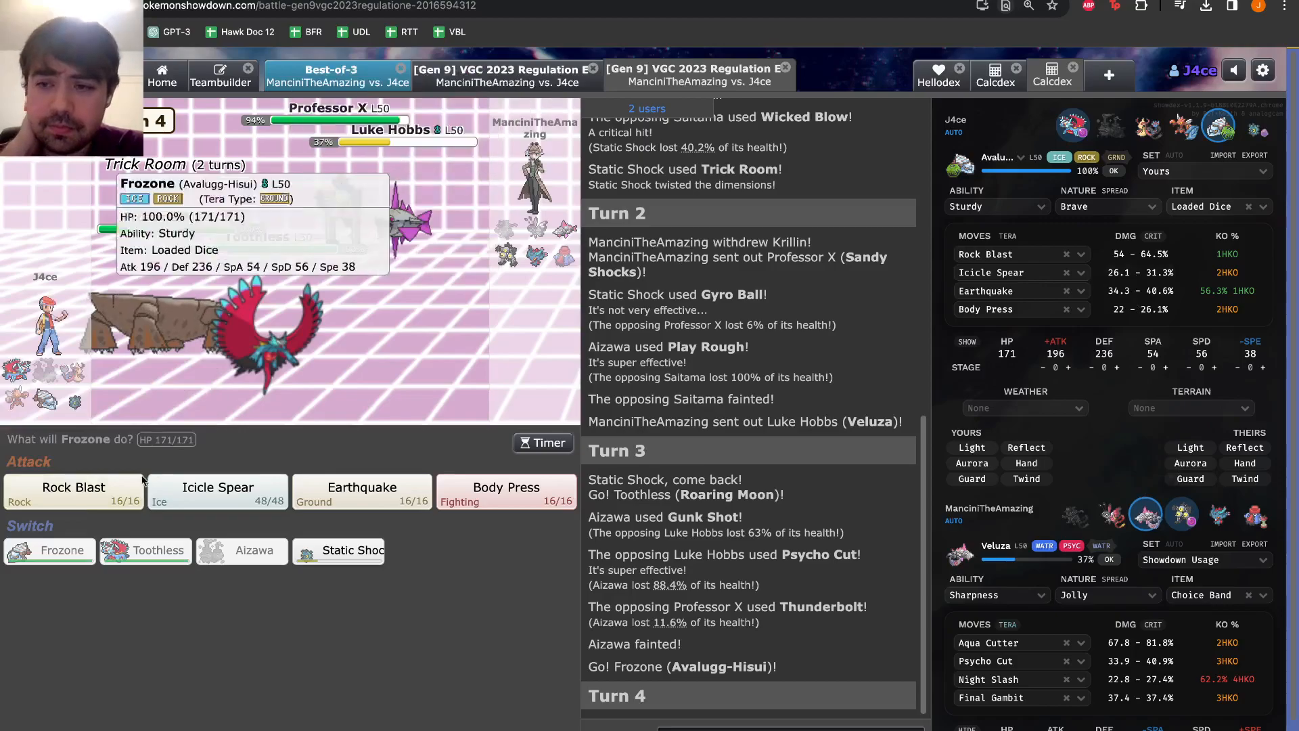
left_click(146, 551)
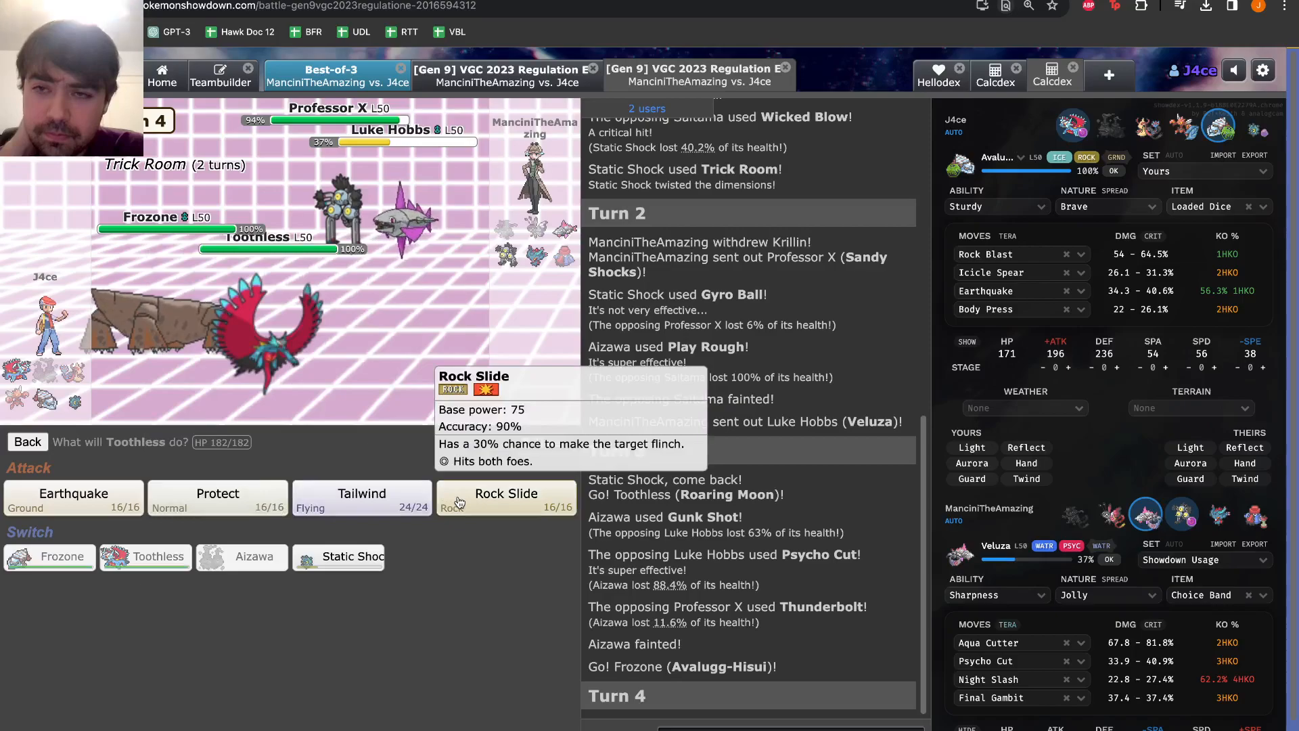
mouse_move(338, 556)
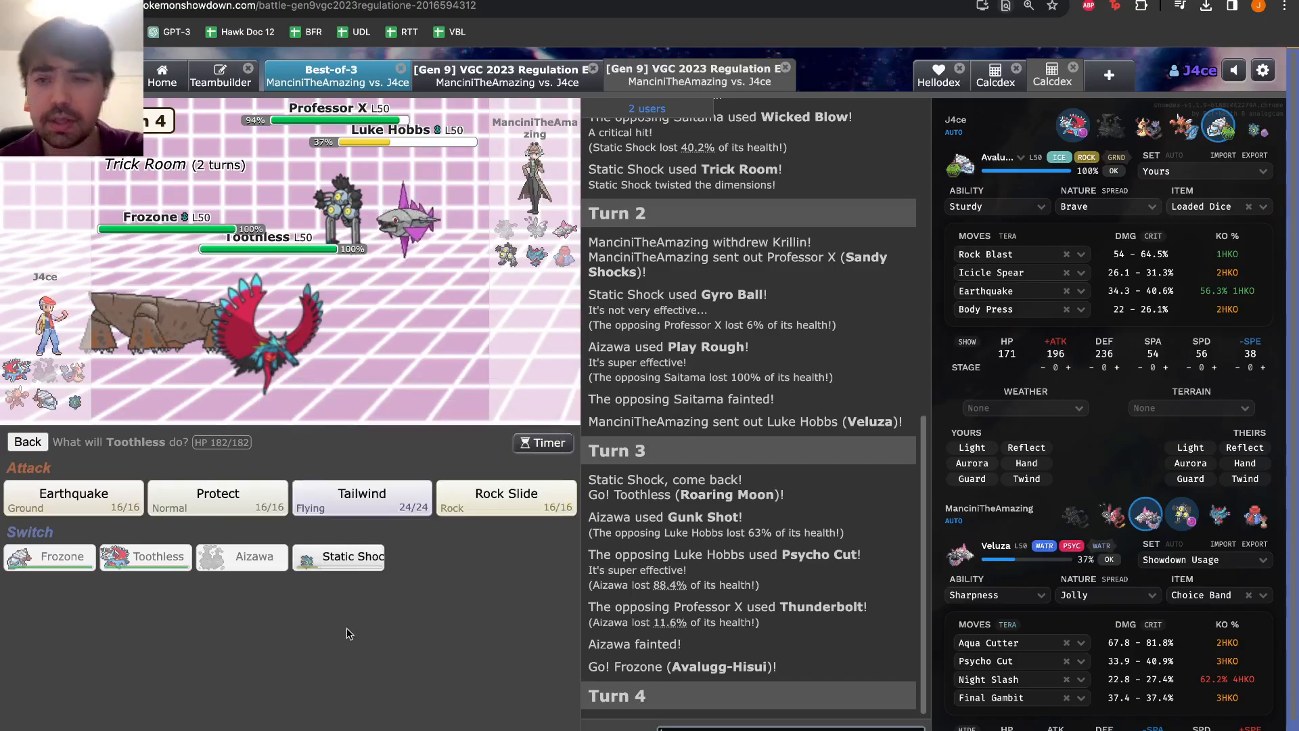
mouse_move(440, 333)
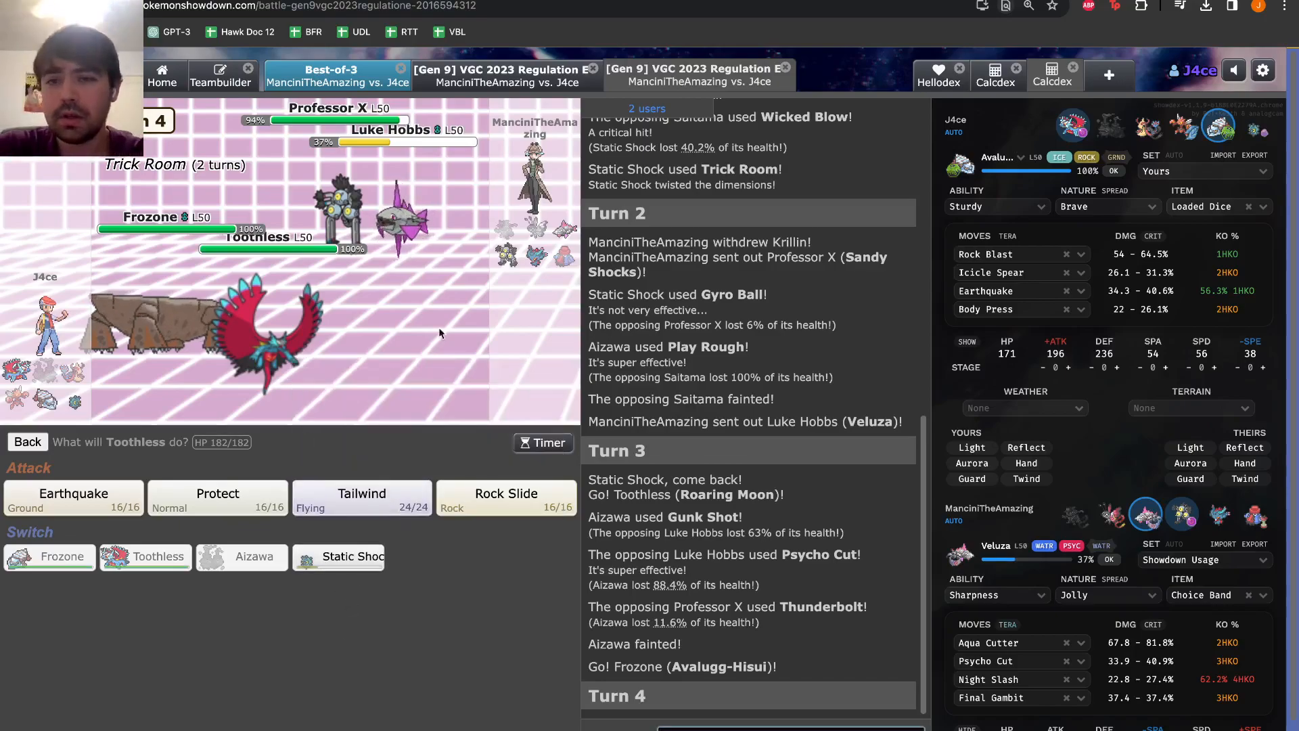
mouse_move(406, 223)
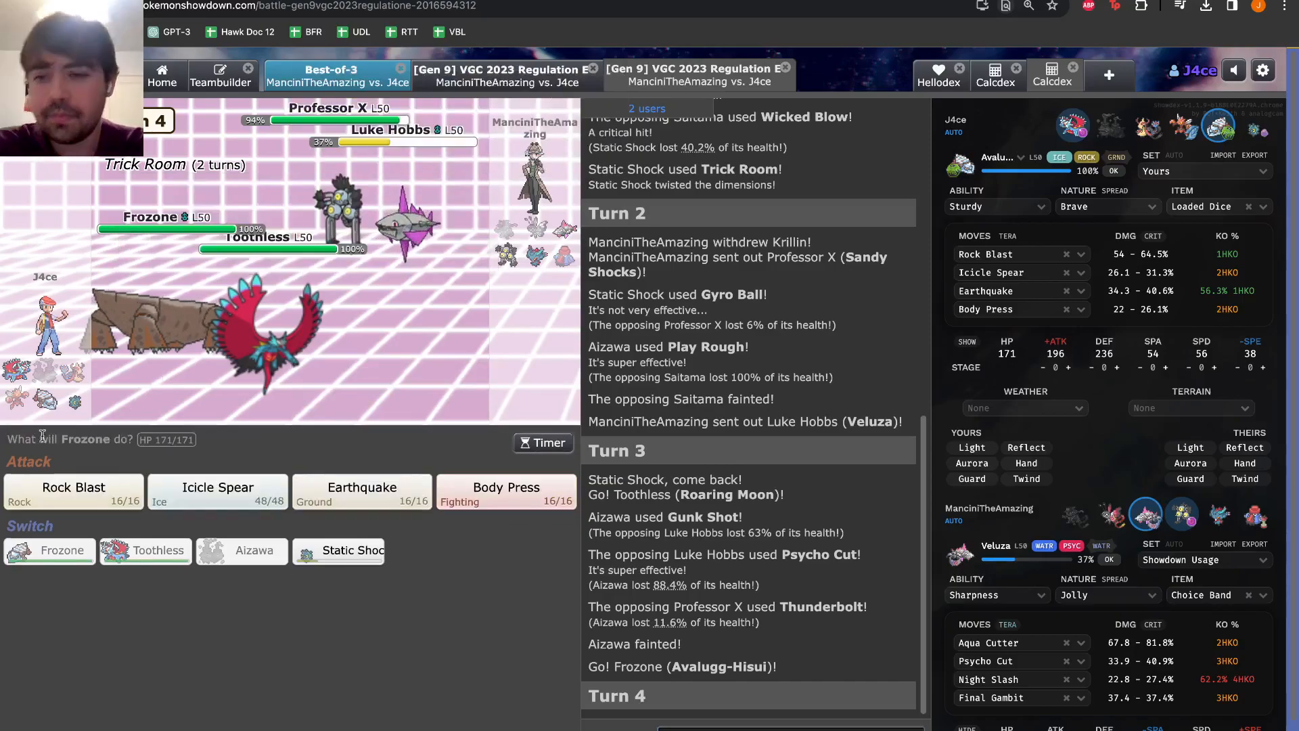
mouse_move(217, 489)
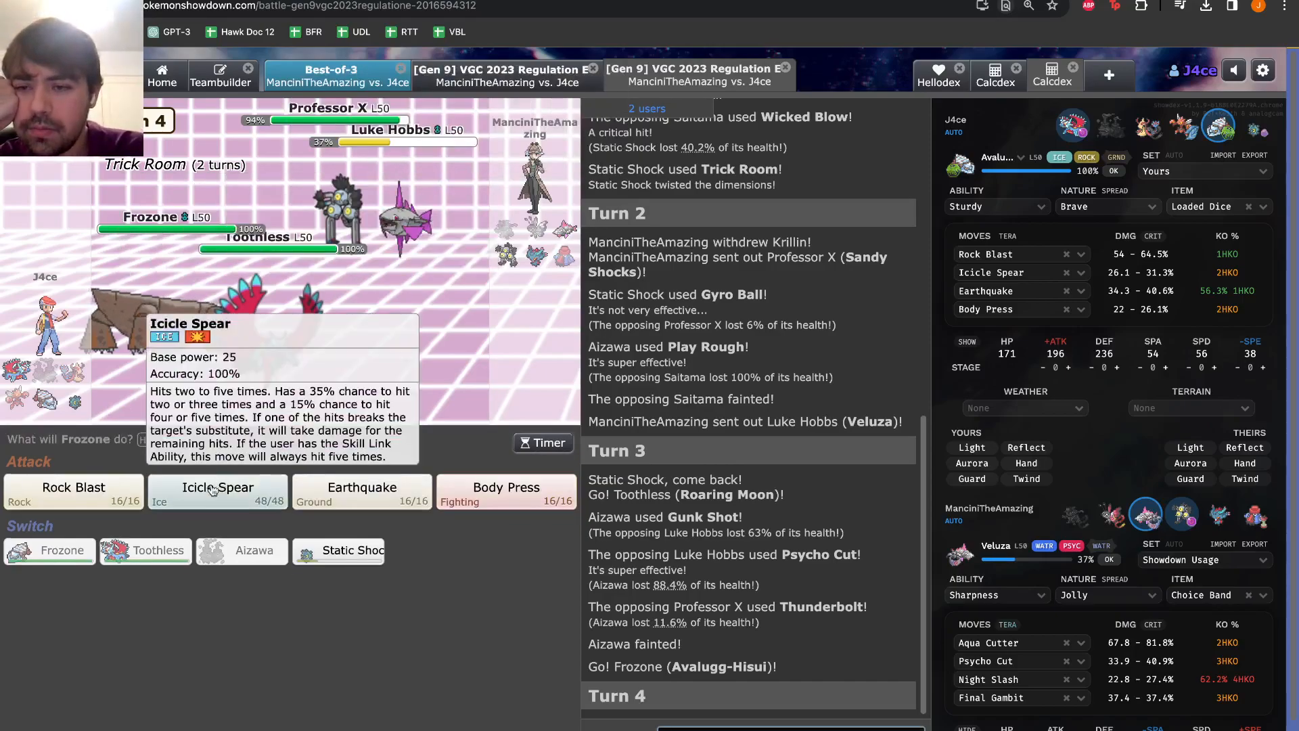
mouse_move(338, 550)
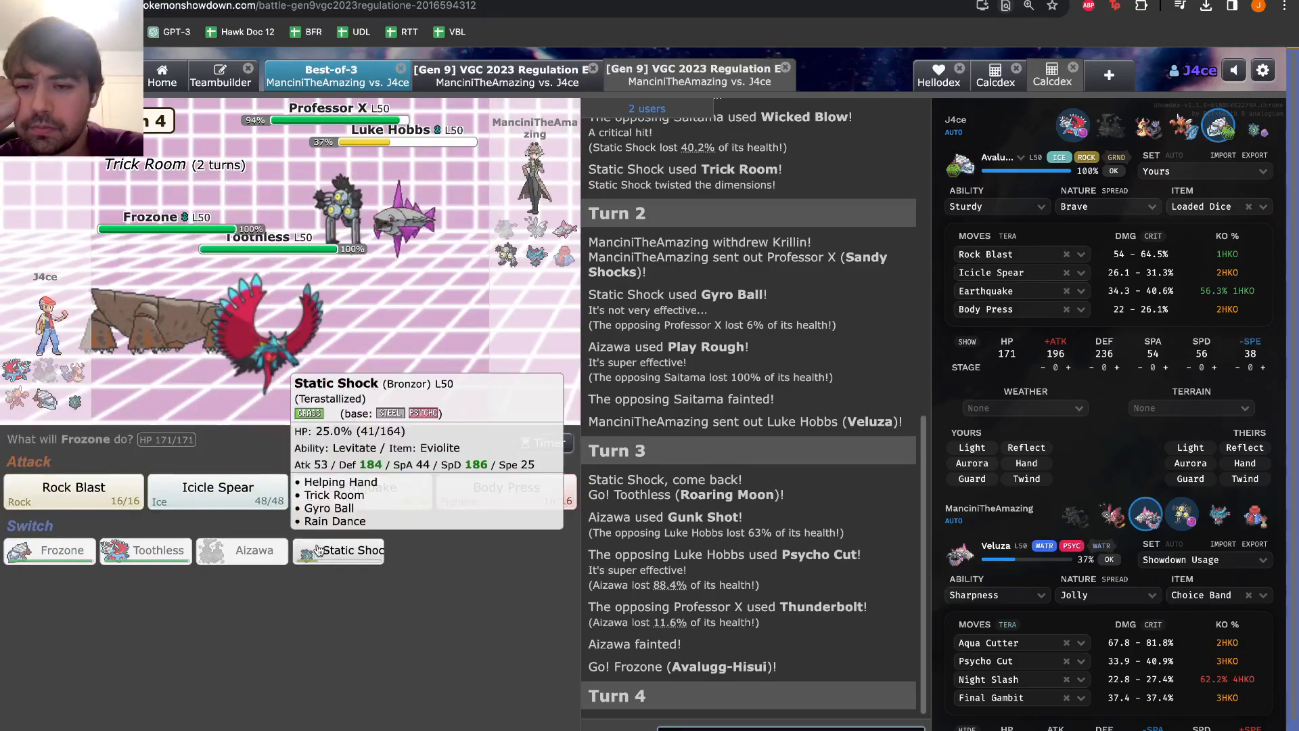
mouse_move(297, 335)
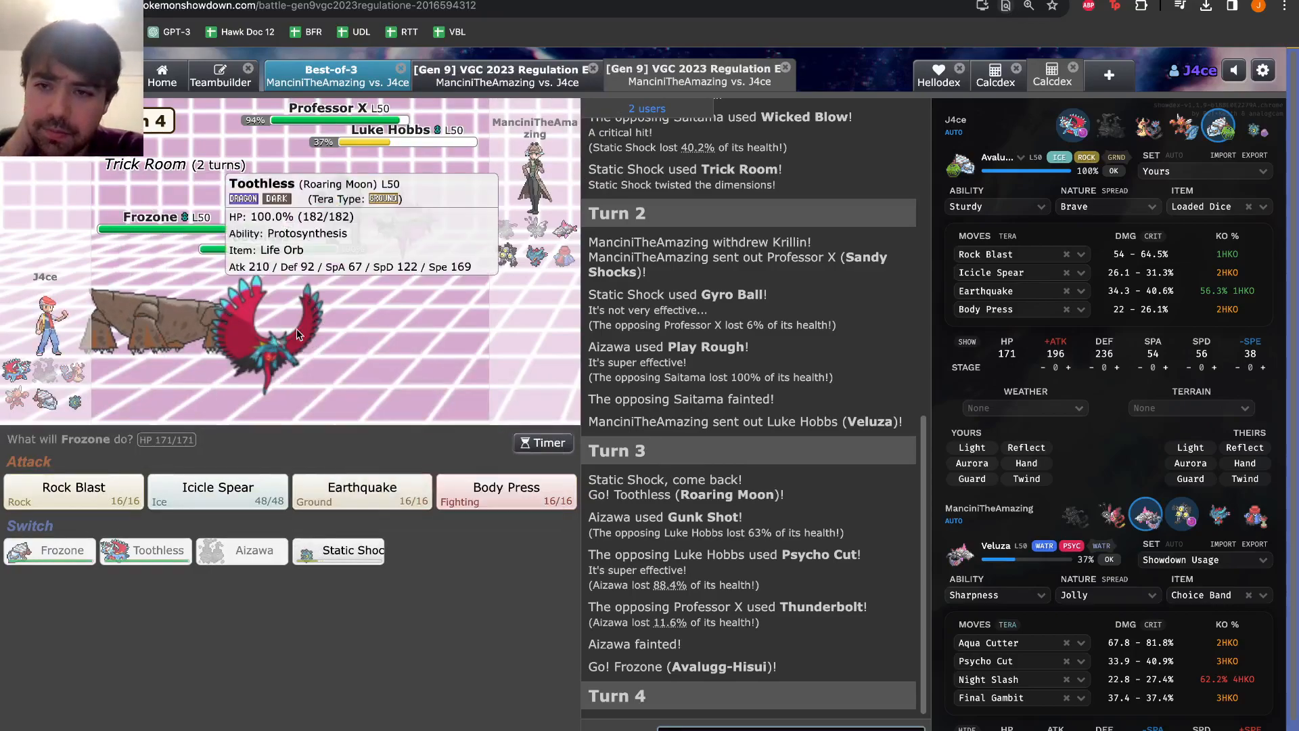
mouse_move(290, 304)
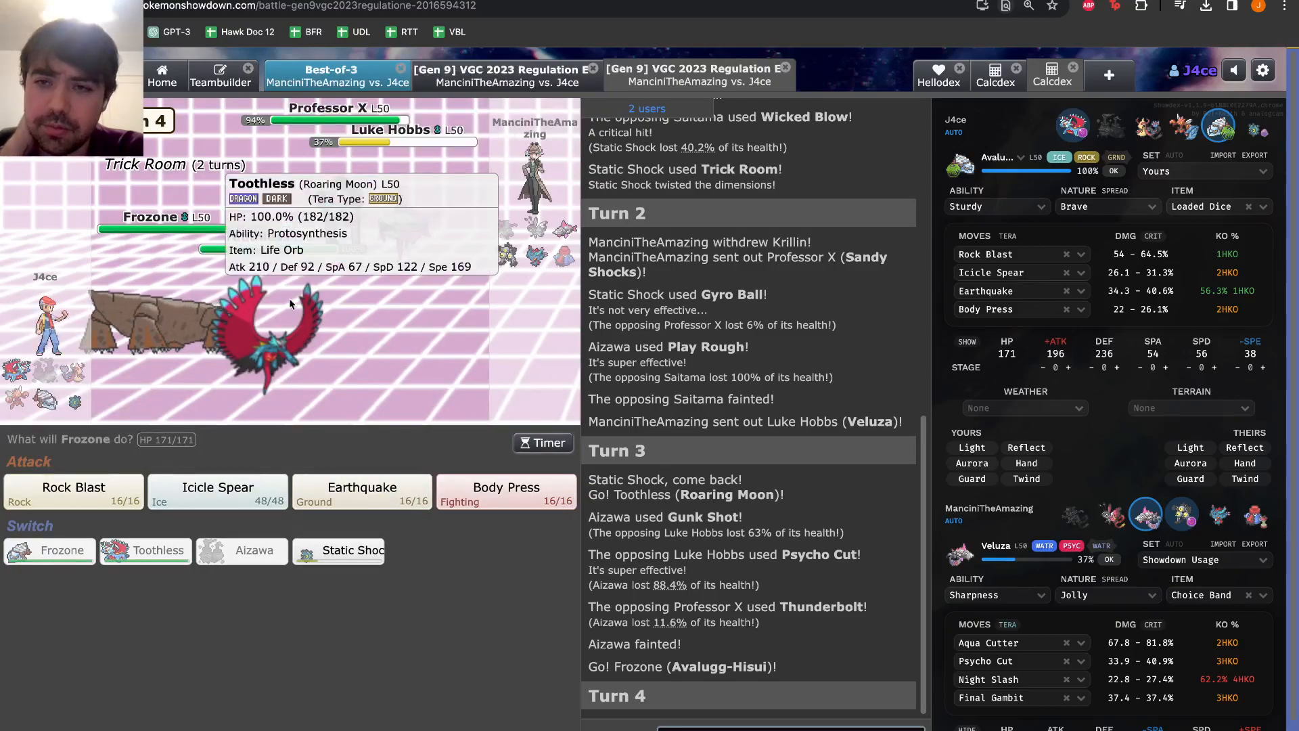
mouse_move(326, 520)
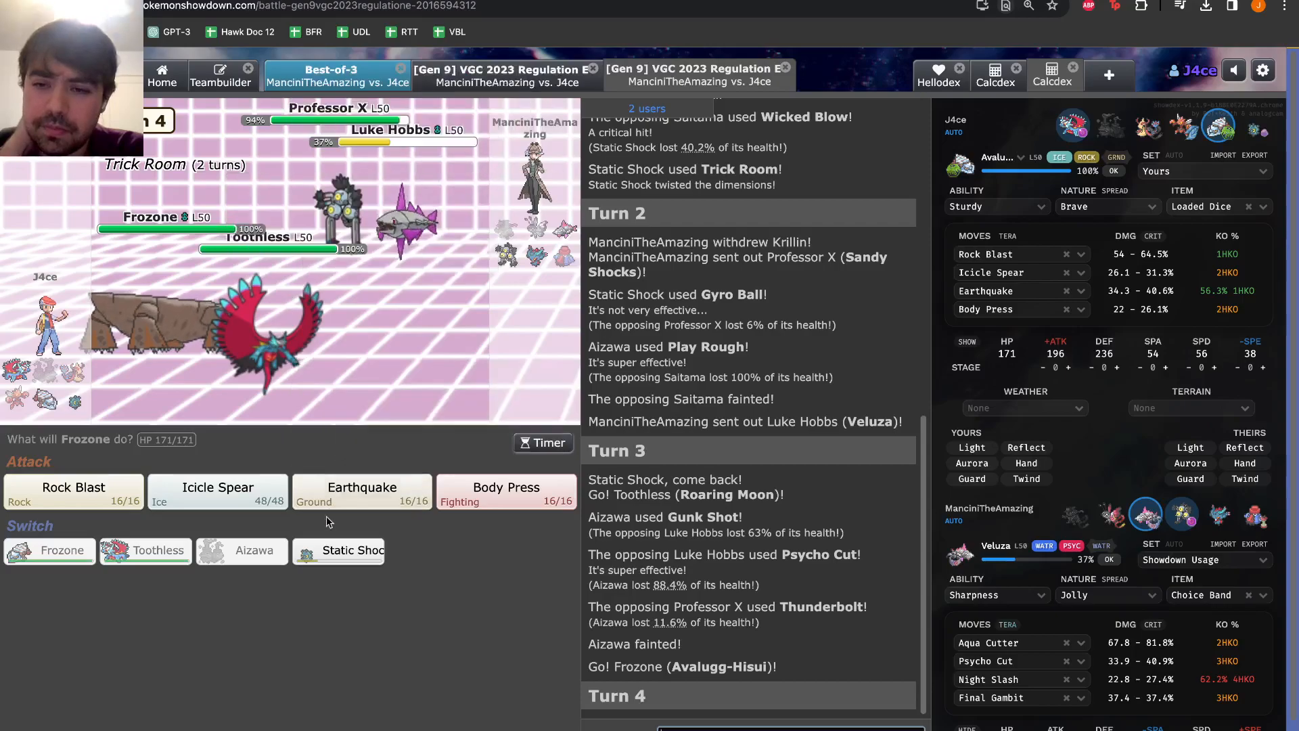
mouse_move(339, 551)
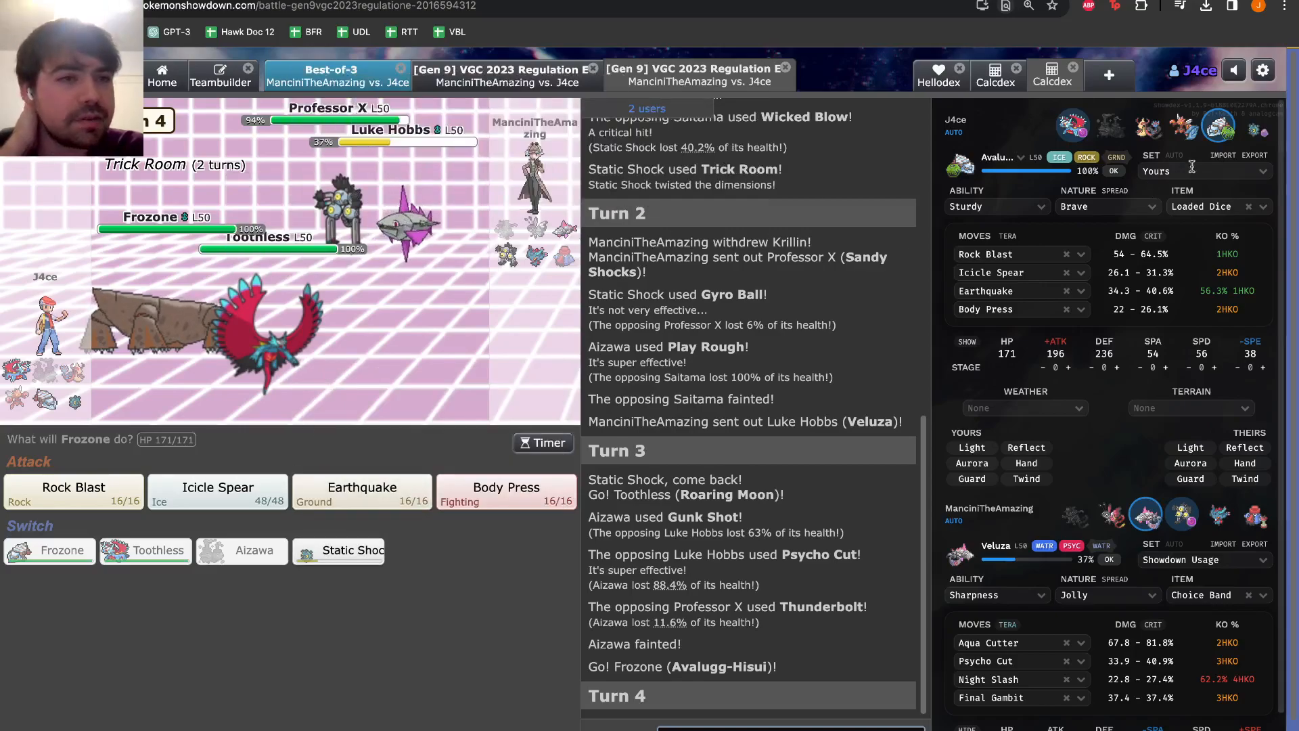
left_click(220, 76)
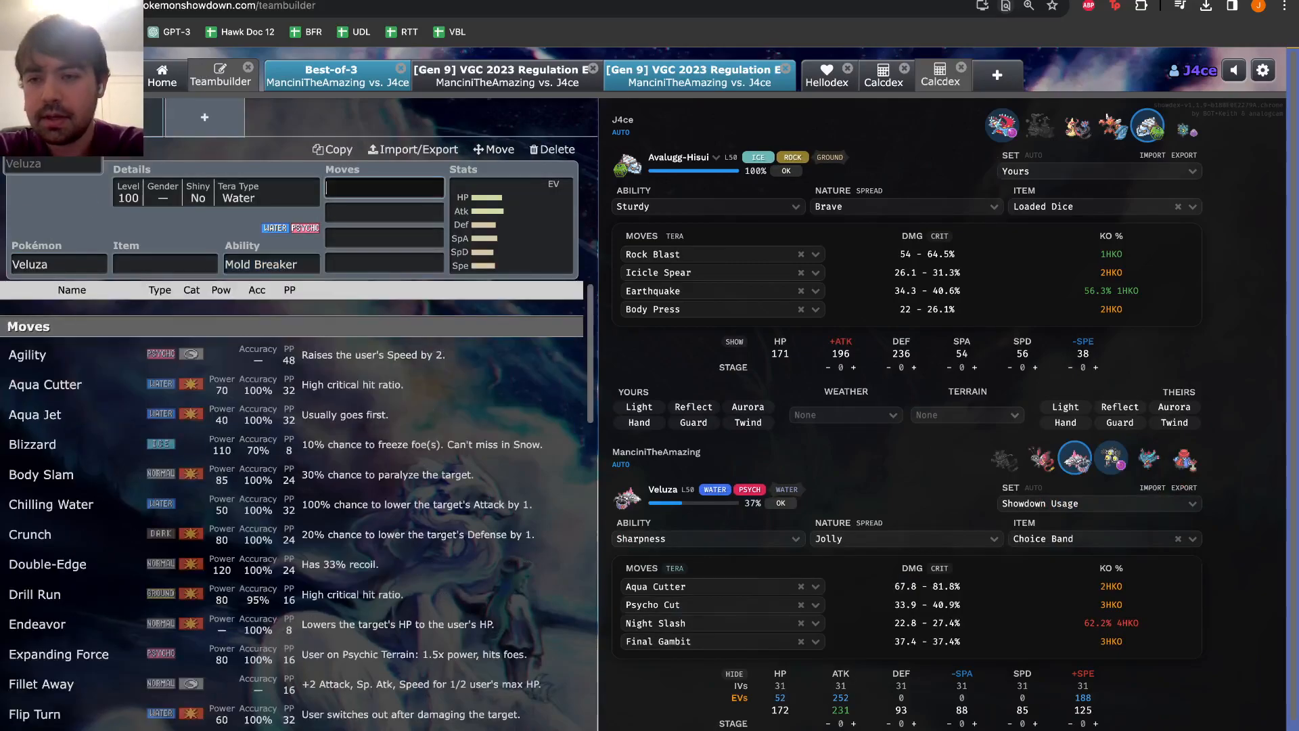
type("fighht")
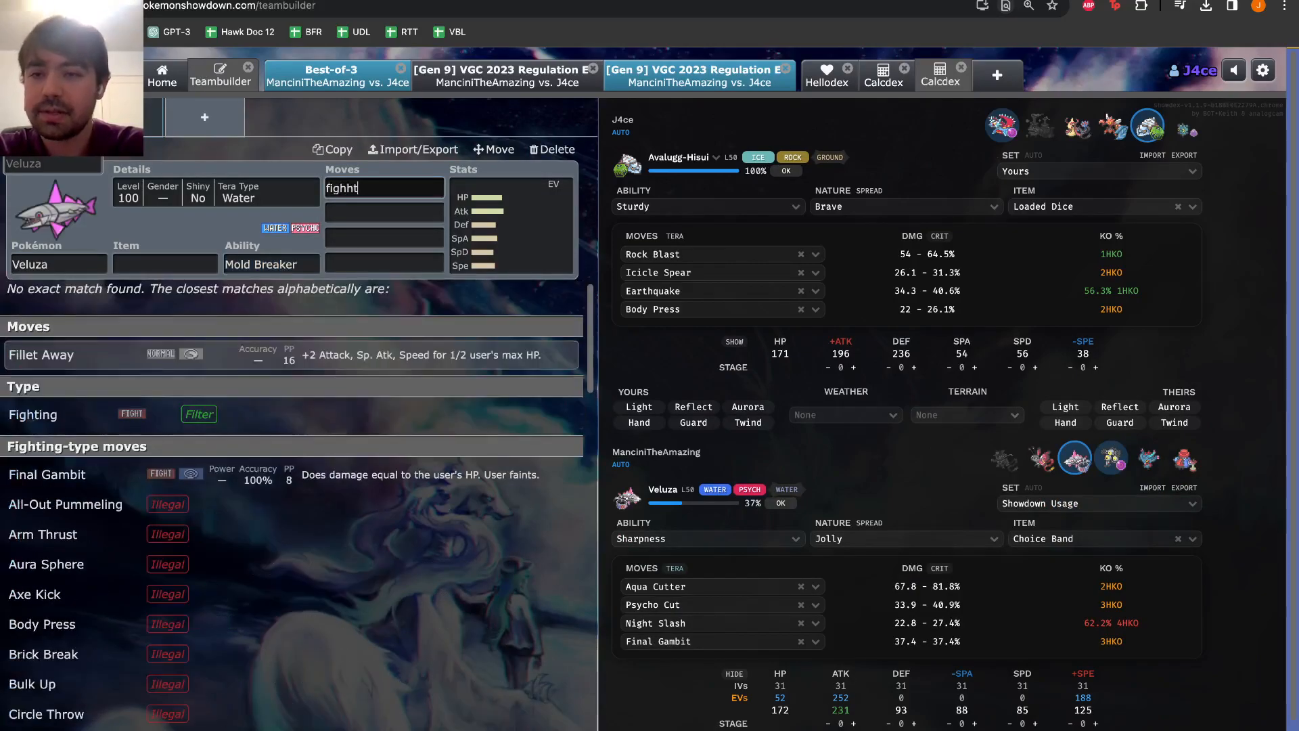
left_click(699, 76)
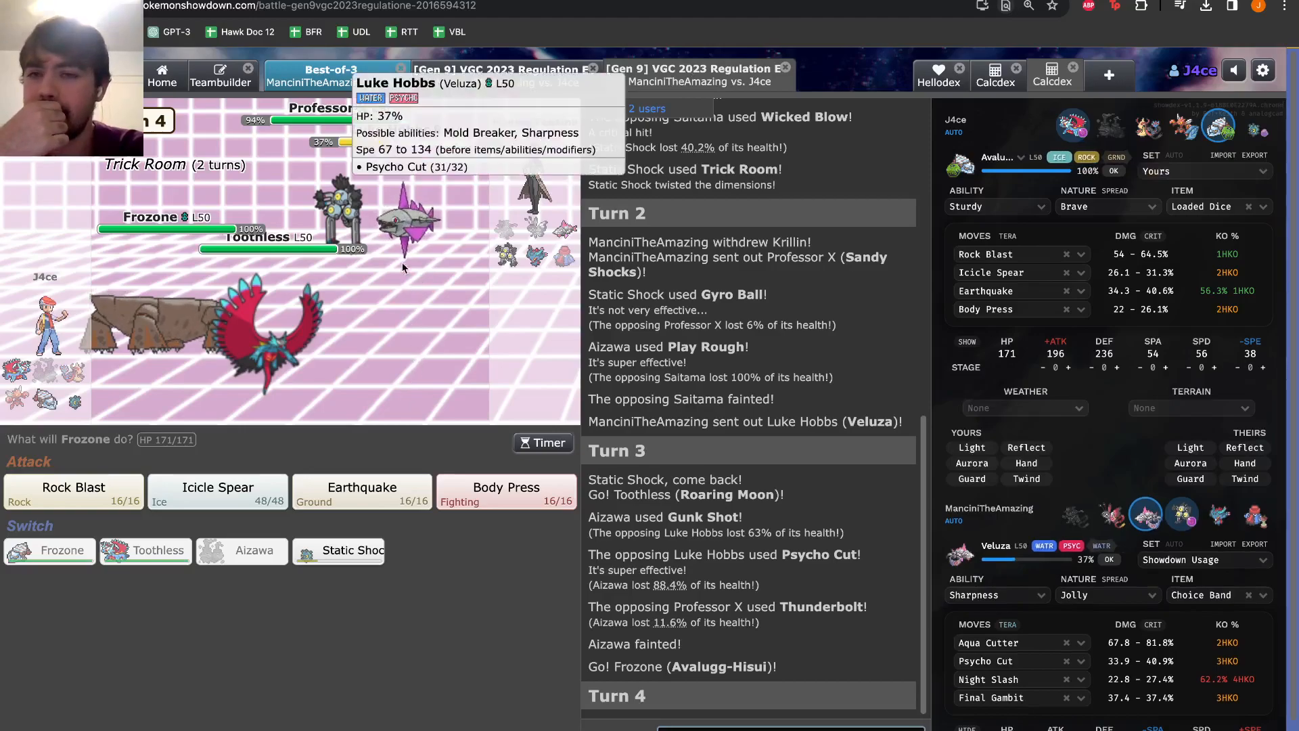
mouse_move(217, 488)
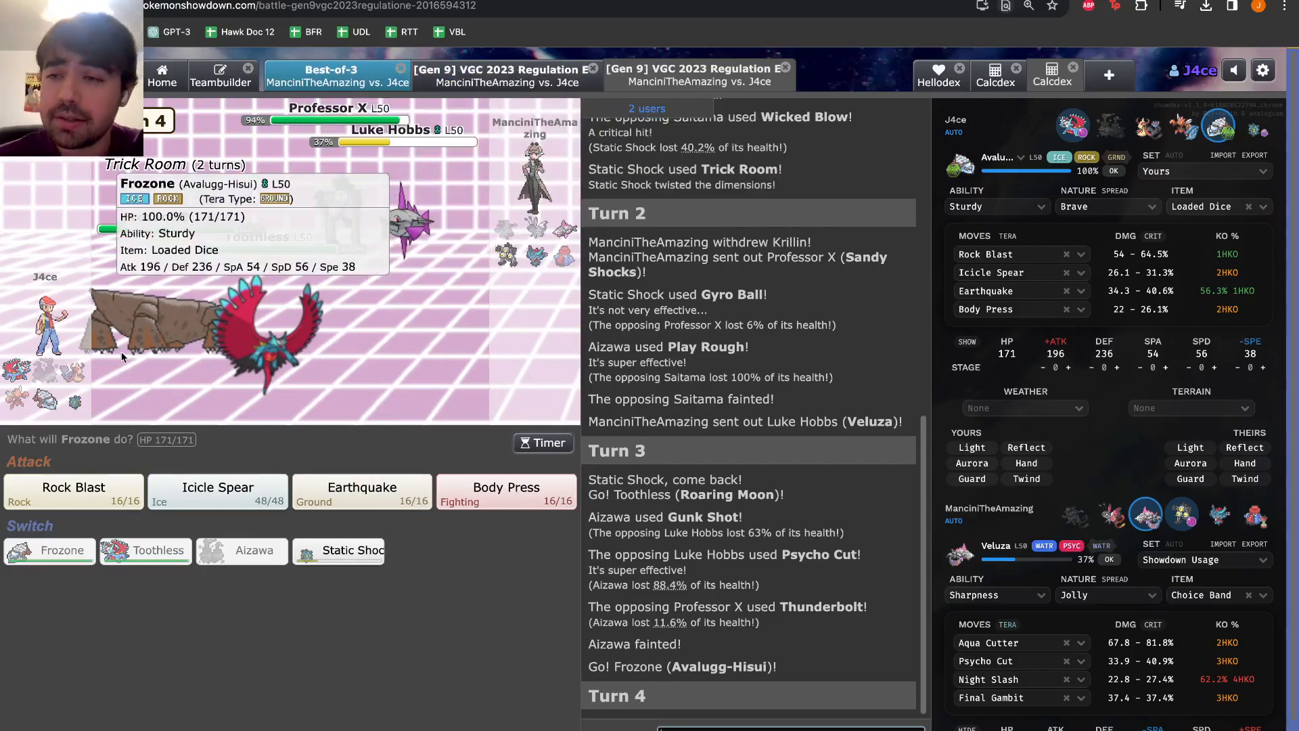
mouse_move(338, 550)
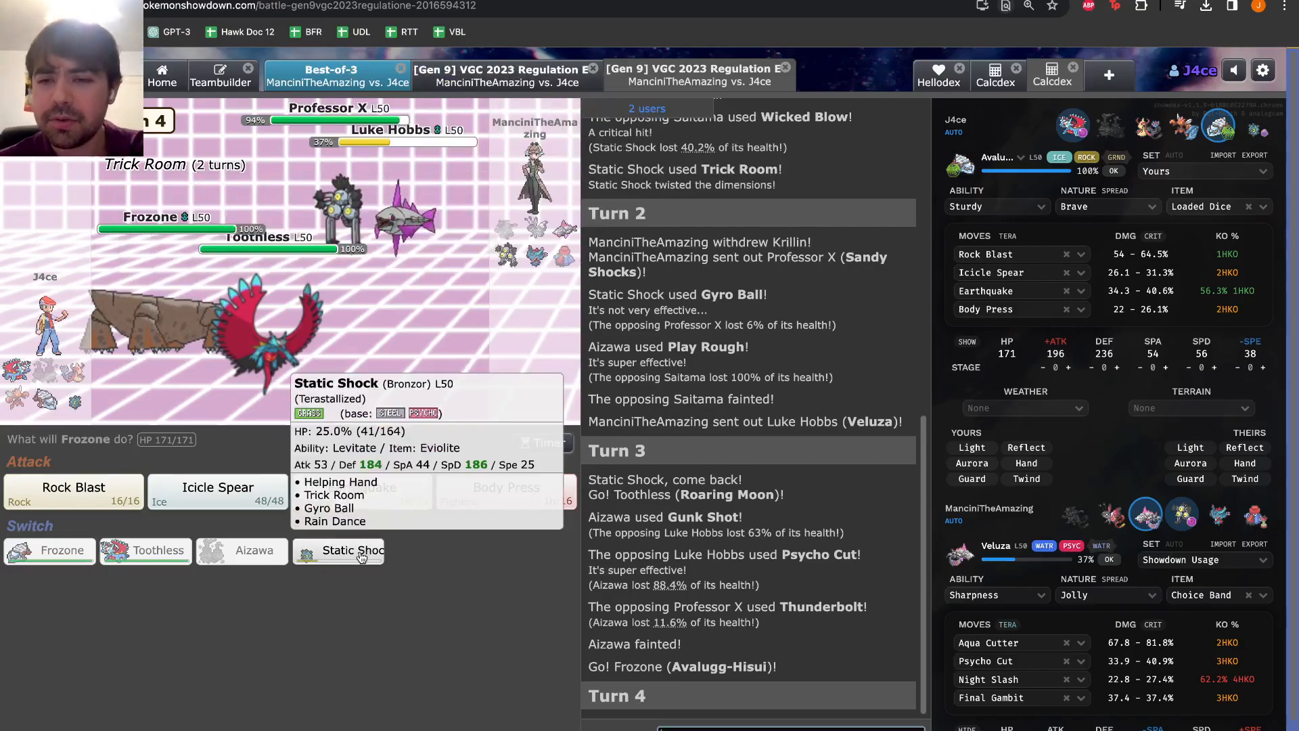
Select the opposing Sandy Shocks to see Frozone's Icicle Spear damage range
left_click(347, 551)
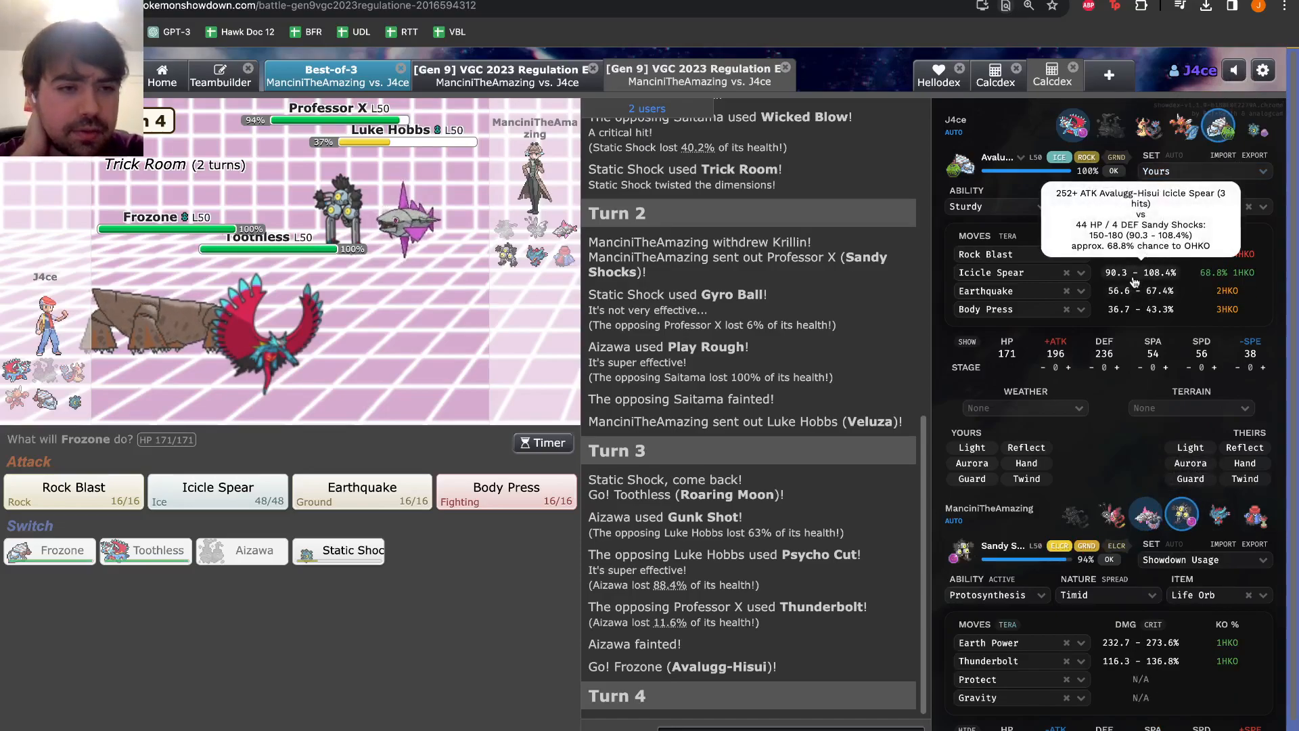
mouse_move(1139, 333)
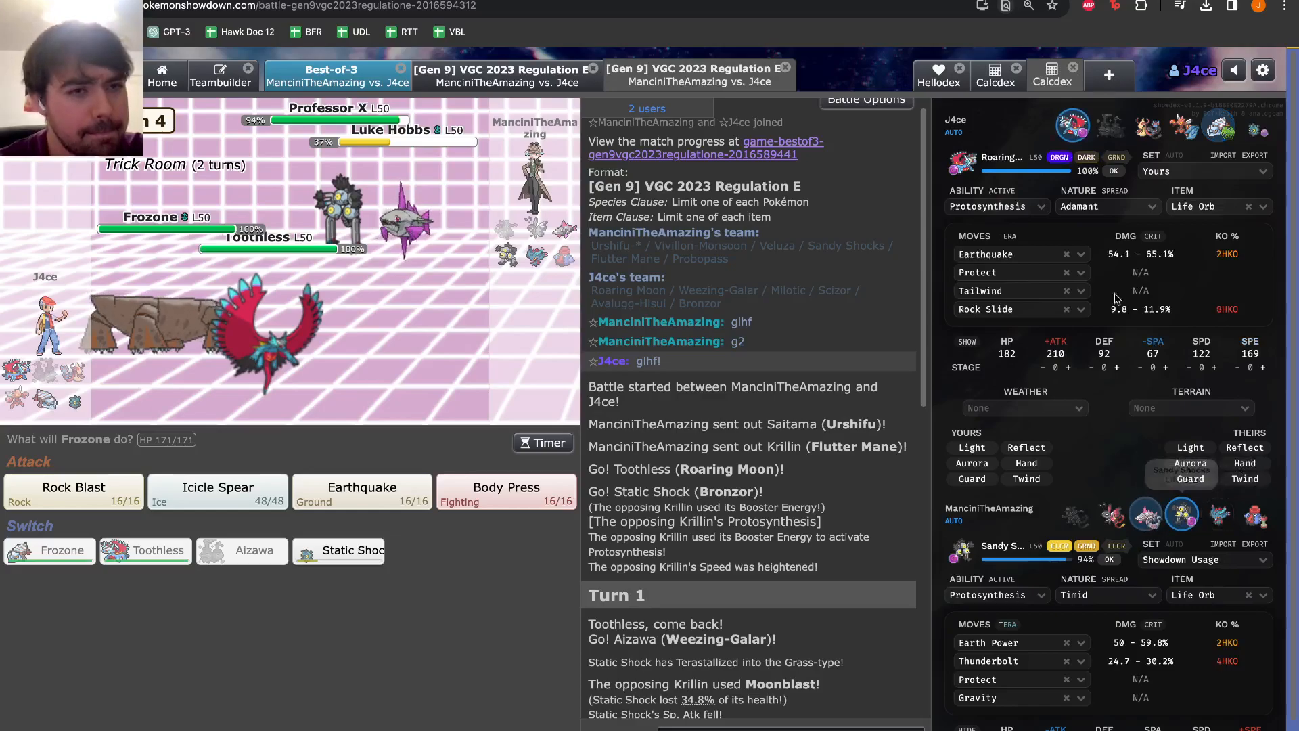
mouse_move(1146, 512)
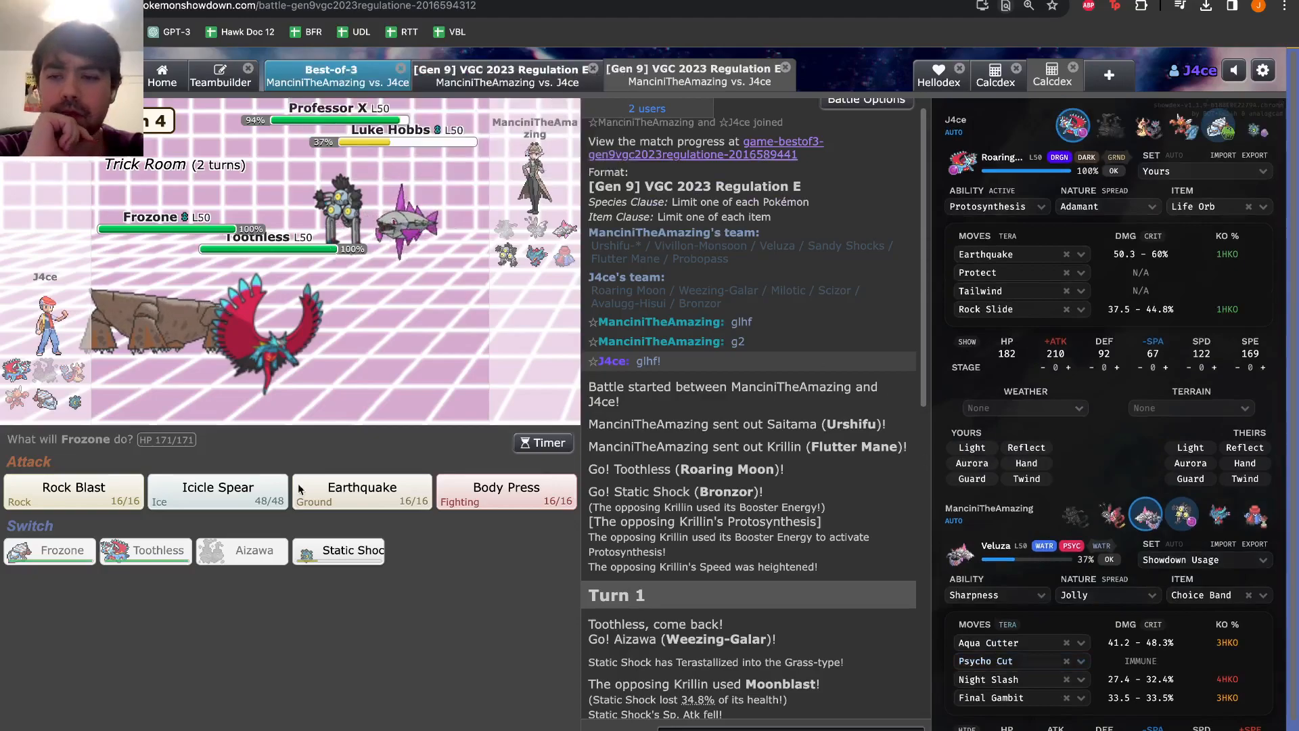
Select an action in the turn 4 move panel for Frozone
left_click(144, 550)
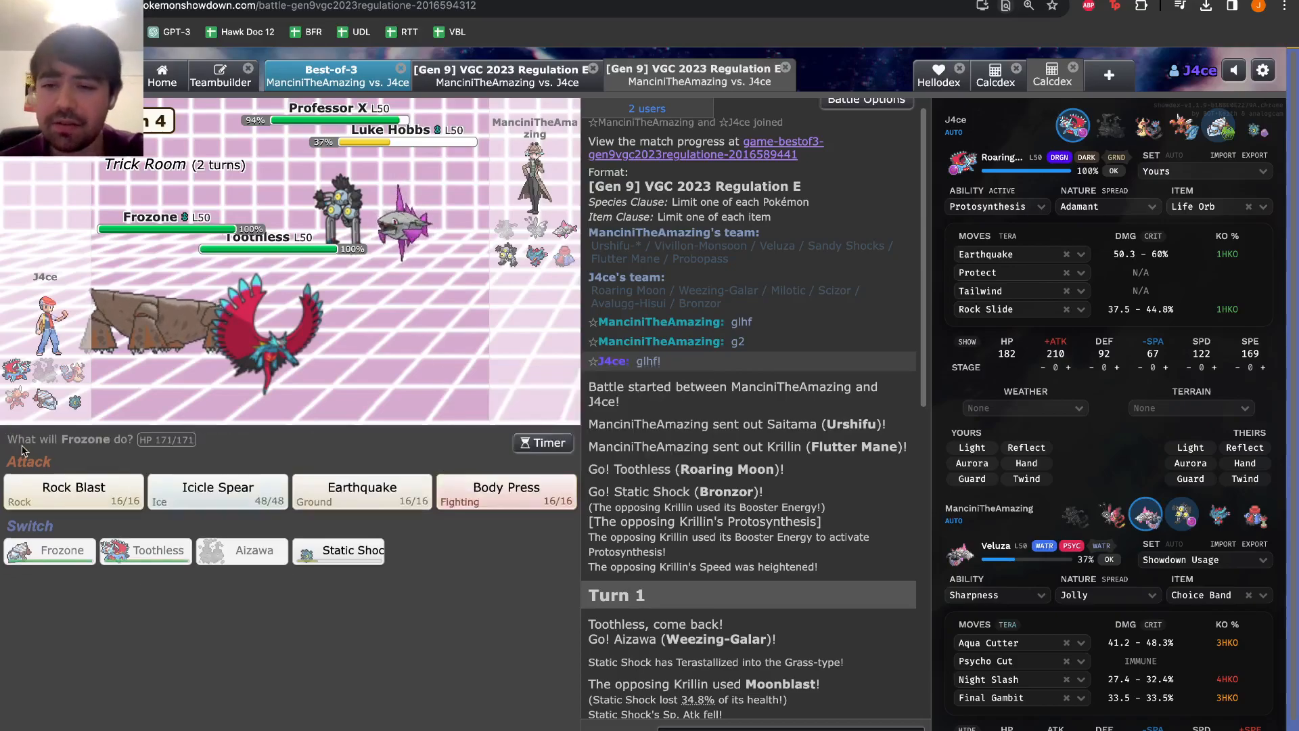
mouse_move(338, 550)
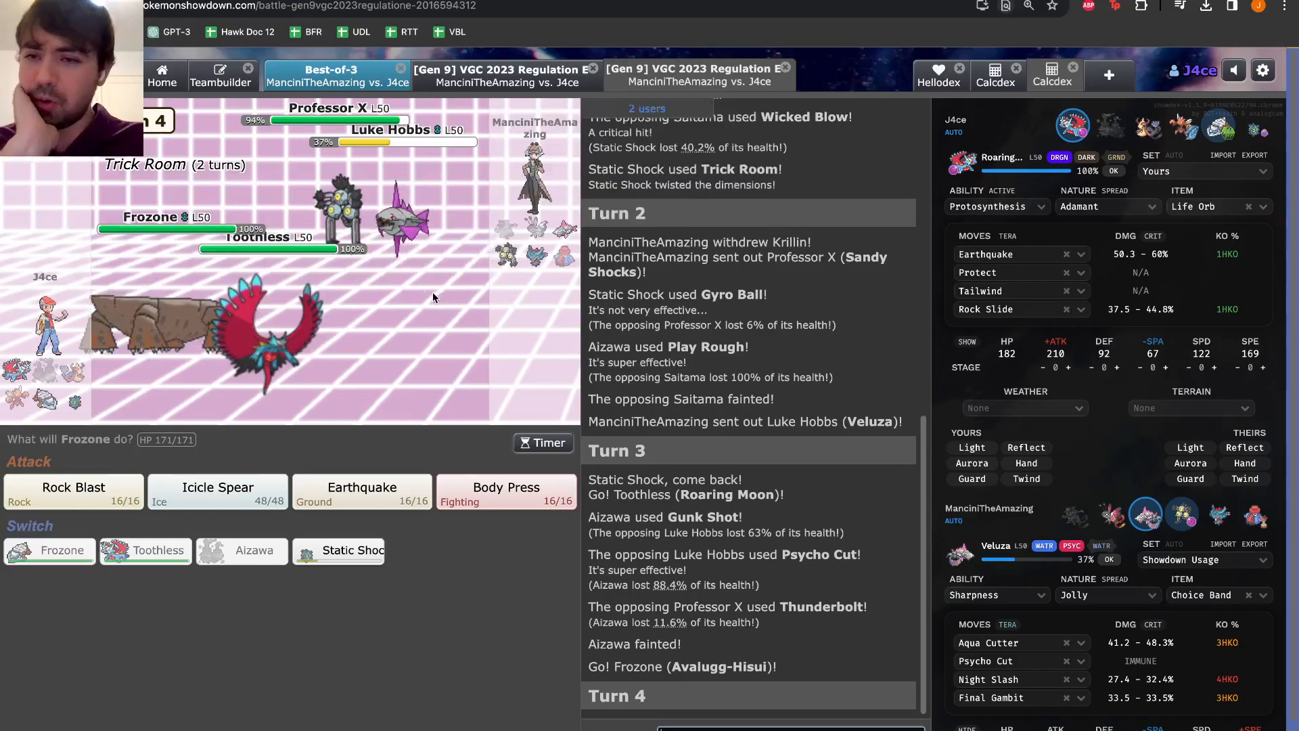
mouse_move(273, 347)
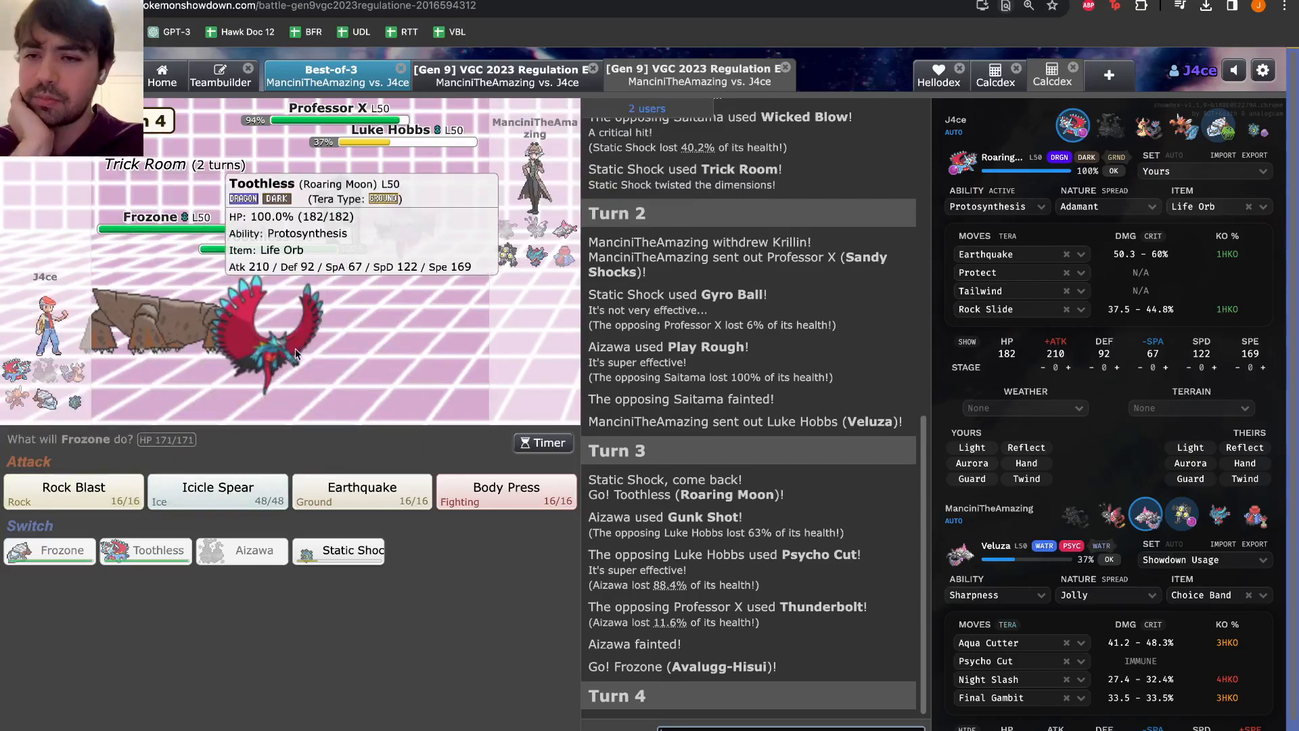
mouse_move(302, 418)
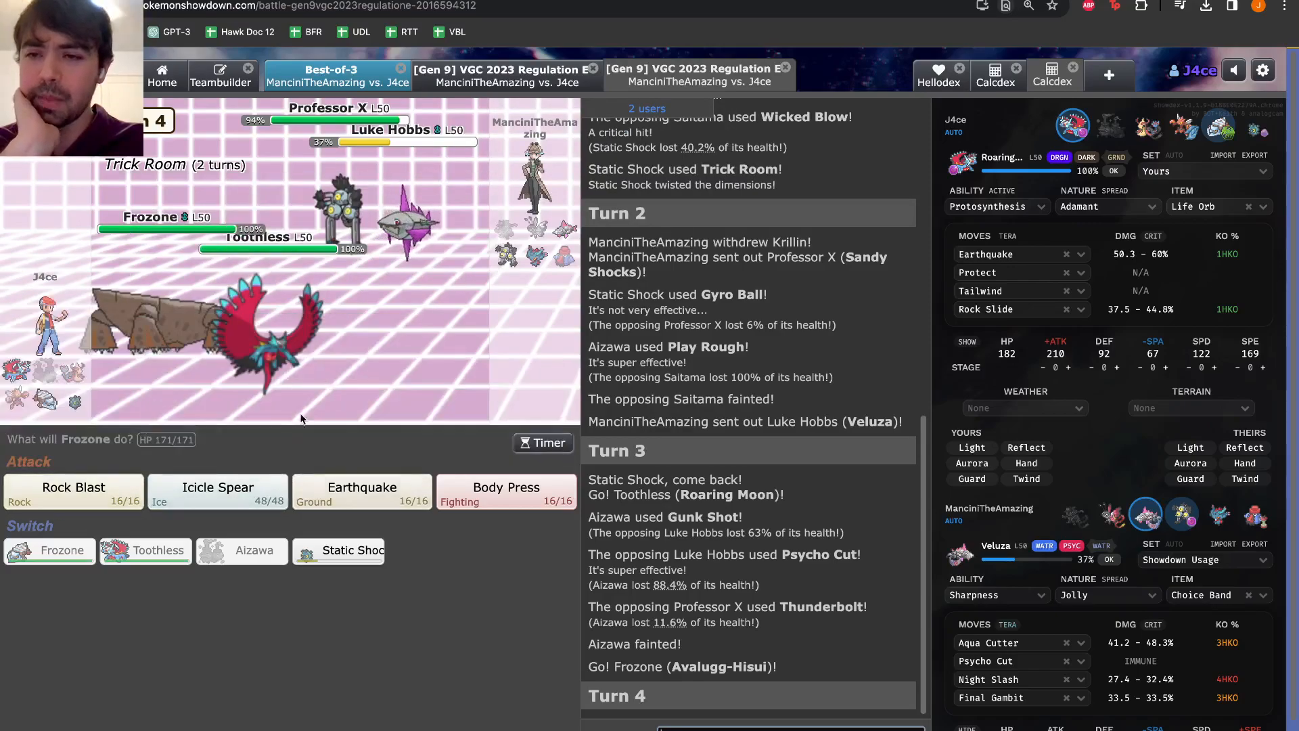
mouse_move(145, 340)
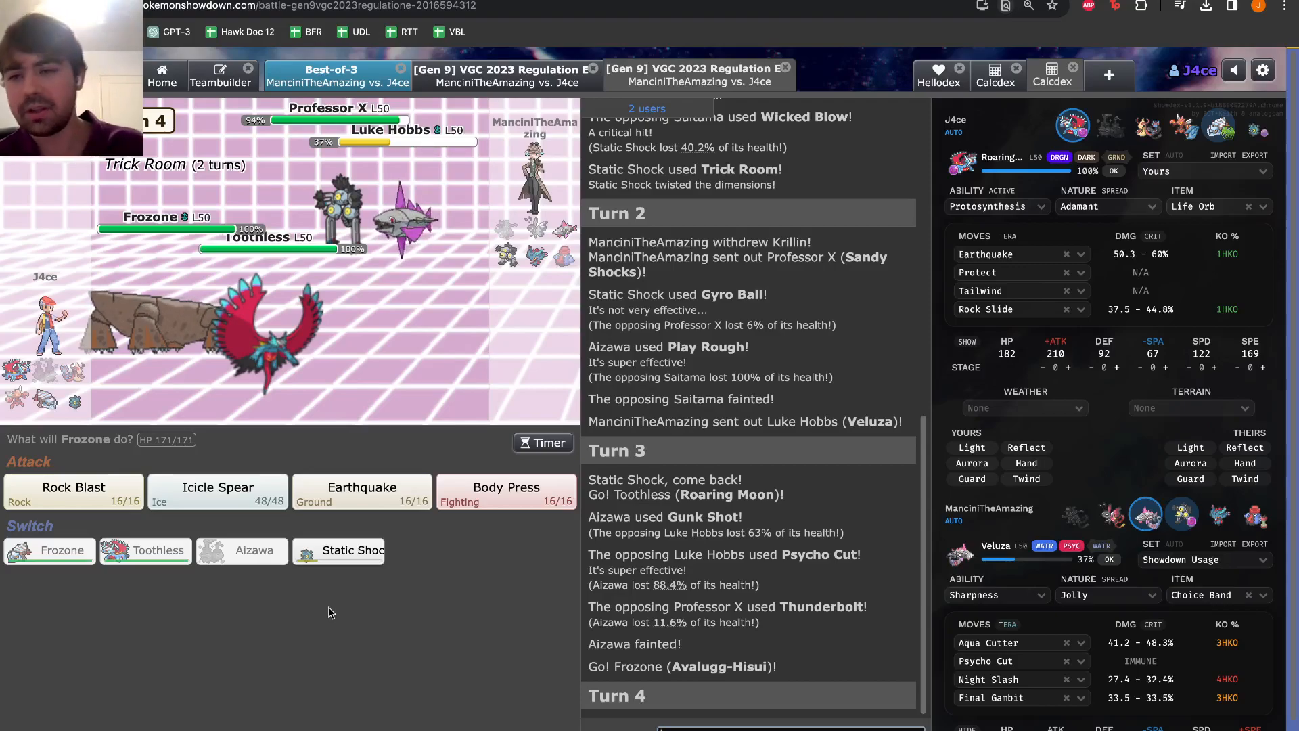
mouse_move(216, 487)
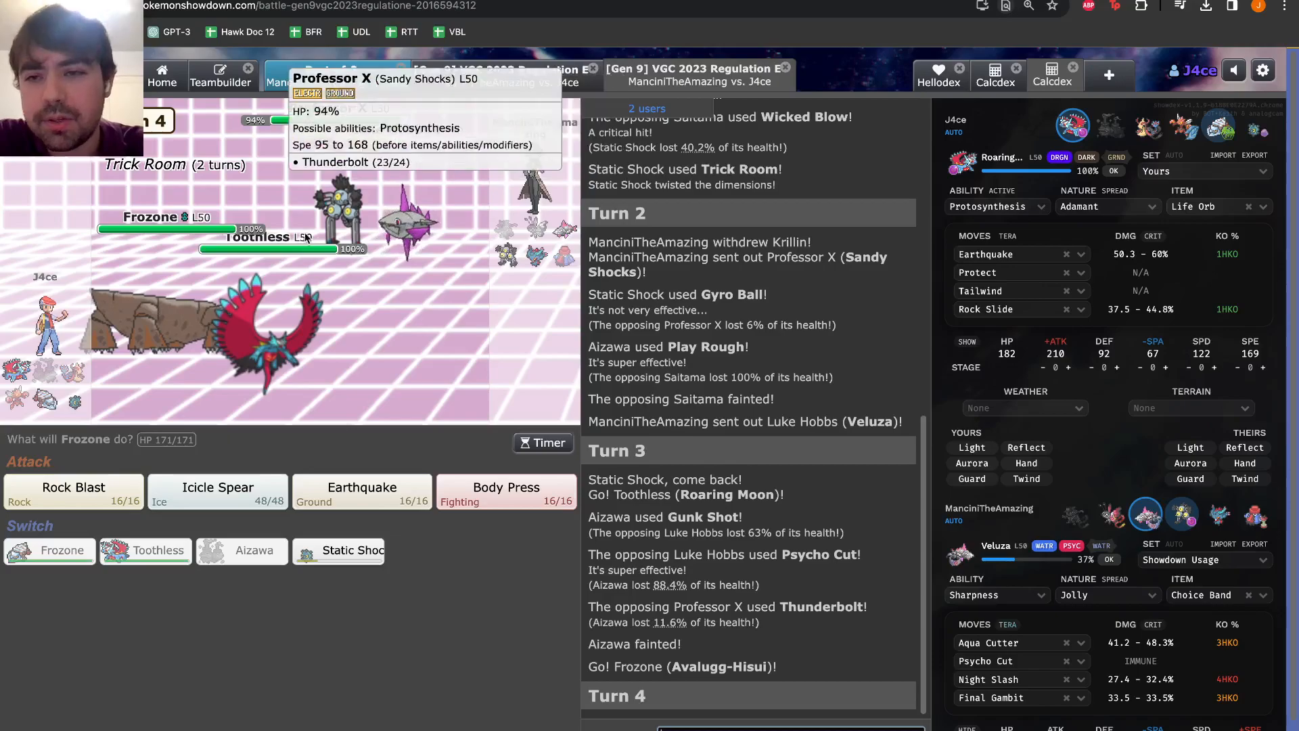
mouse_move(405, 223)
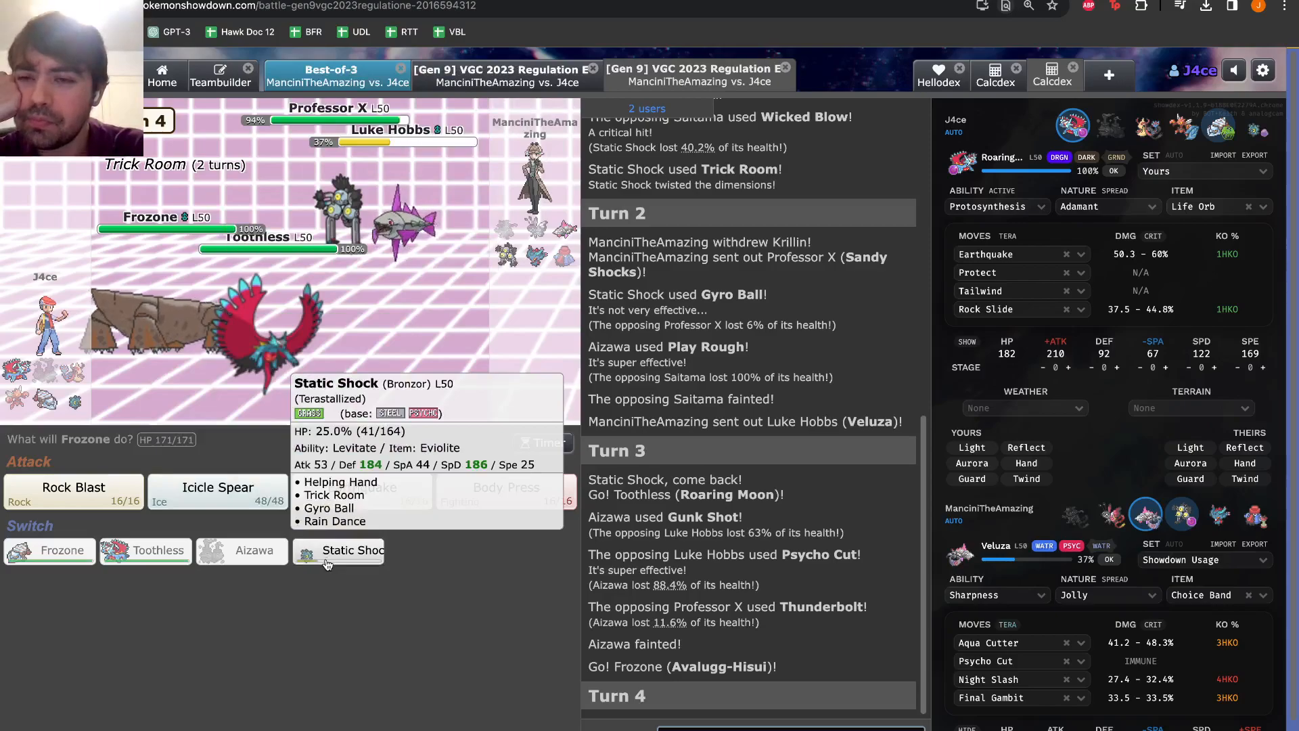
Swap Frozone for Static Shock, then send Frozone back in to replace fainted Toothless
left_click(146, 551)
type("Gg!")
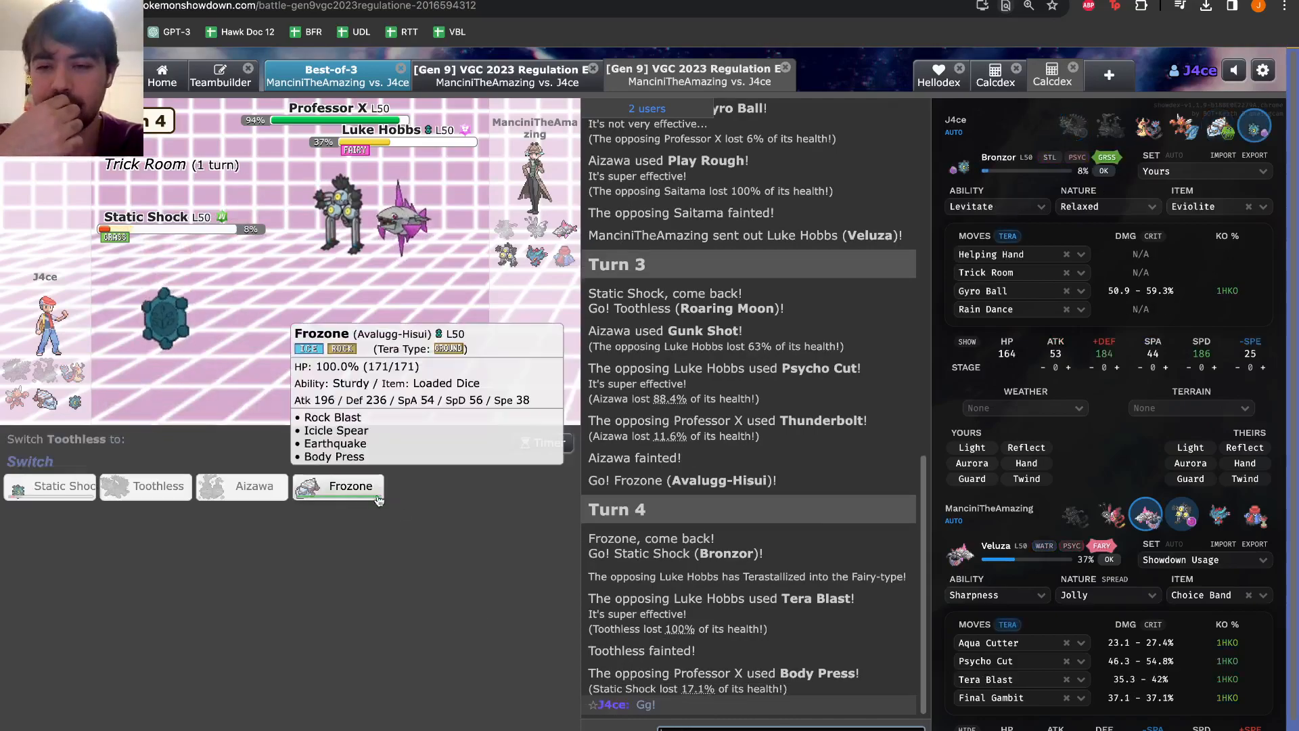
left_click(339, 485)
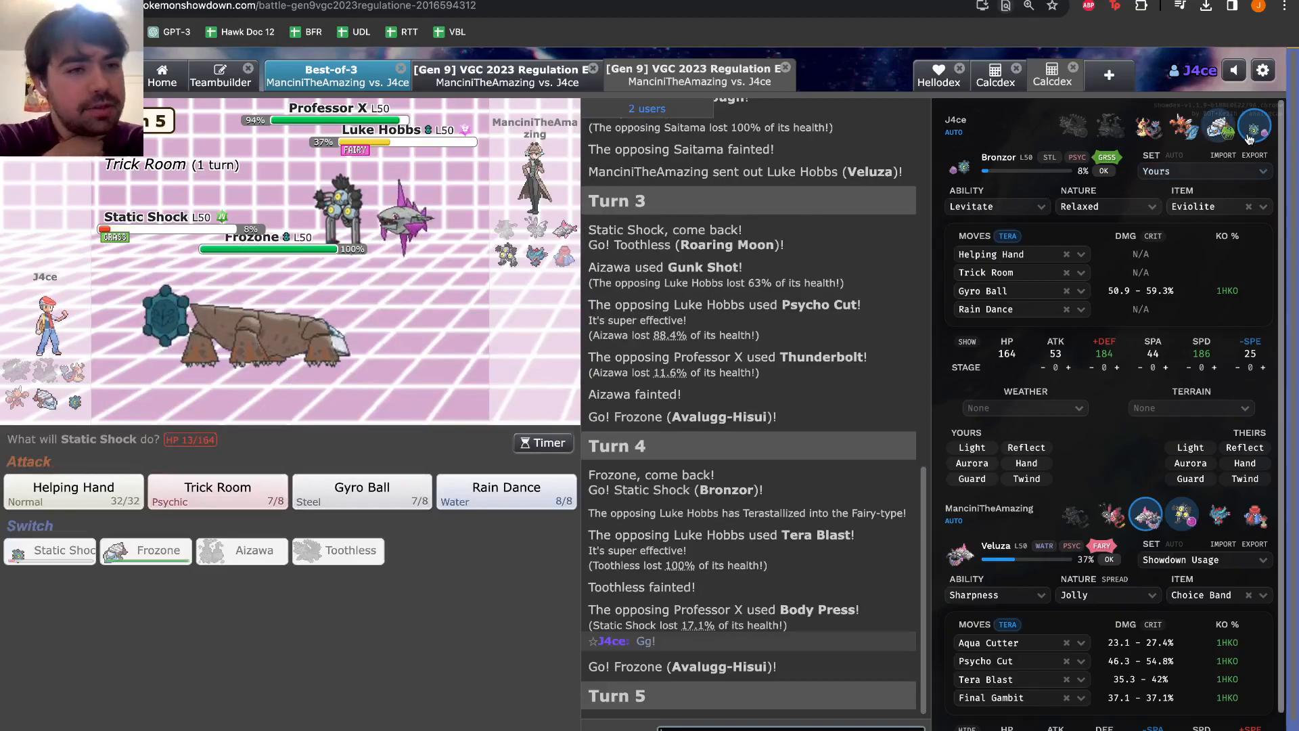
mouse_move(1010, 381)
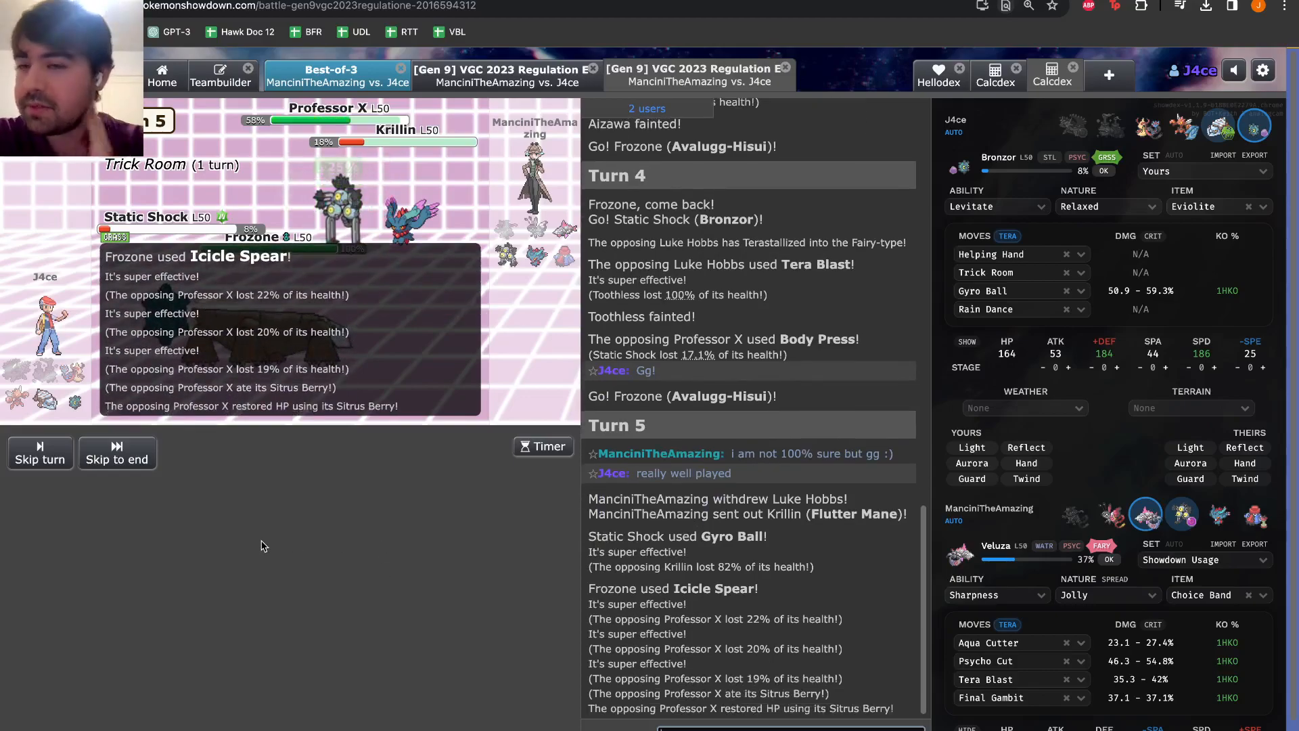
Choose Static Shock's turn 6 action and follow the battle log to its end
left_click(116, 452)
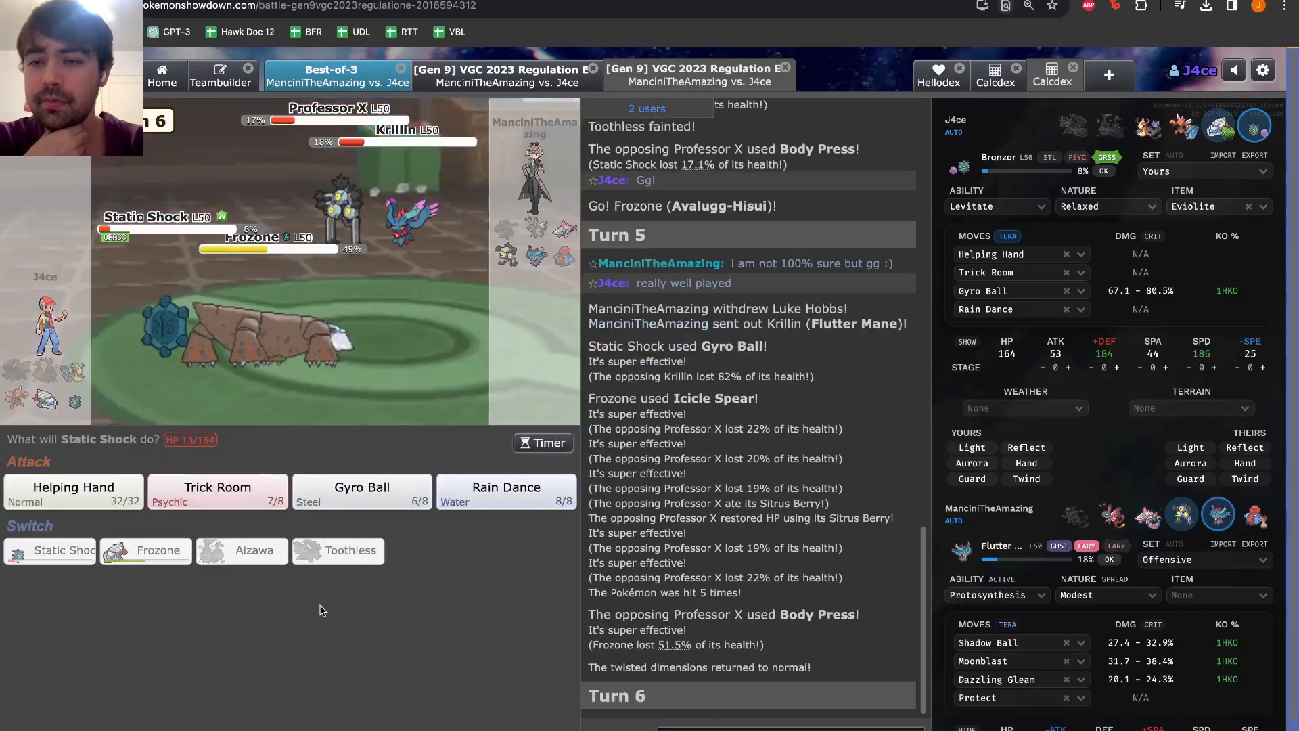
mouse_move(298, 625)
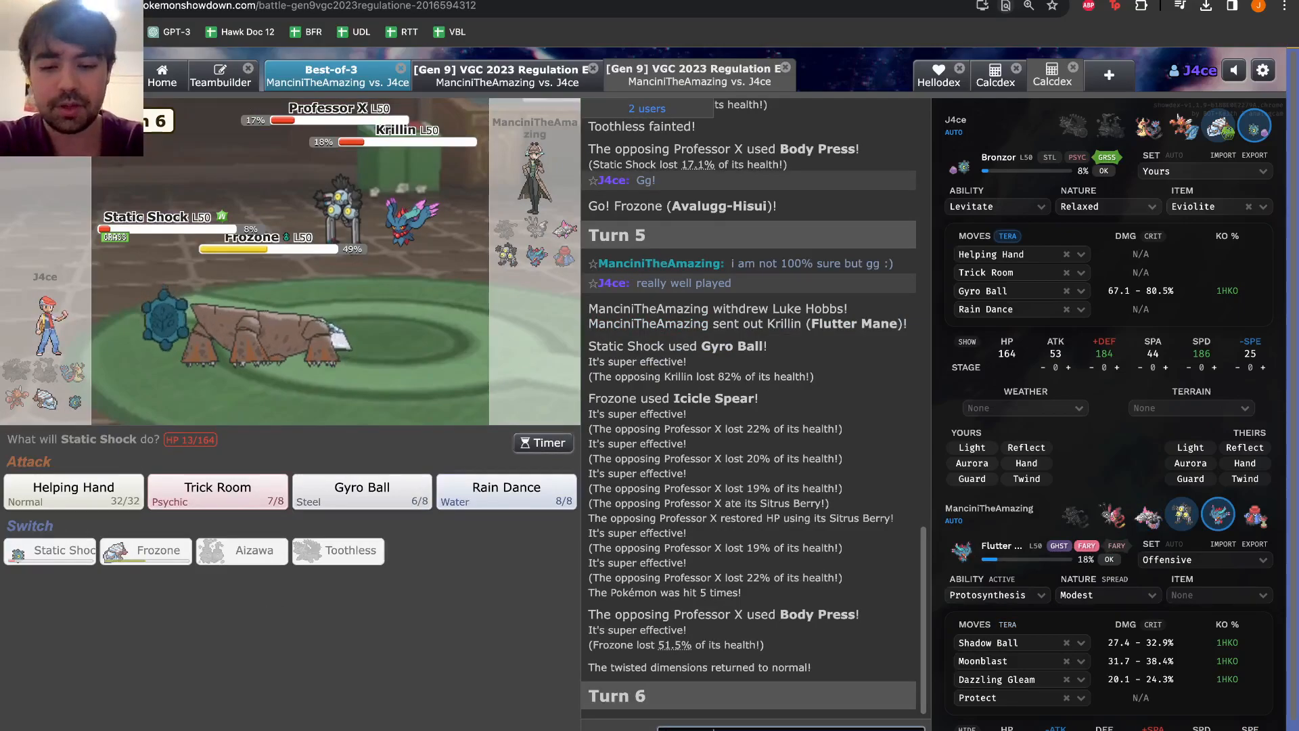
scroll("down", 3)
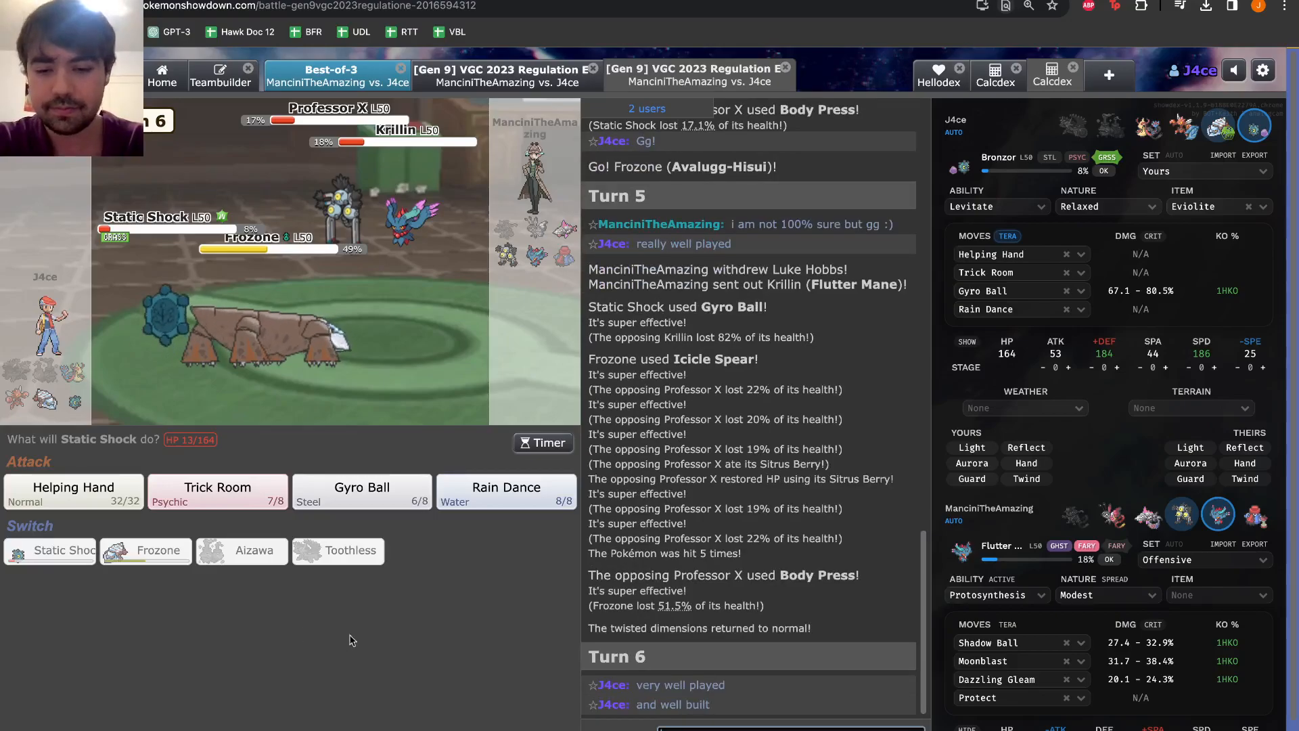
mouse_move(364, 207)
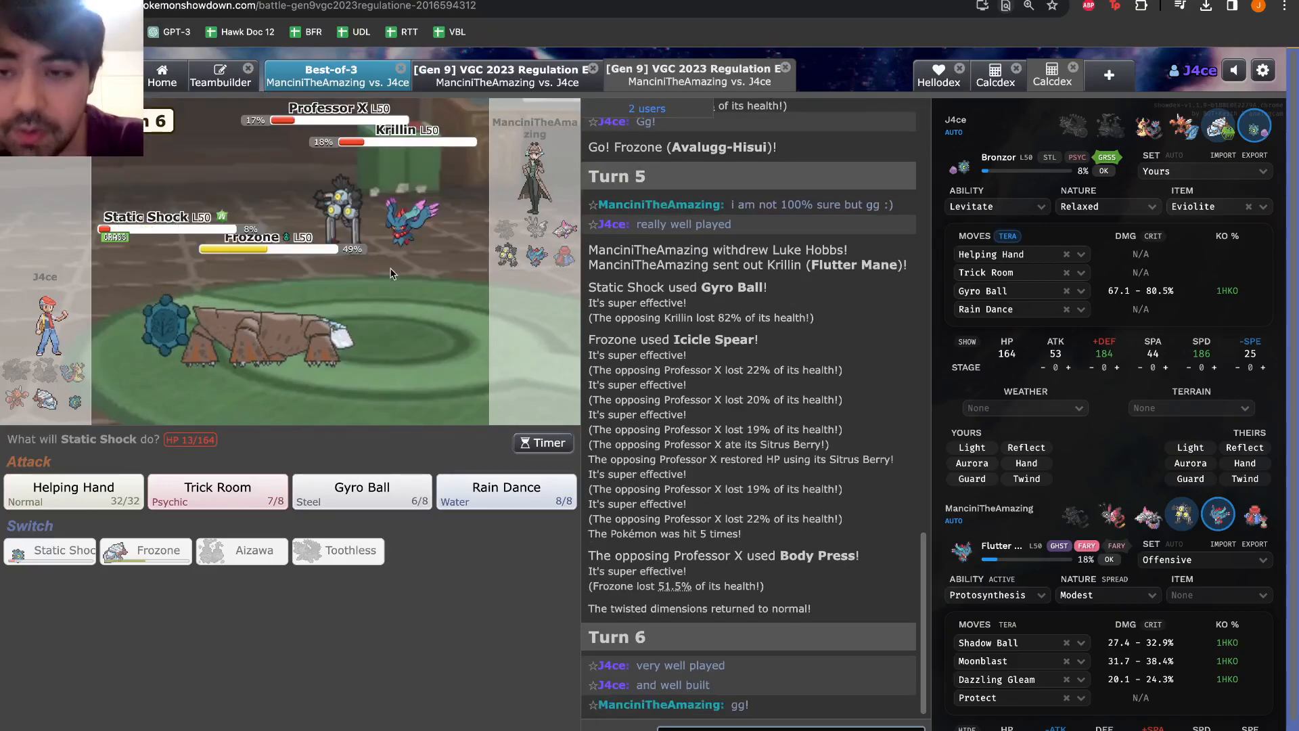
mouse_move(411, 207)
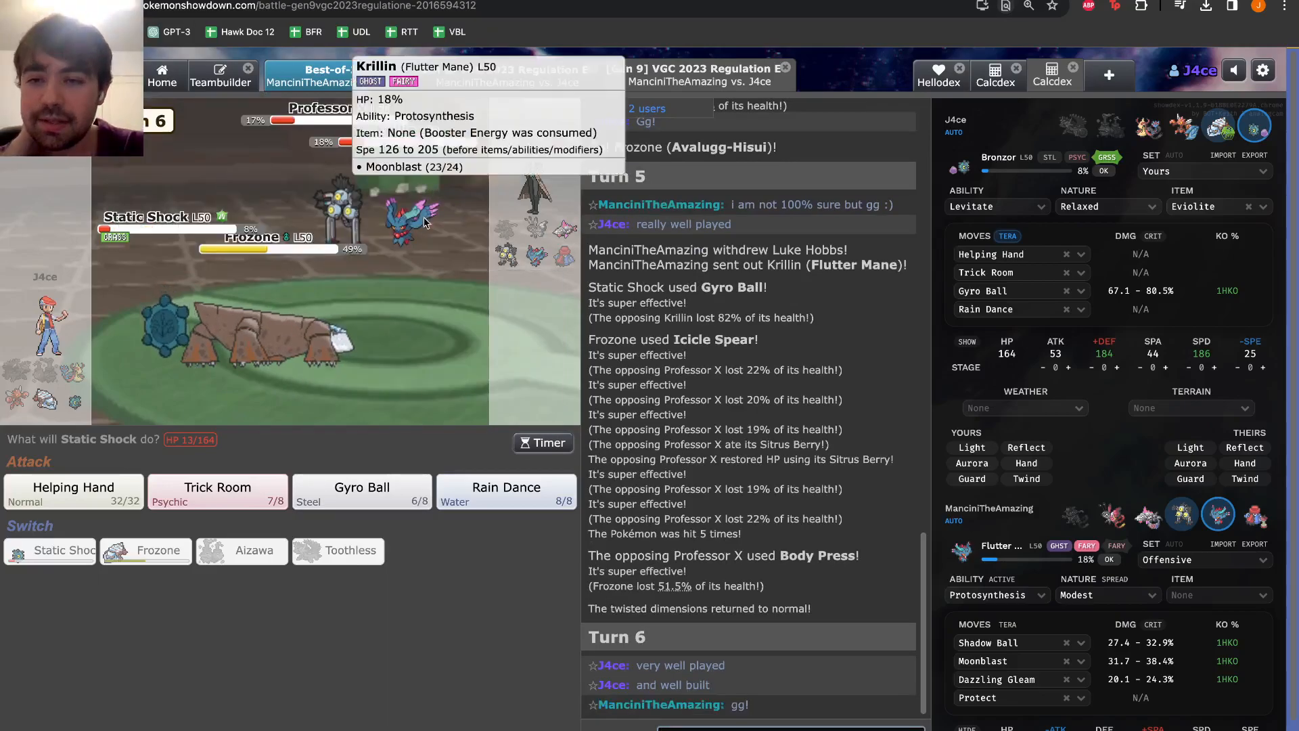
mouse_move(144, 550)
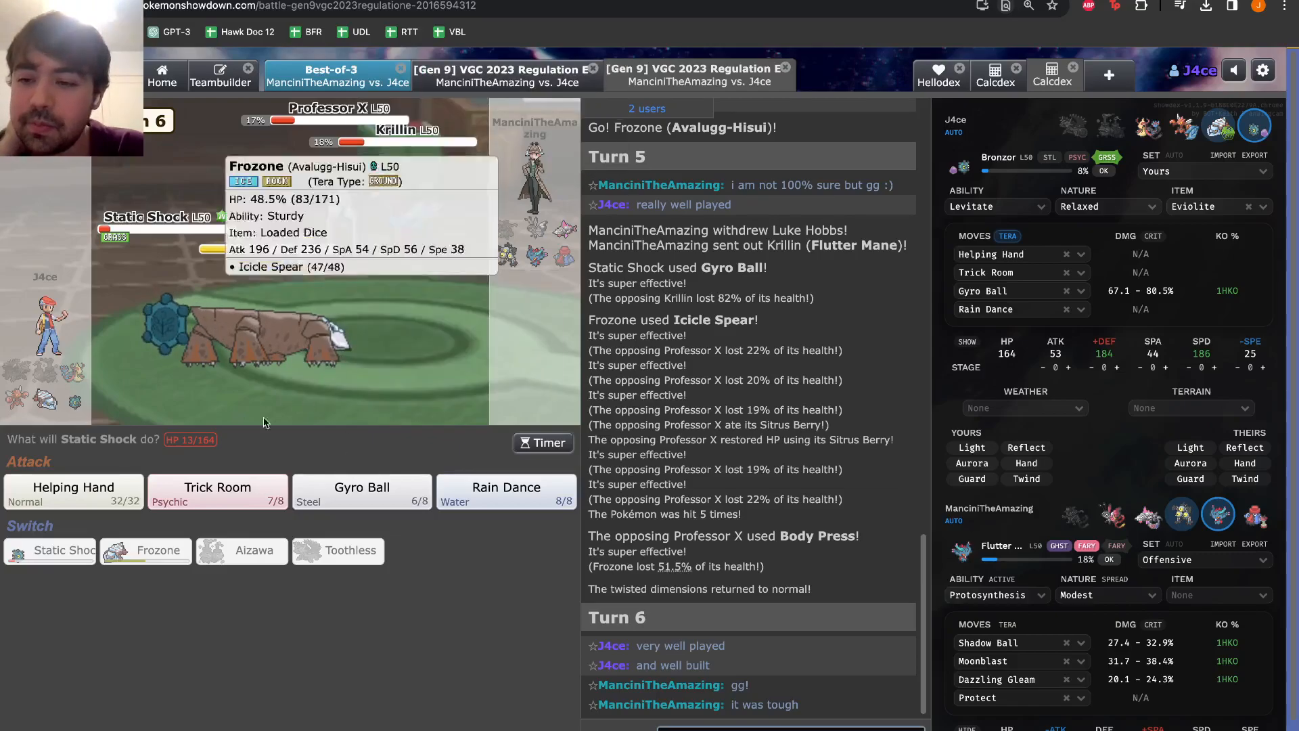
mouse_move(217, 493)
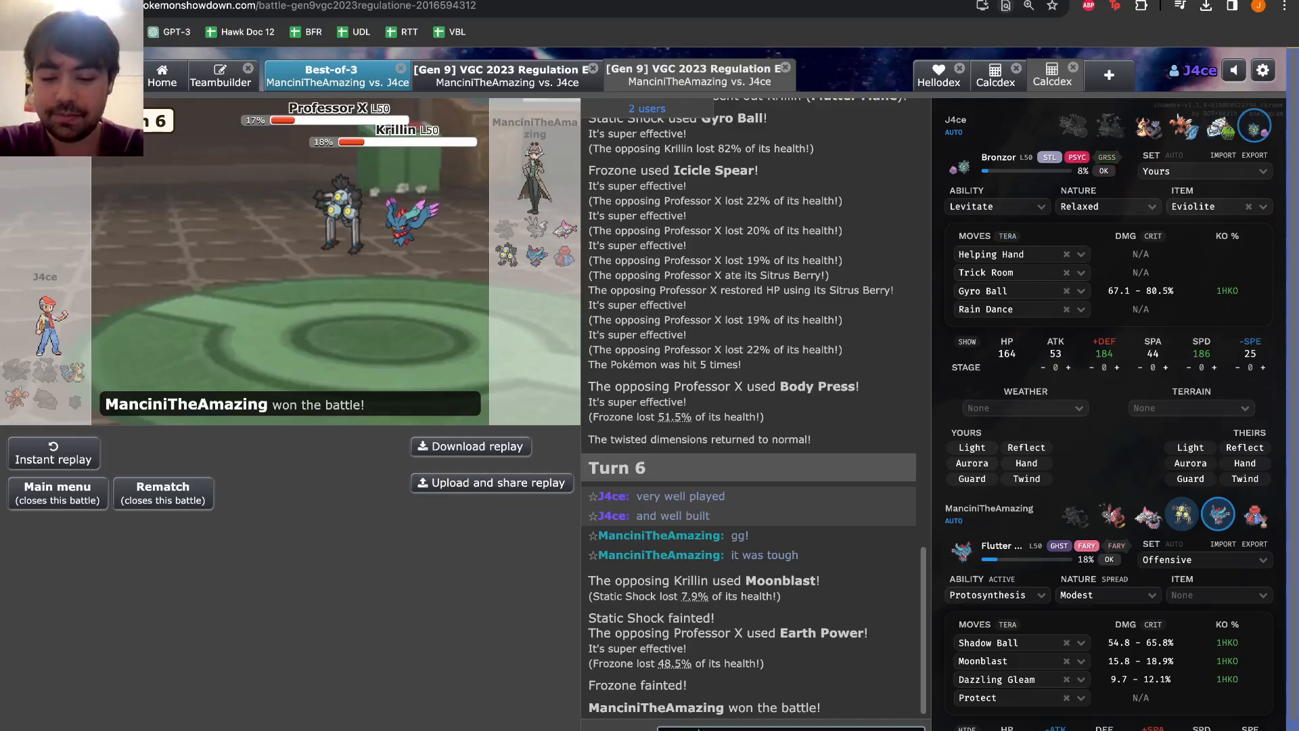
scroll("down", 3)
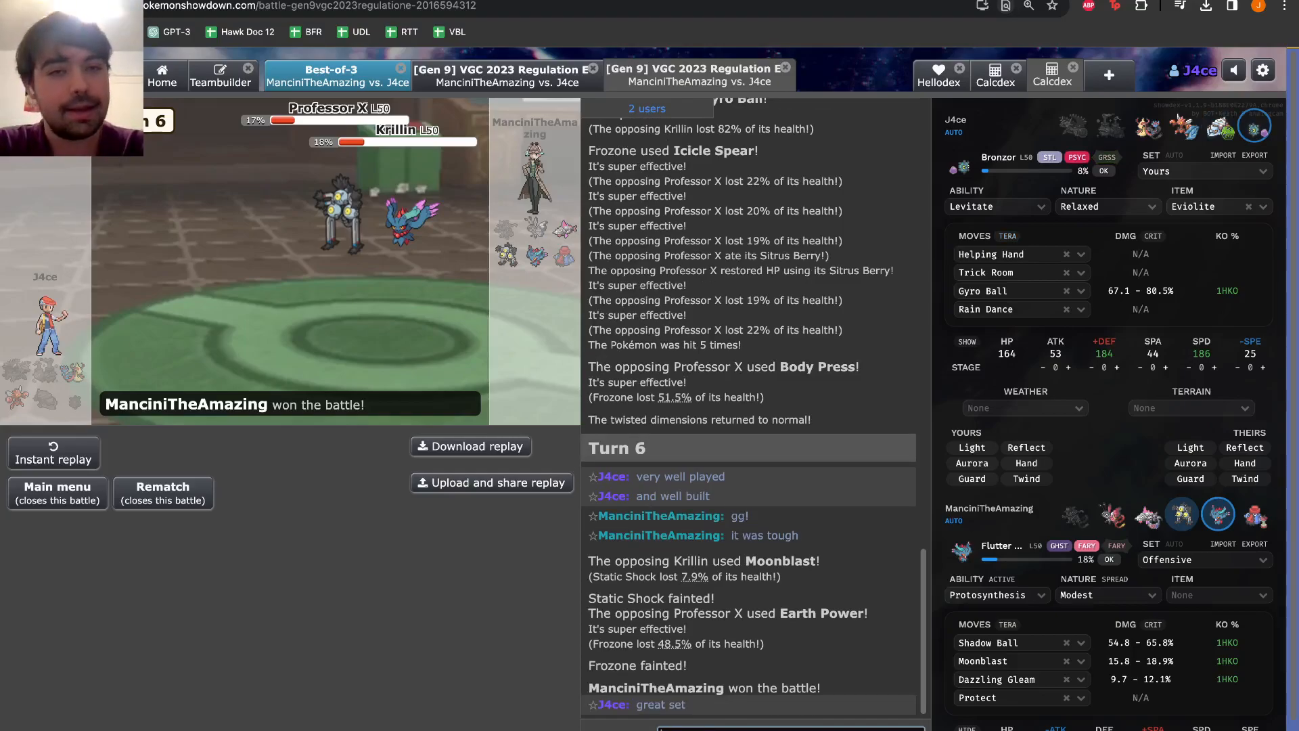
mouse_move(885, 202)
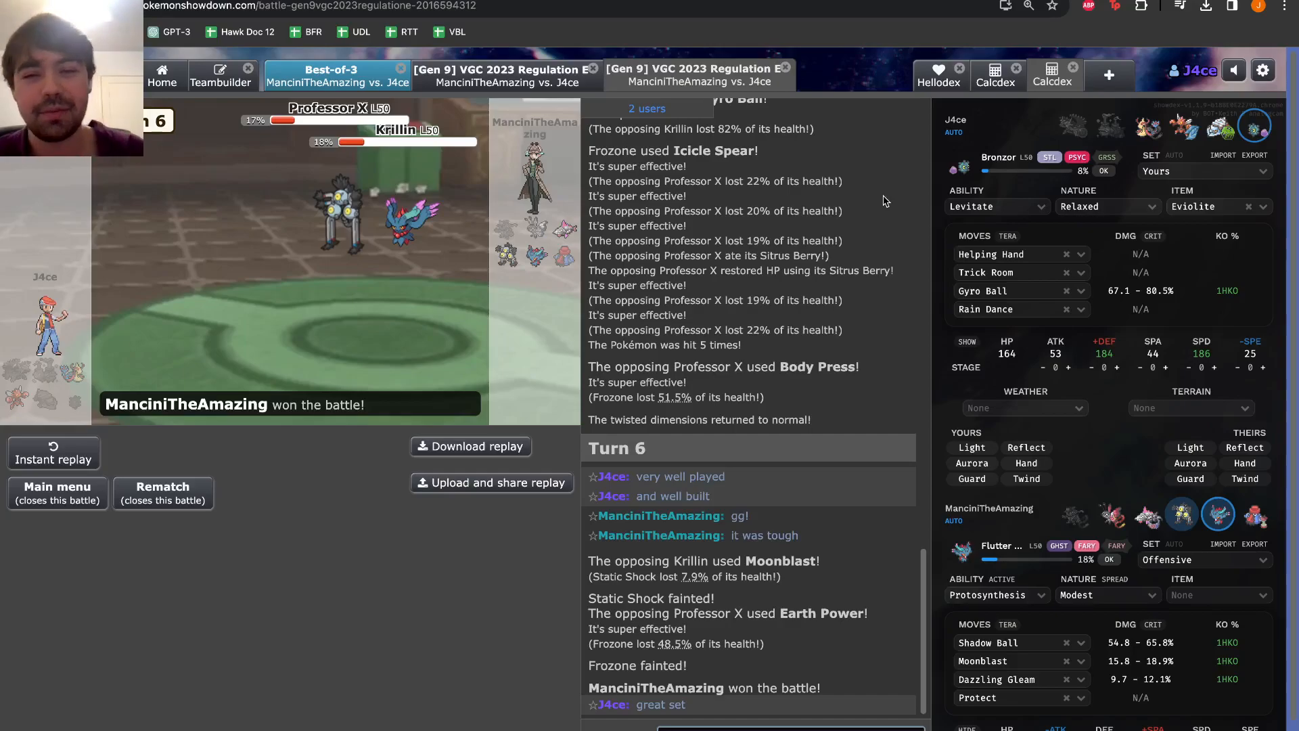
mouse_move(514, 257)
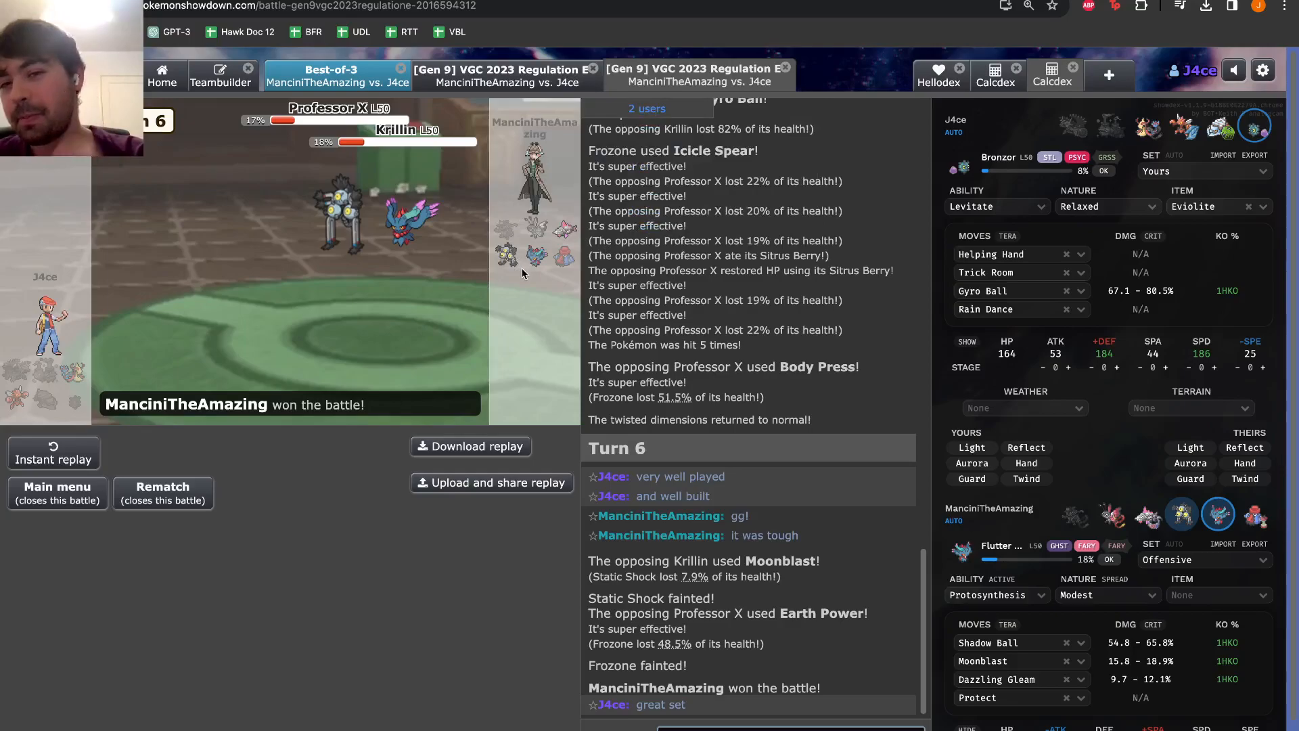
mouse_move(537, 230)
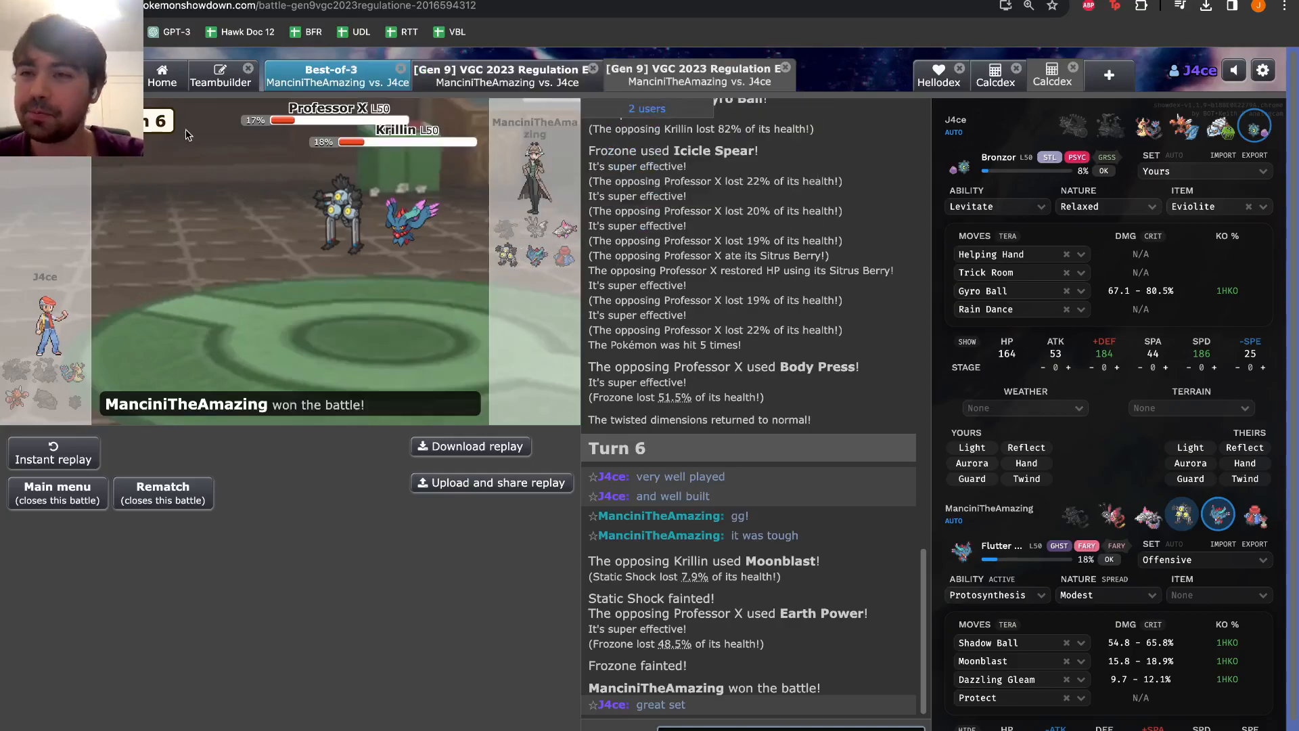
mouse_move(431, 352)
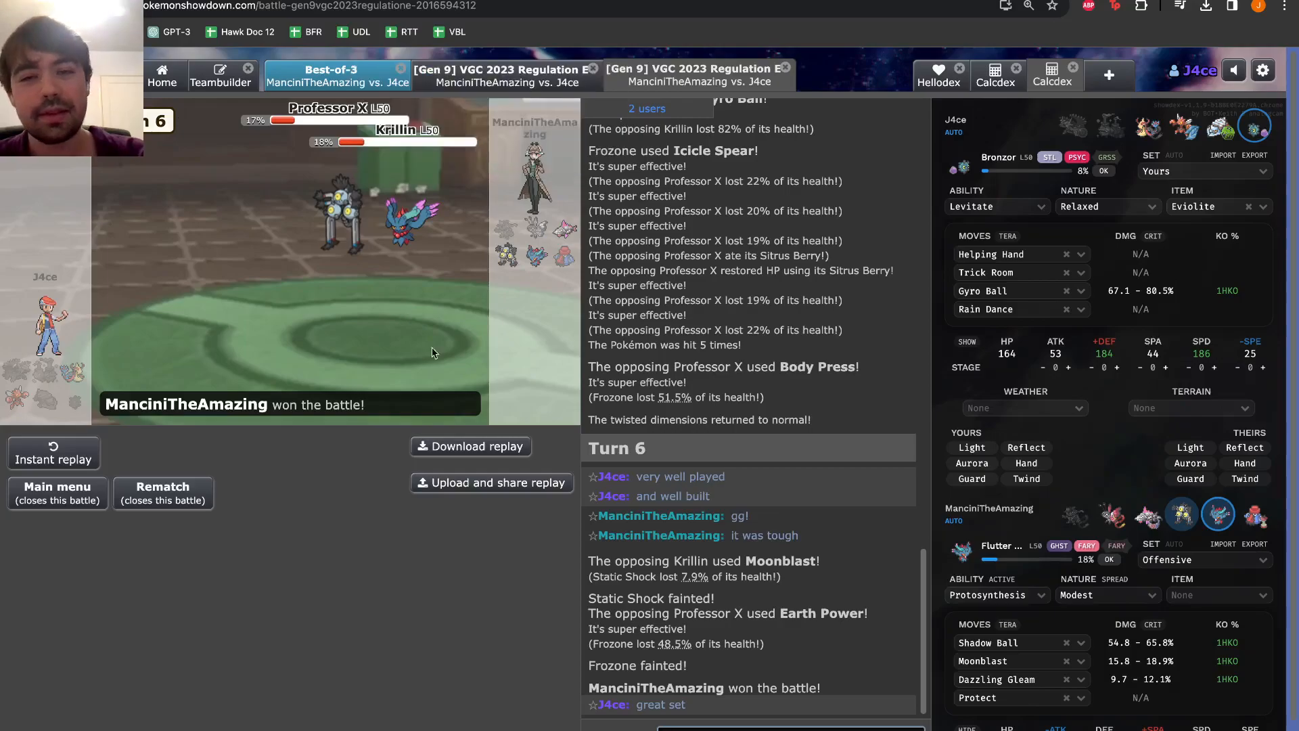
mouse_move(438, 364)
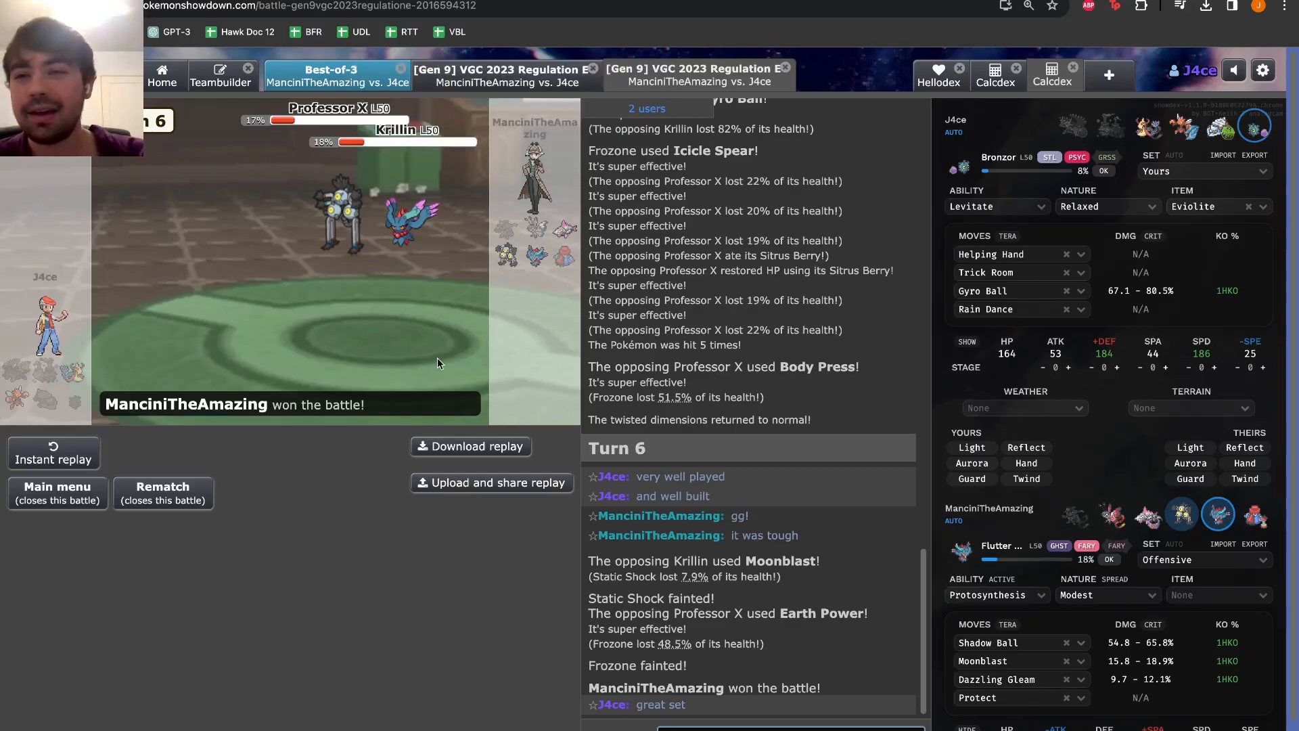
mouse_move(362, 344)
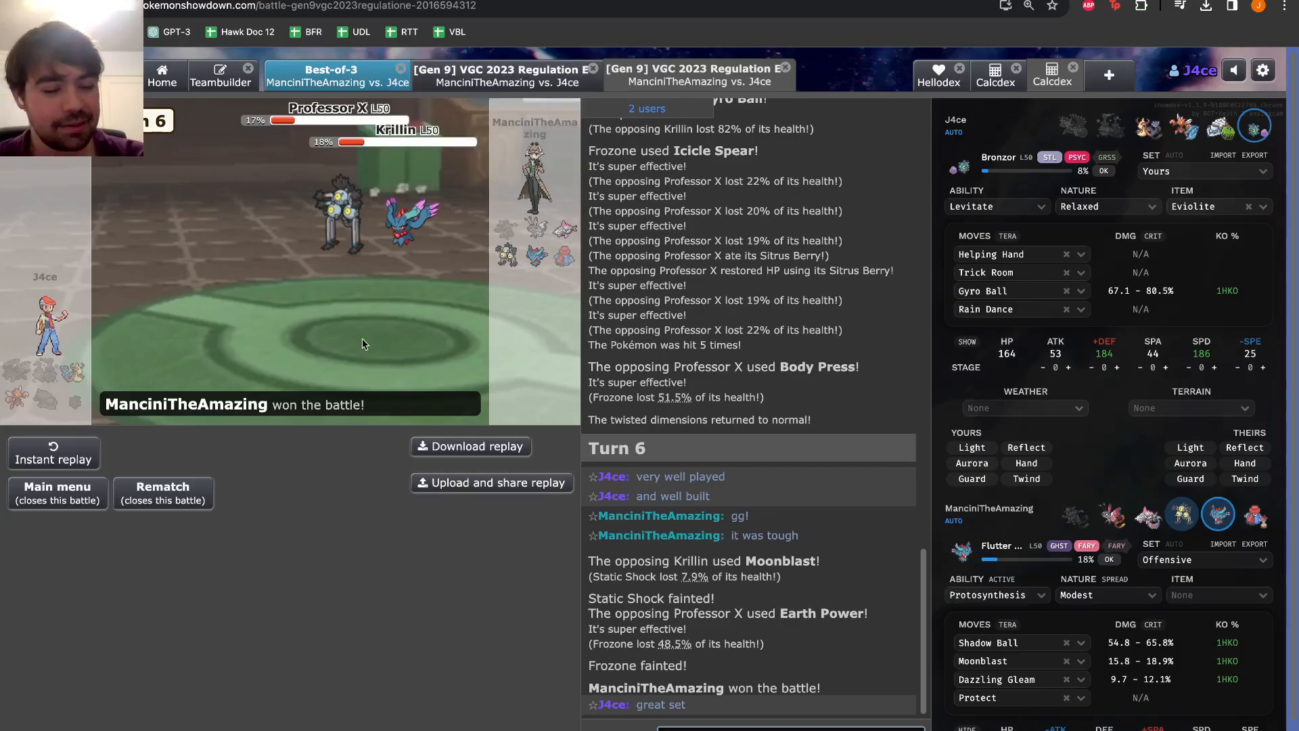
mouse_move(422, 343)
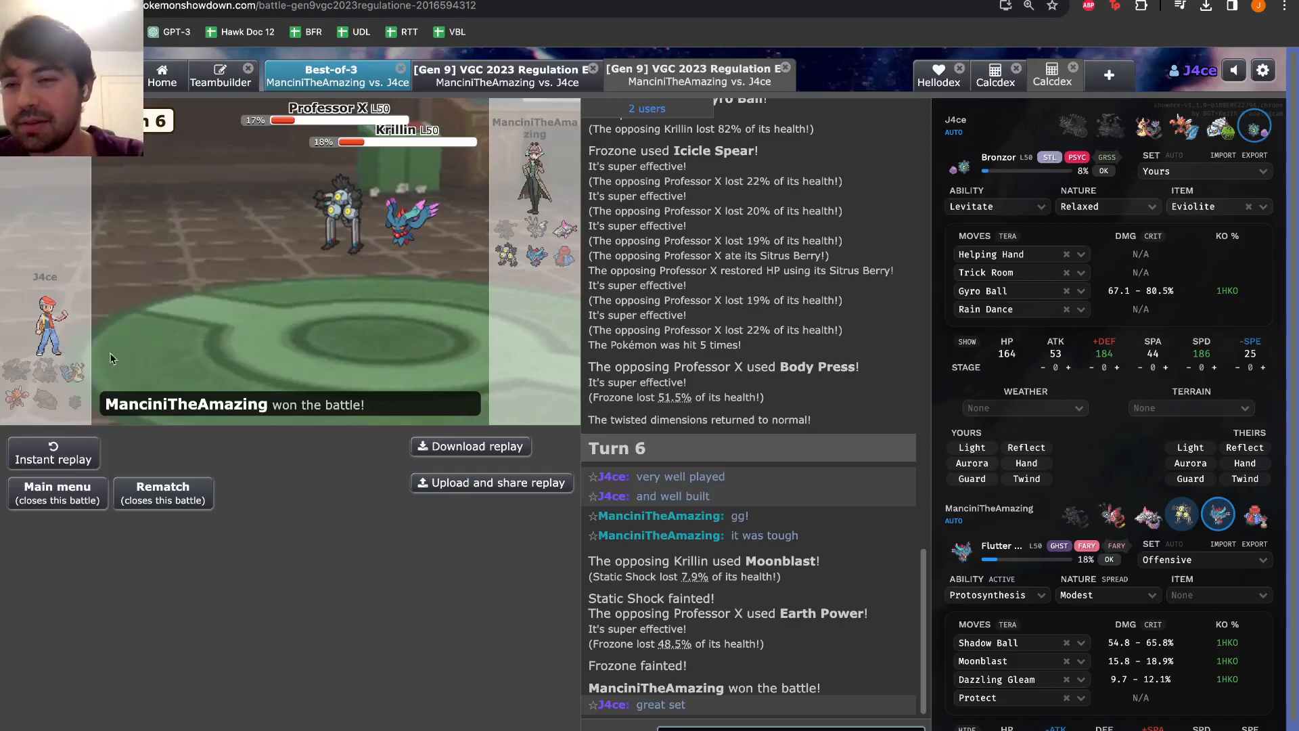
mouse_move(284, 295)
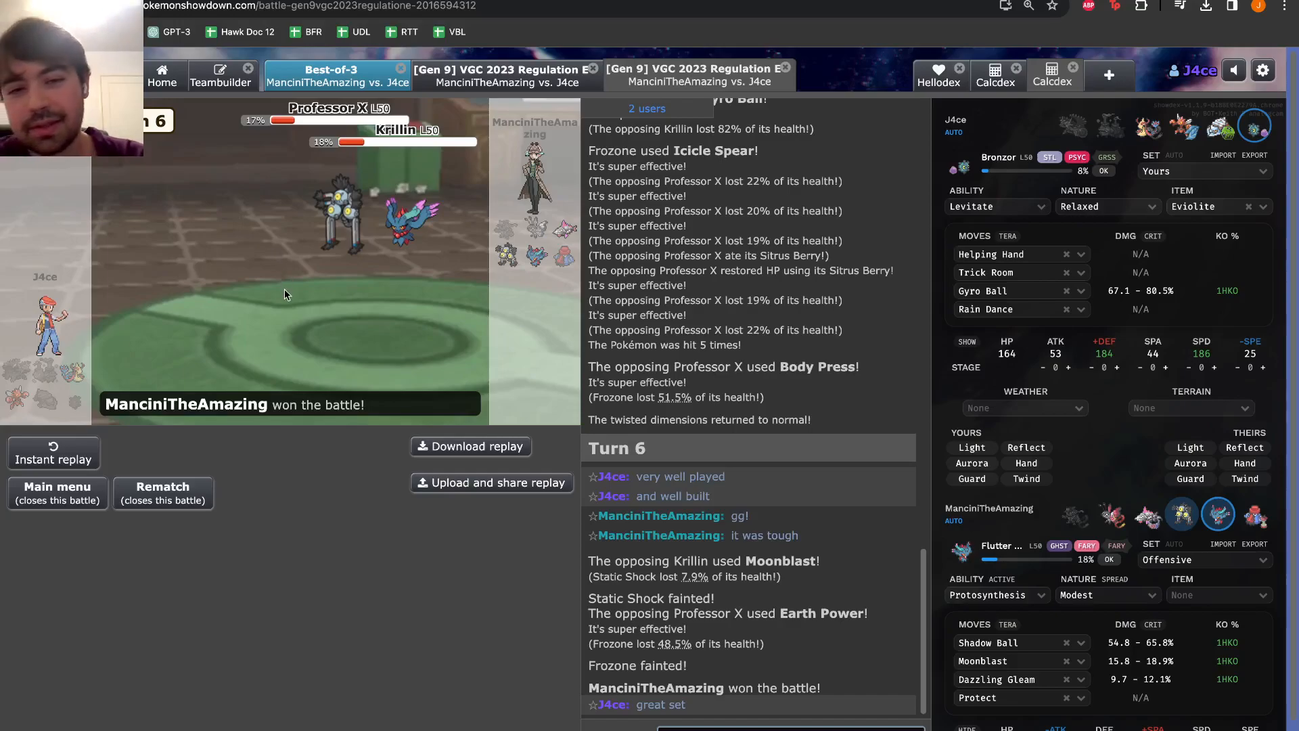
mouse_move(309, 339)
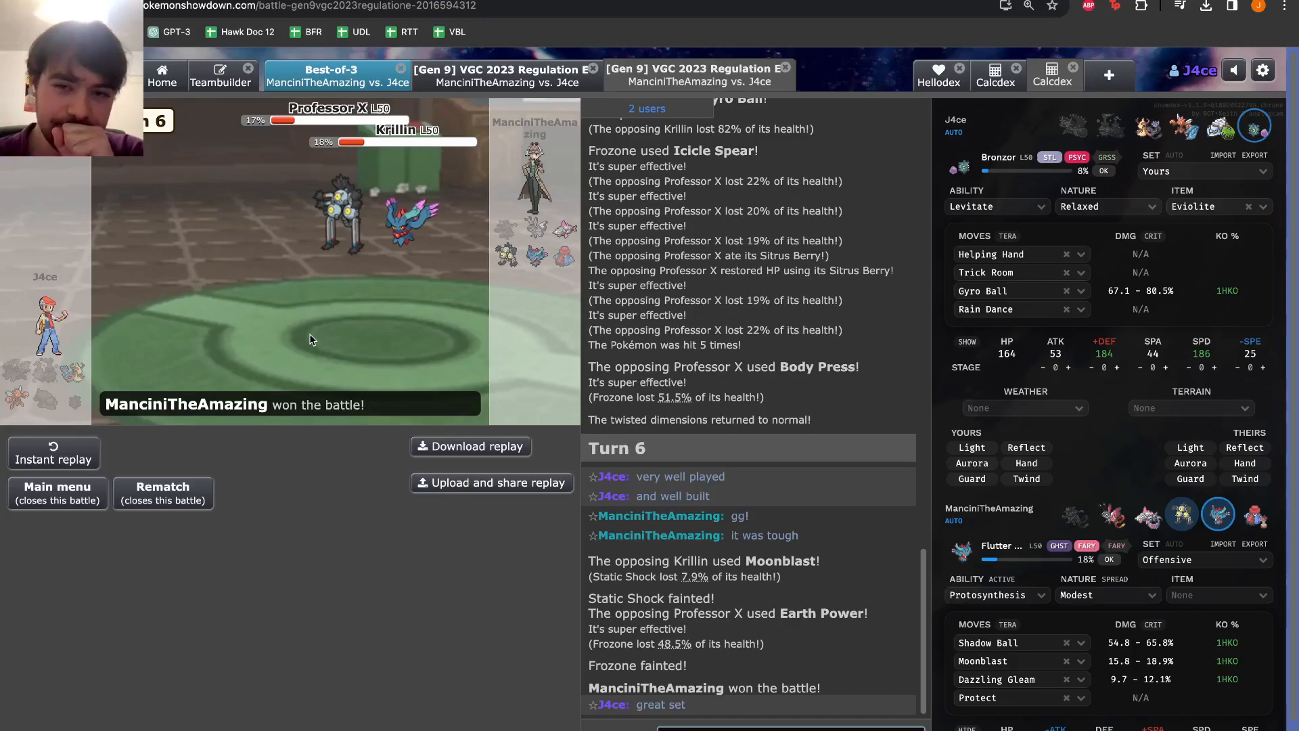
mouse_move(67, 373)
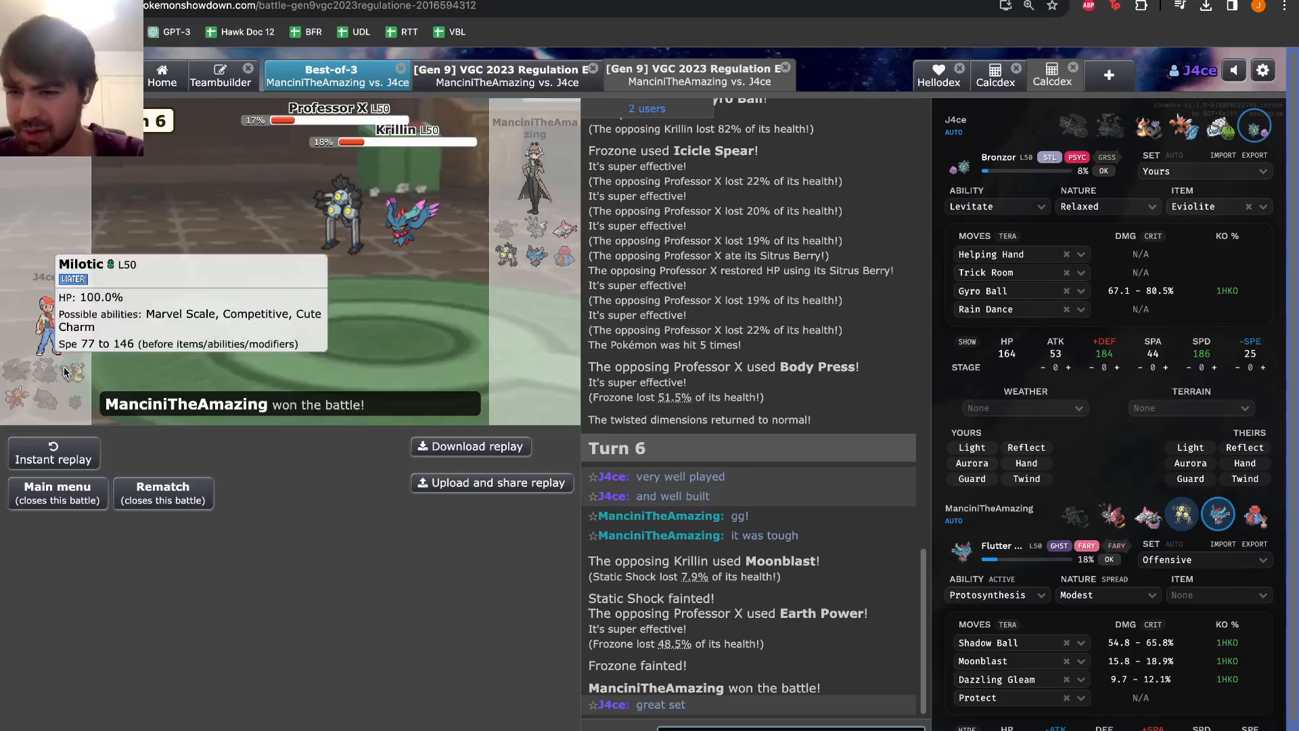
mouse_move(232, 265)
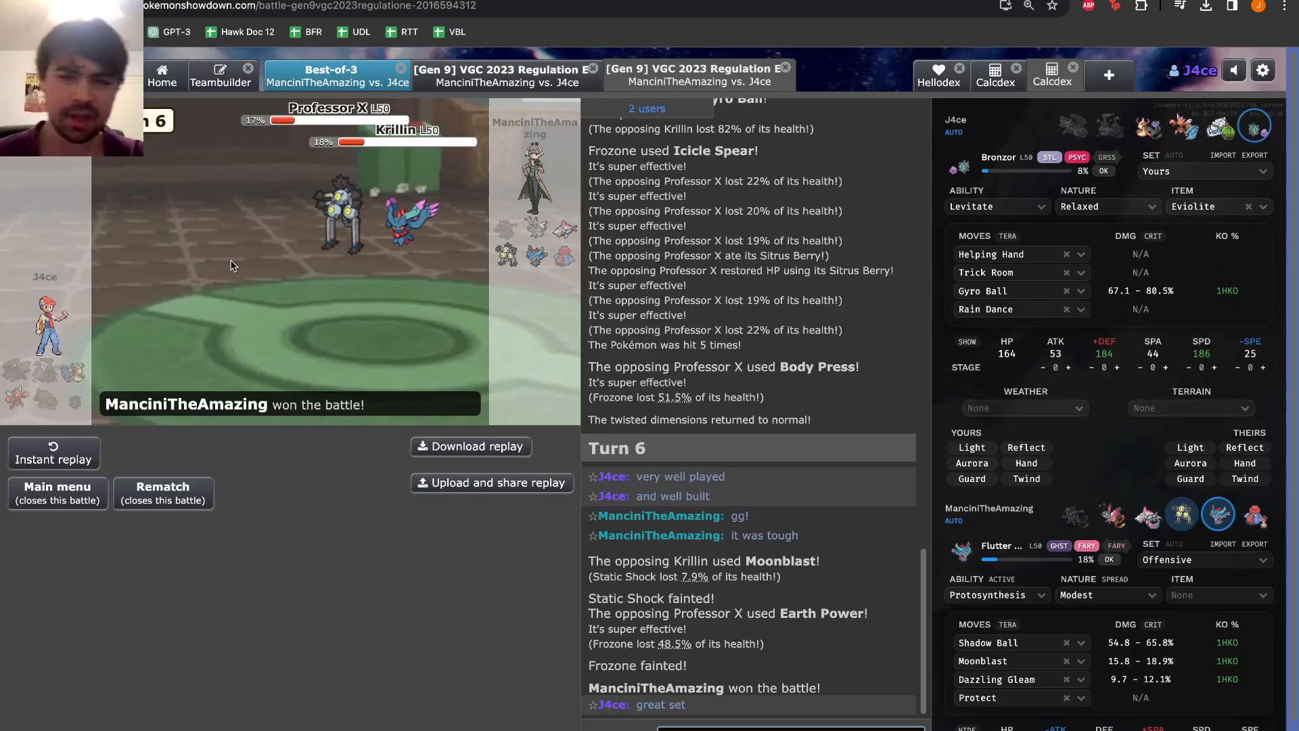
mouse_move(294, 367)
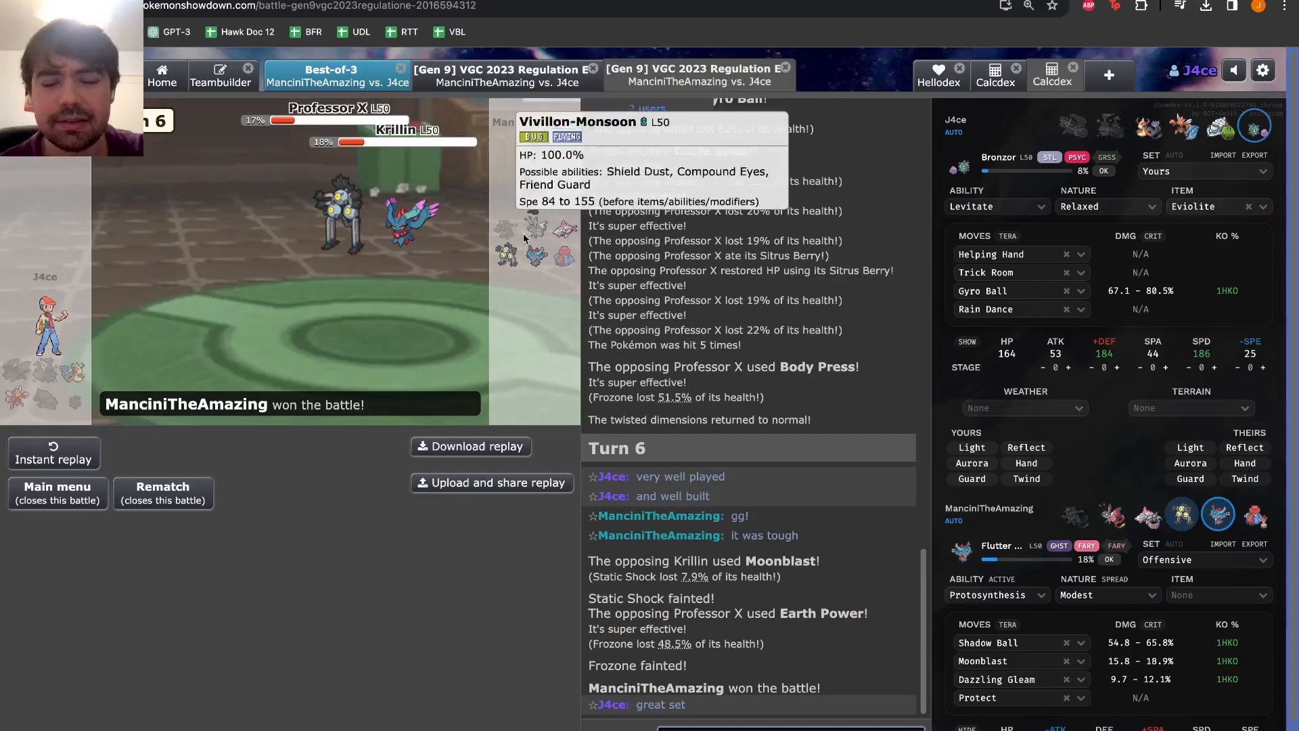
mouse_move(469, 304)
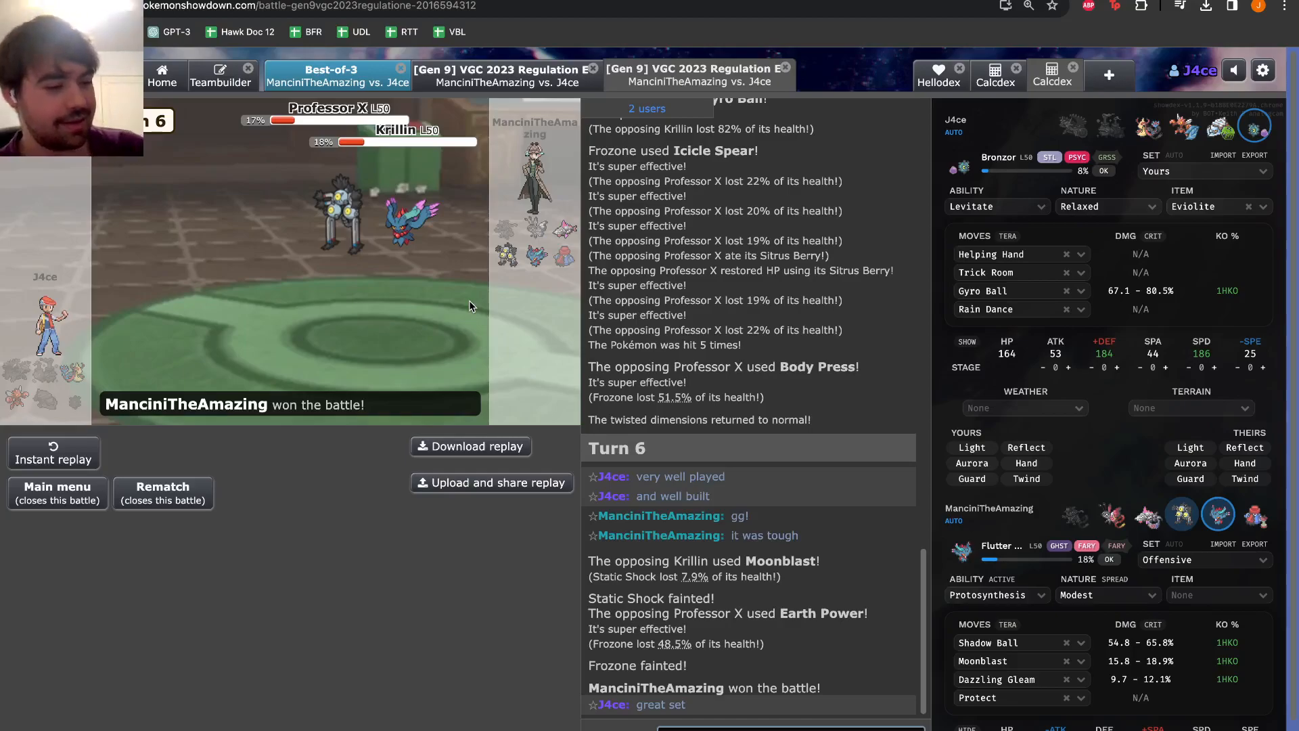
mouse_move(322, 326)
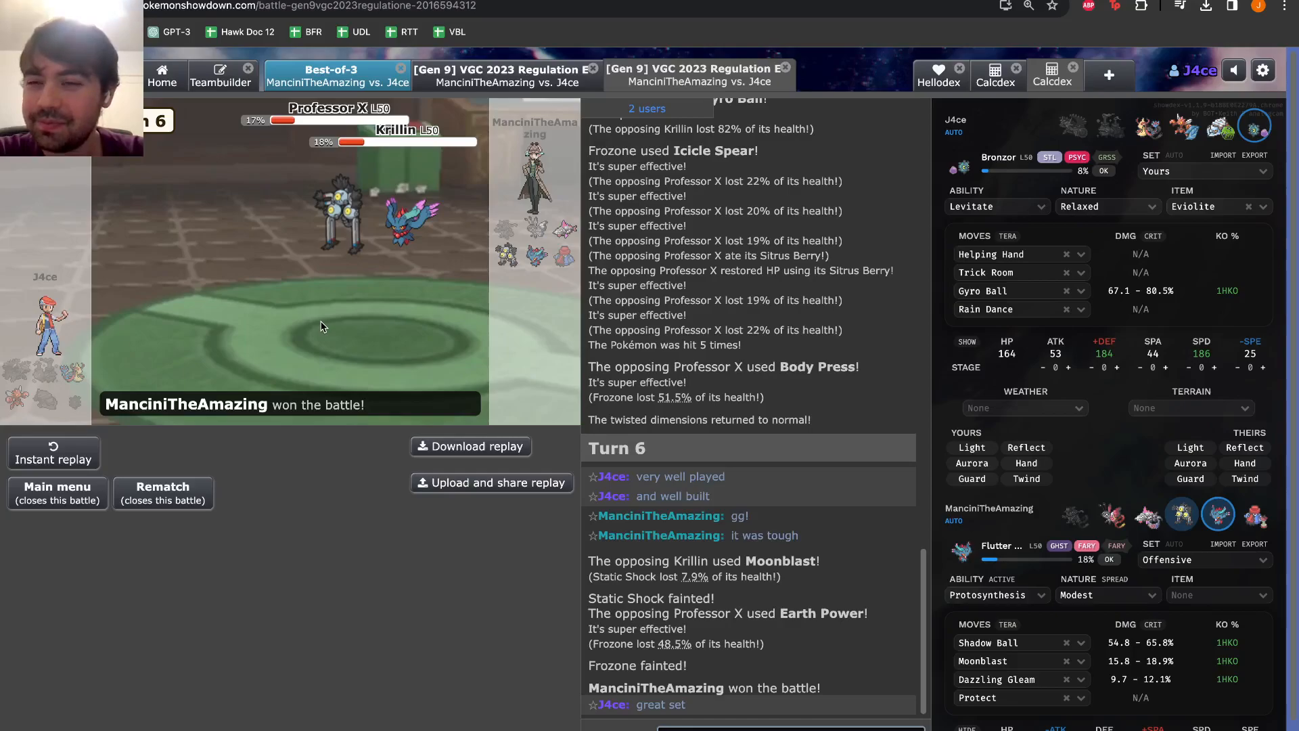
mouse_move(393, 330)
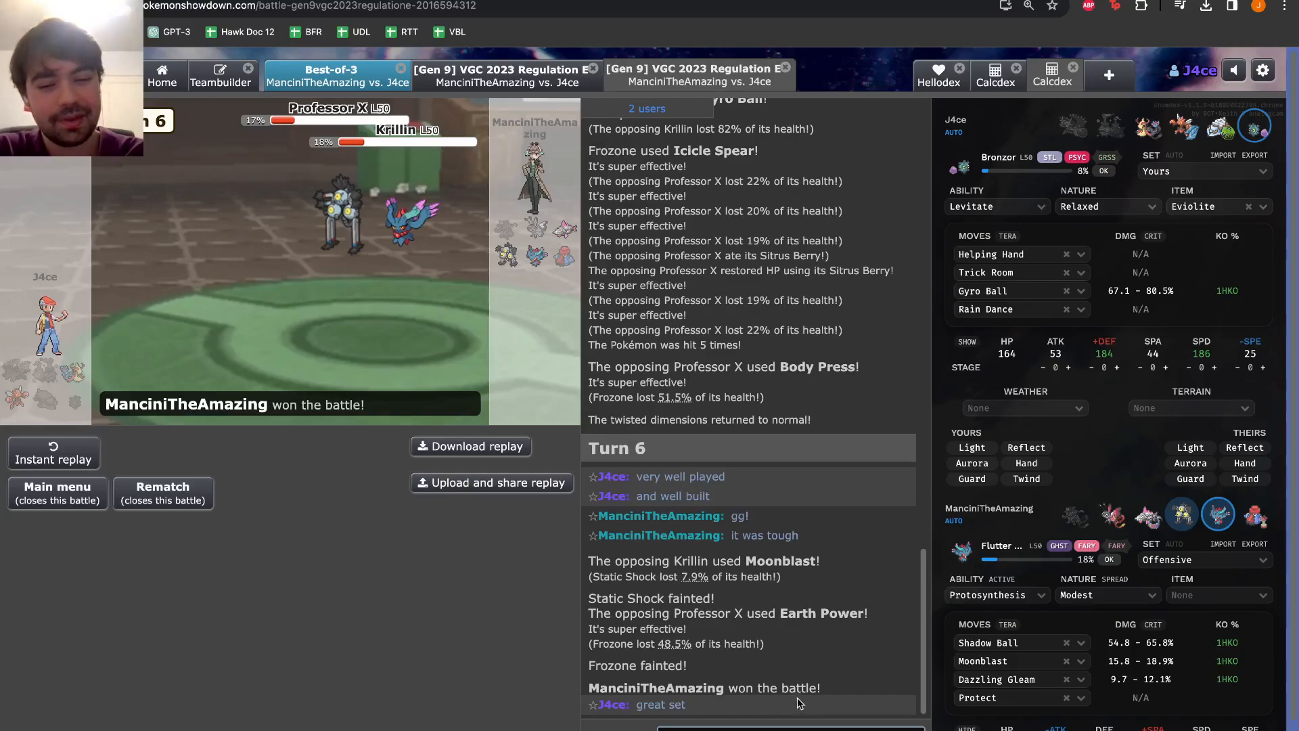
mouse_move(659, 236)
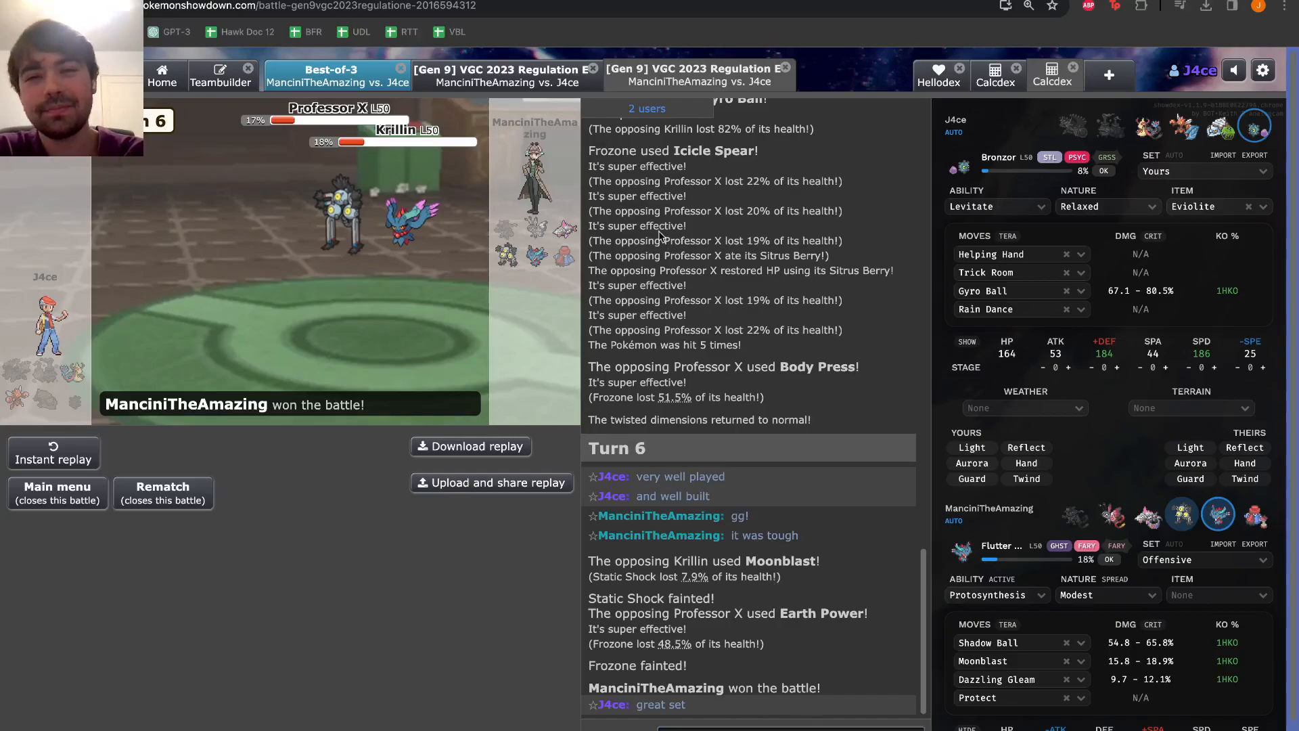